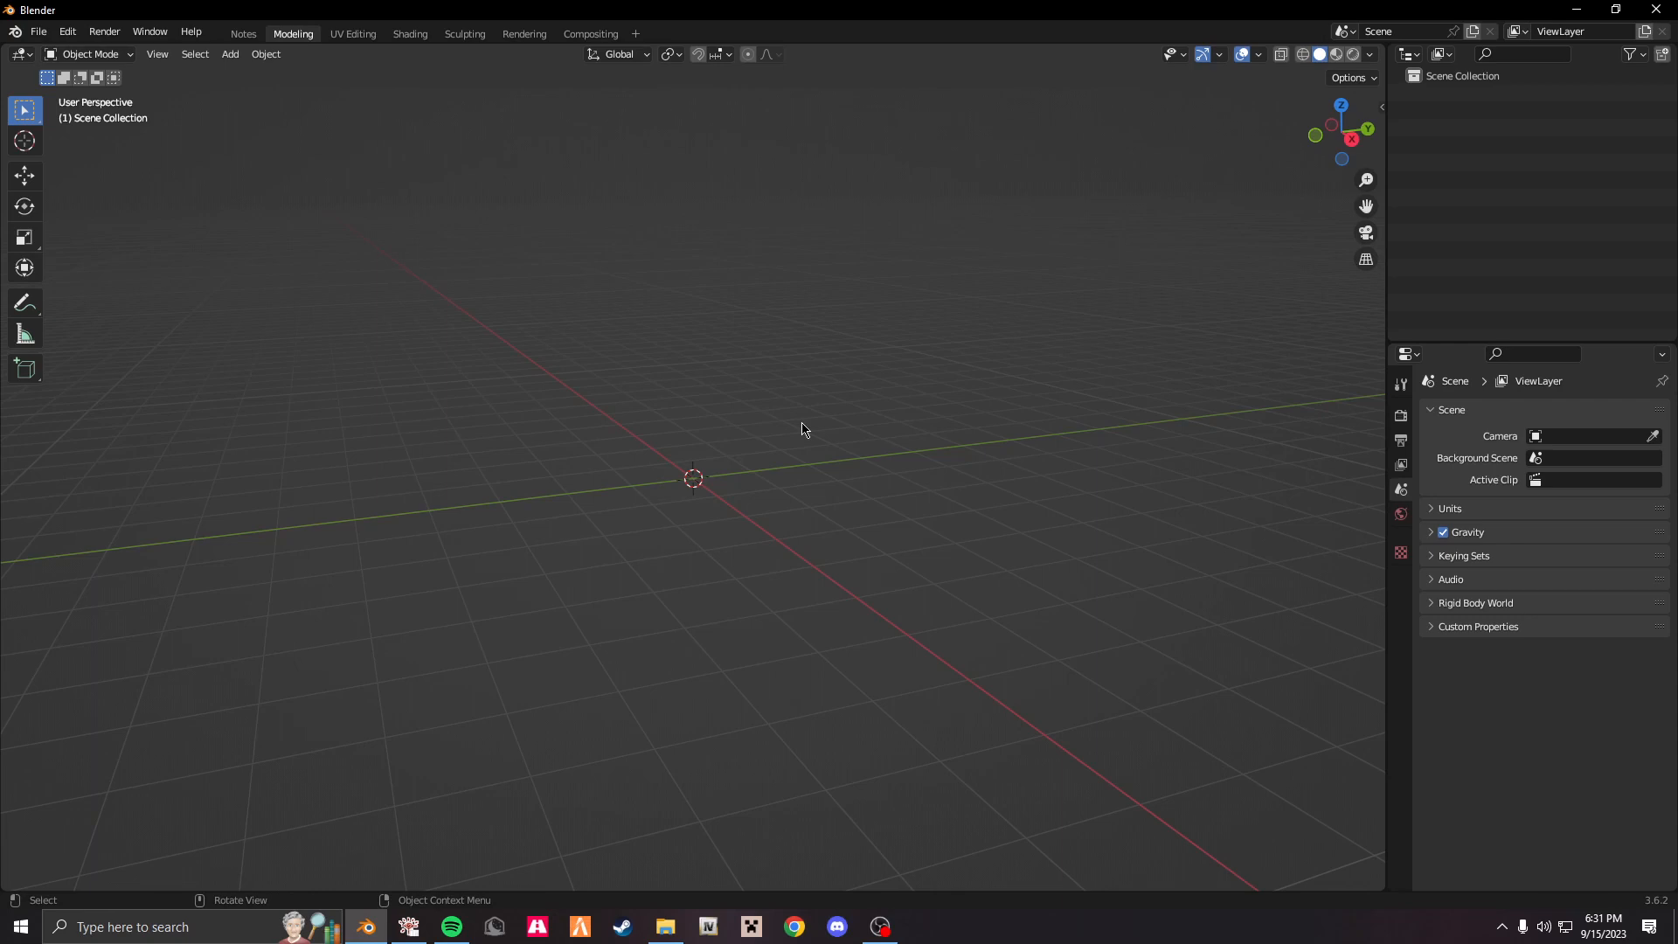
pyautogui.moveTo(811, 430)
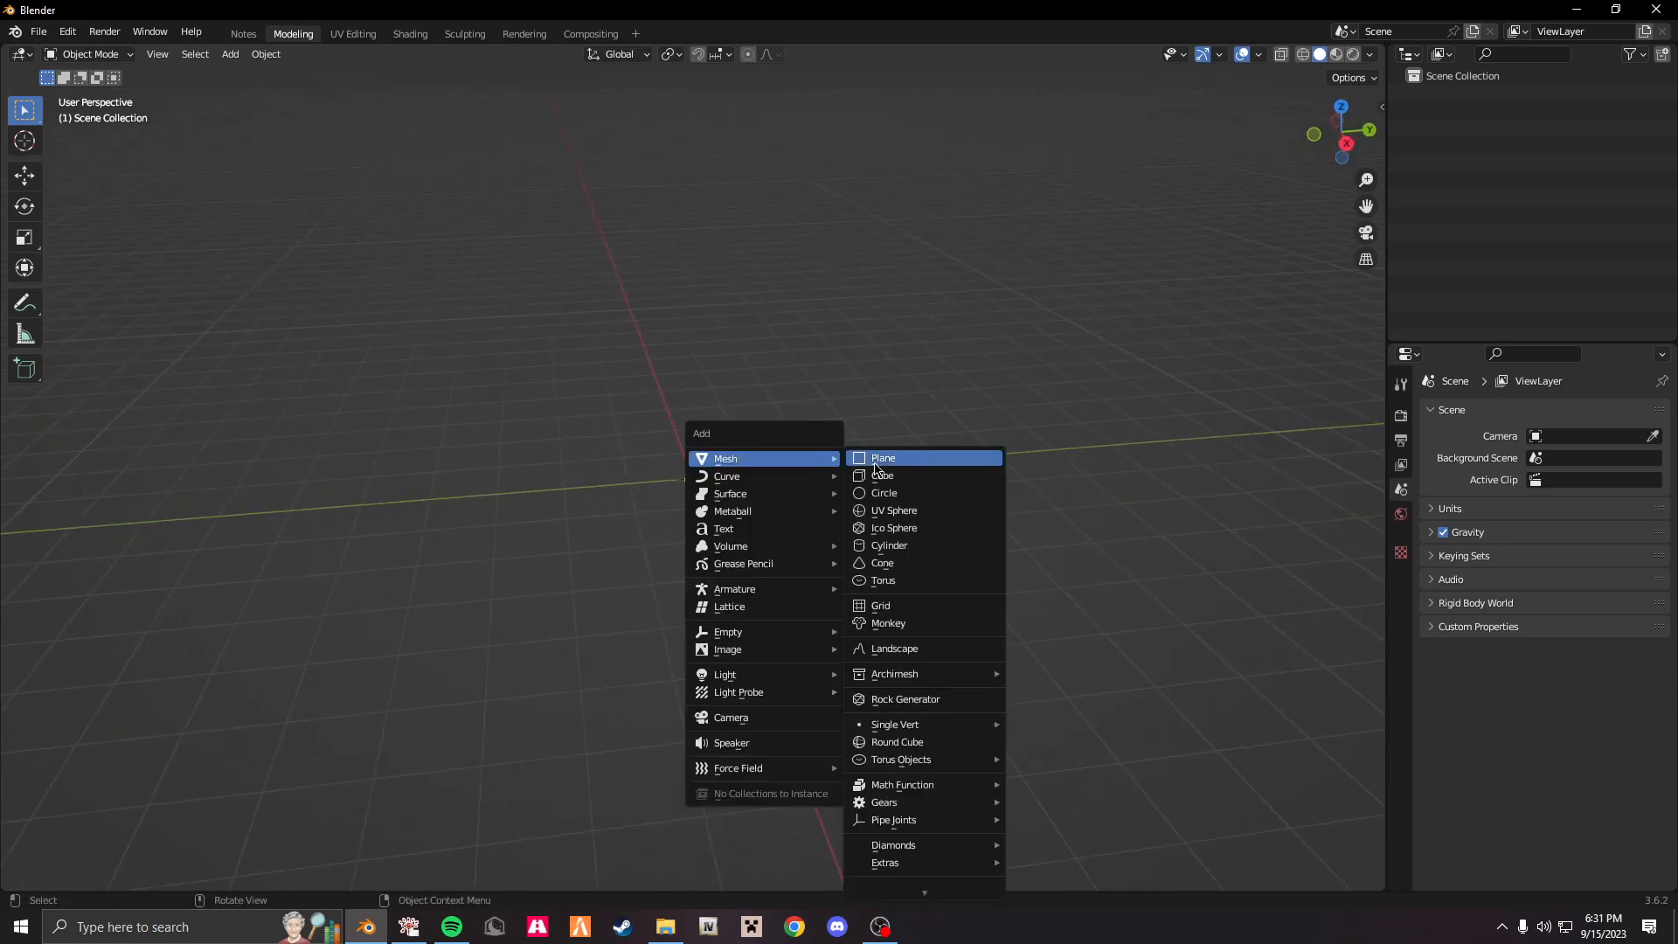
# Add a plane mesh to the empty scene and rotate it 90° on X to stand upright.
pyautogui.click(883, 457)
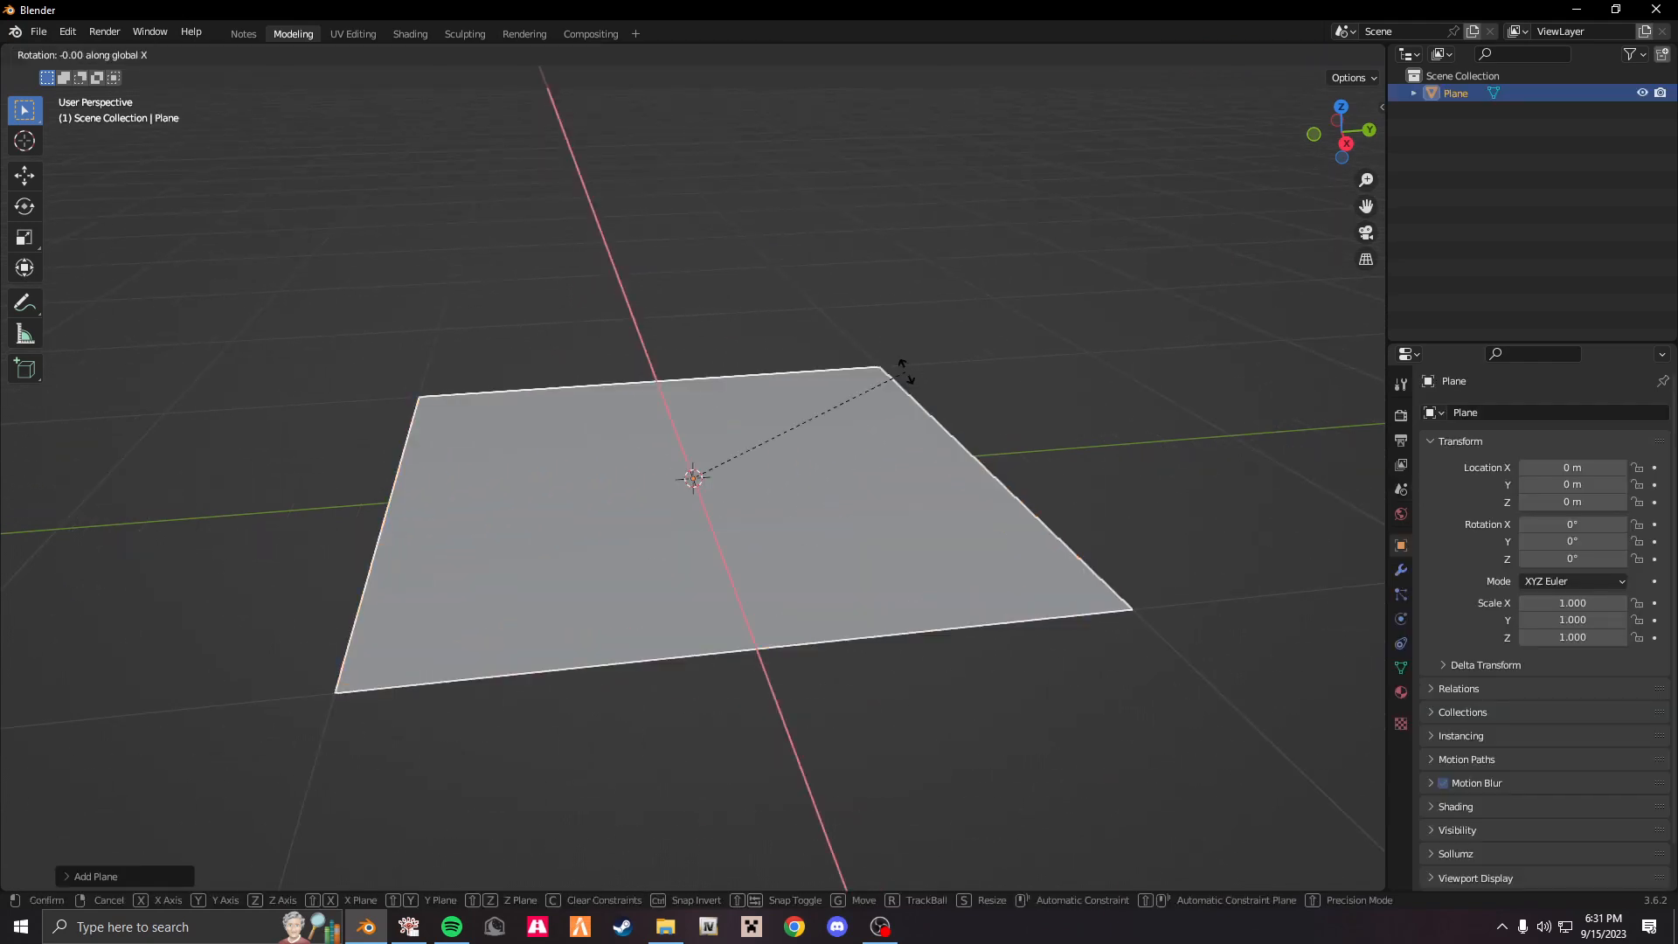
pyautogui.moveTo(865, 404)
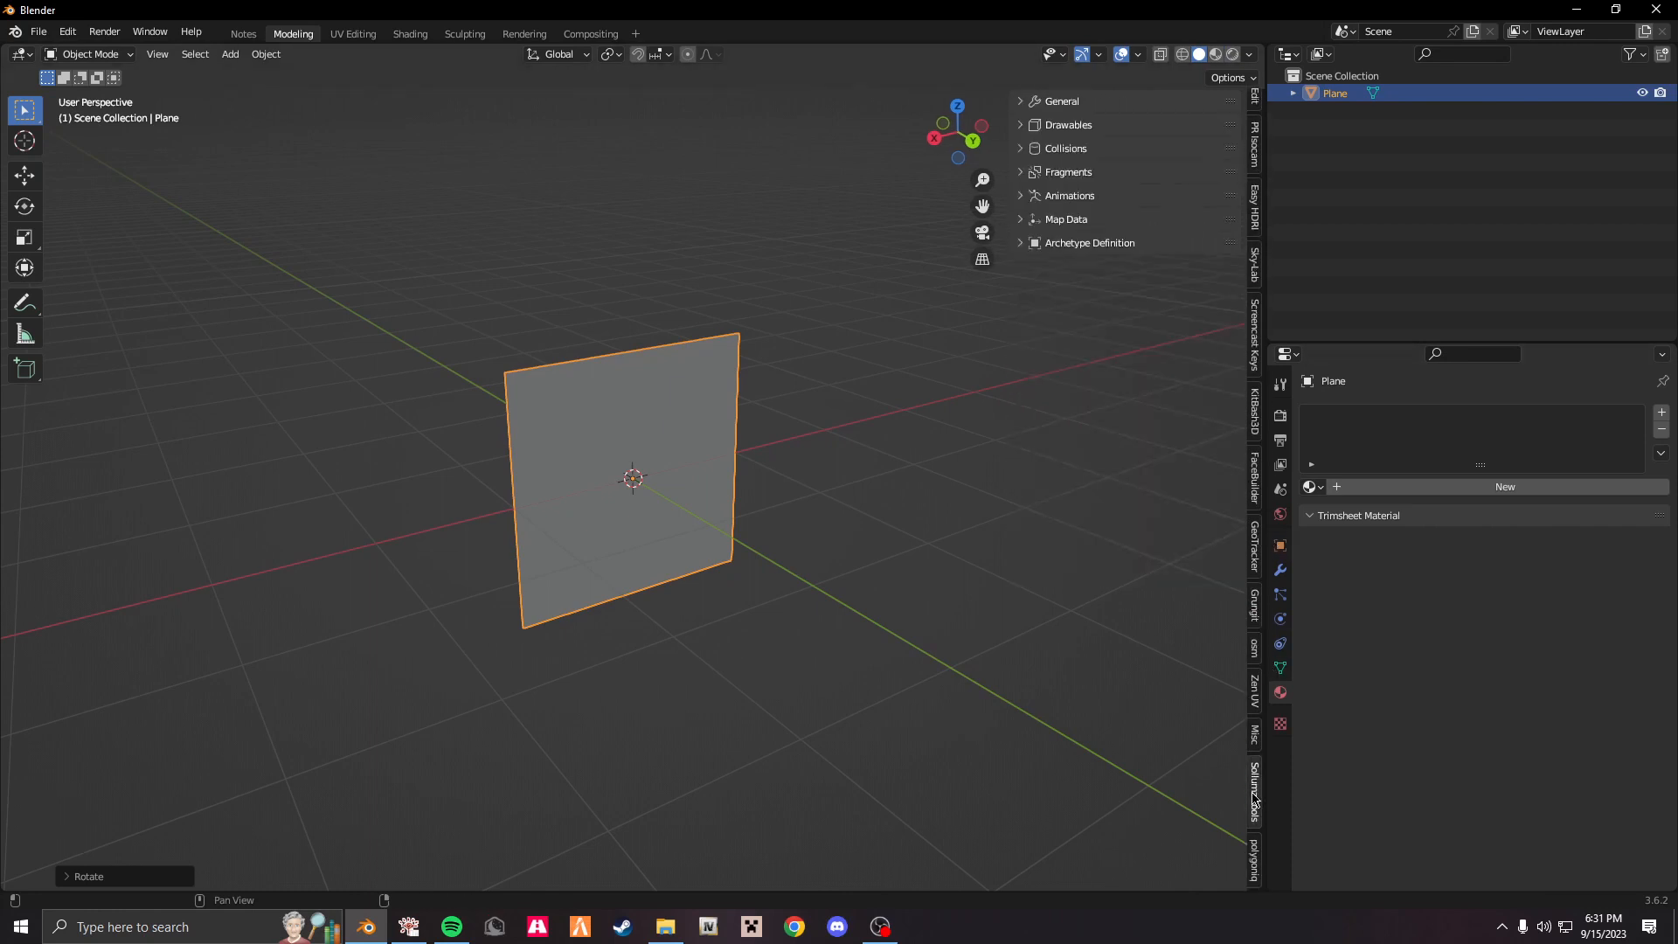
# Search Sollumz Shader Tools for 'glass' and create a GLASS BREAKABLE shader material on the plane.
pyautogui.click(1019, 124)
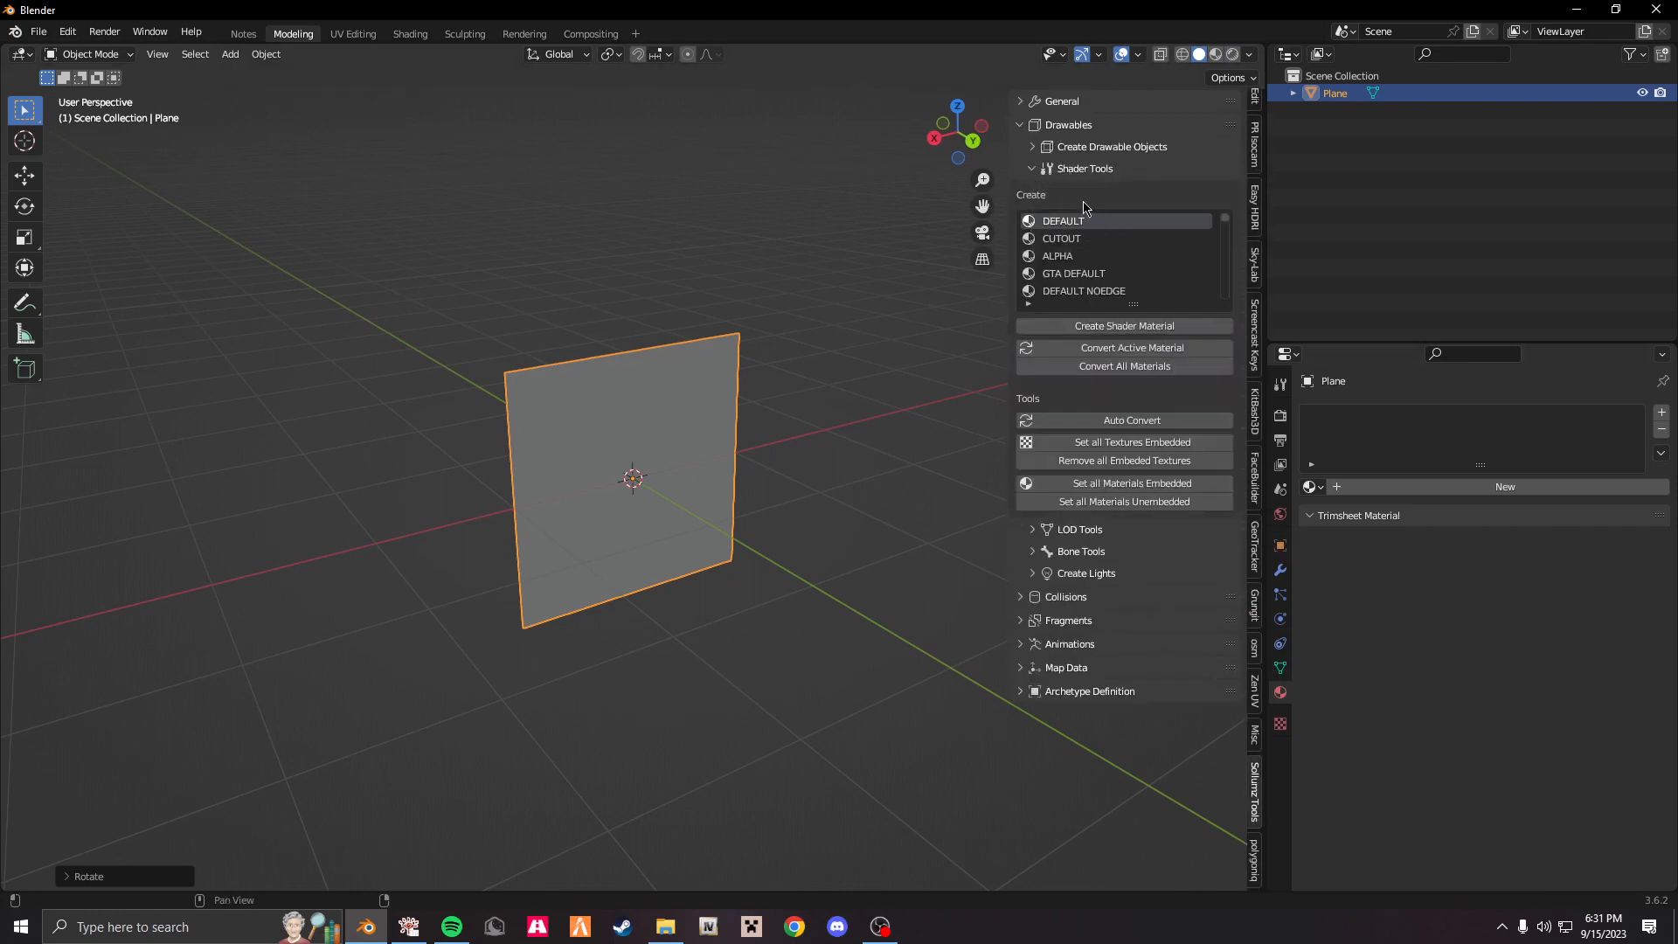
pyautogui.write('glass')
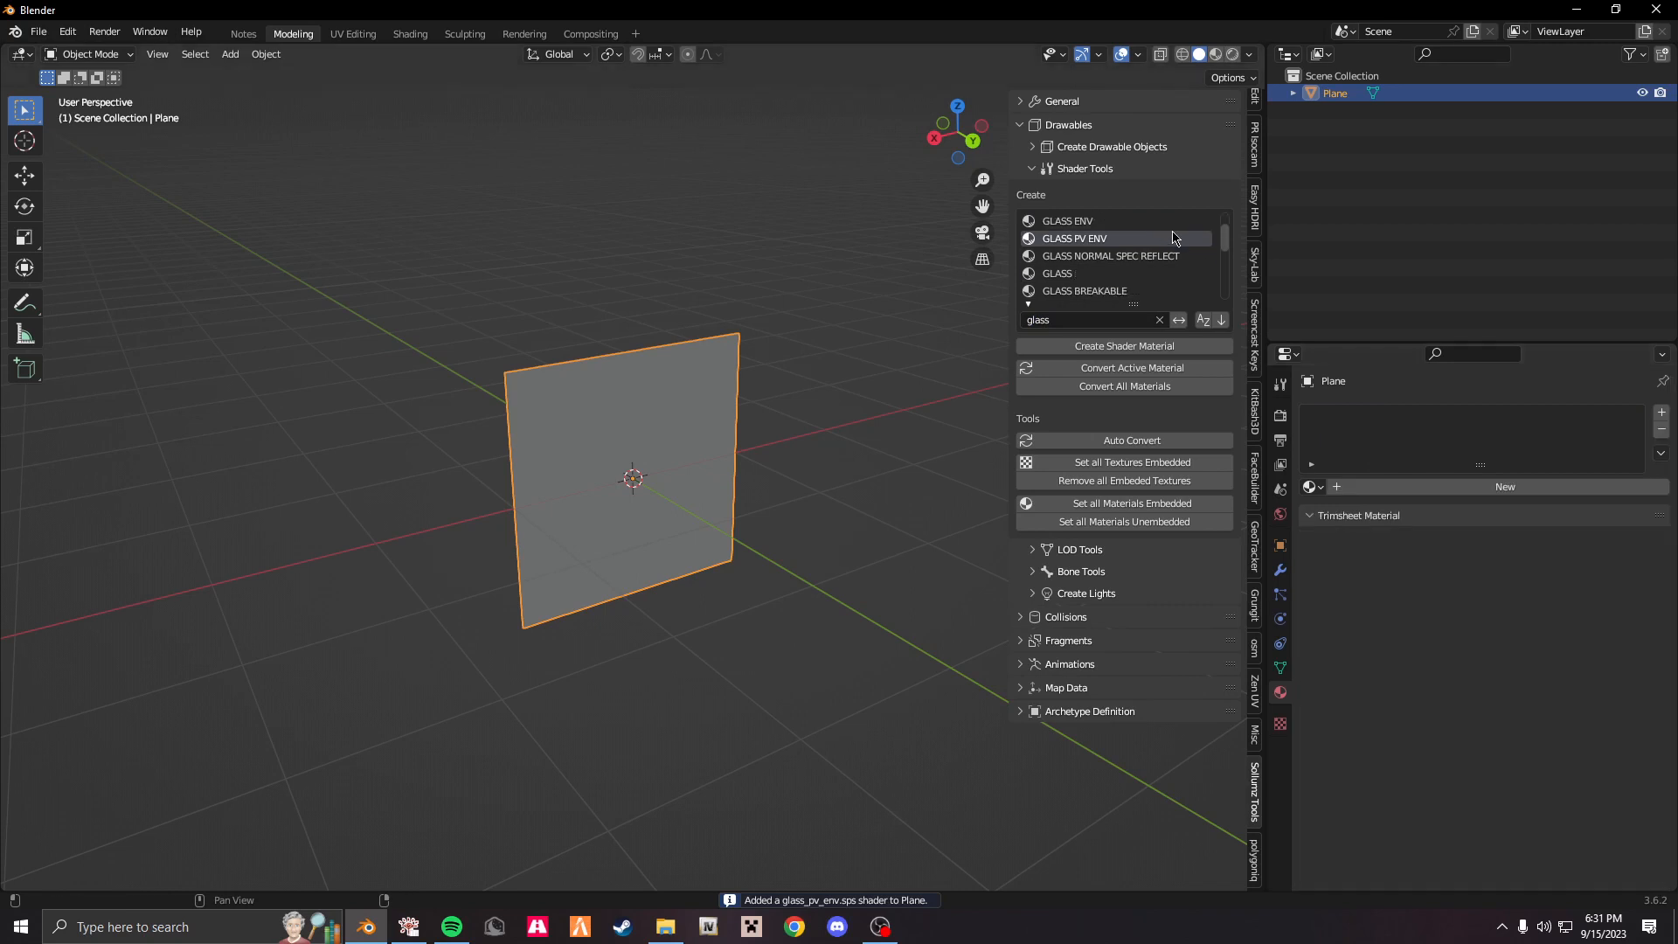
pyautogui.scroll(-3)
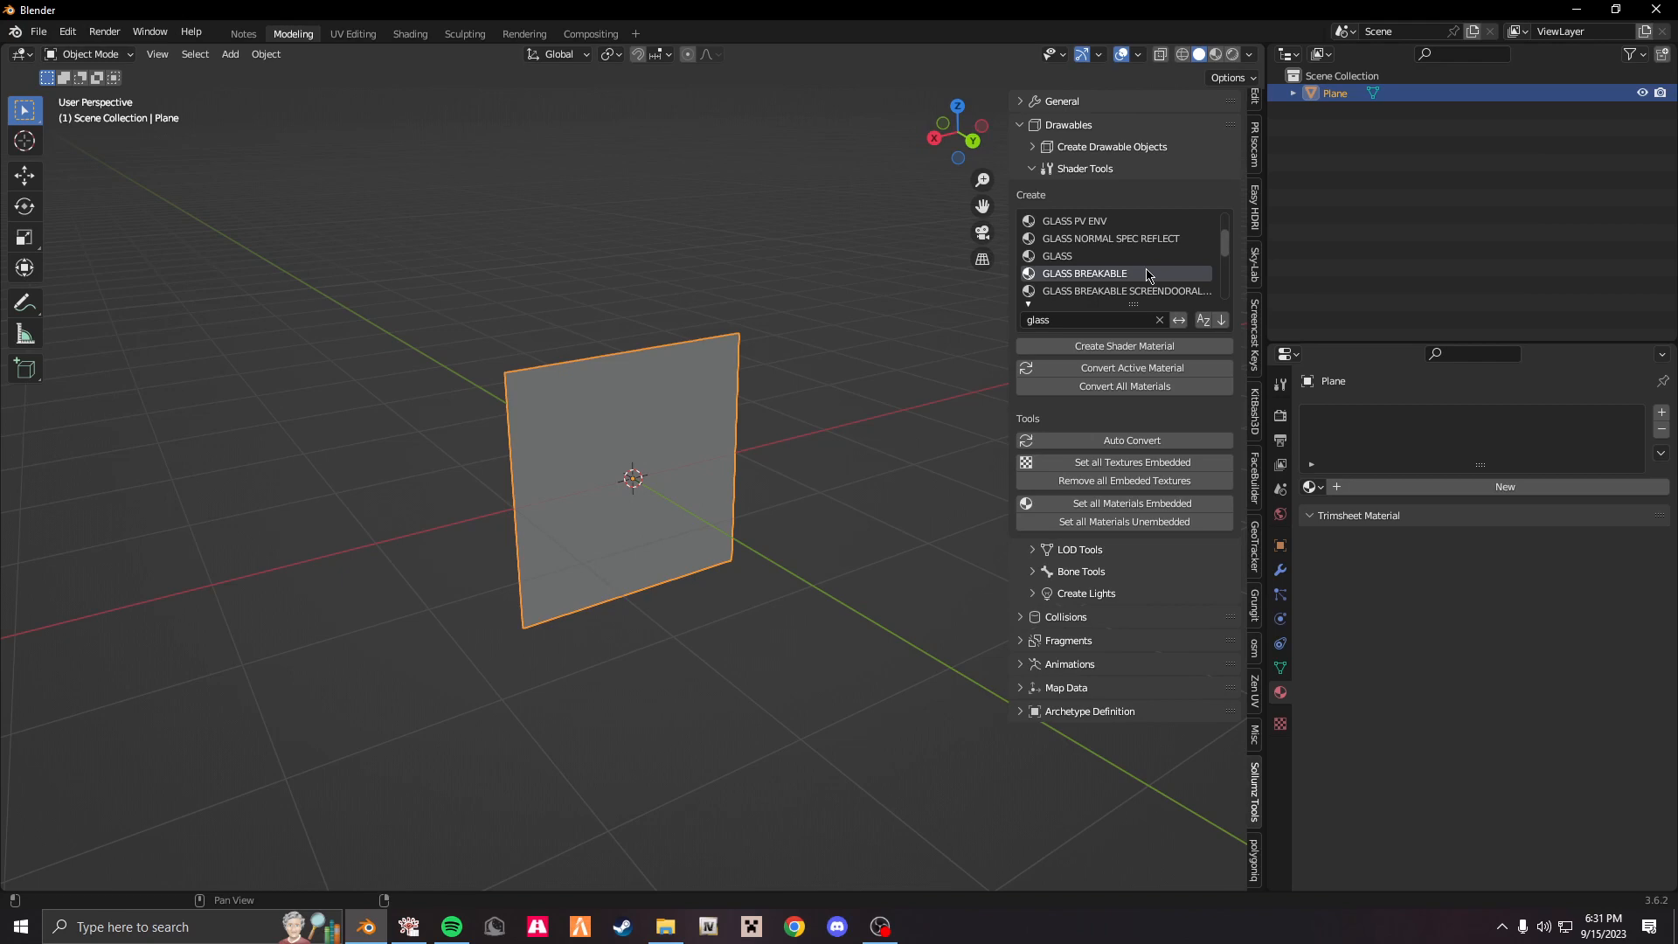
pyautogui.moveTo(1124, 346)
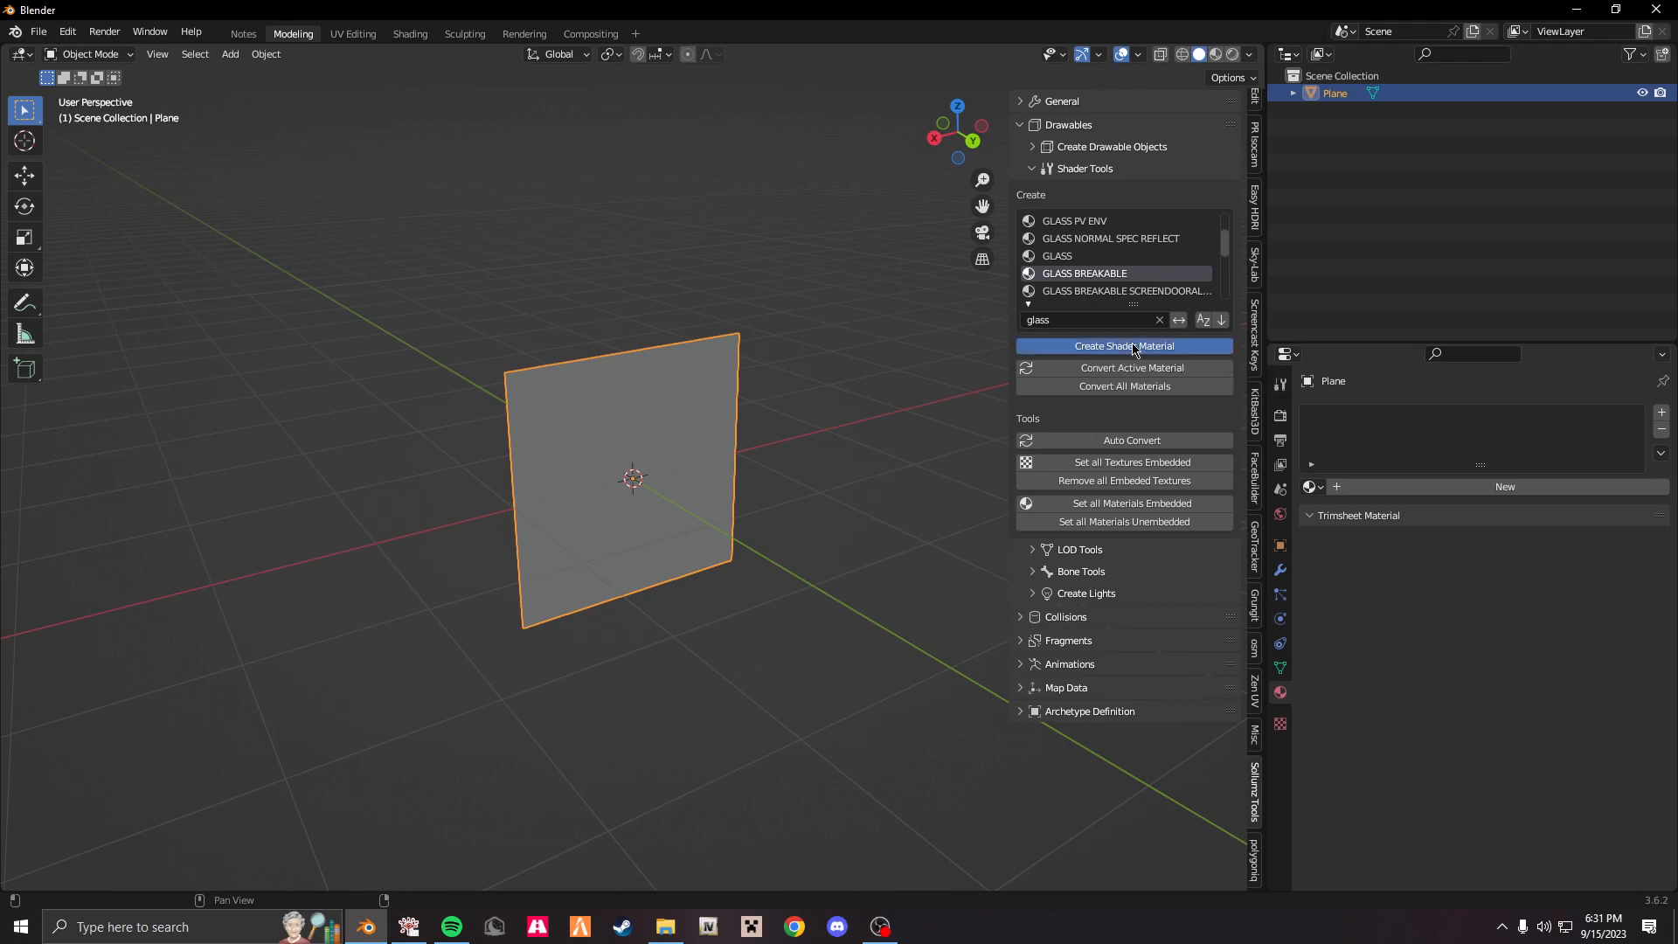
pyautogui.click(1125, 345)
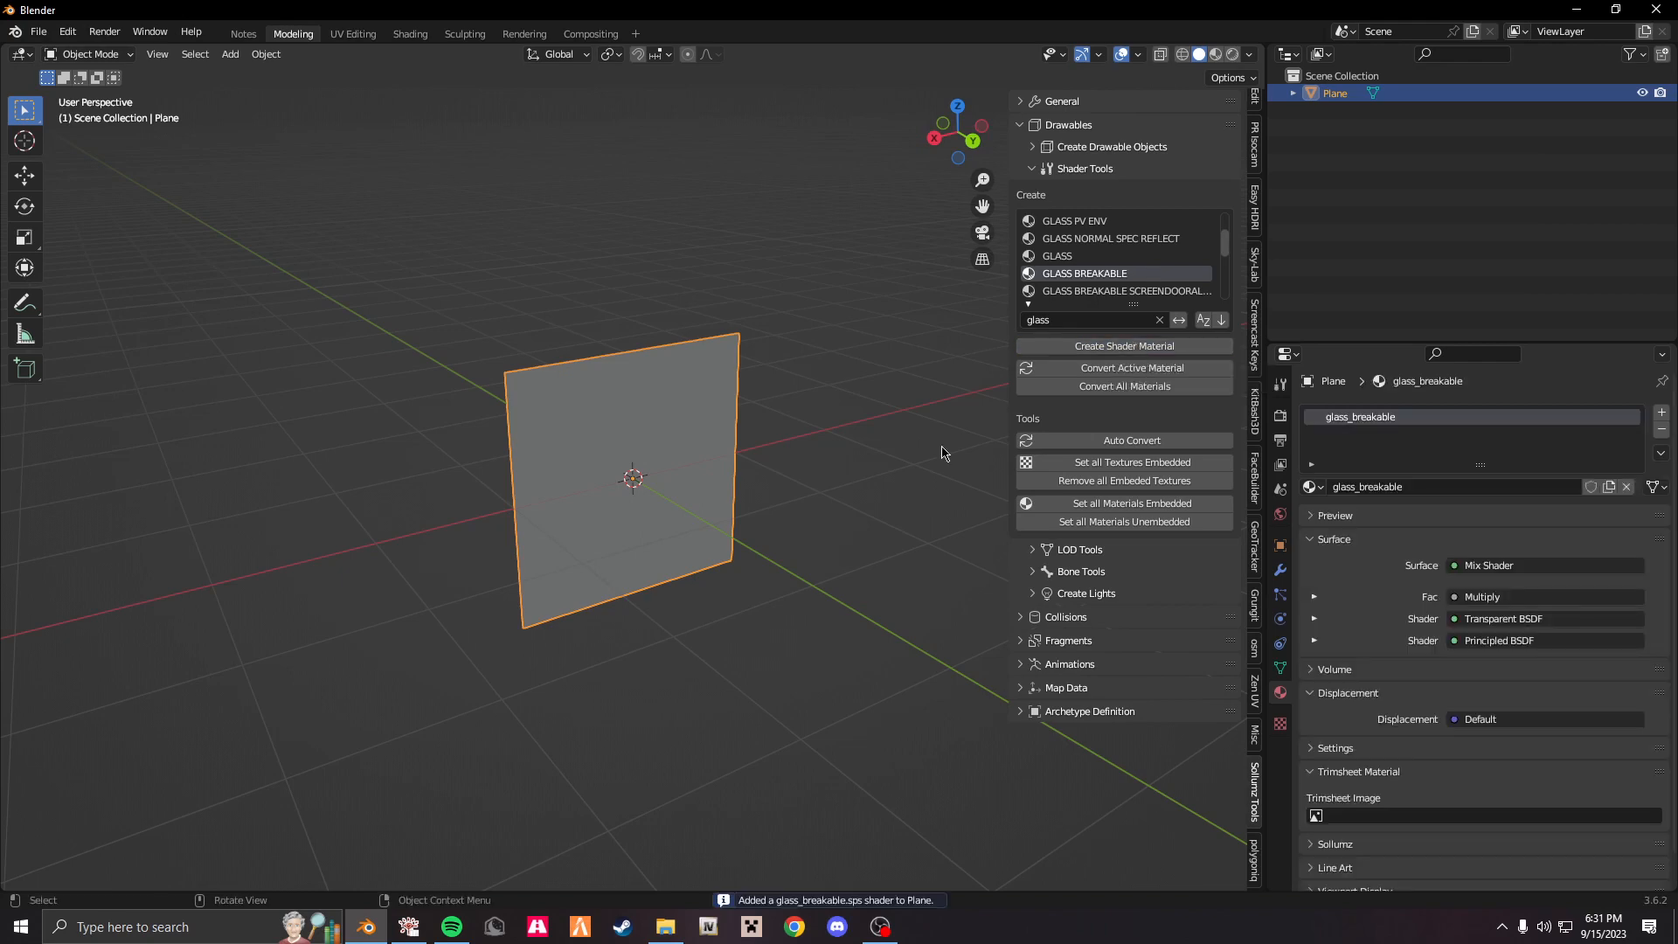
pyautogui.click(410, 33)
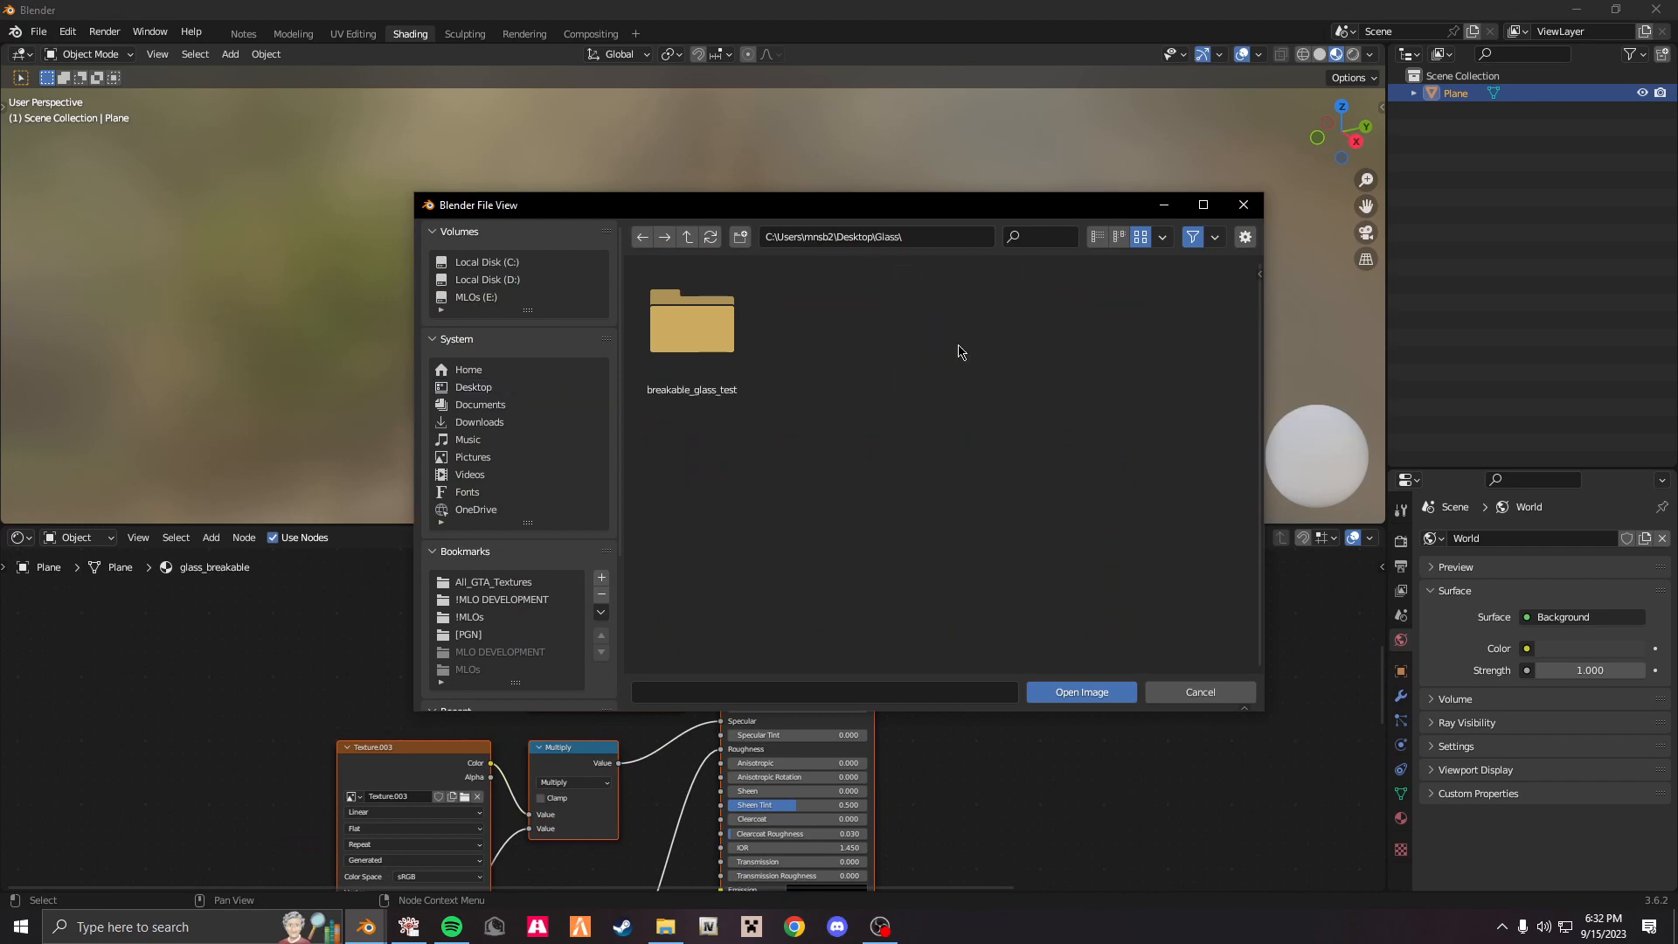
# Load the dirty glass and white64 DDS textures from breakable_glass_test, setting white64 to Non-Color.
pyautogui.doubleClick(692, 321)
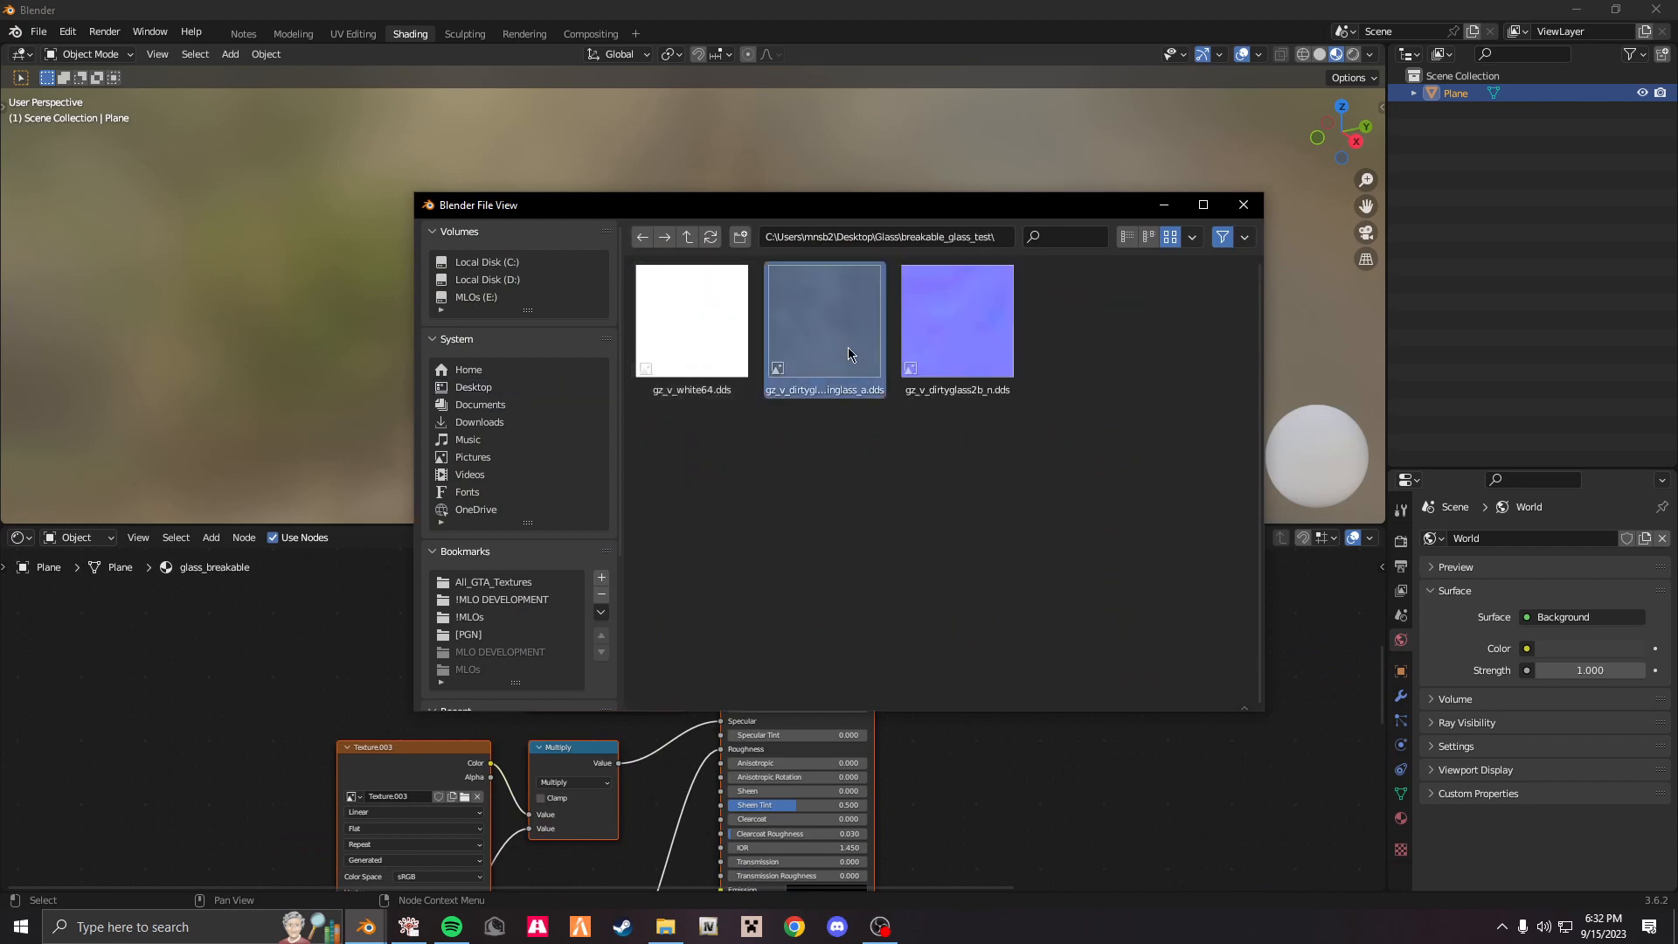
pyautogui.click(473, 386)
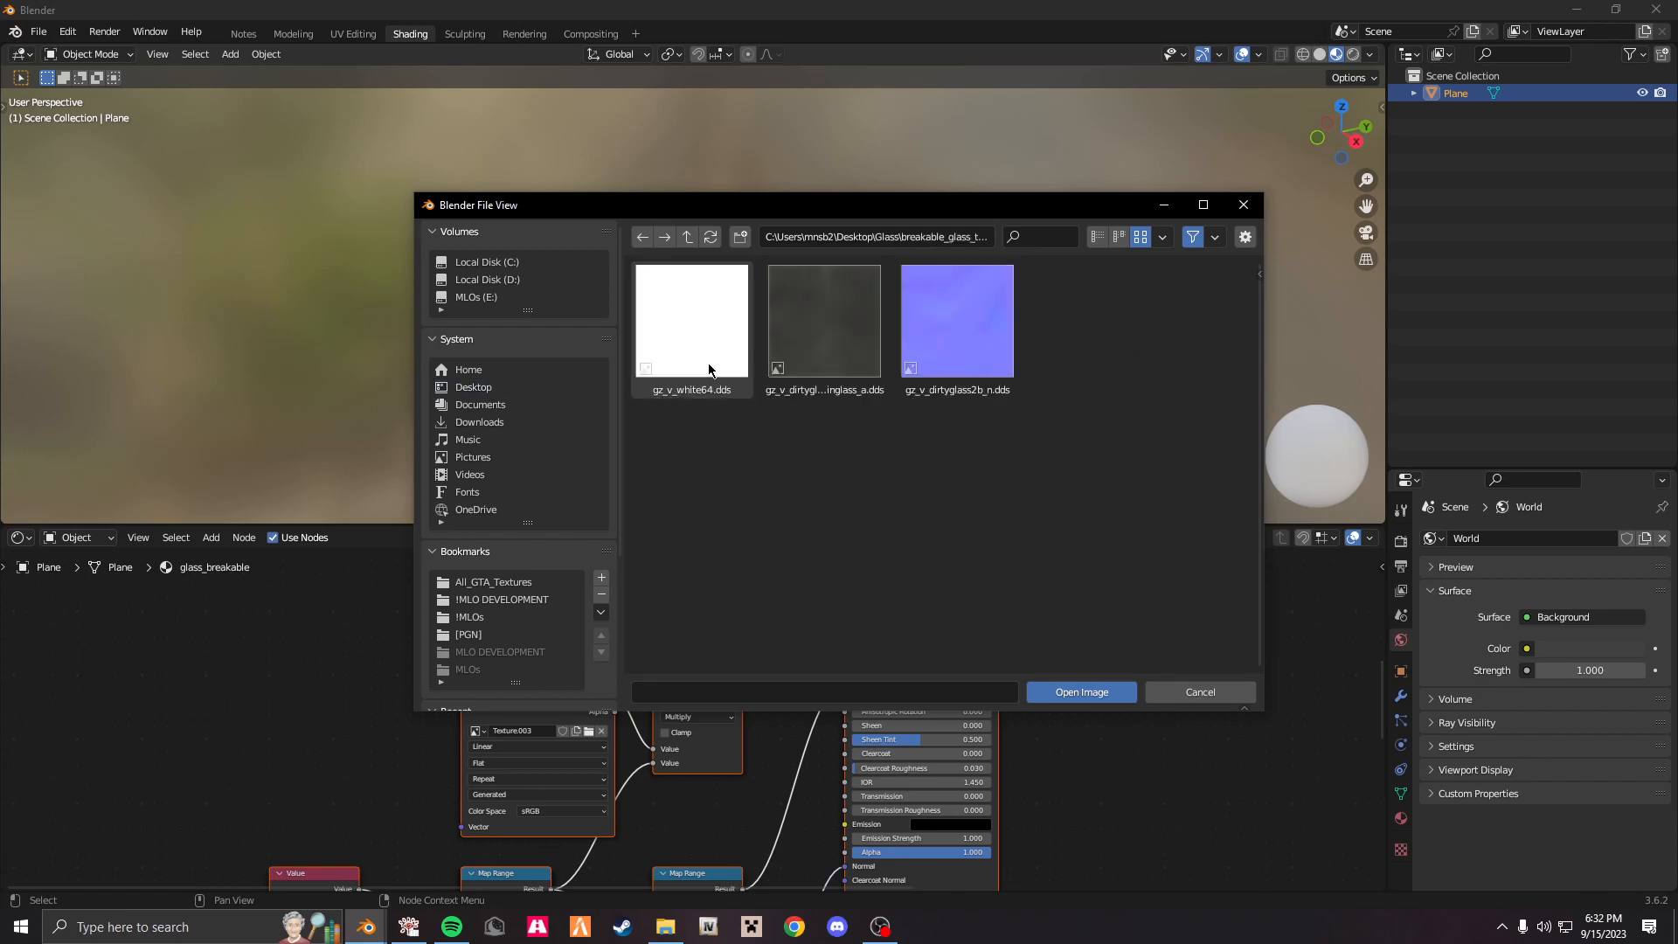
pyautogui.click(1081, 692)
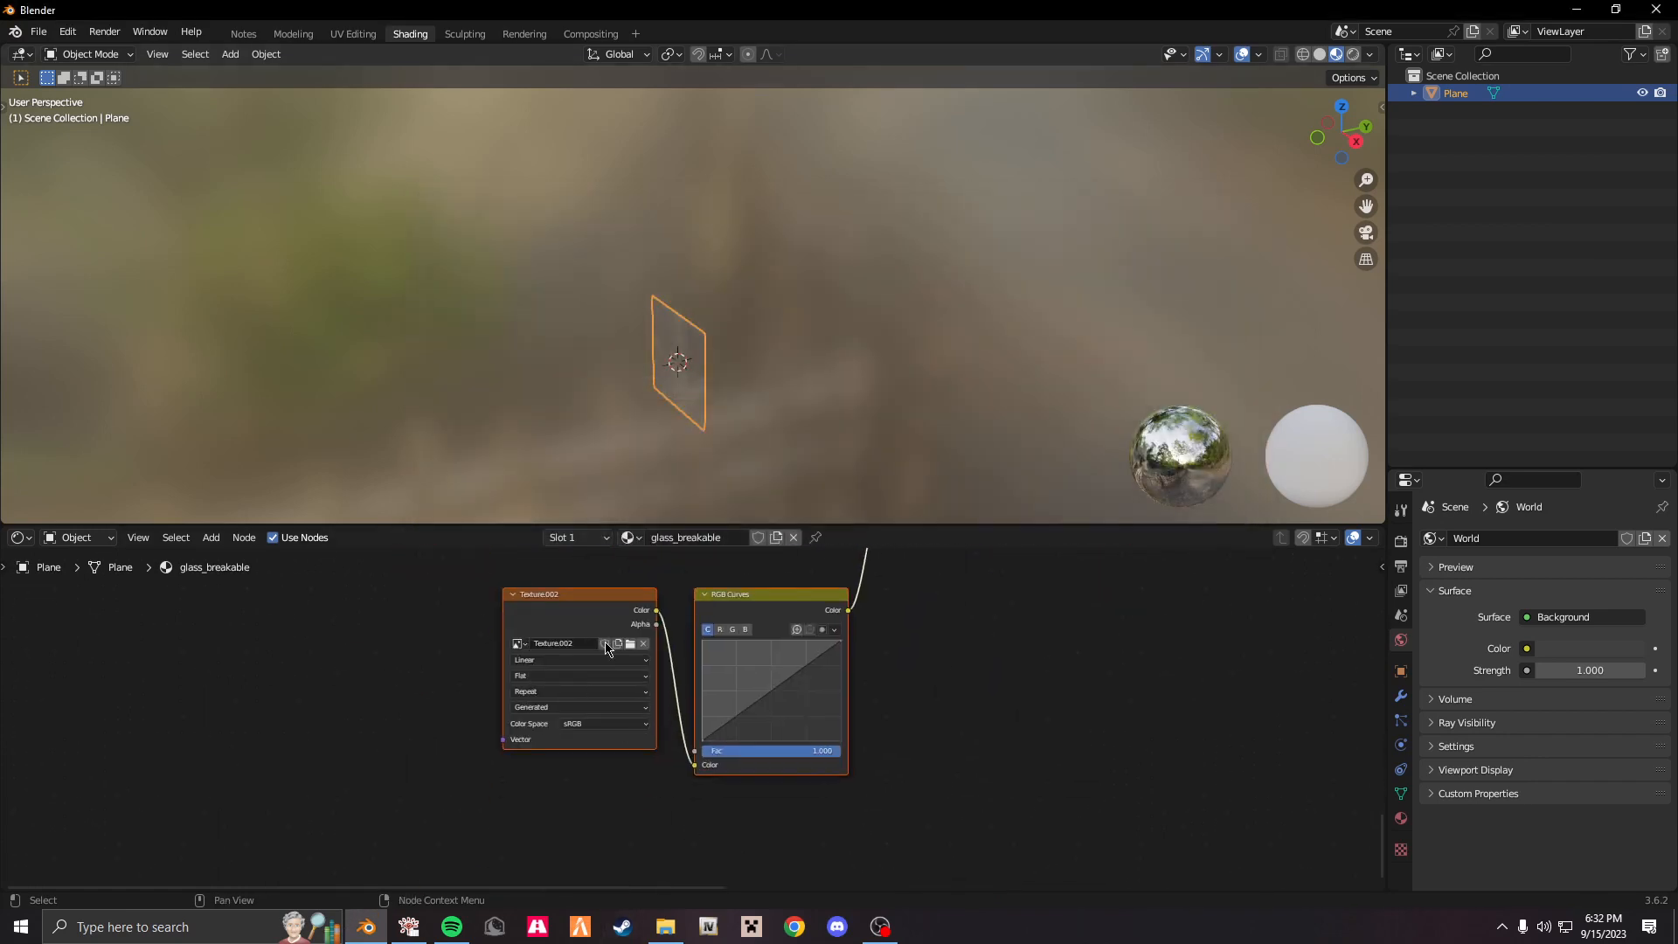
pyautogui.click(629, 643)
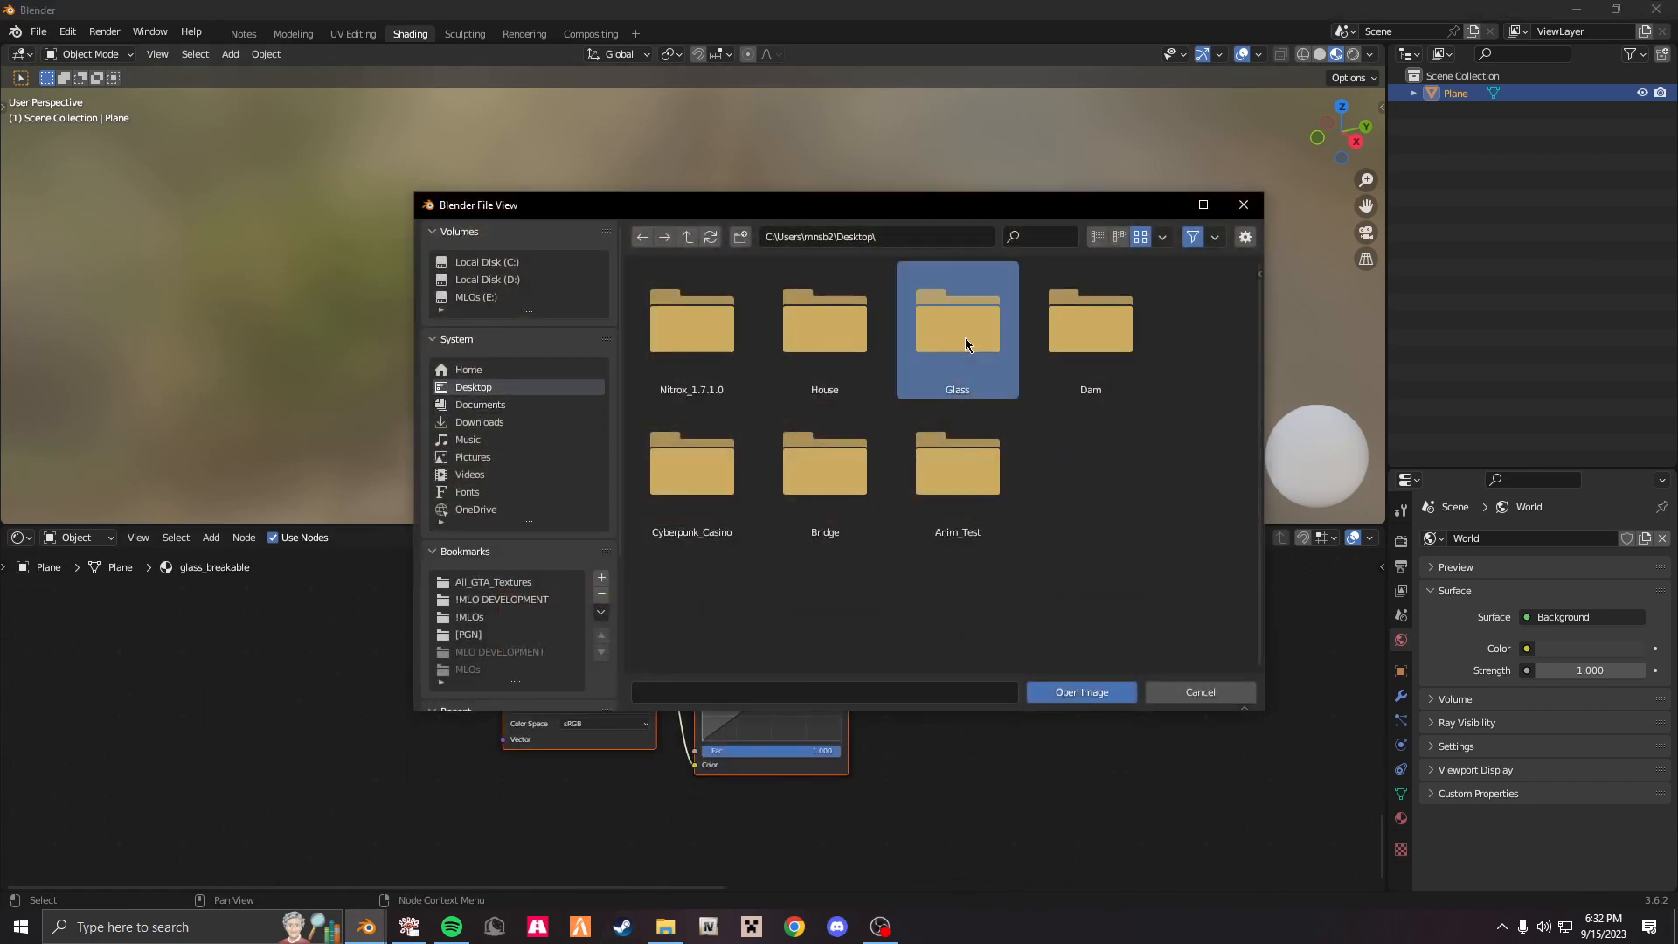
pyautogui.click(602, 724)
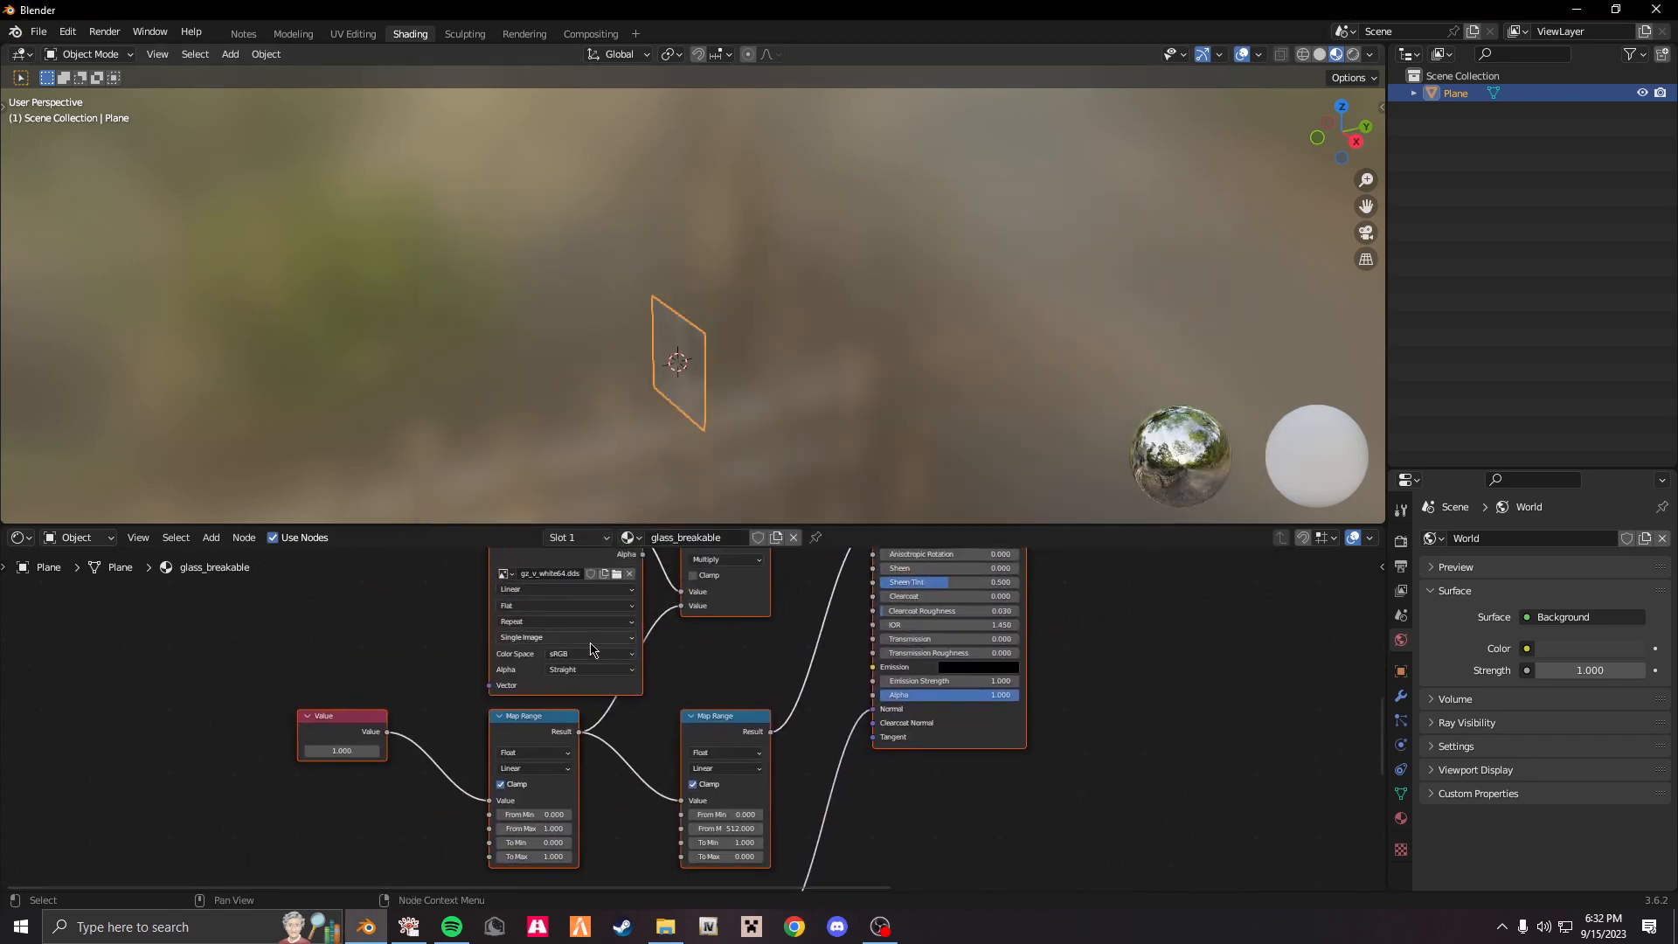
pyautogui.click(588, 653)
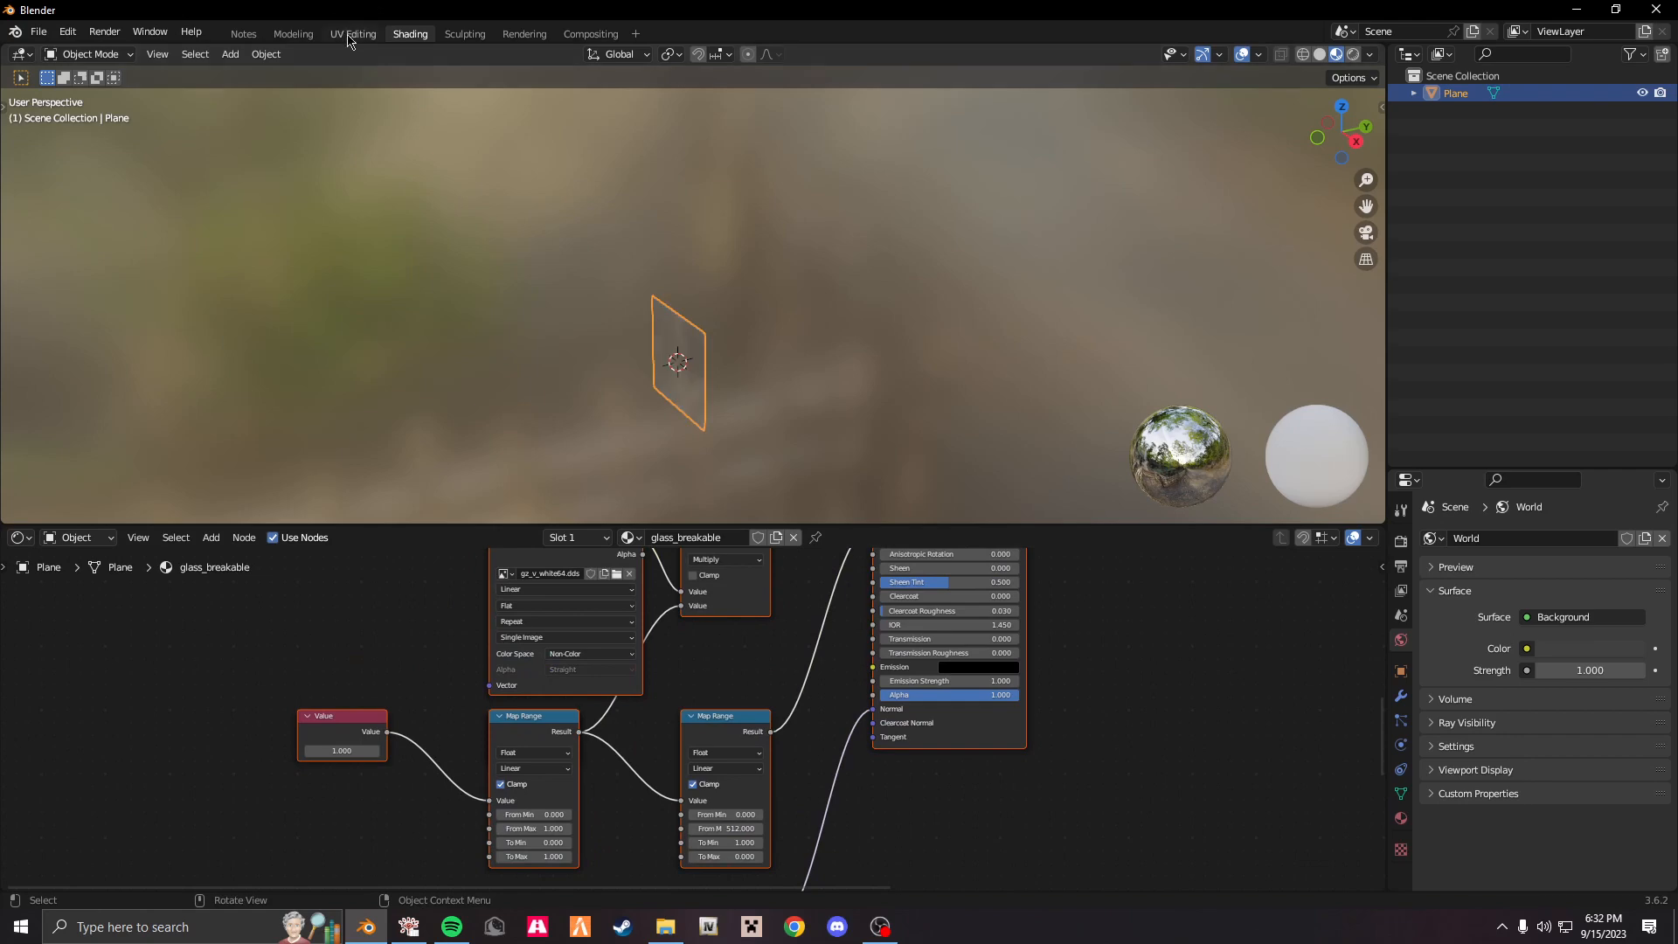
pyautogui.click(292, 34)
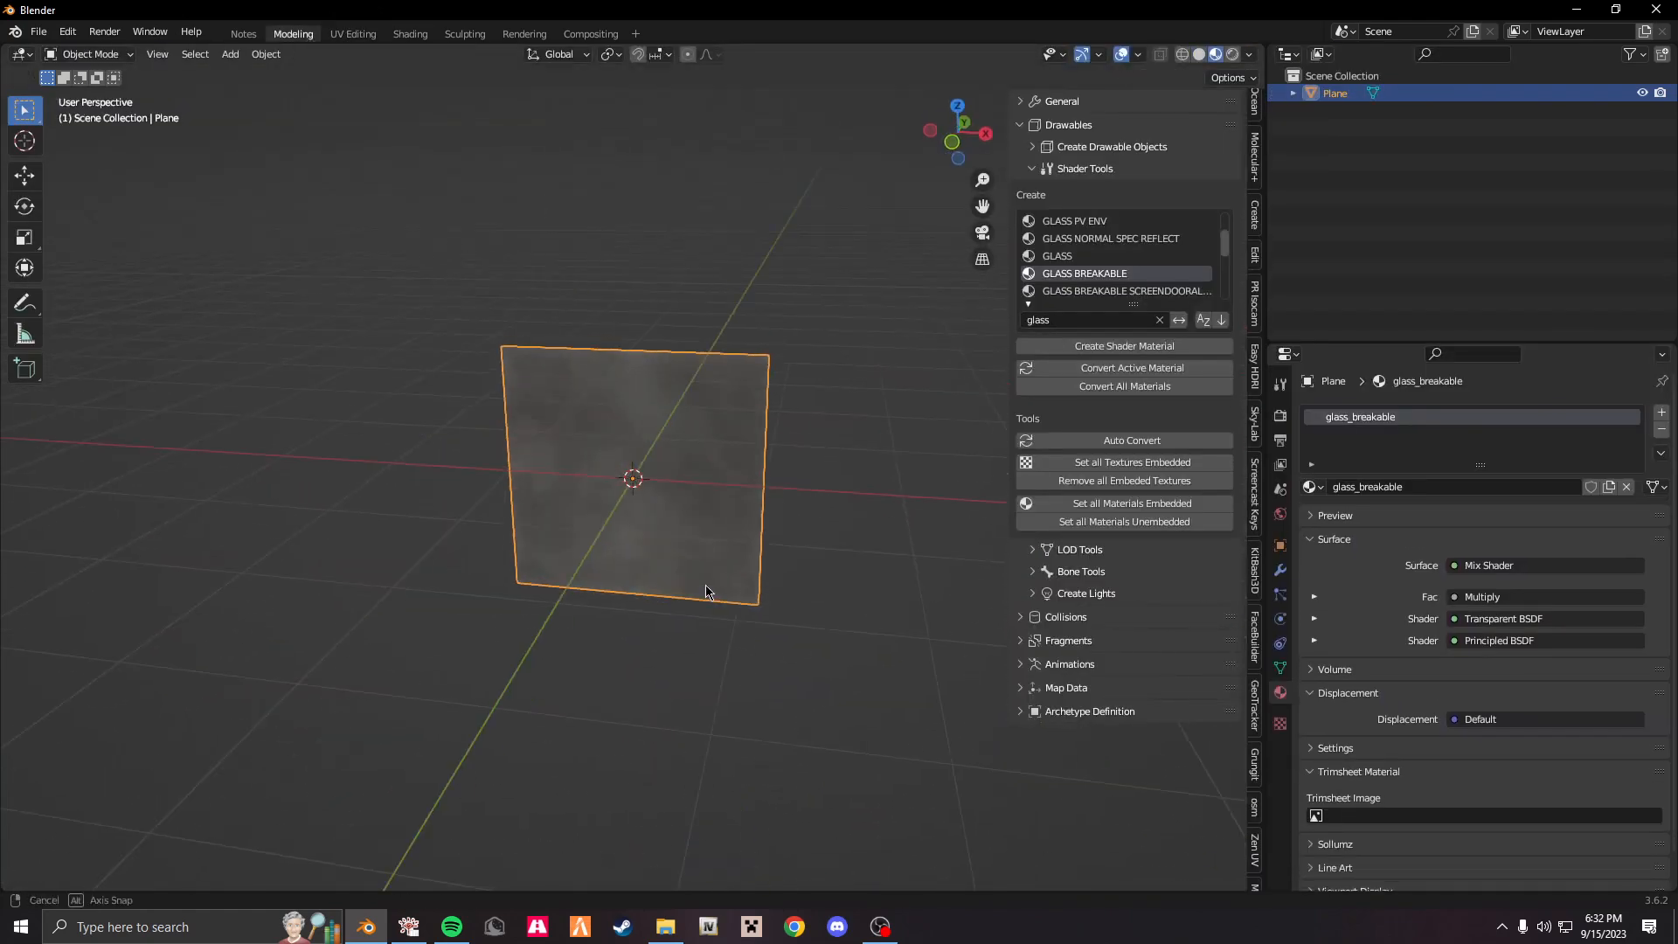
# Scale the plane wider in Edit Mode and apply a UV Cube Projection.
pyautogui.press('s')
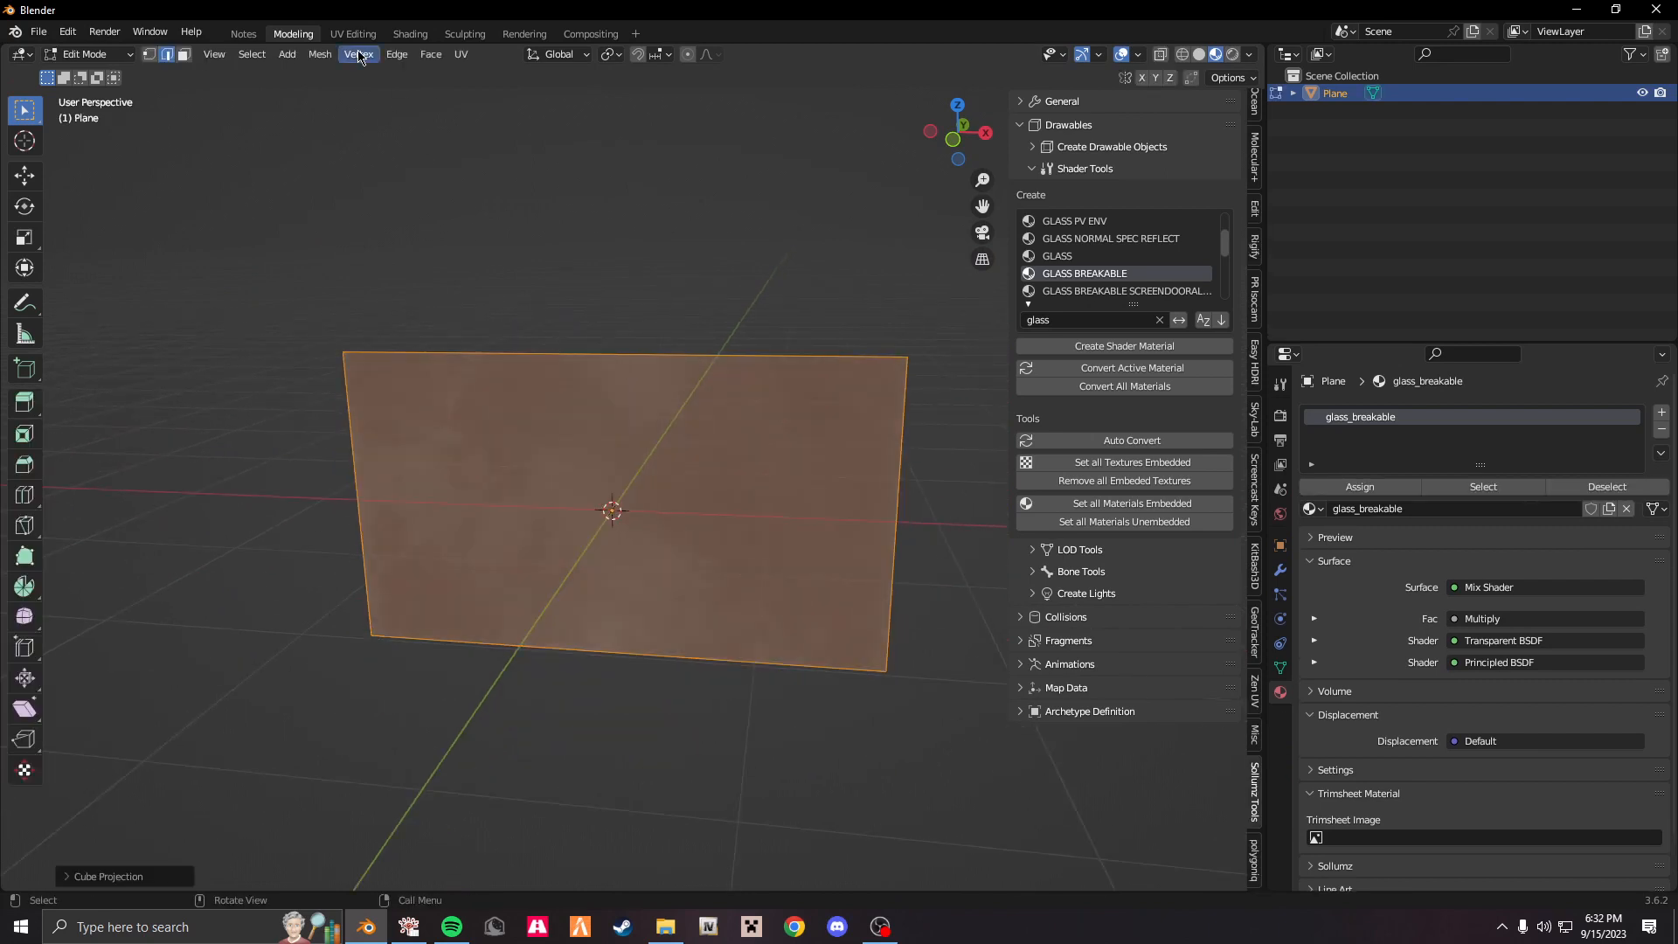
pyautogui.click(352, 34)
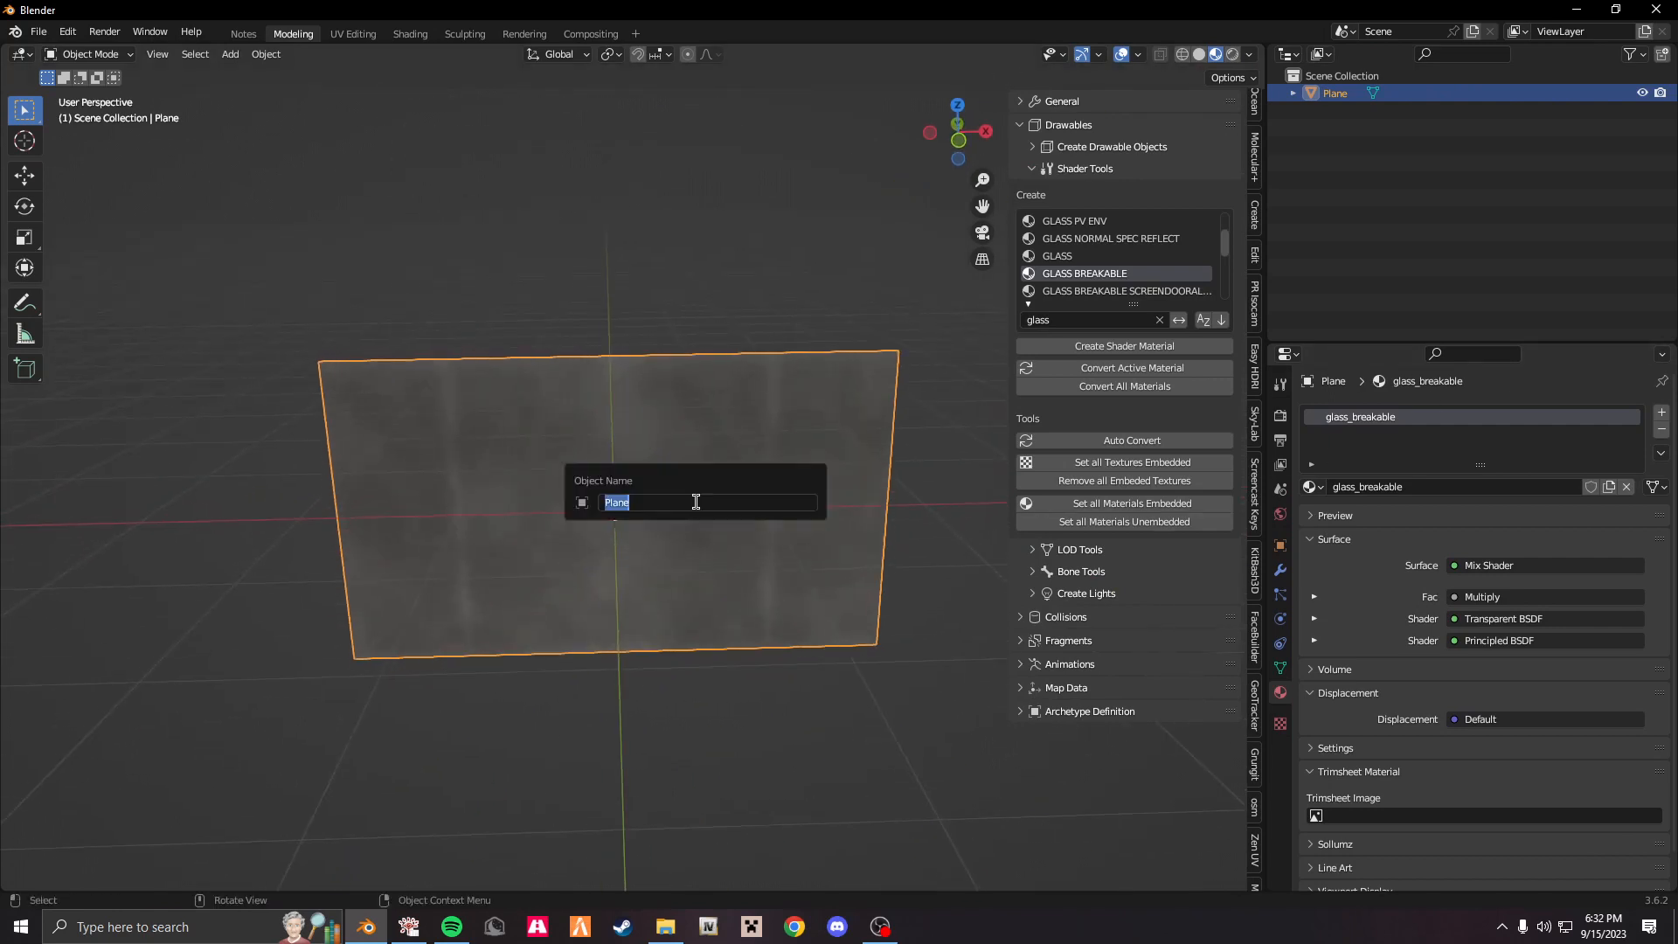
# Rename the pane glass_test, convert it to a Drawable, and review the material's Sollumz texture parameters.
pyautogui.write('glass-s')
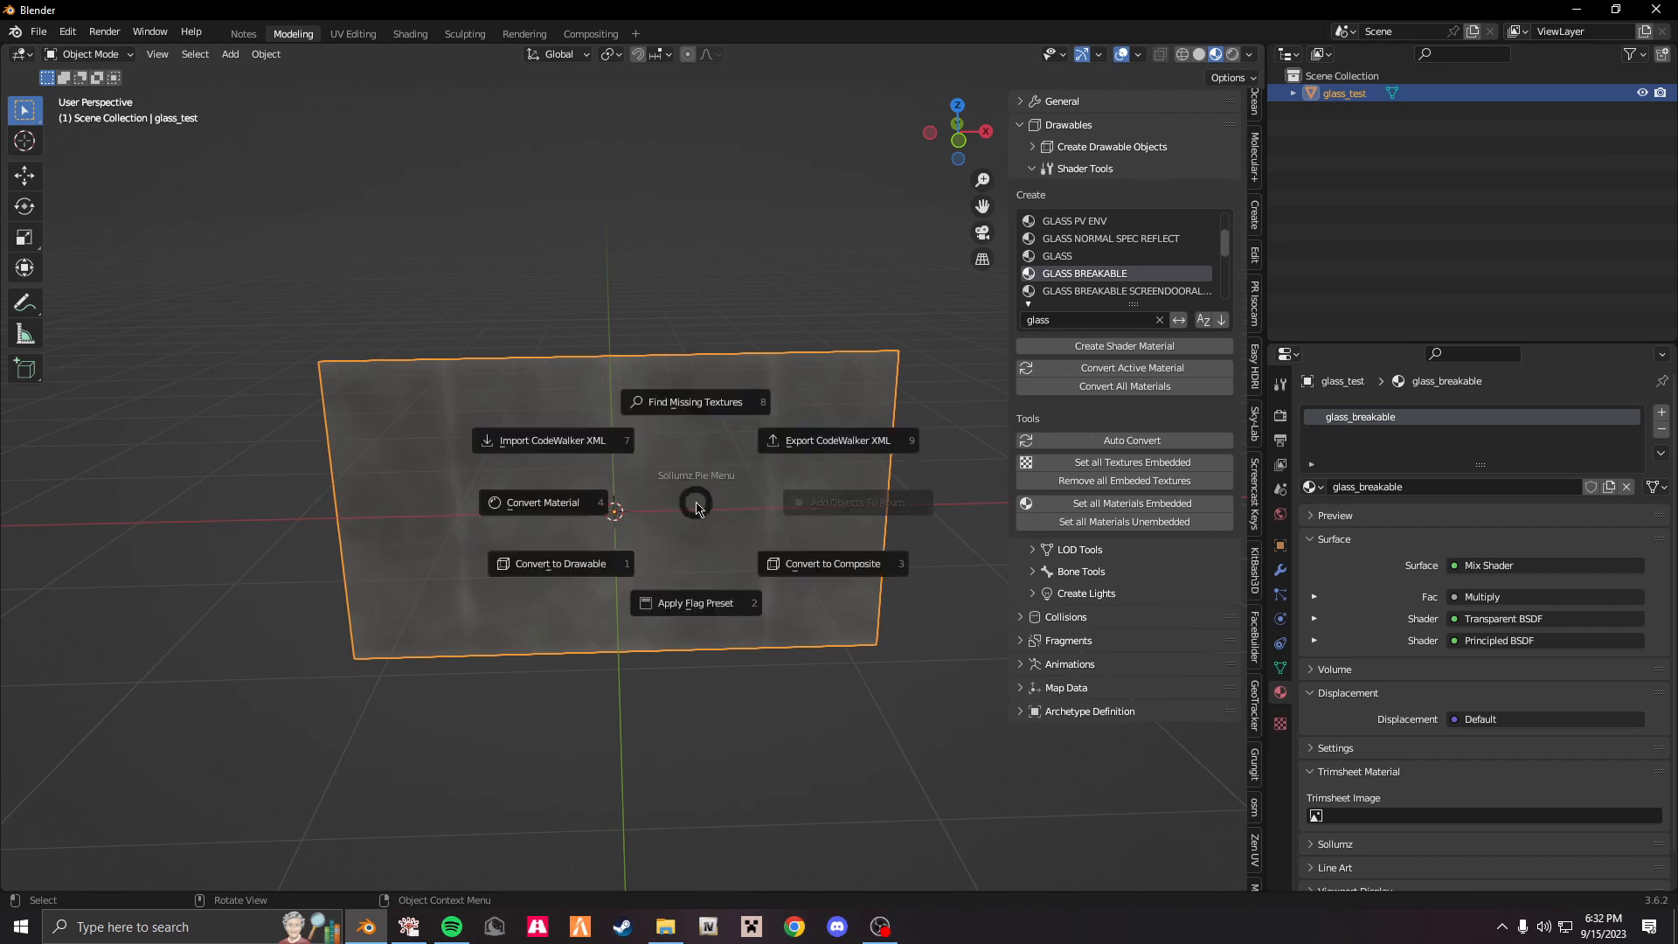
pyautogui.moveTo(559, 563)
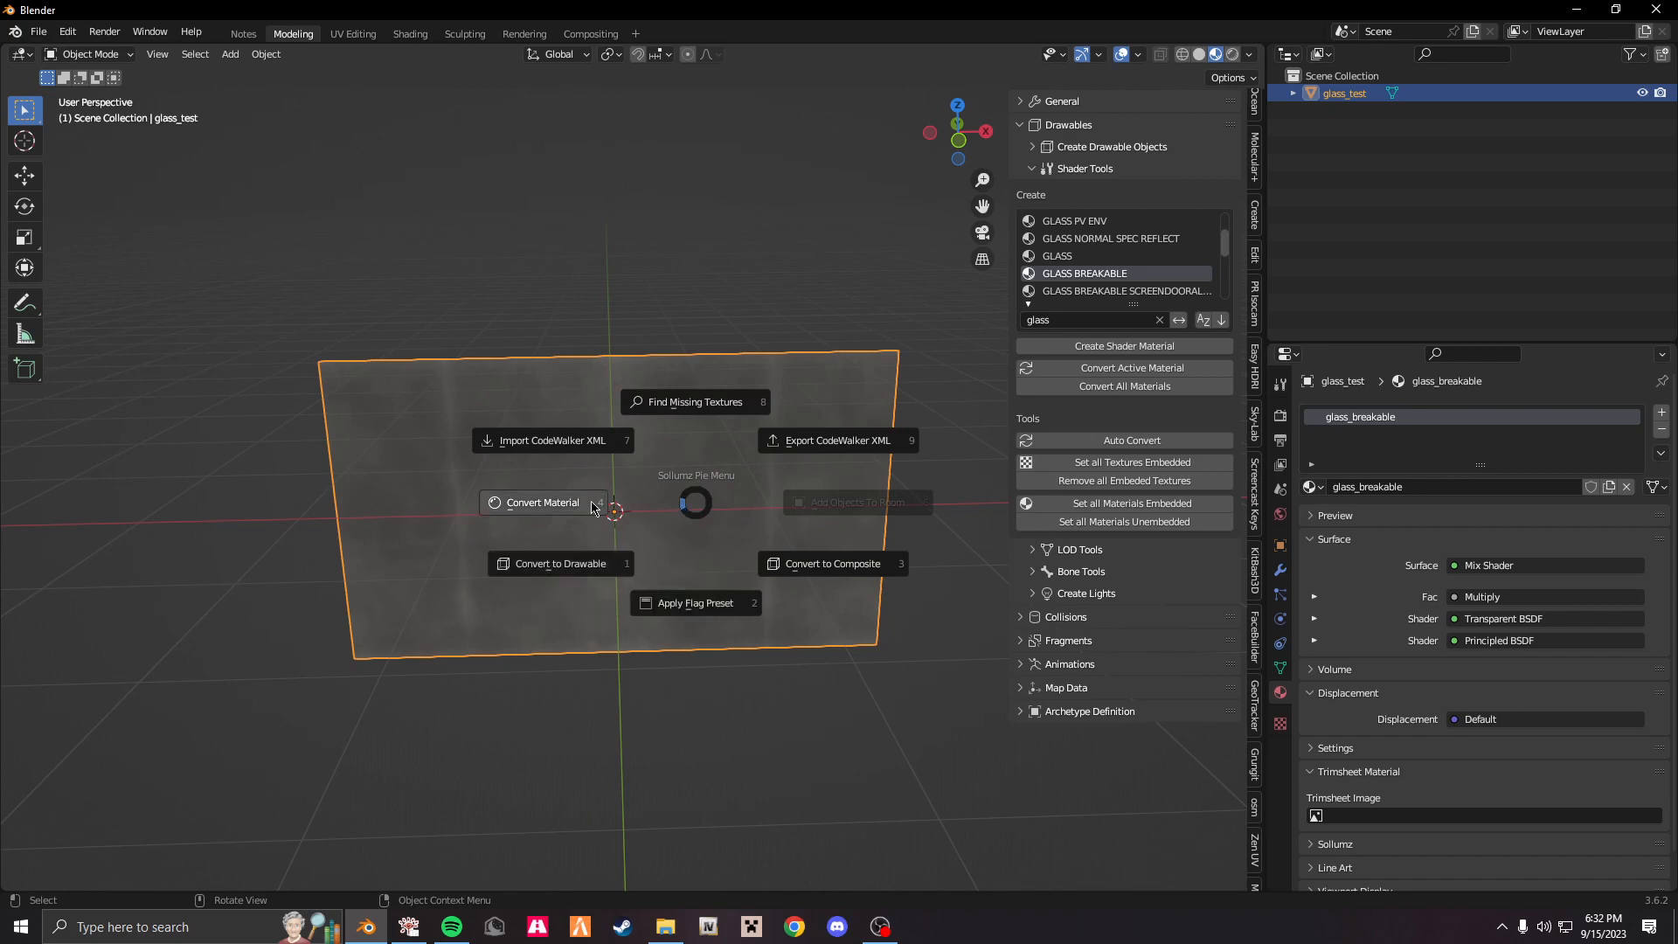
pyautogui.click(560, 563)
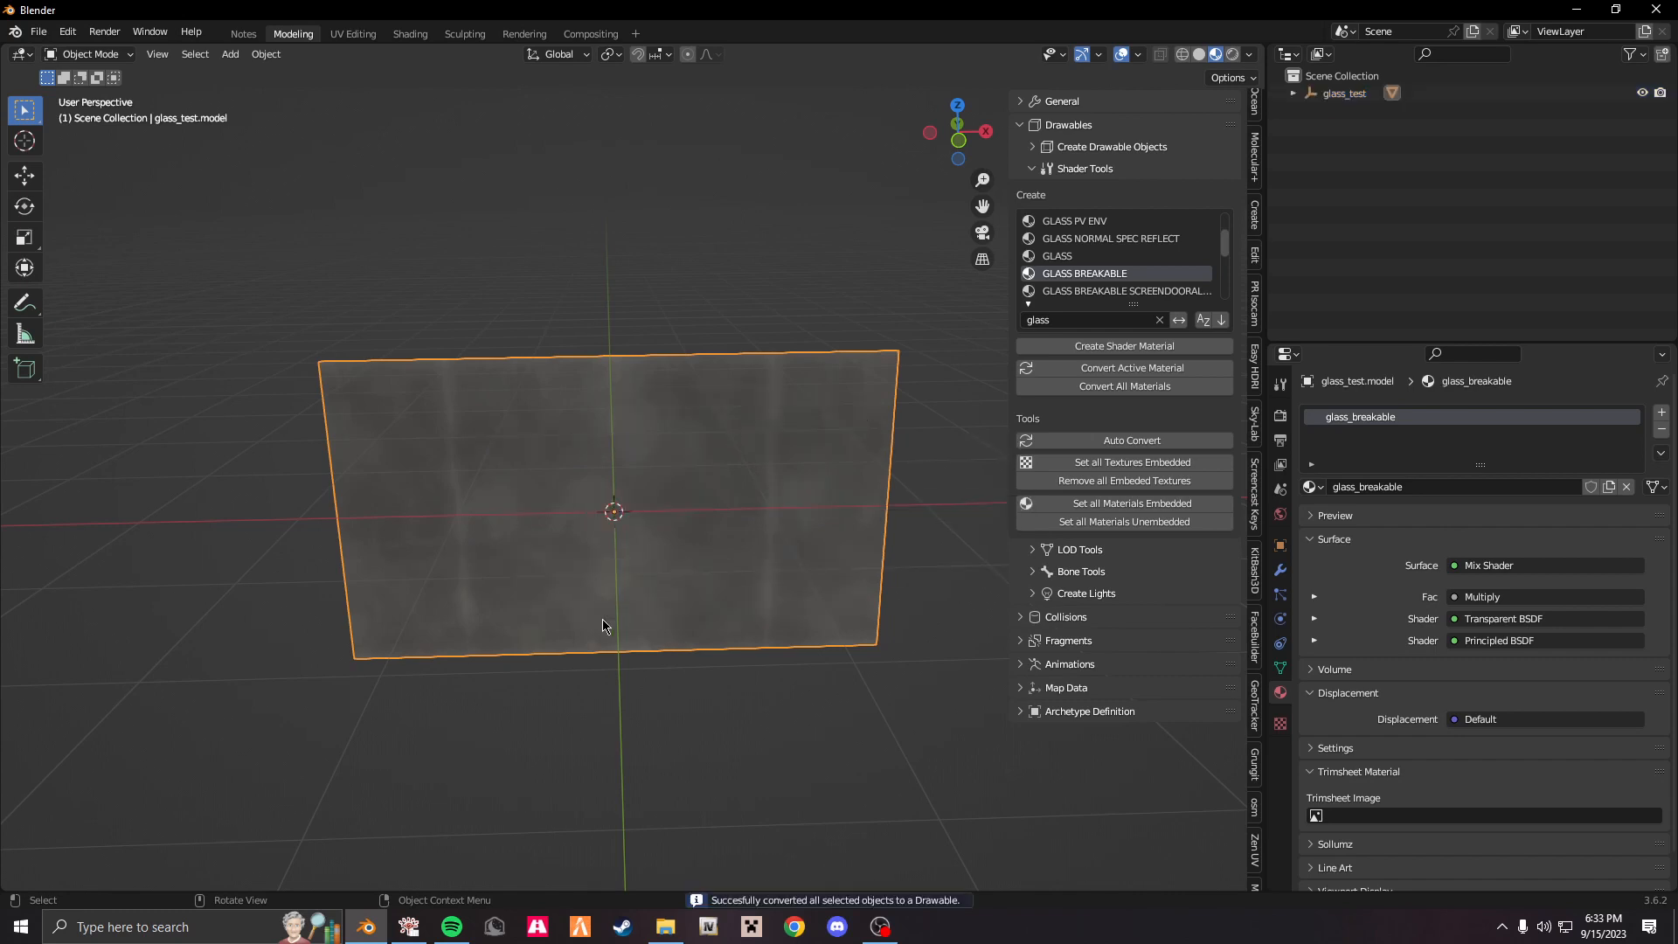
pyautogui.click(1335, 539)
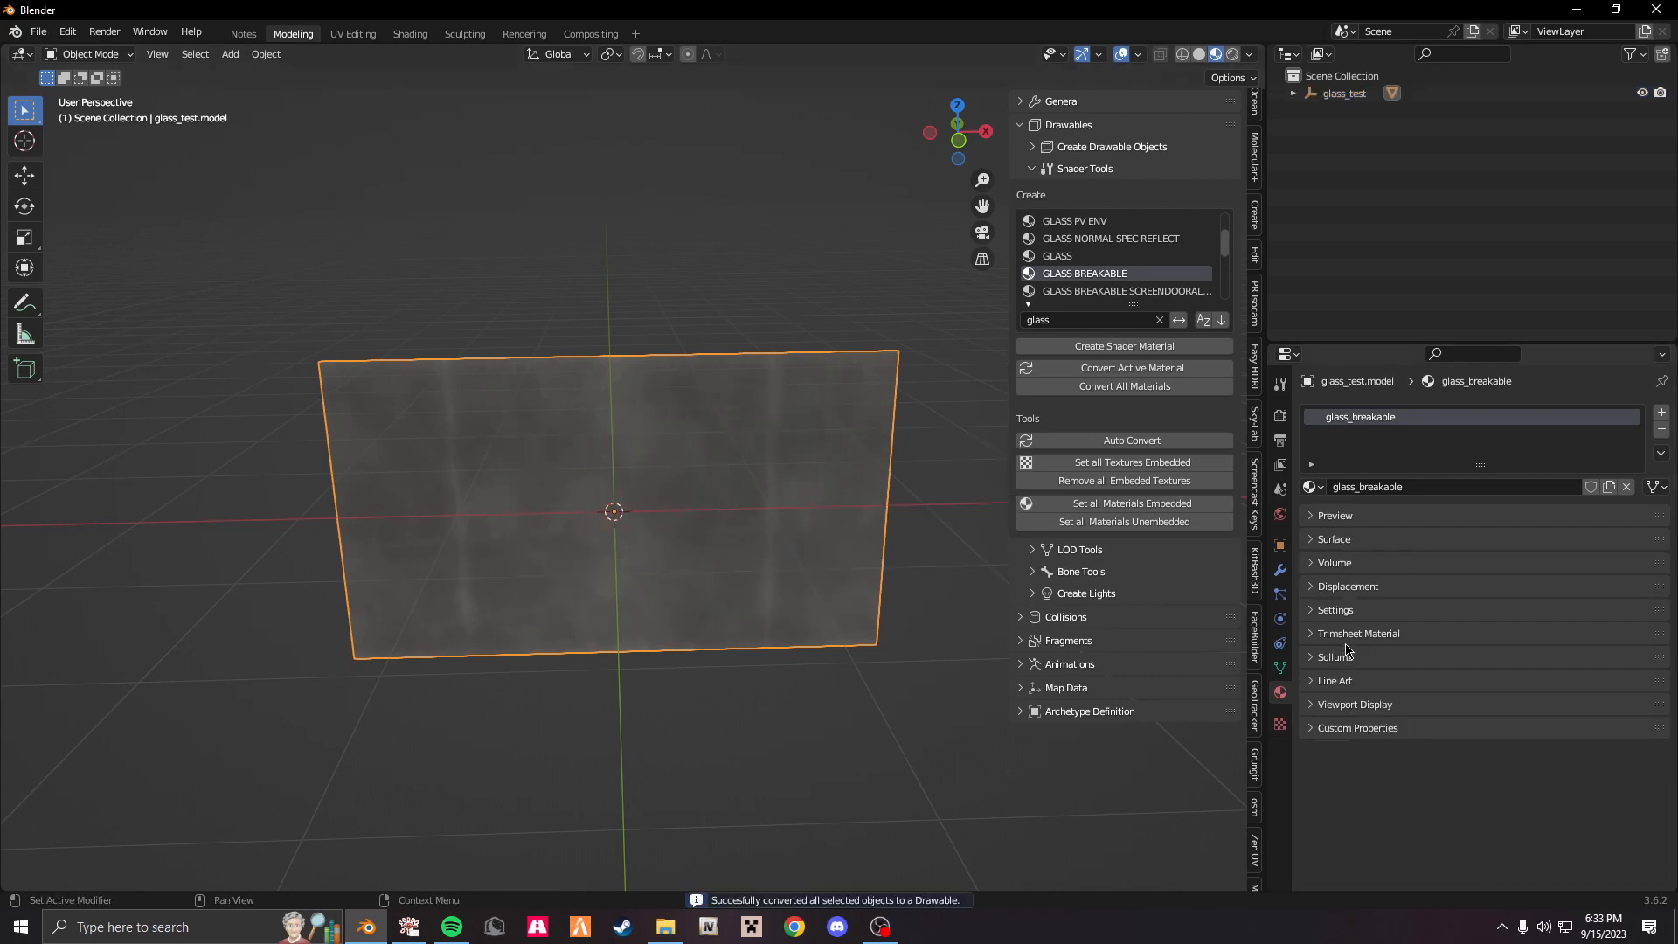
pyautogui.click(1335, 656)
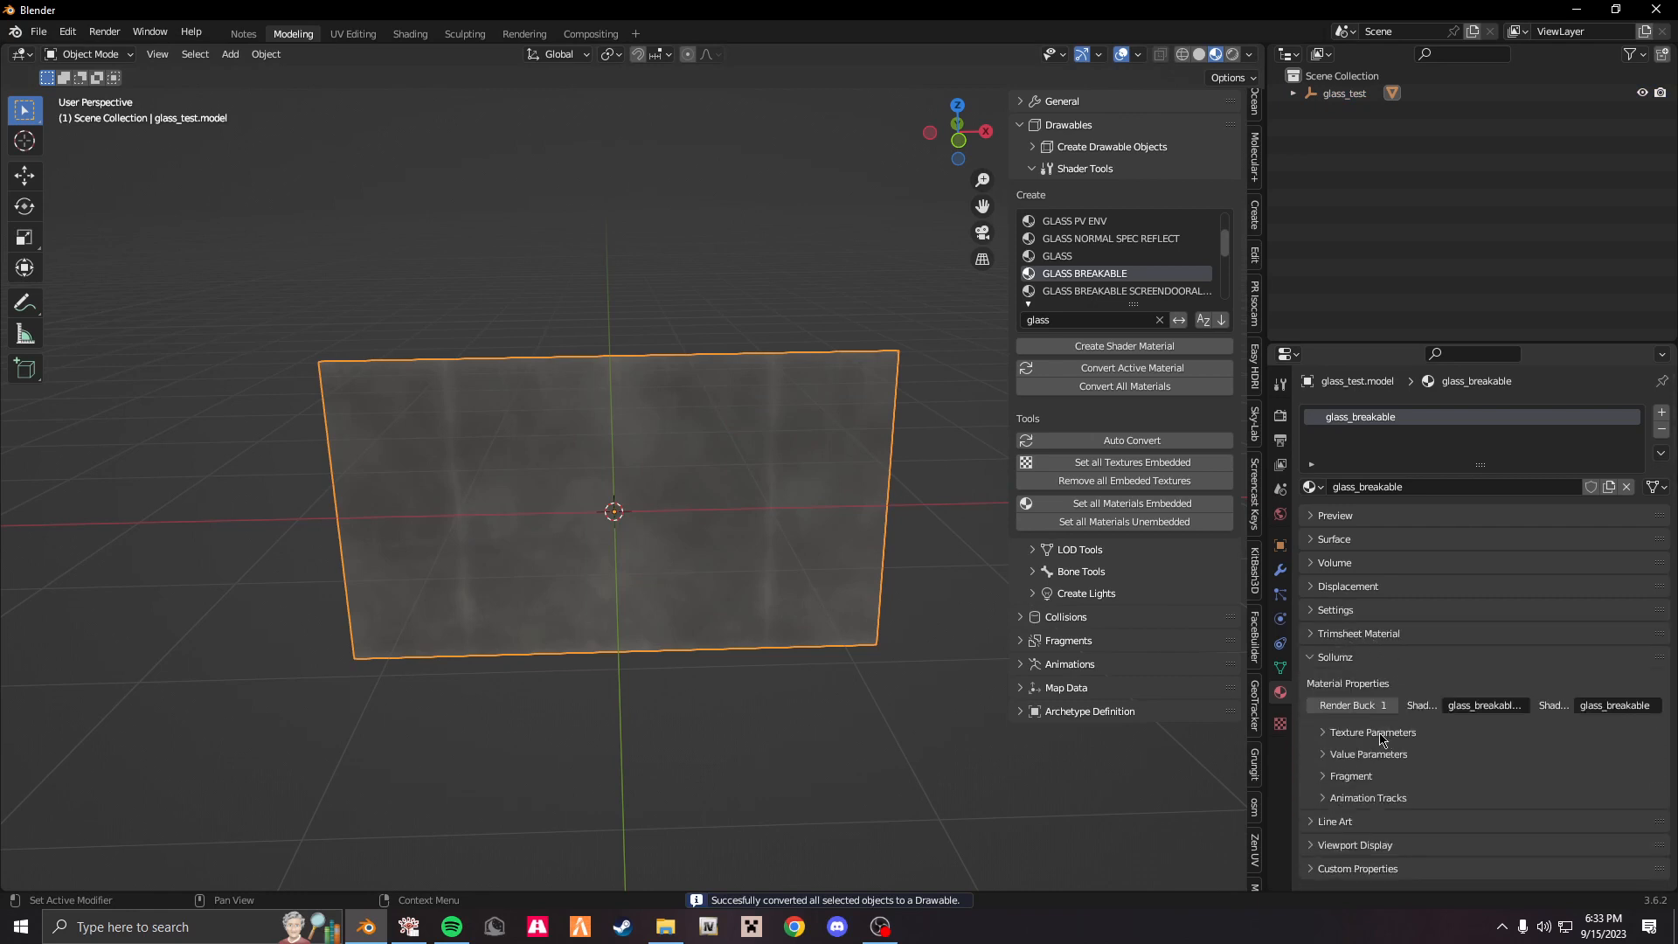
pyautogui.click(1371, 732)
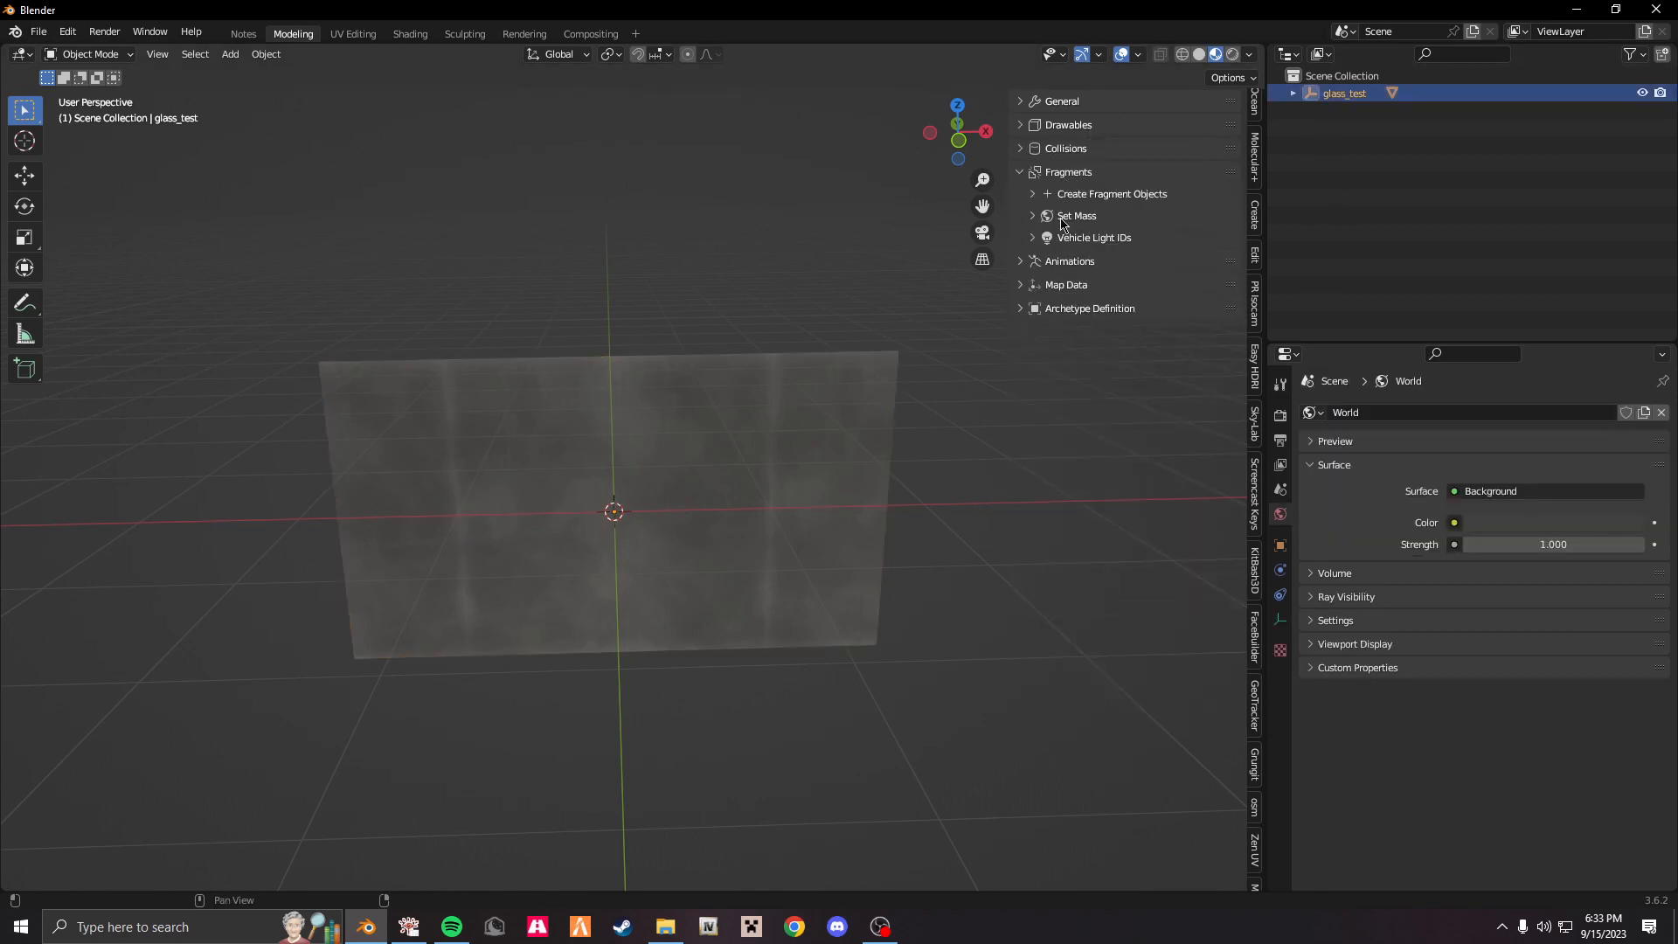
# Create a Sollumz Fragment named glass_test and rename its mesh object glass_test.mesh.
pyautogui.click(1111, 194)
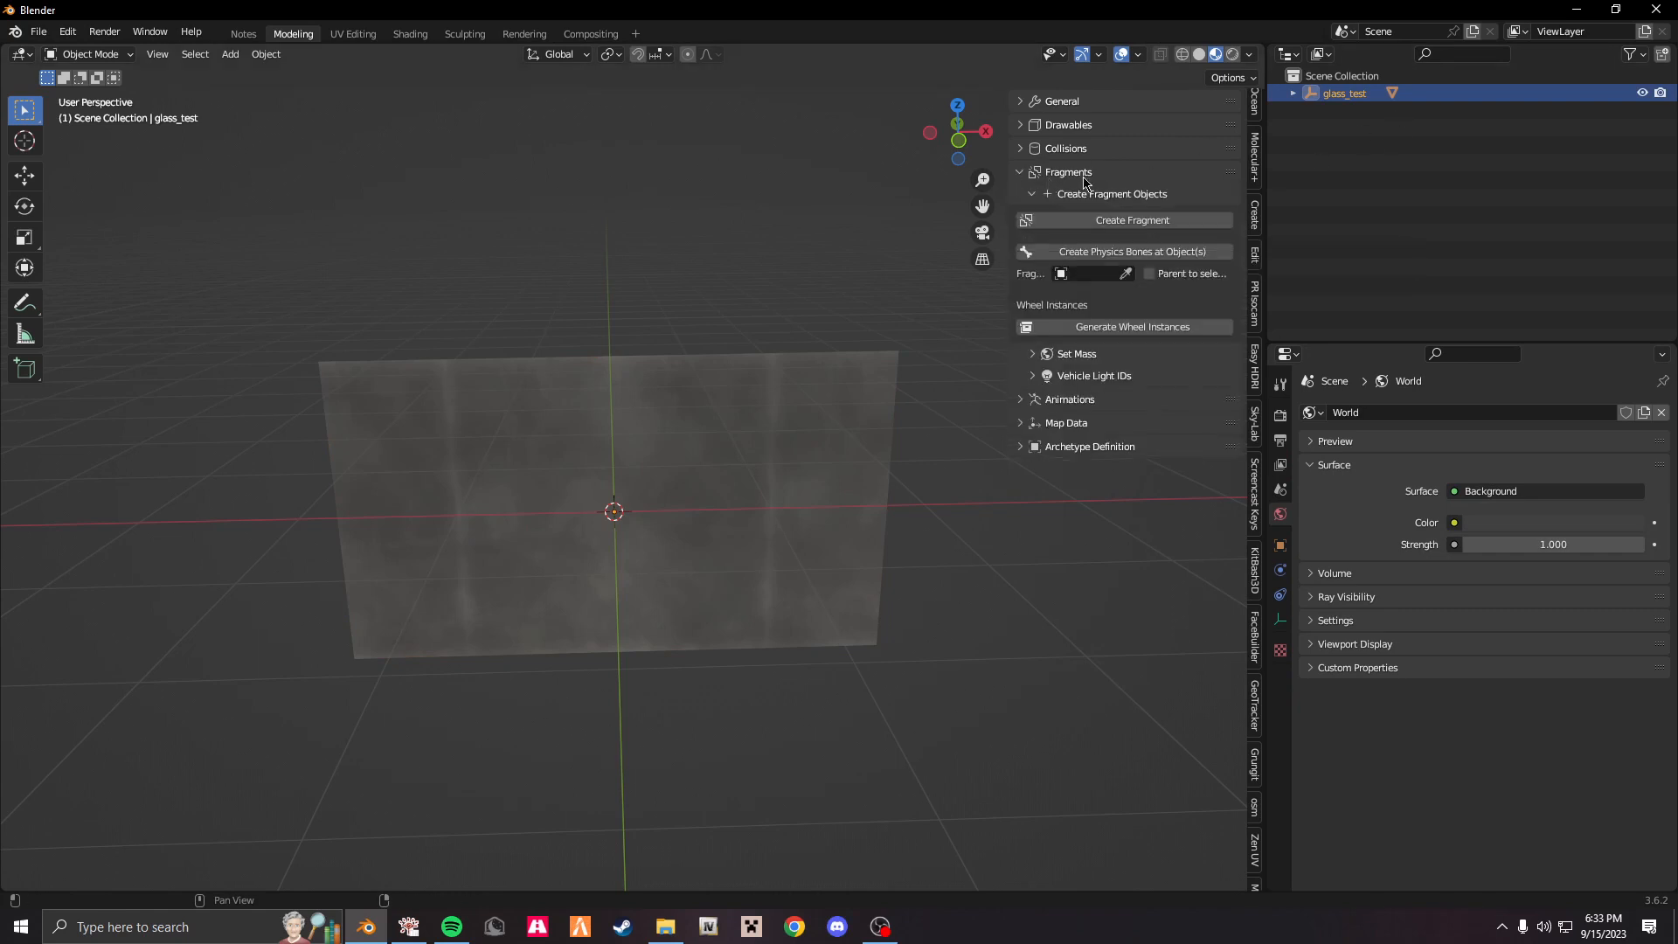
pyautogui.click(1131, 219)
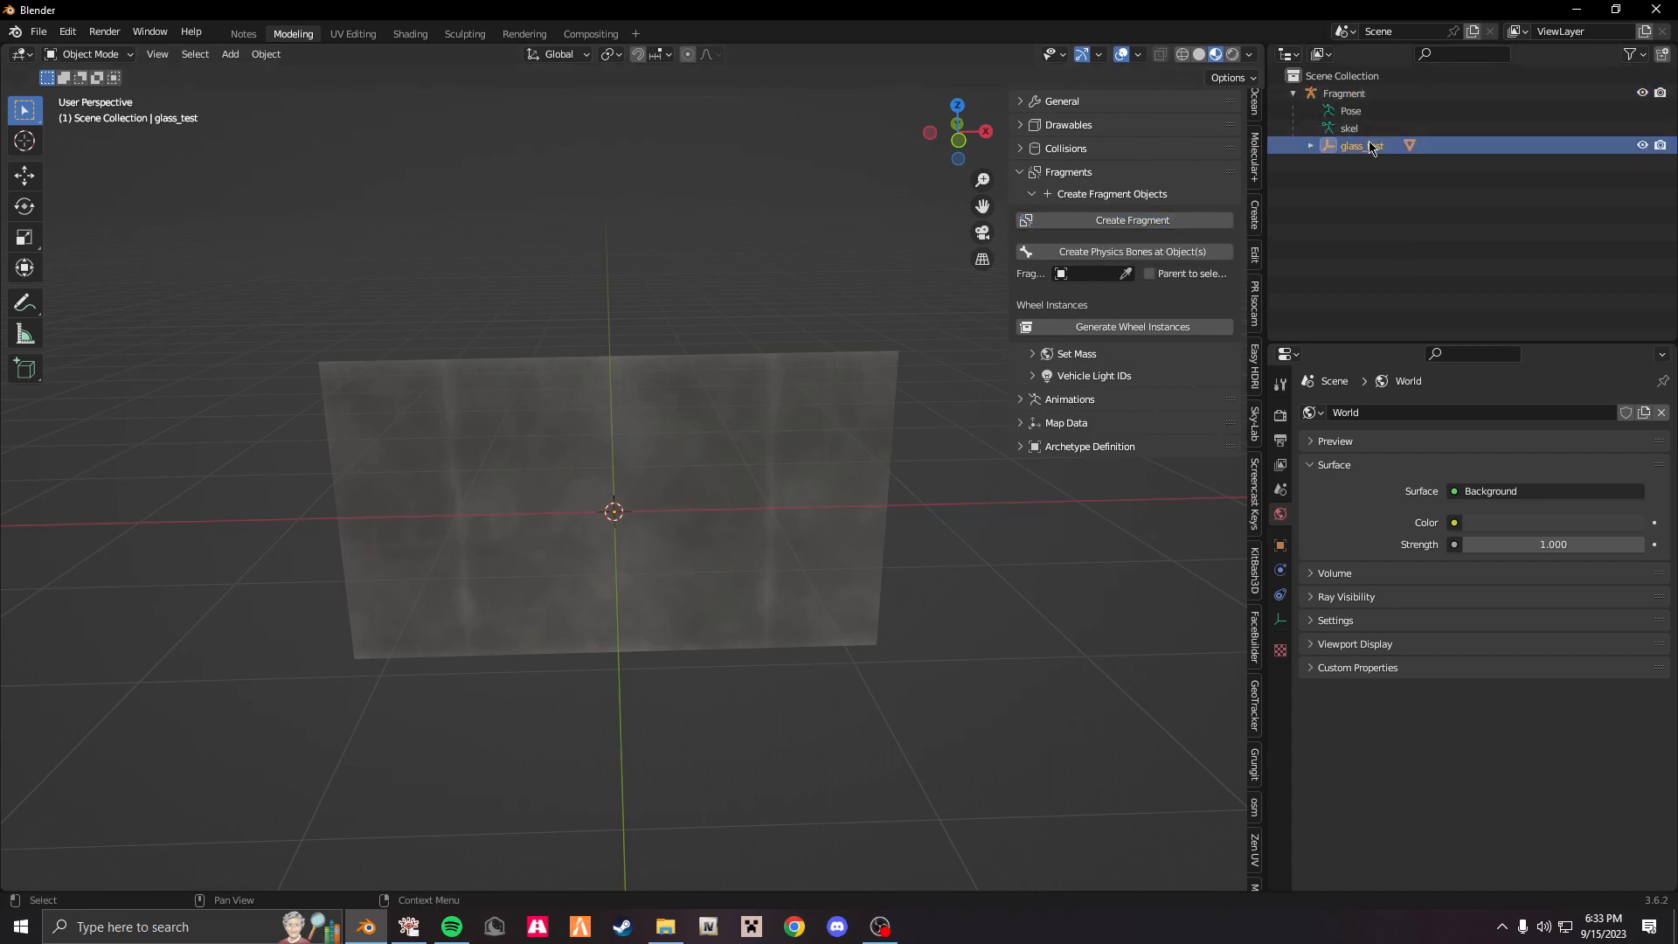
pyautogui.doubleClick(1359, 144)
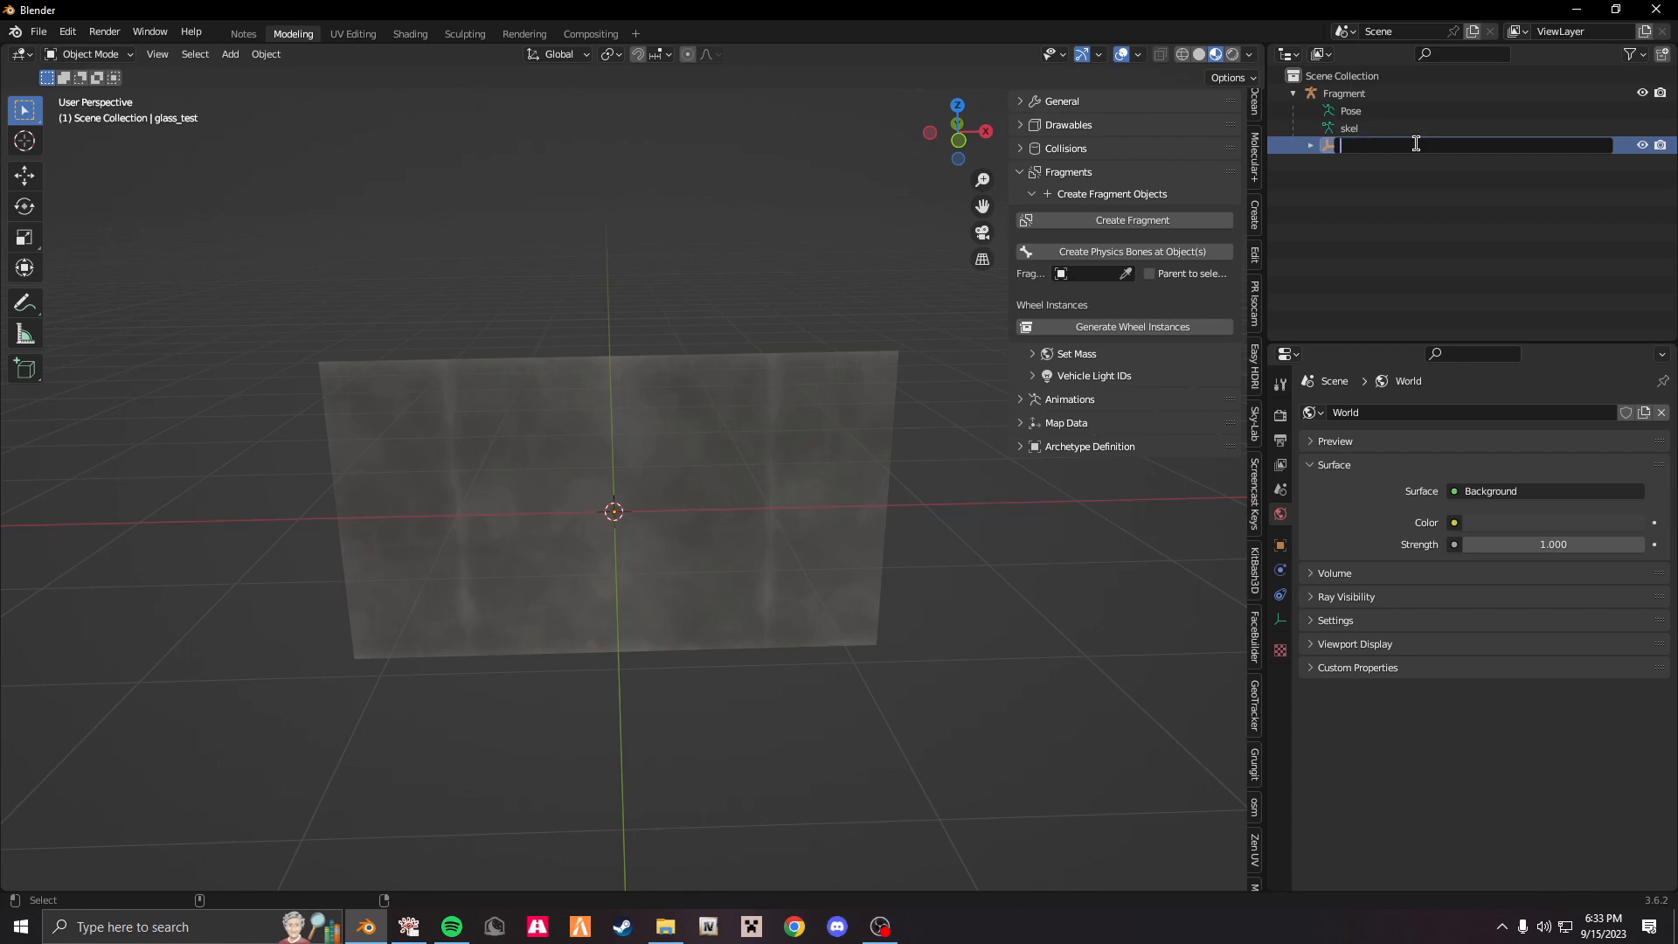
pyautogui.write('glass_test.mesh')
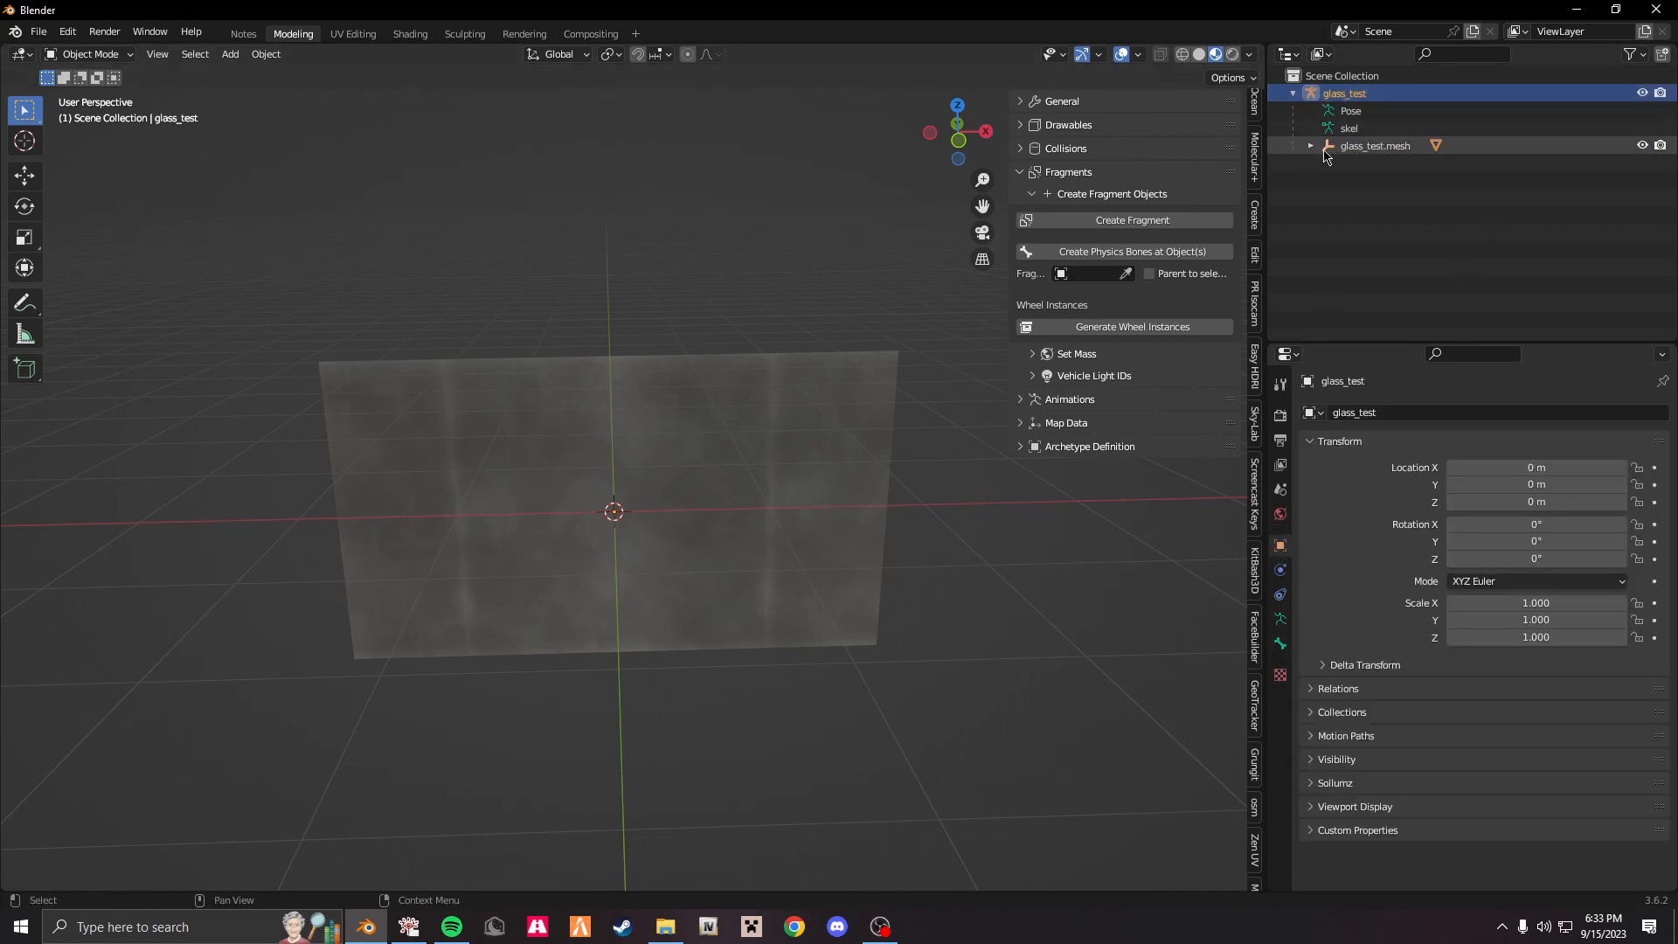
# Set glass_test as the fragment armature and rename the skel bone glass_pane.
pyautogui.click(1393, 163)
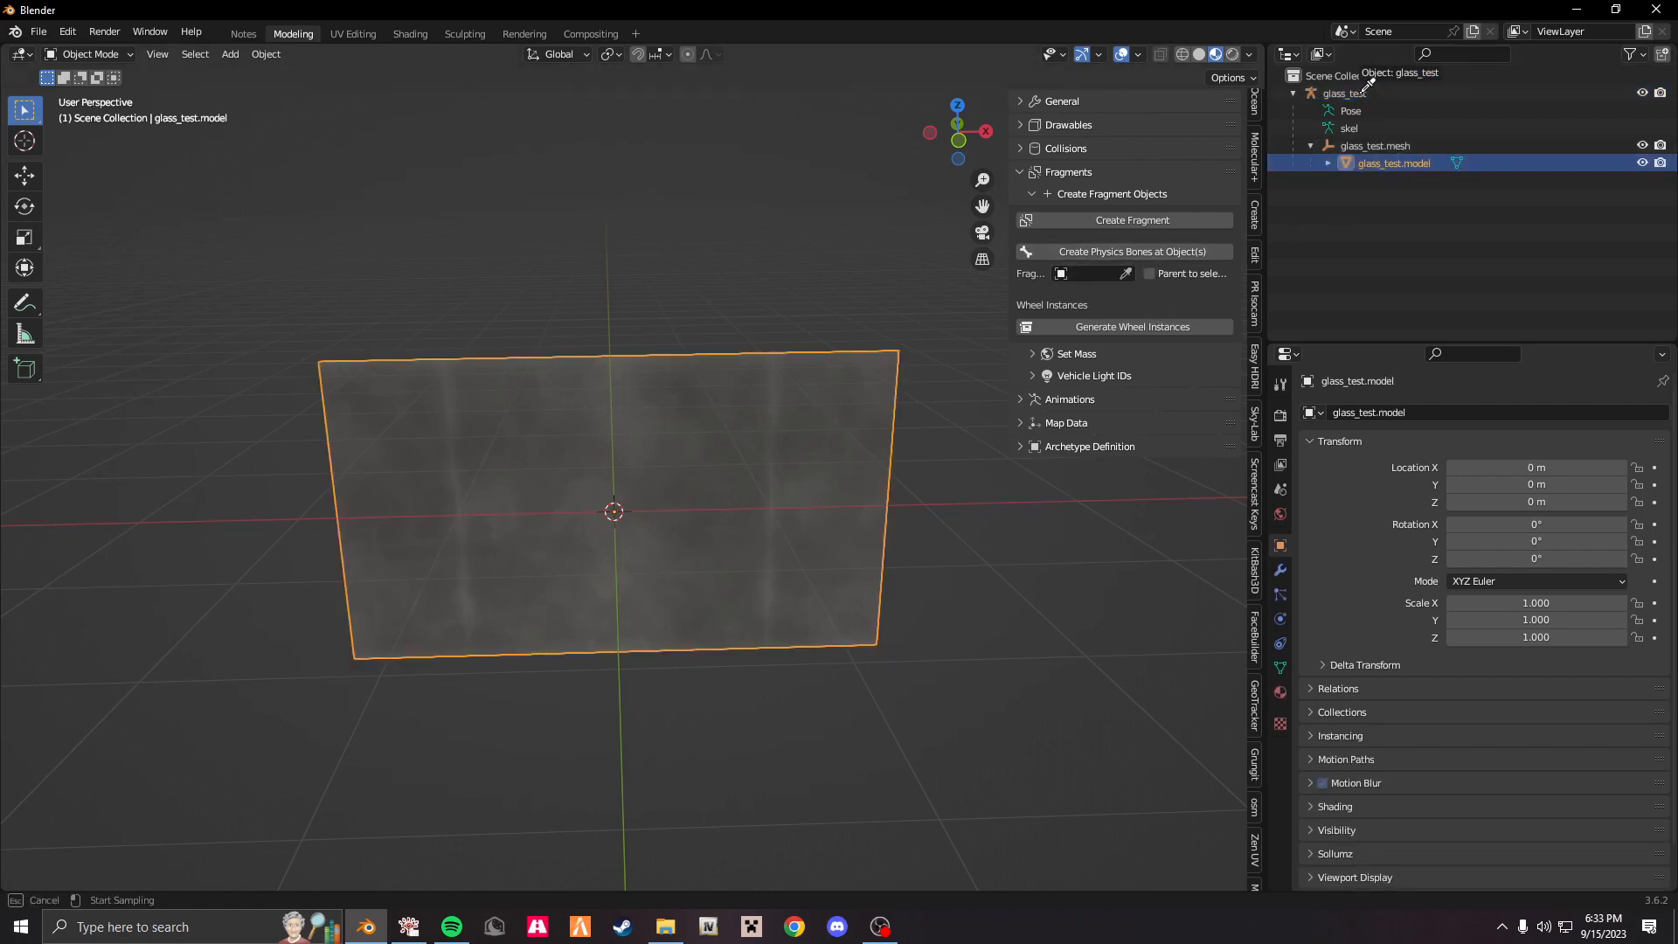
pyautogui.click(1124, 251)
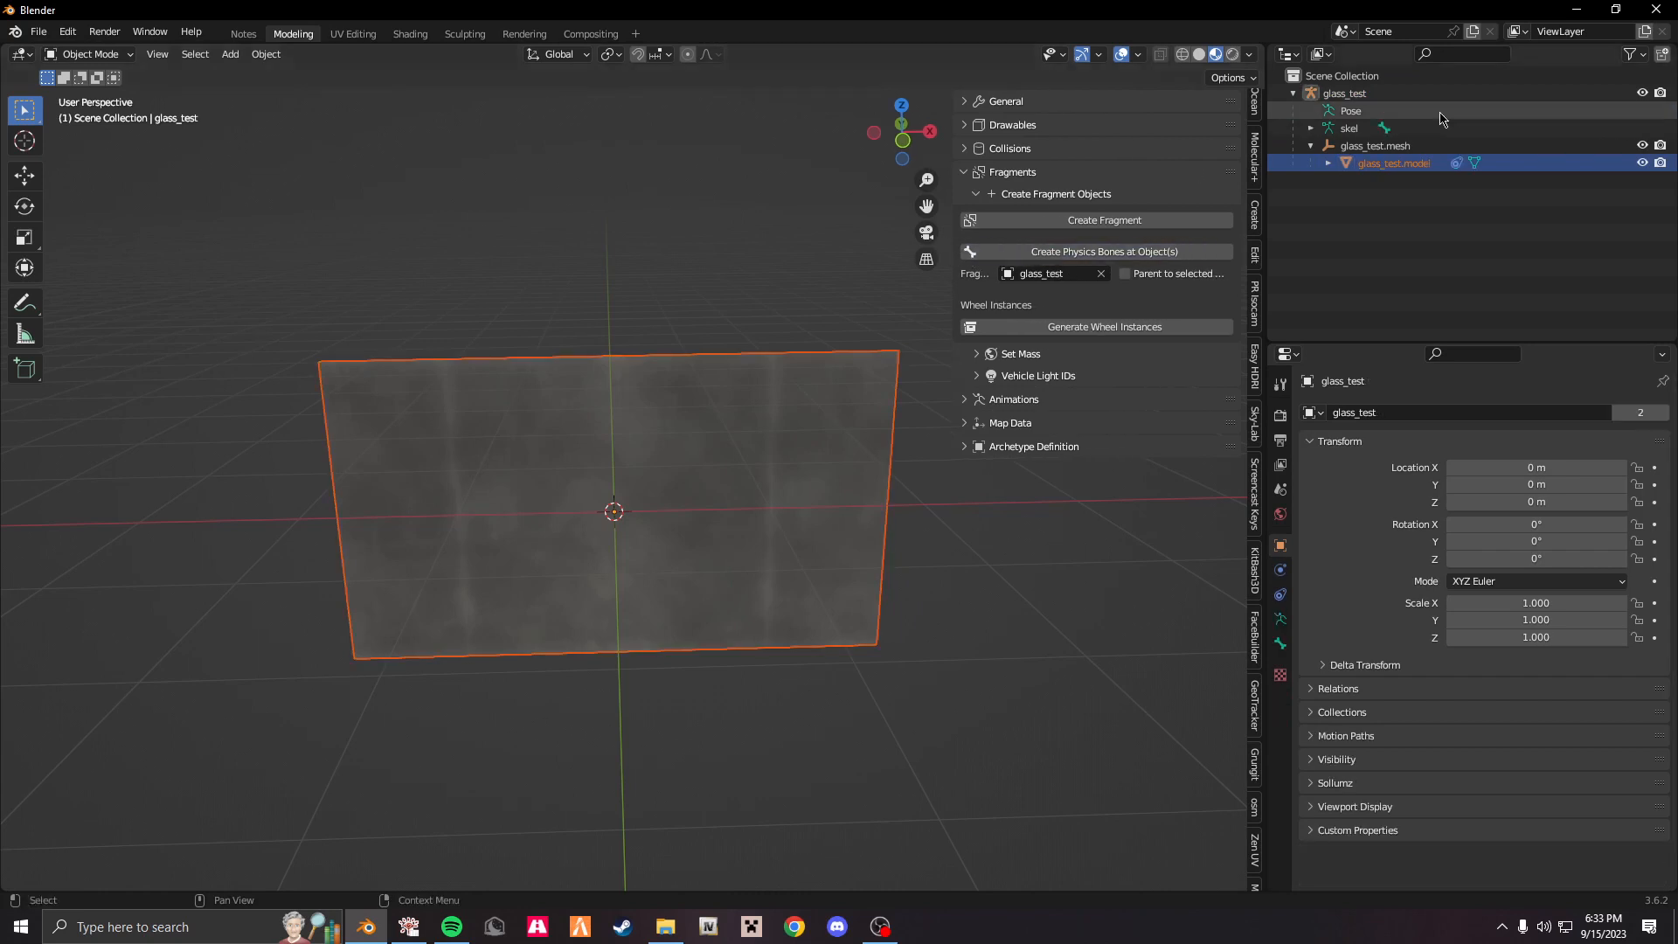
pyautogui.doubleClick(1392, 145)
pyautogui.write('glass_pa')
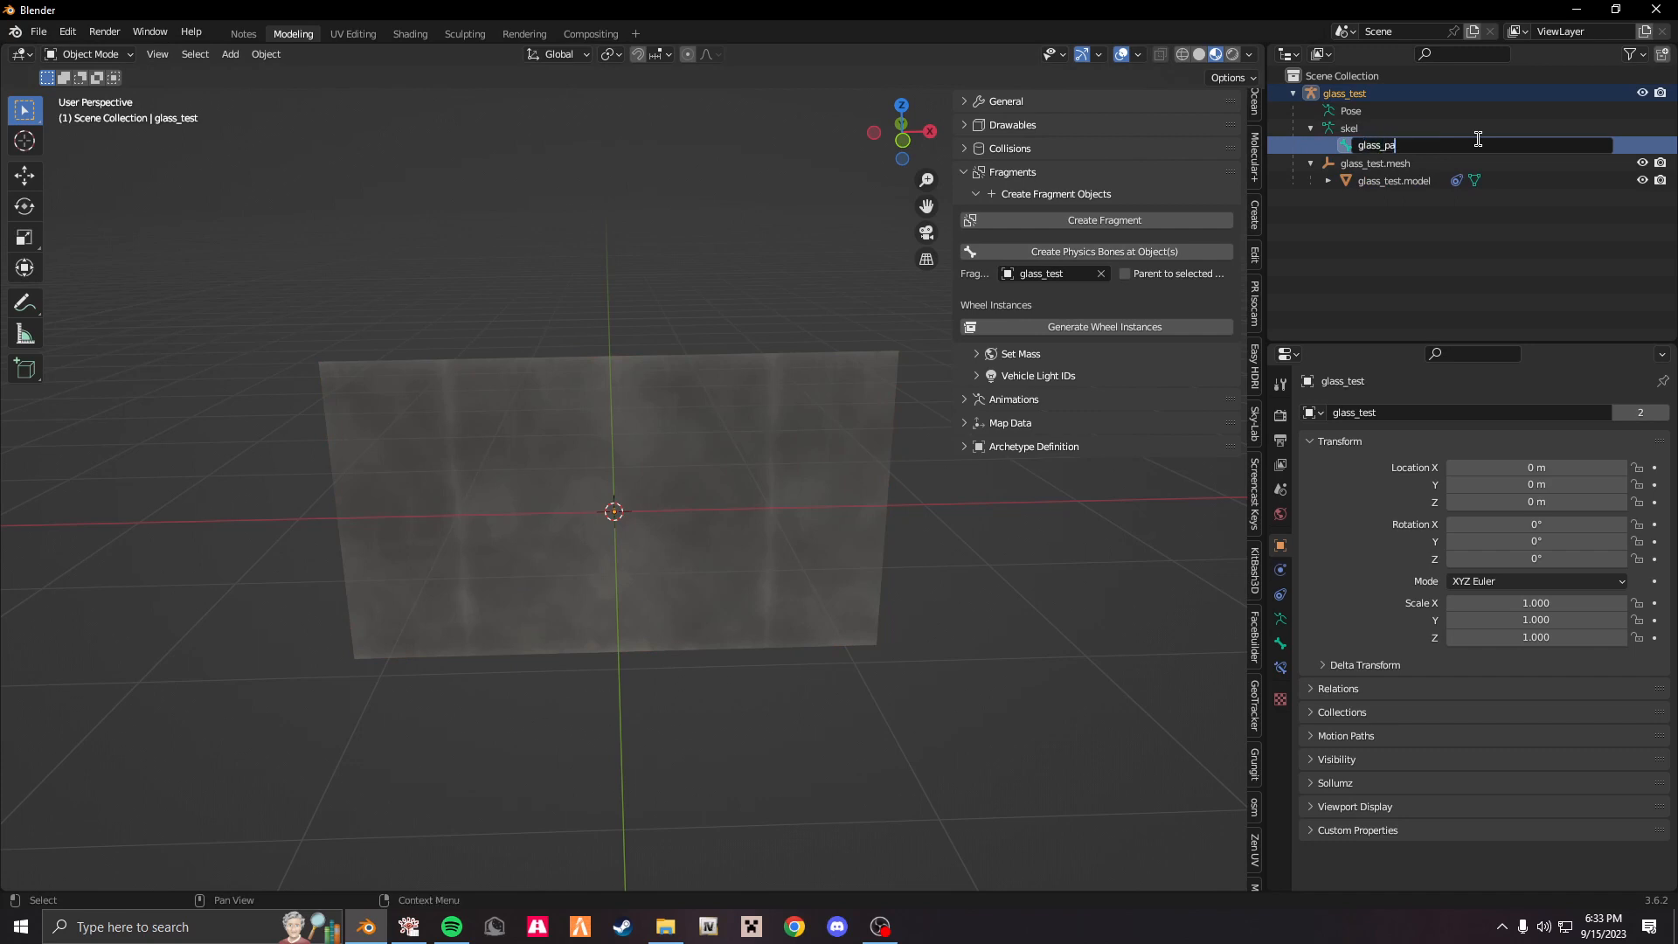
pyautogui.press('Return')
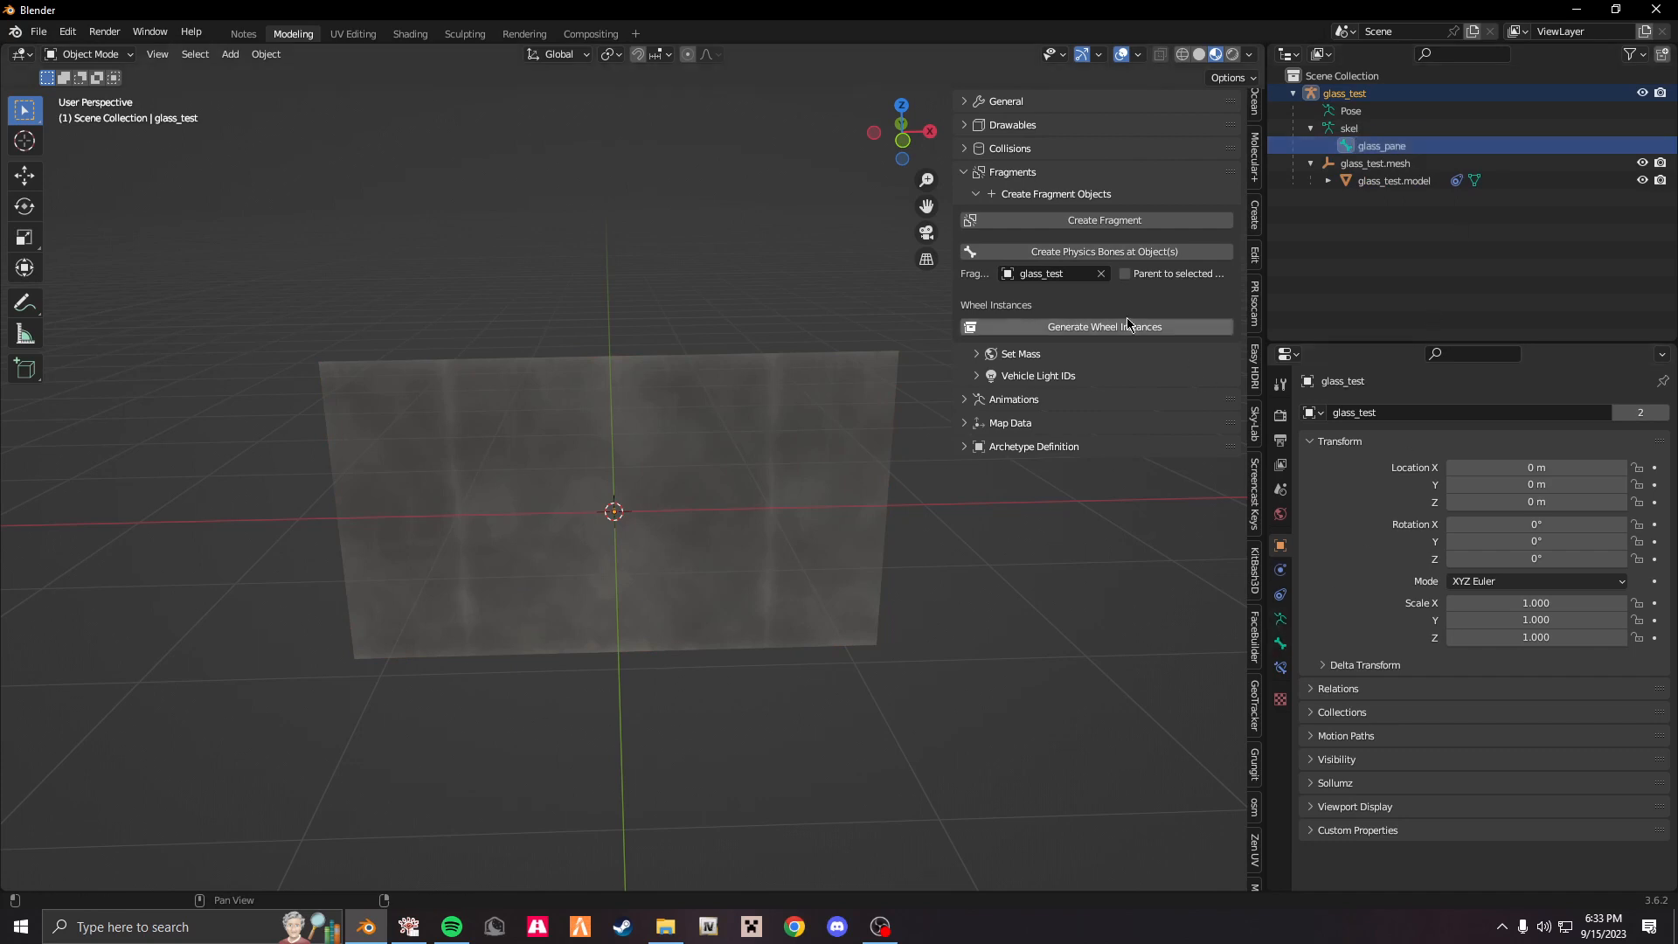
pyautogui.moveTo(746, 438)
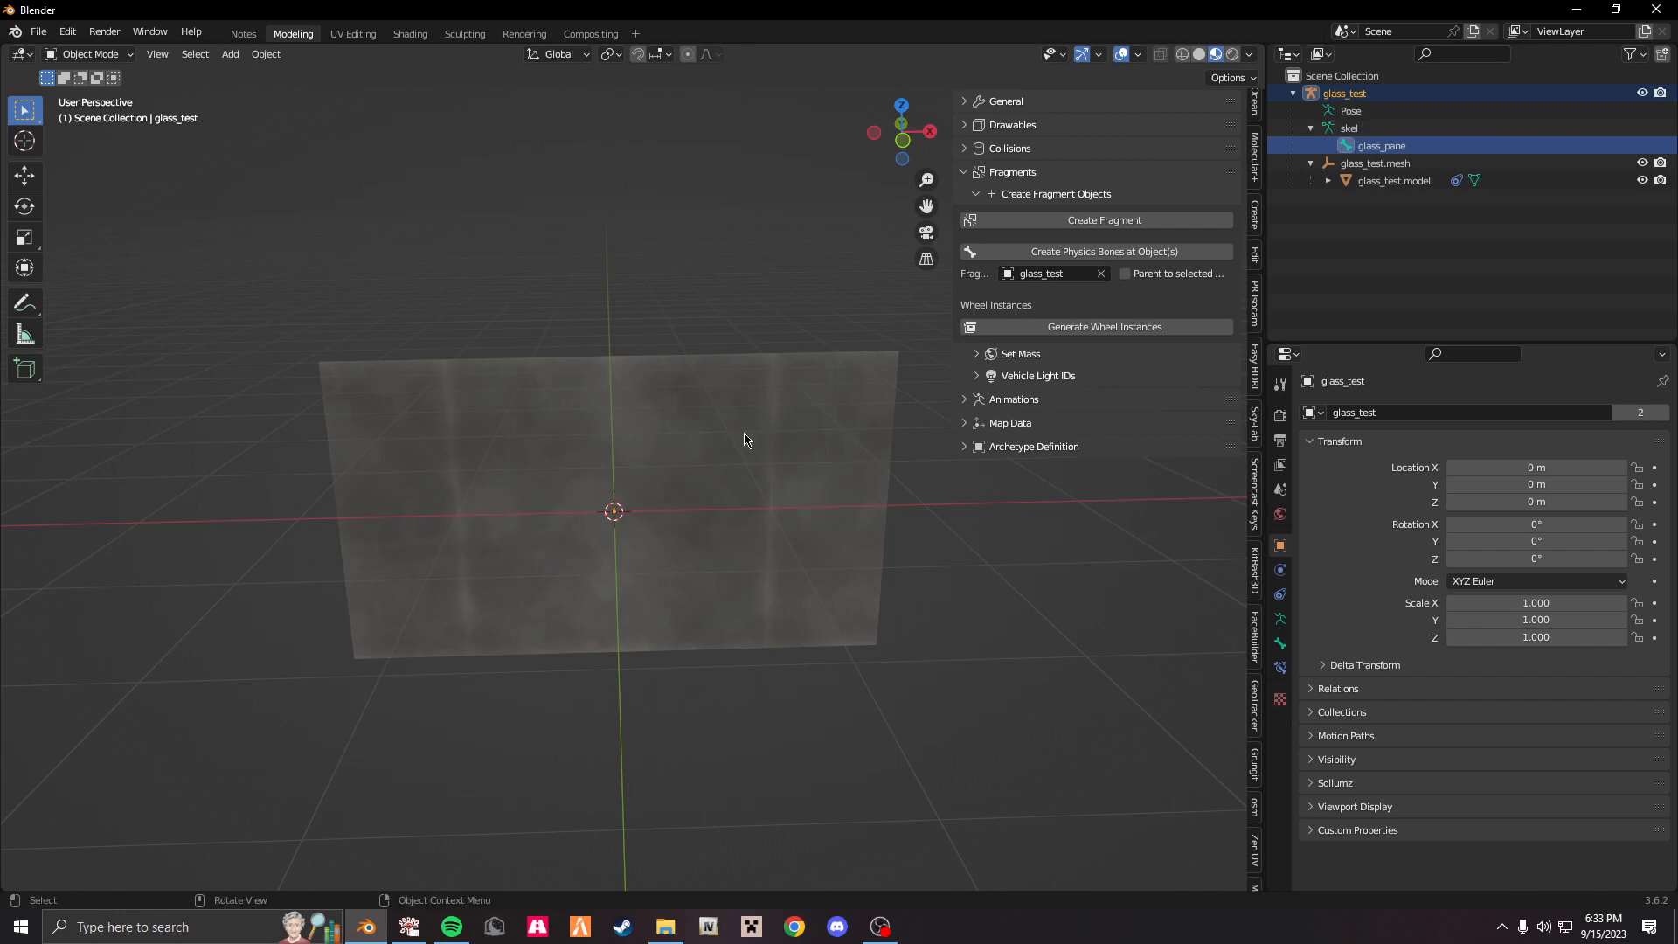
pyautogui.moveTo(1178, 252)
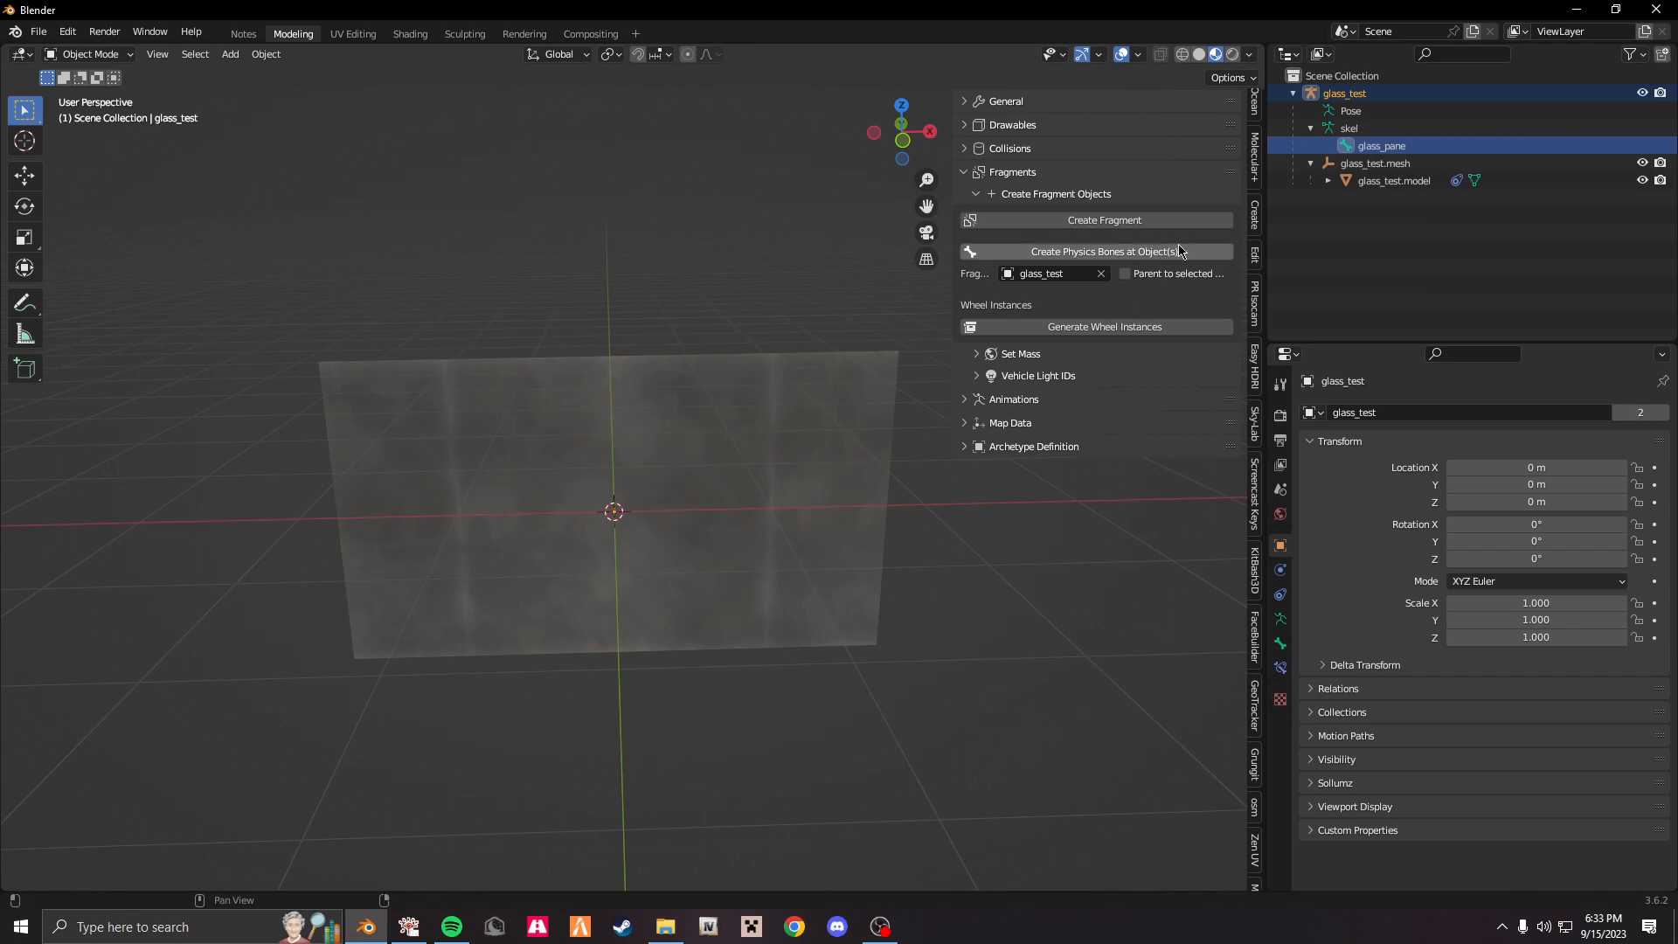
# Enable physics on the glass_pane bone and set its breakable glass type to Pane.
pyautogui.click(1381, 144)
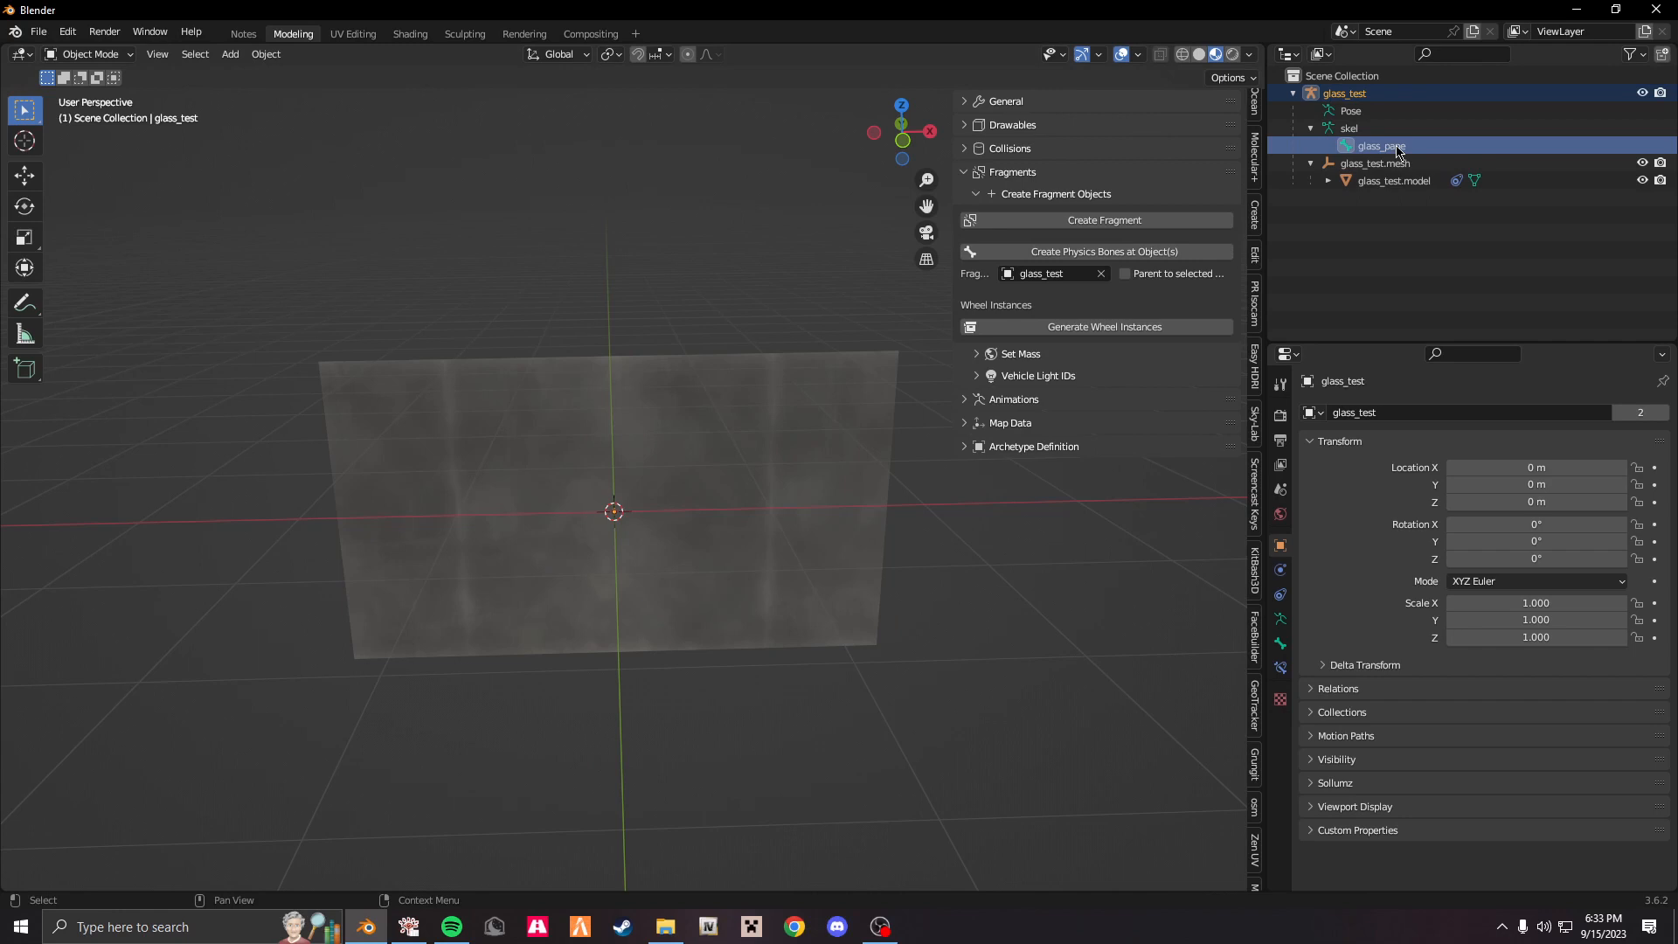
pyautogui.click(1379, 144)
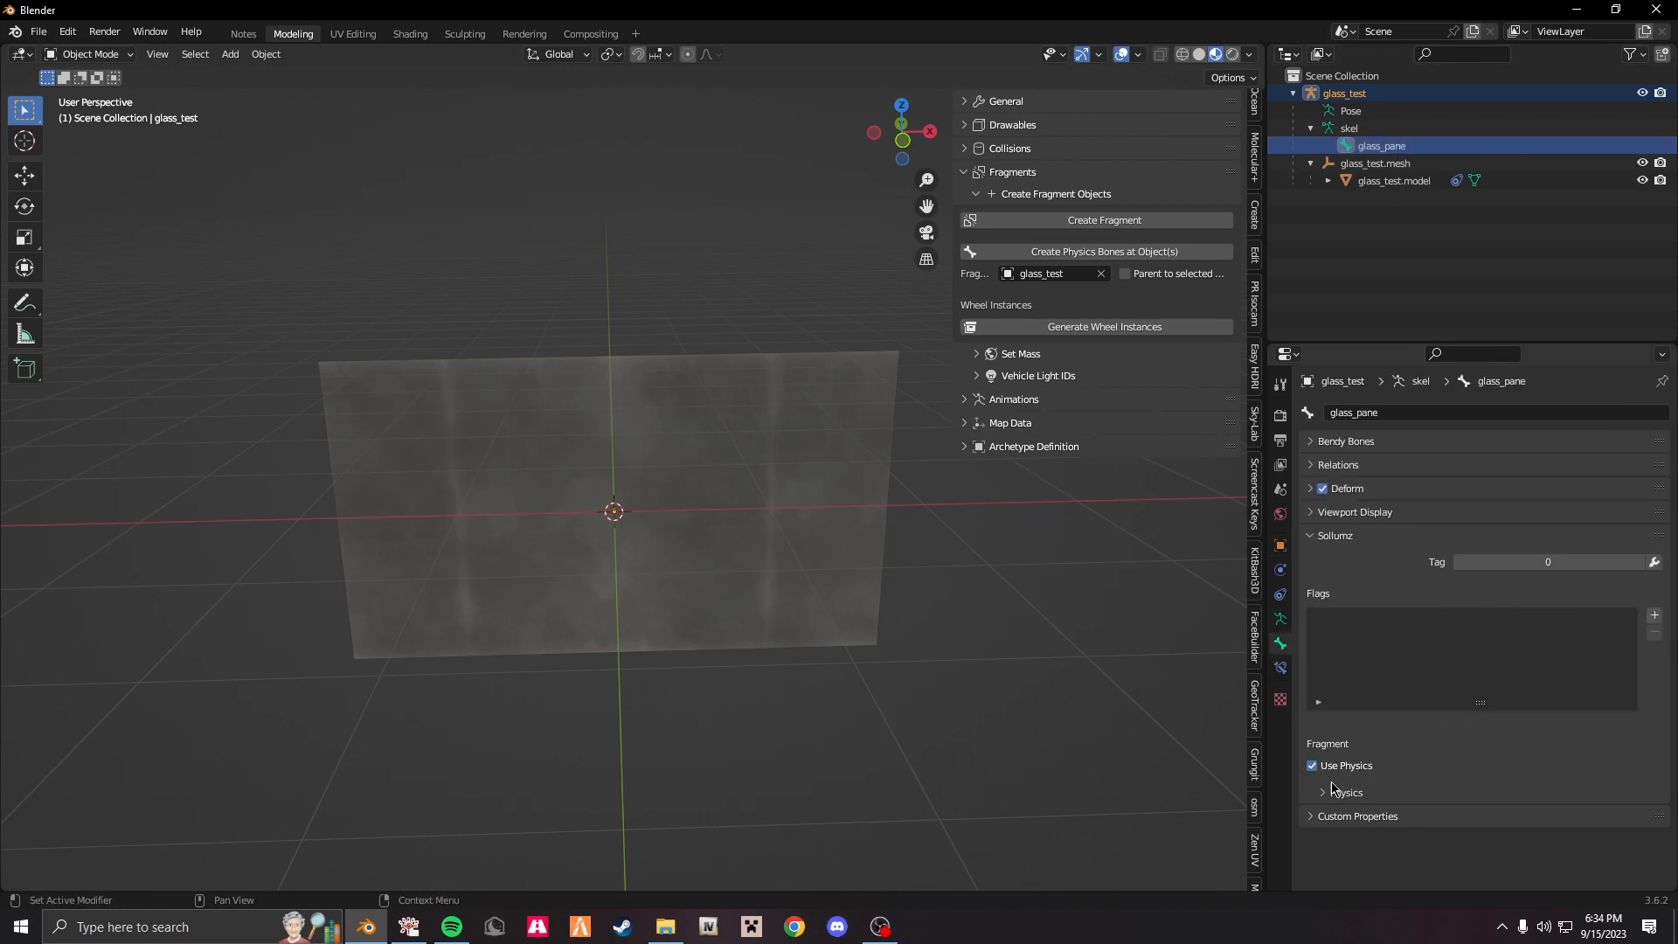
pyautogui.click(1324, 792)
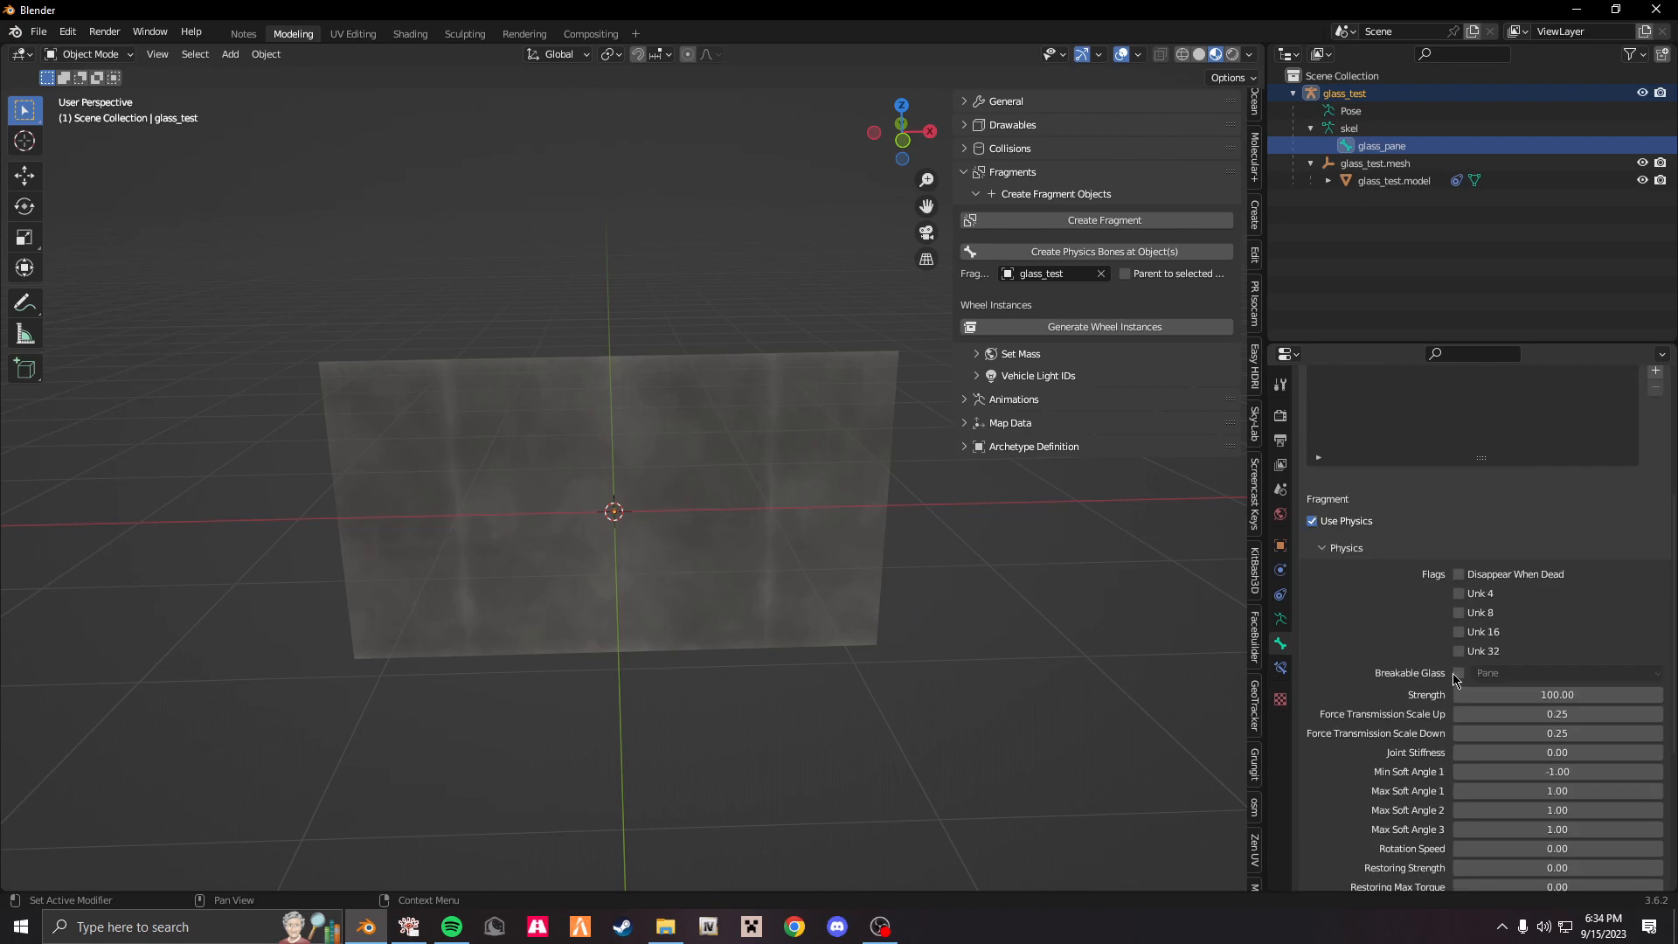
pyautogui.click(1459, 673)
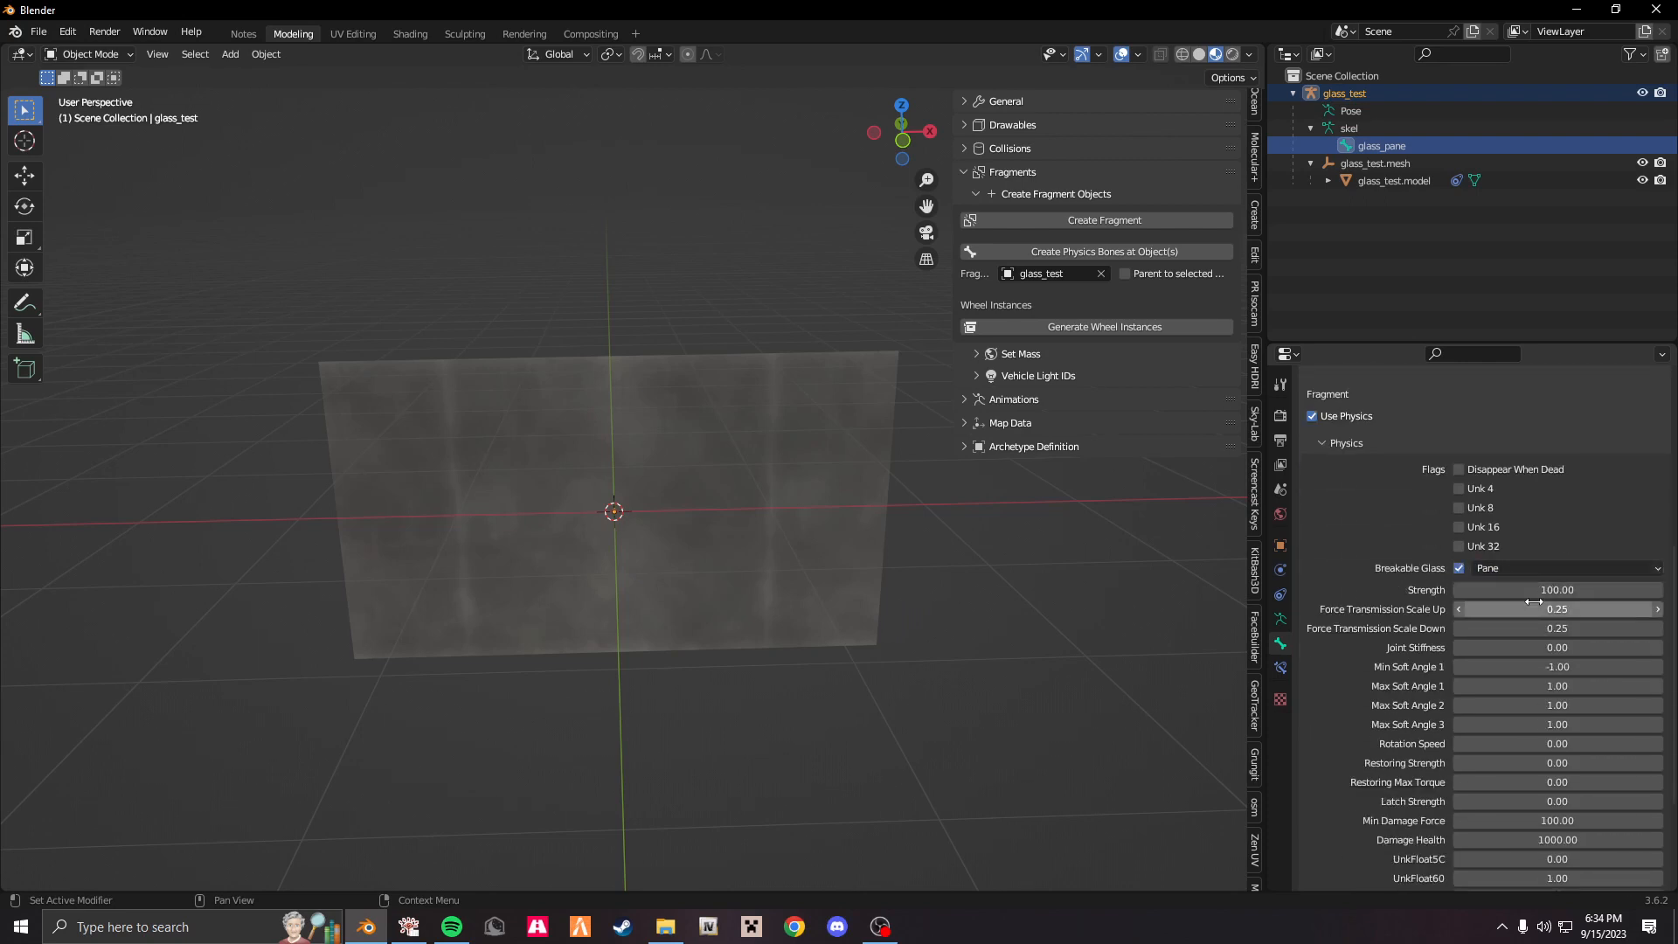
pyautogui.click(1557, 588)
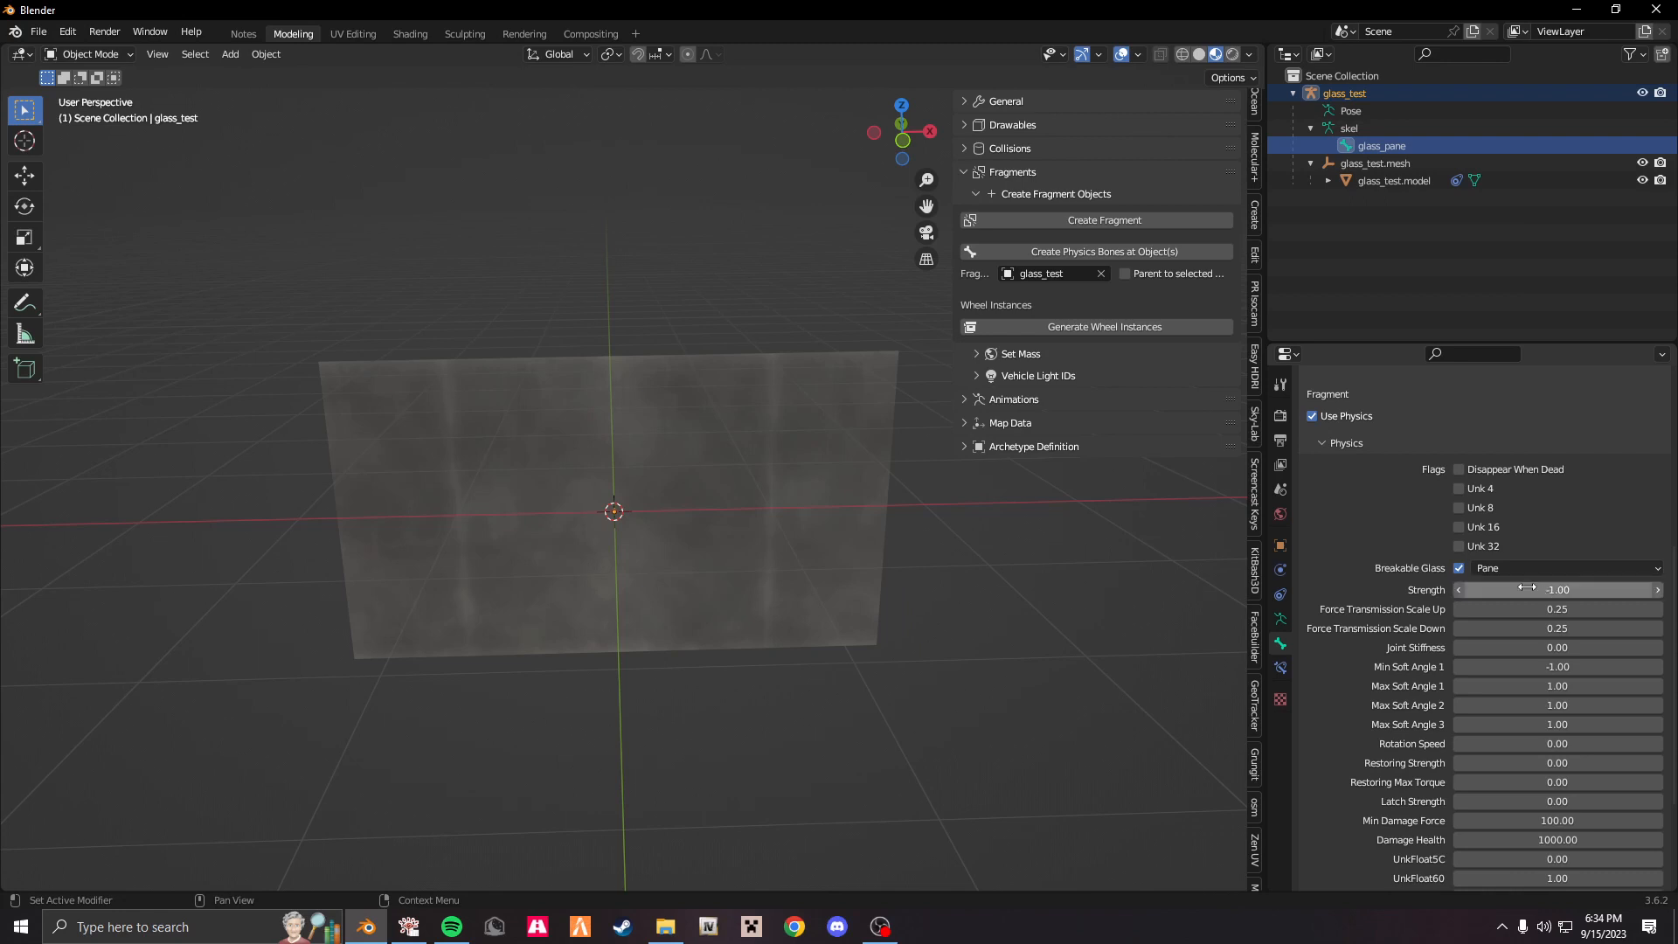
pyautogui.scroll(-3)
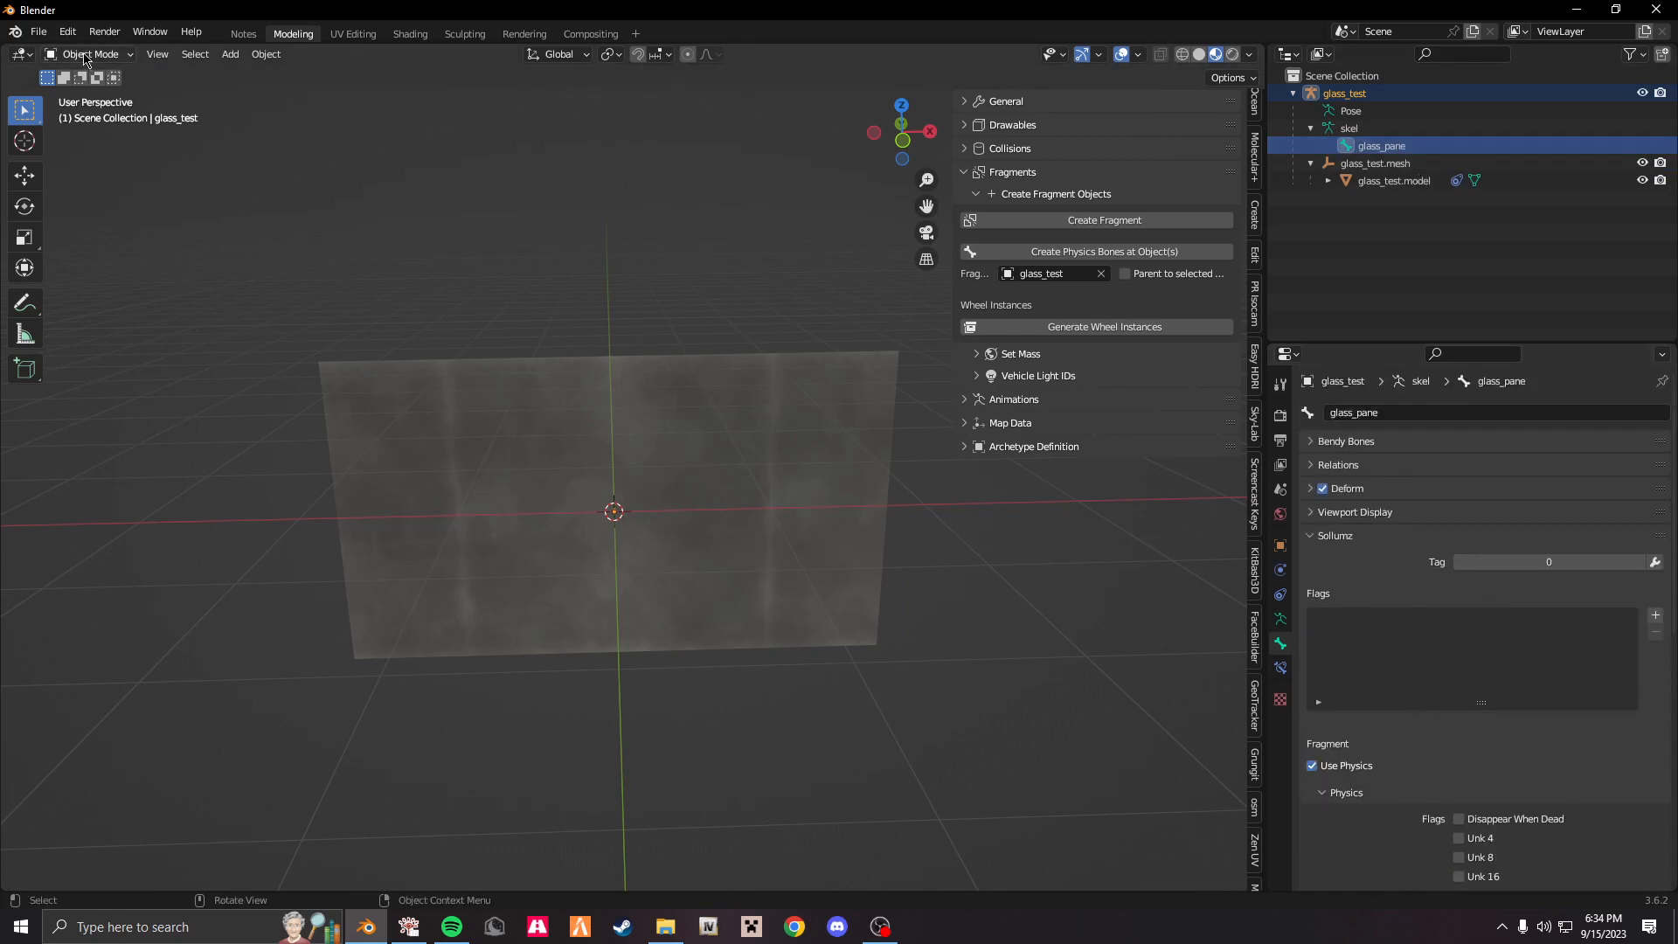
# In Pose Mode, apply Translation bone flags to glass_pane from the Sollumz Bone Tools.
pyautogui.click(95, 54)
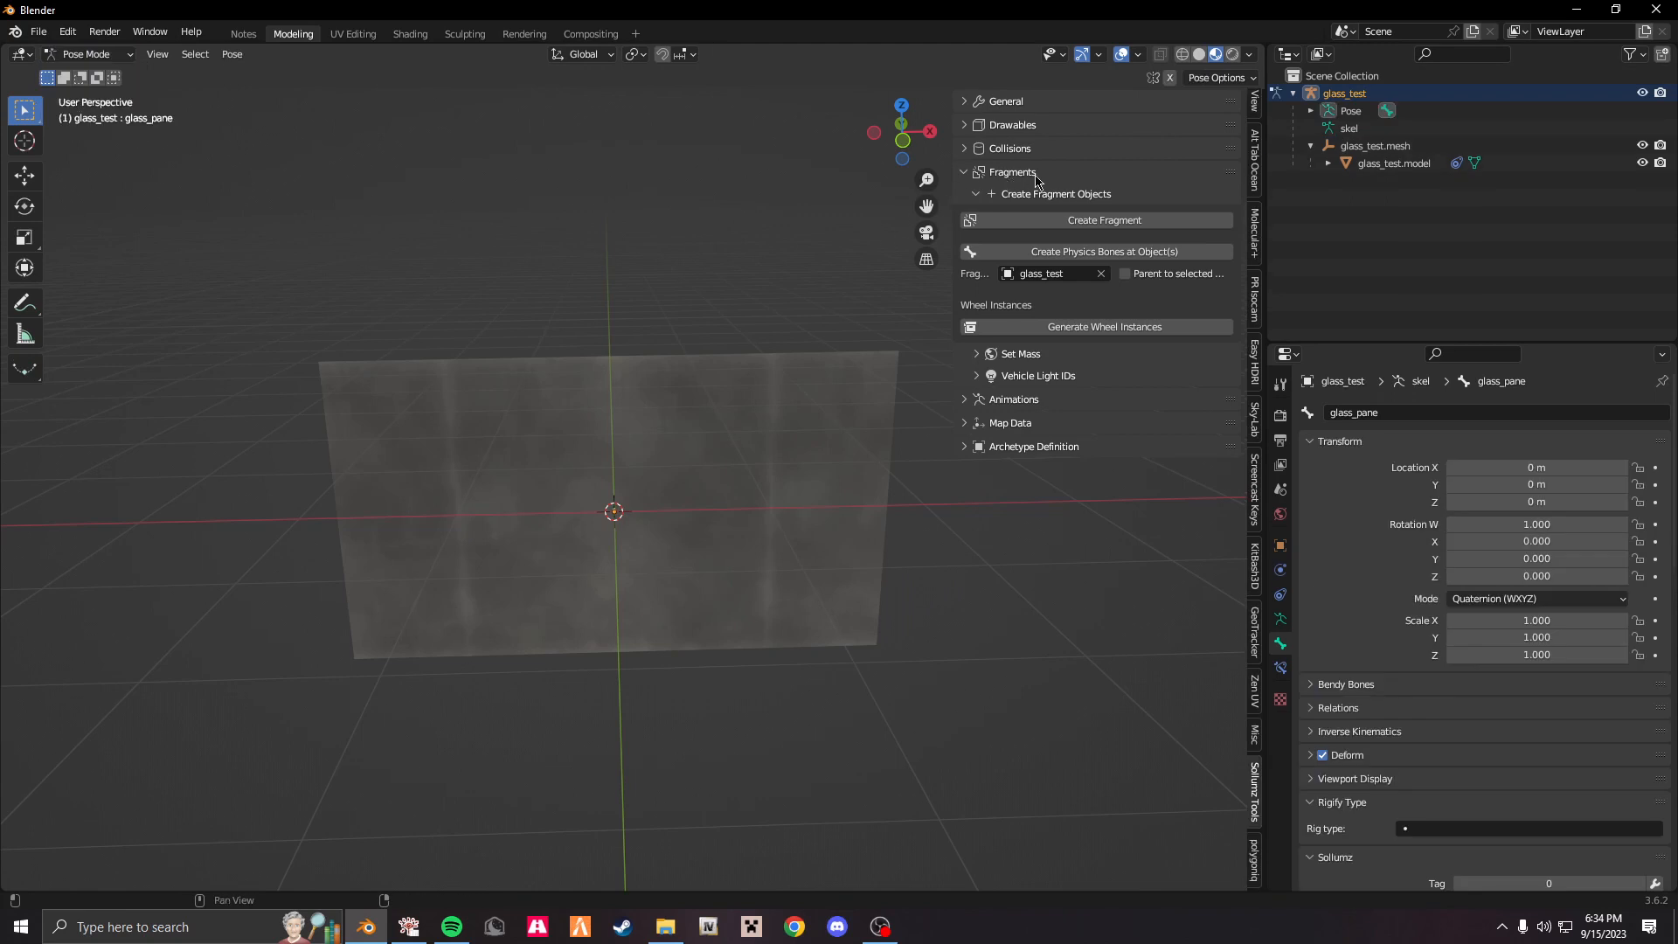
pyautogui.click(964, 124)
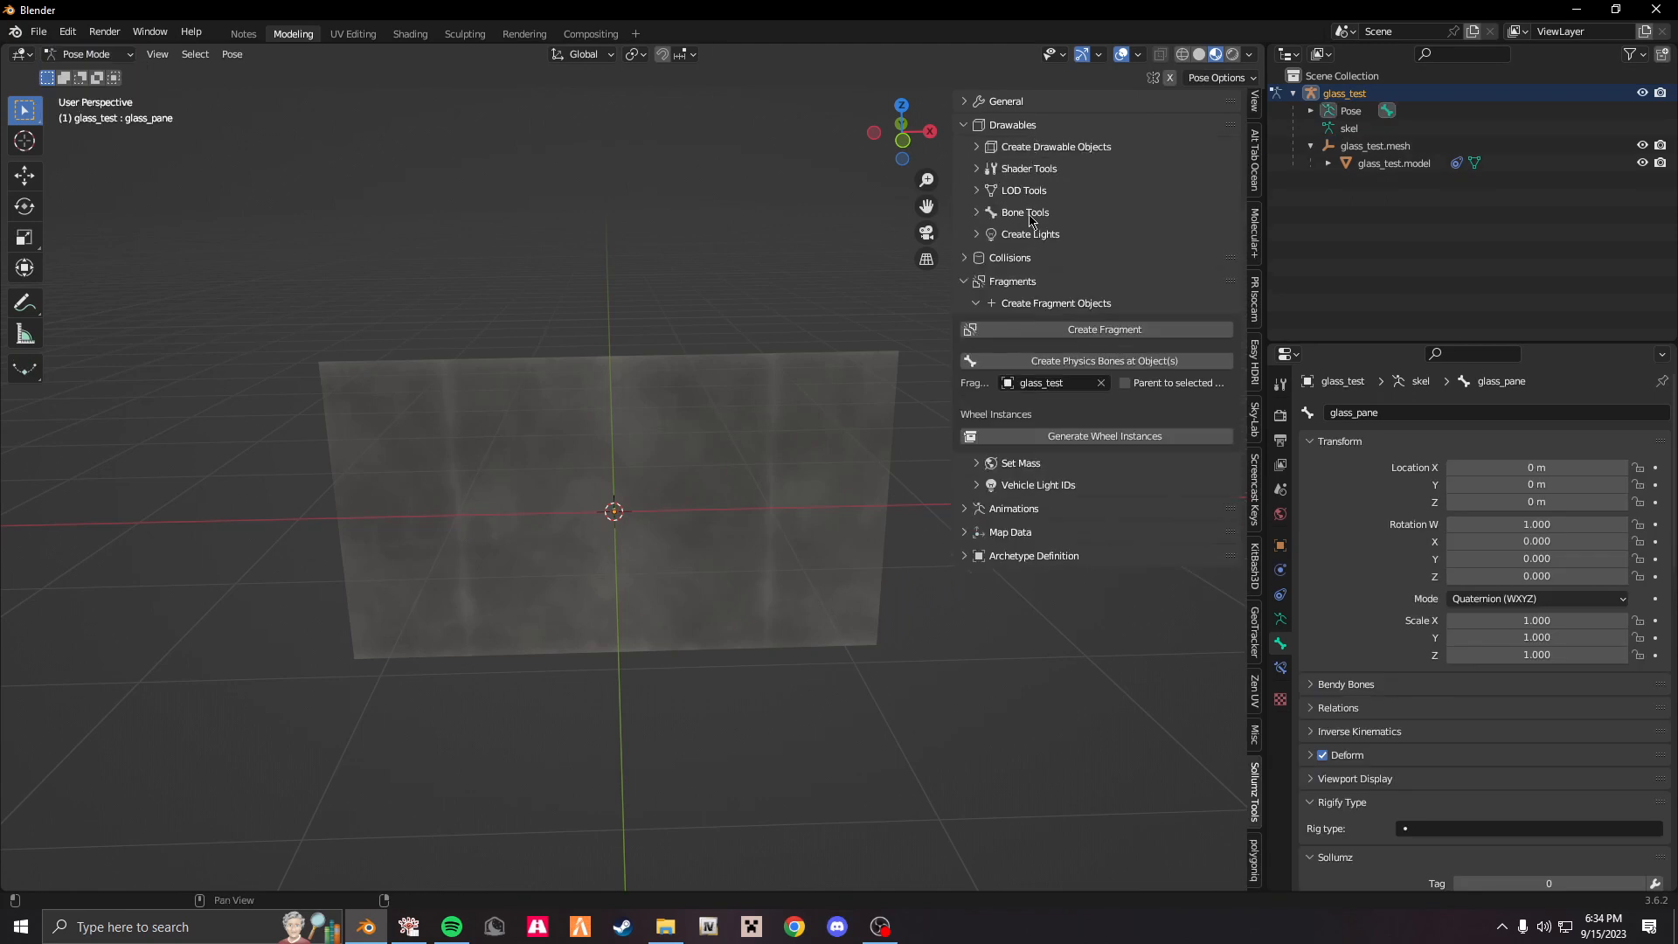
pyautogui.click(1024, 211)
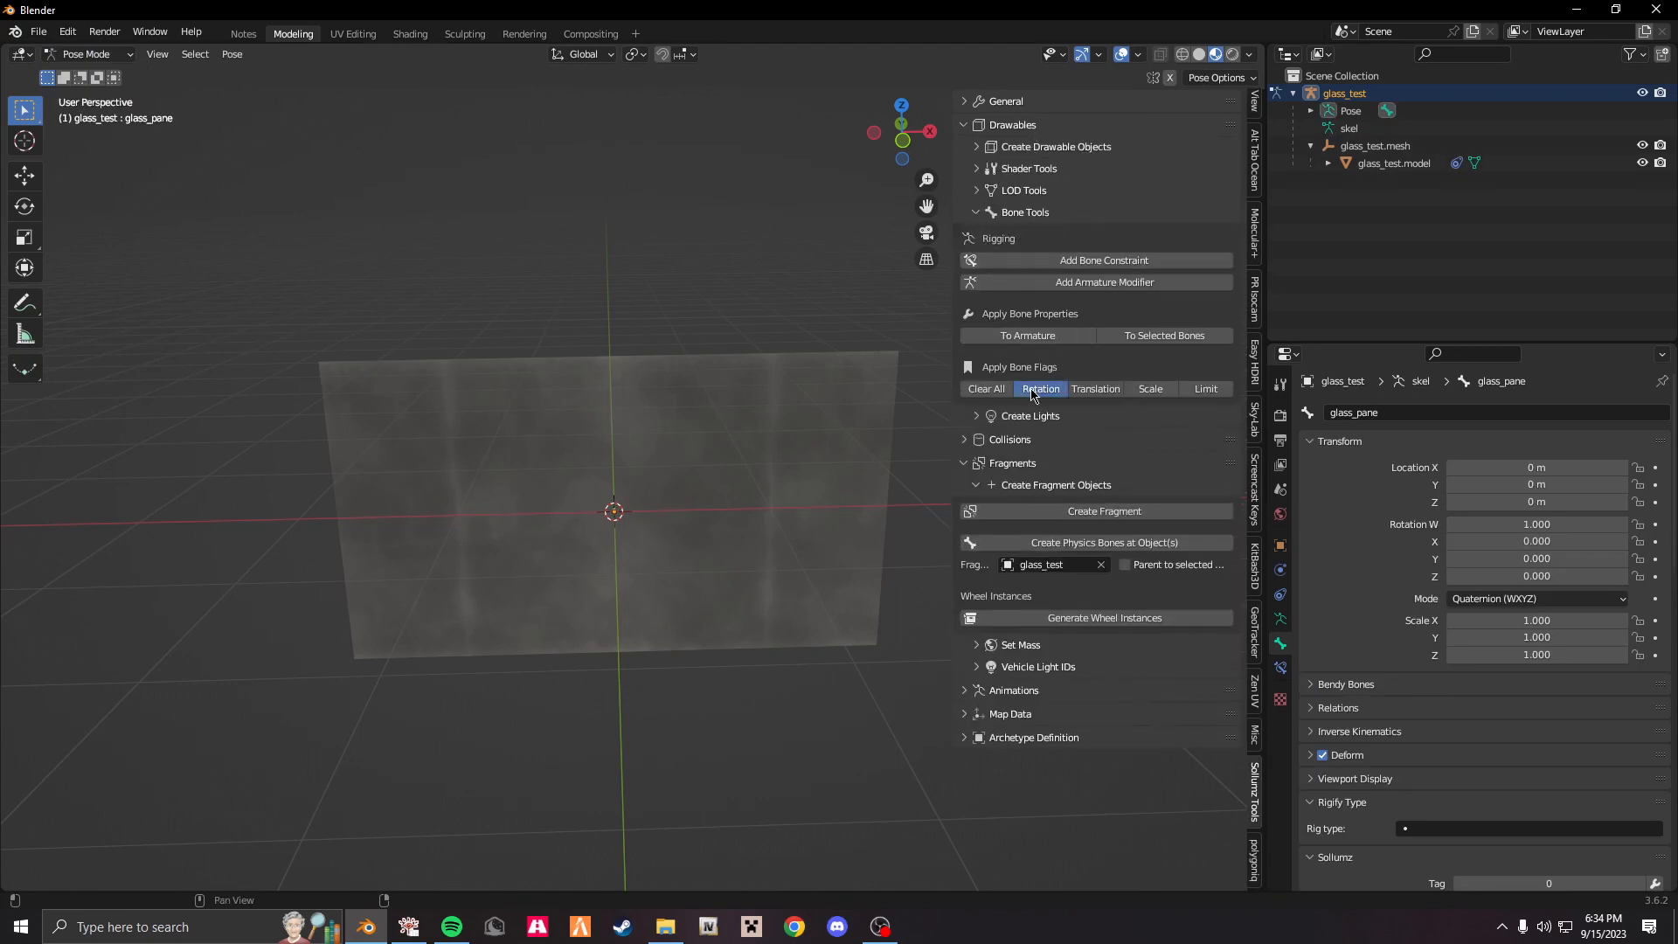
pyautogui.click(1095, 388)
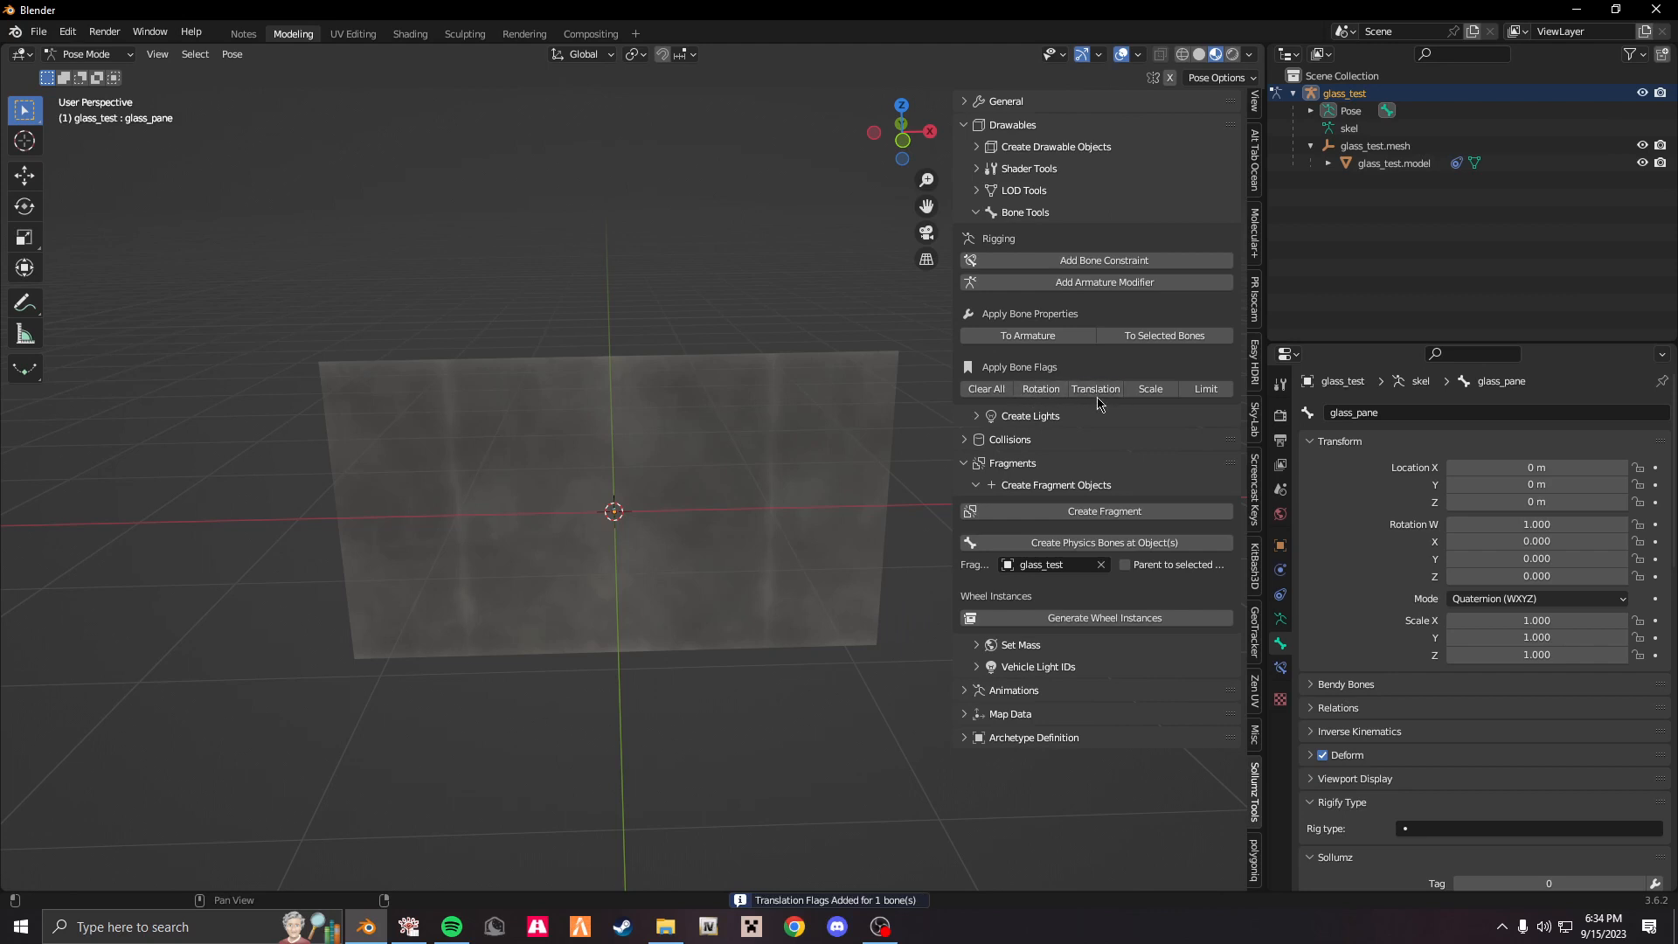
pyautogui.click(85, 54)
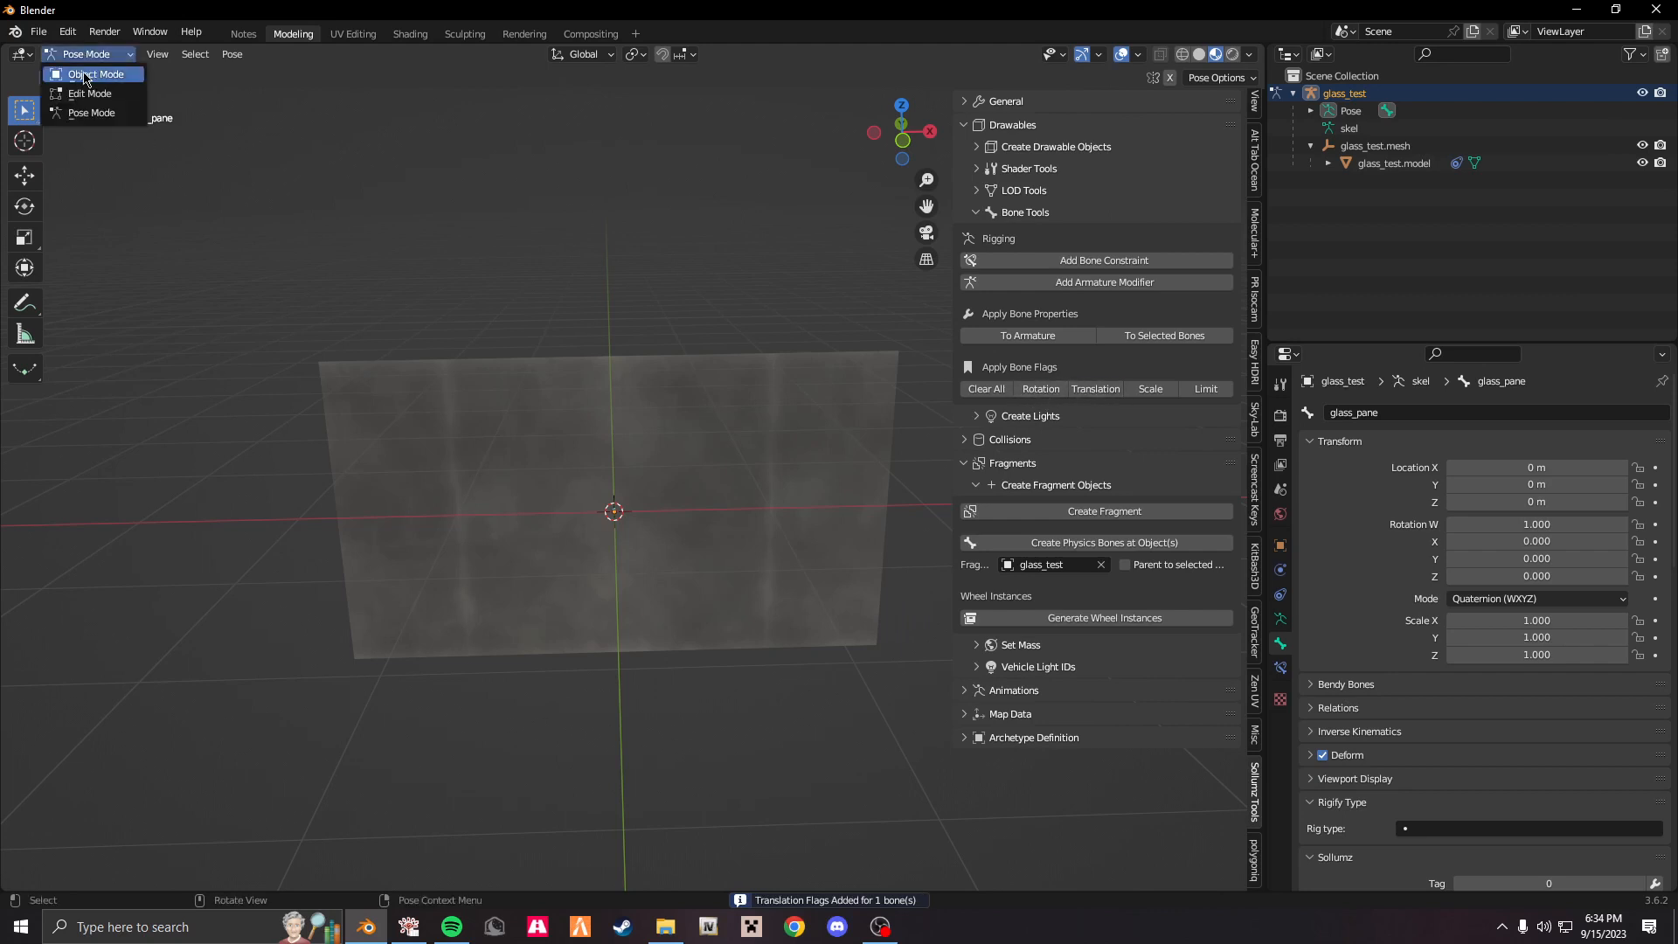
# Switch to Object Mode and confirm glass_test shows Sollumz Fragment properties.
pyautogui.click(89, 74)
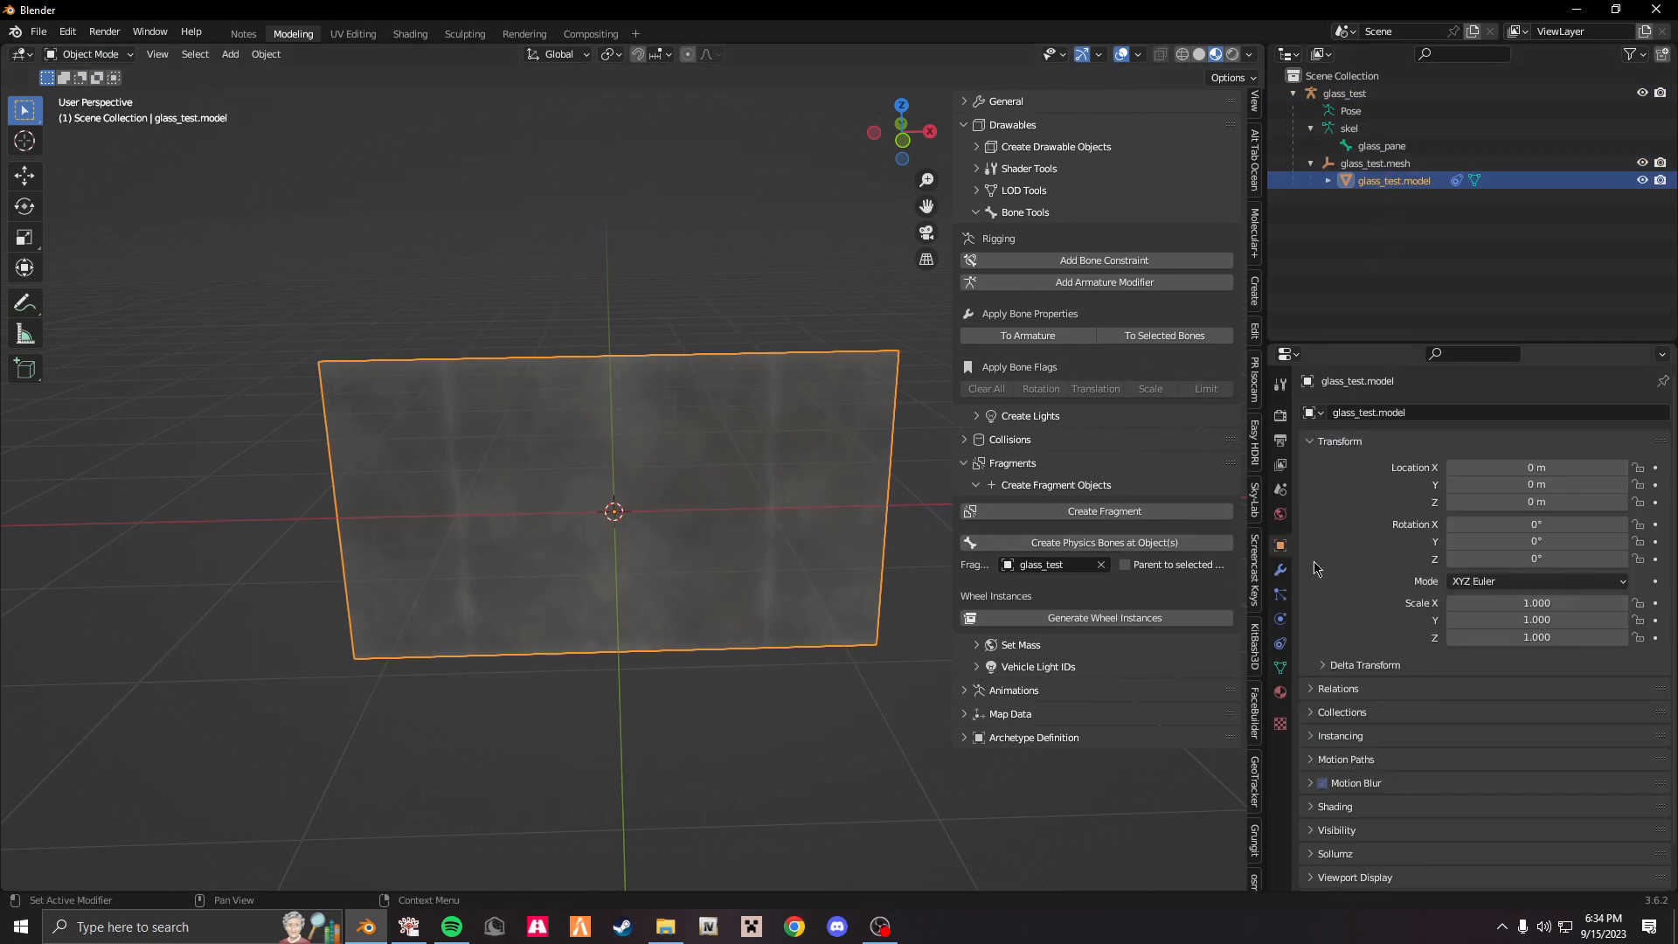
pyautogui.scroll(-3)
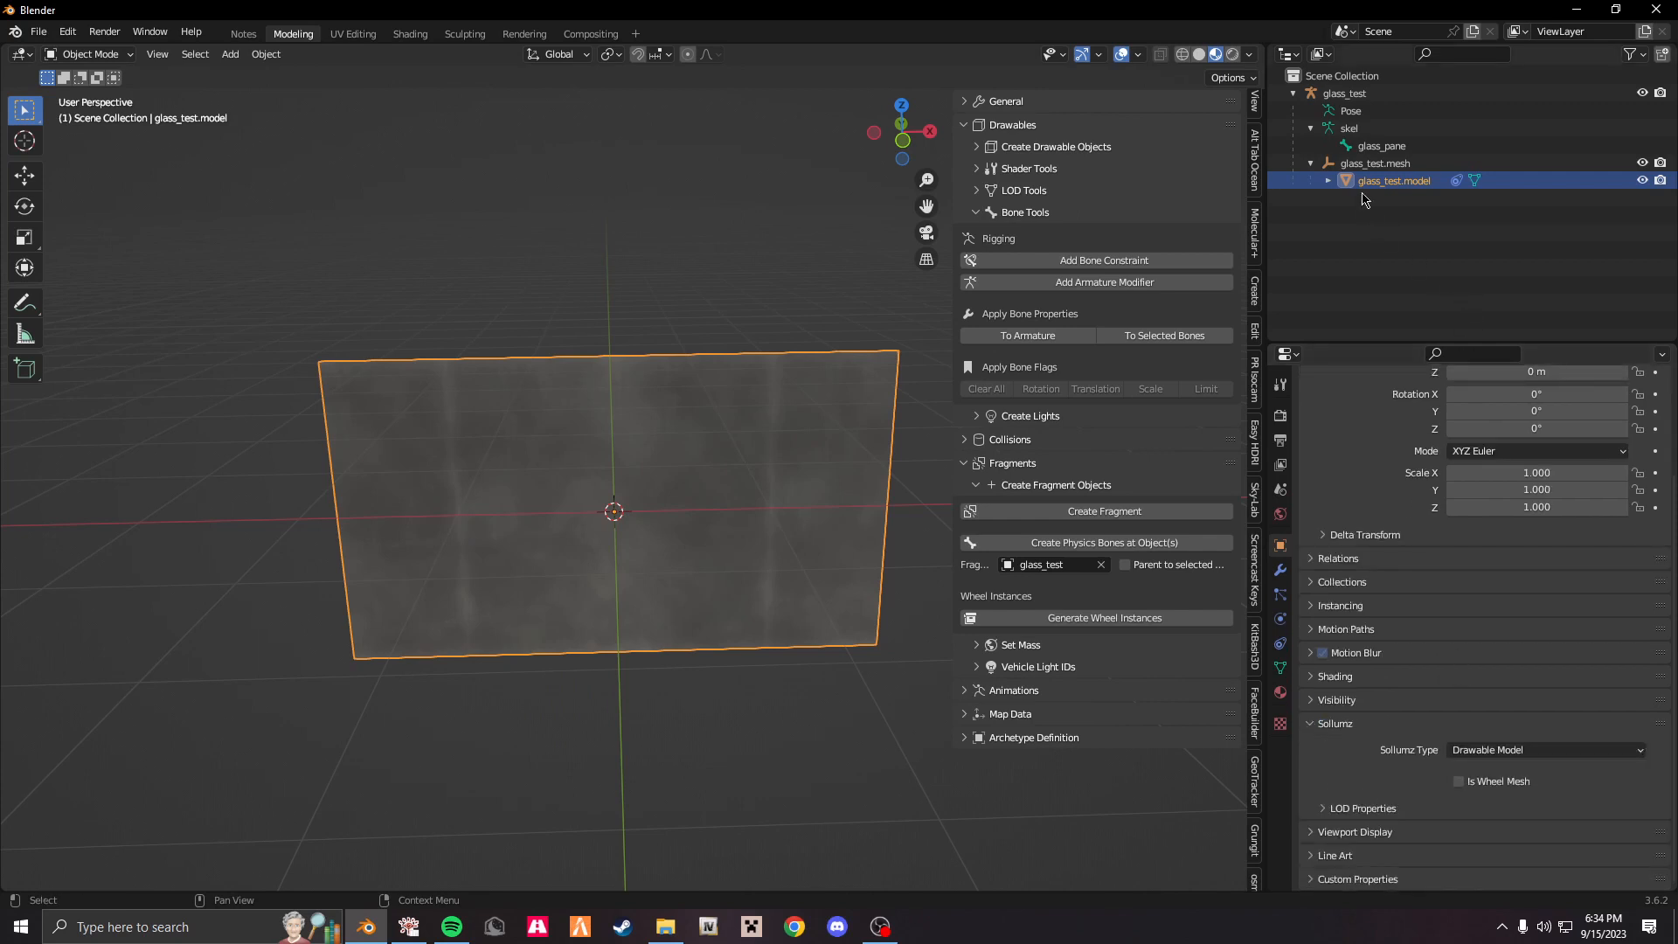
pyautogui.click(1379, 144)
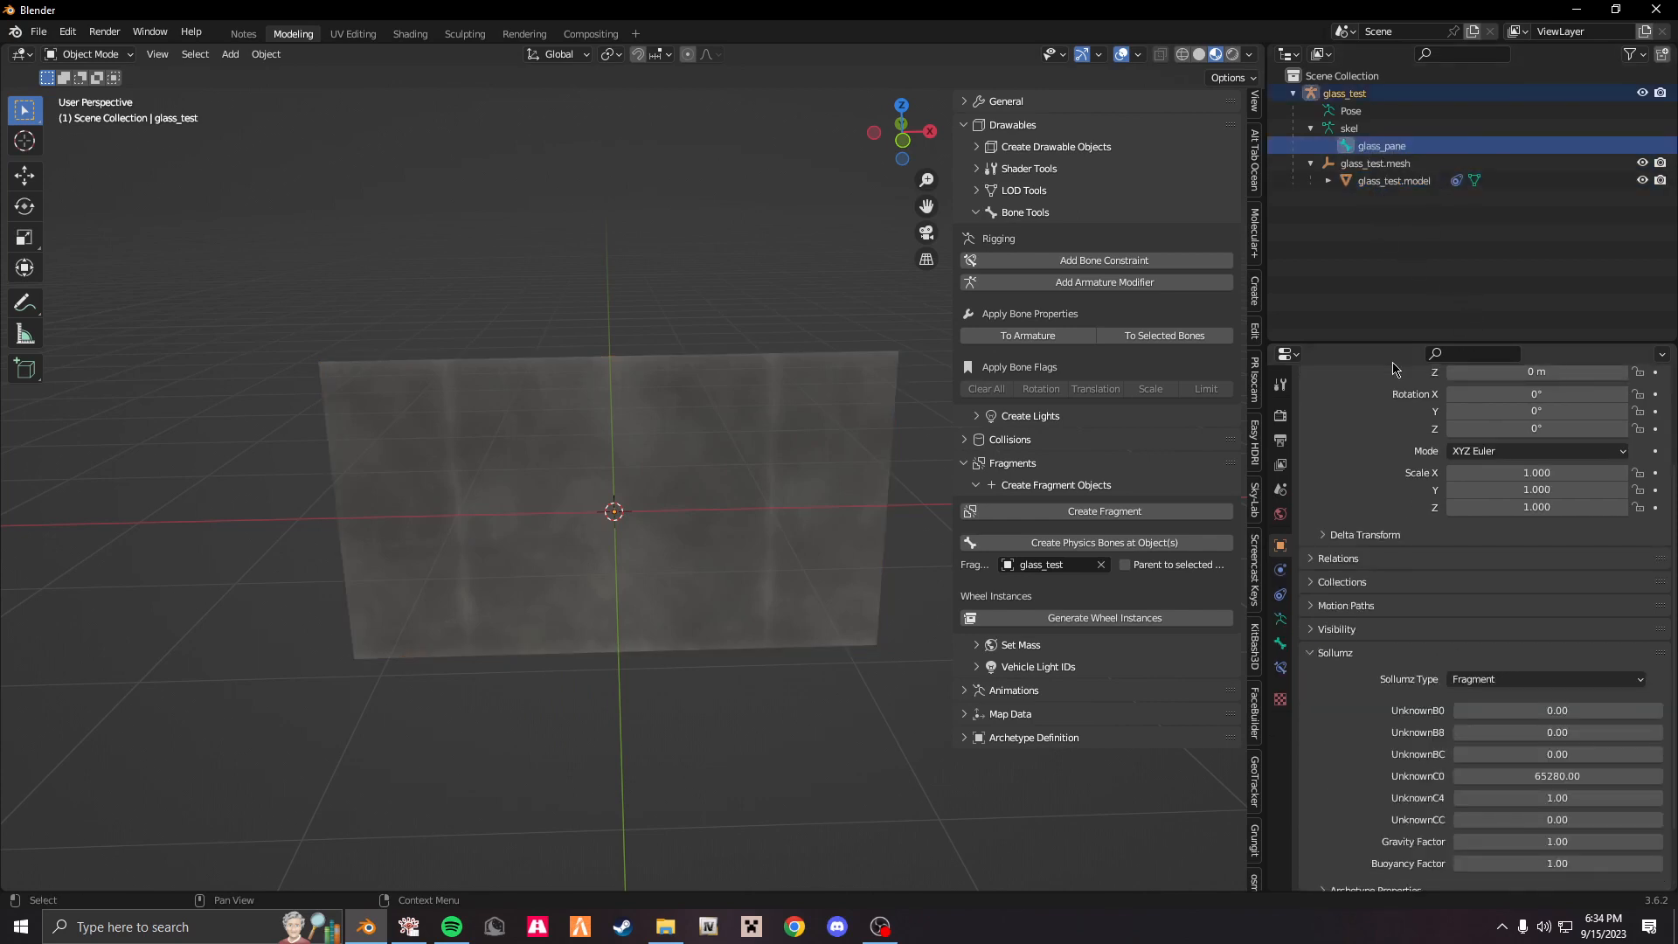
pyautogui.click(1344, 93)
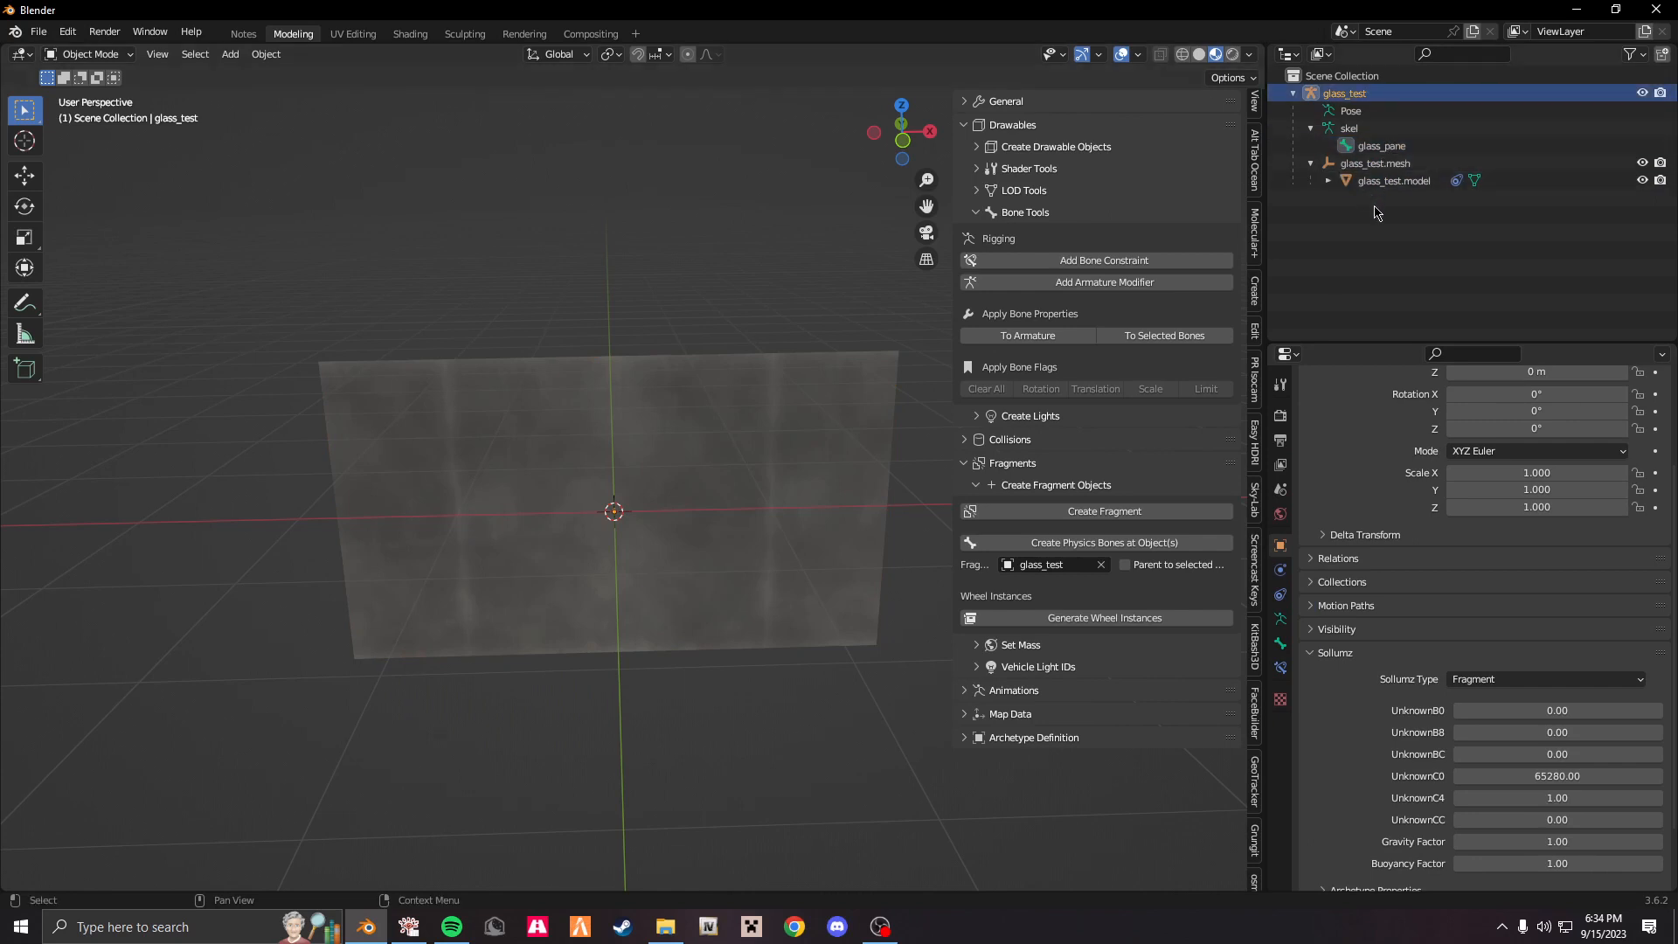
pyautogui.click(968, 124)
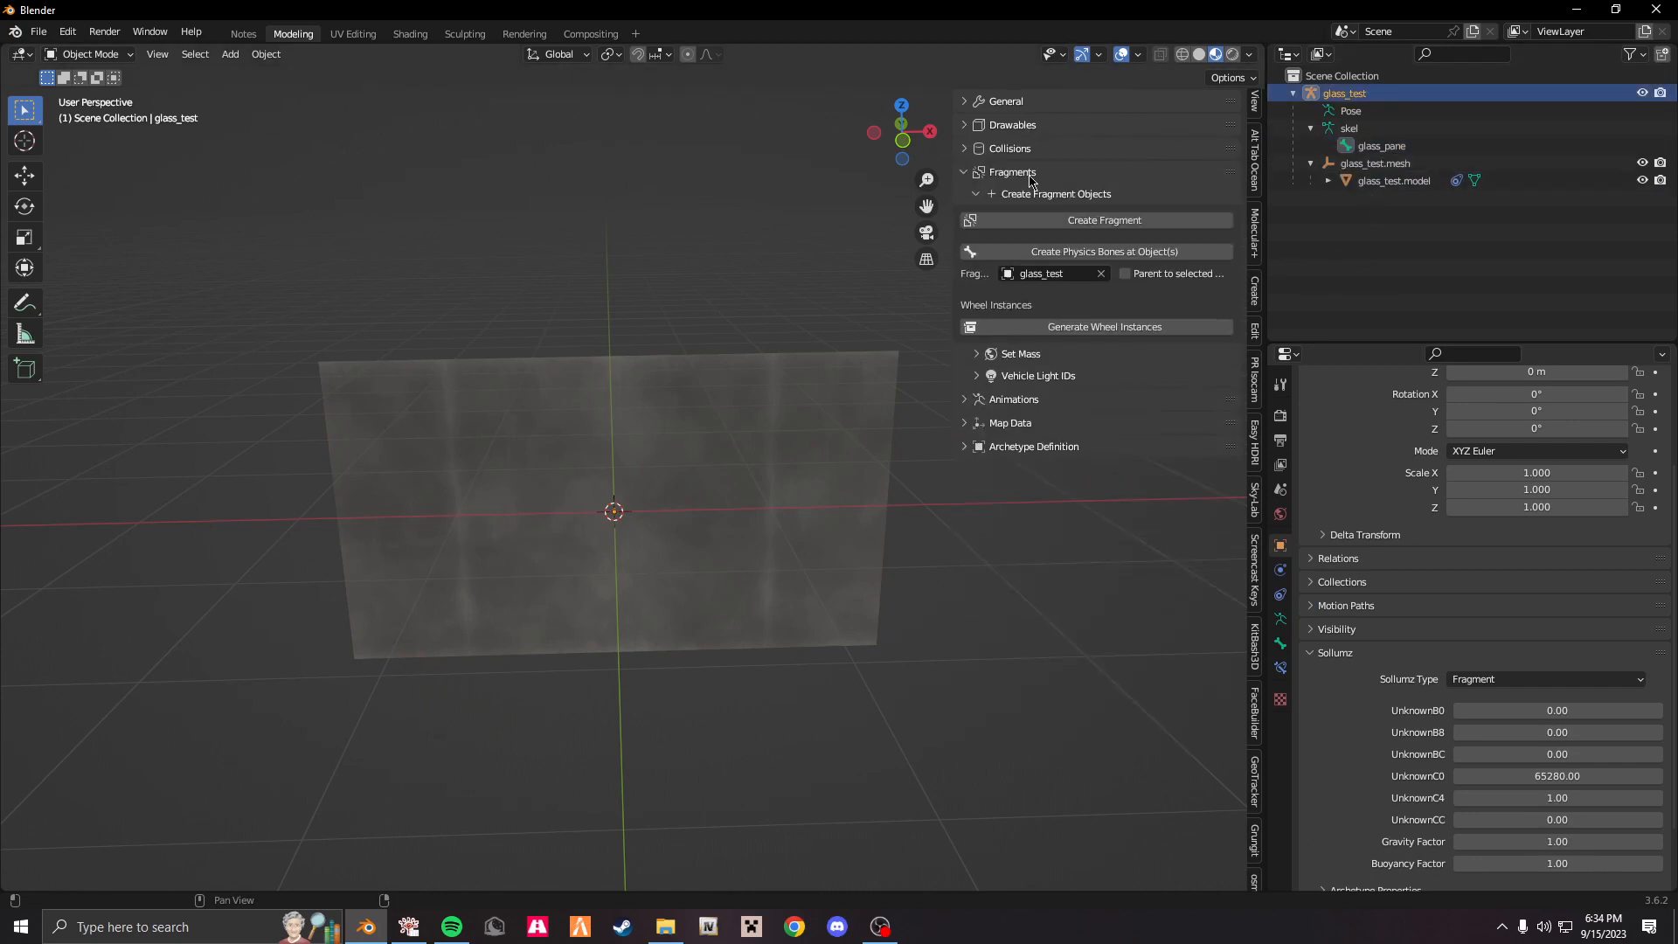
# Create a Bound Composite under glass_test, then add a Bound Box child to it.
pyautogui.click(1009, 147)
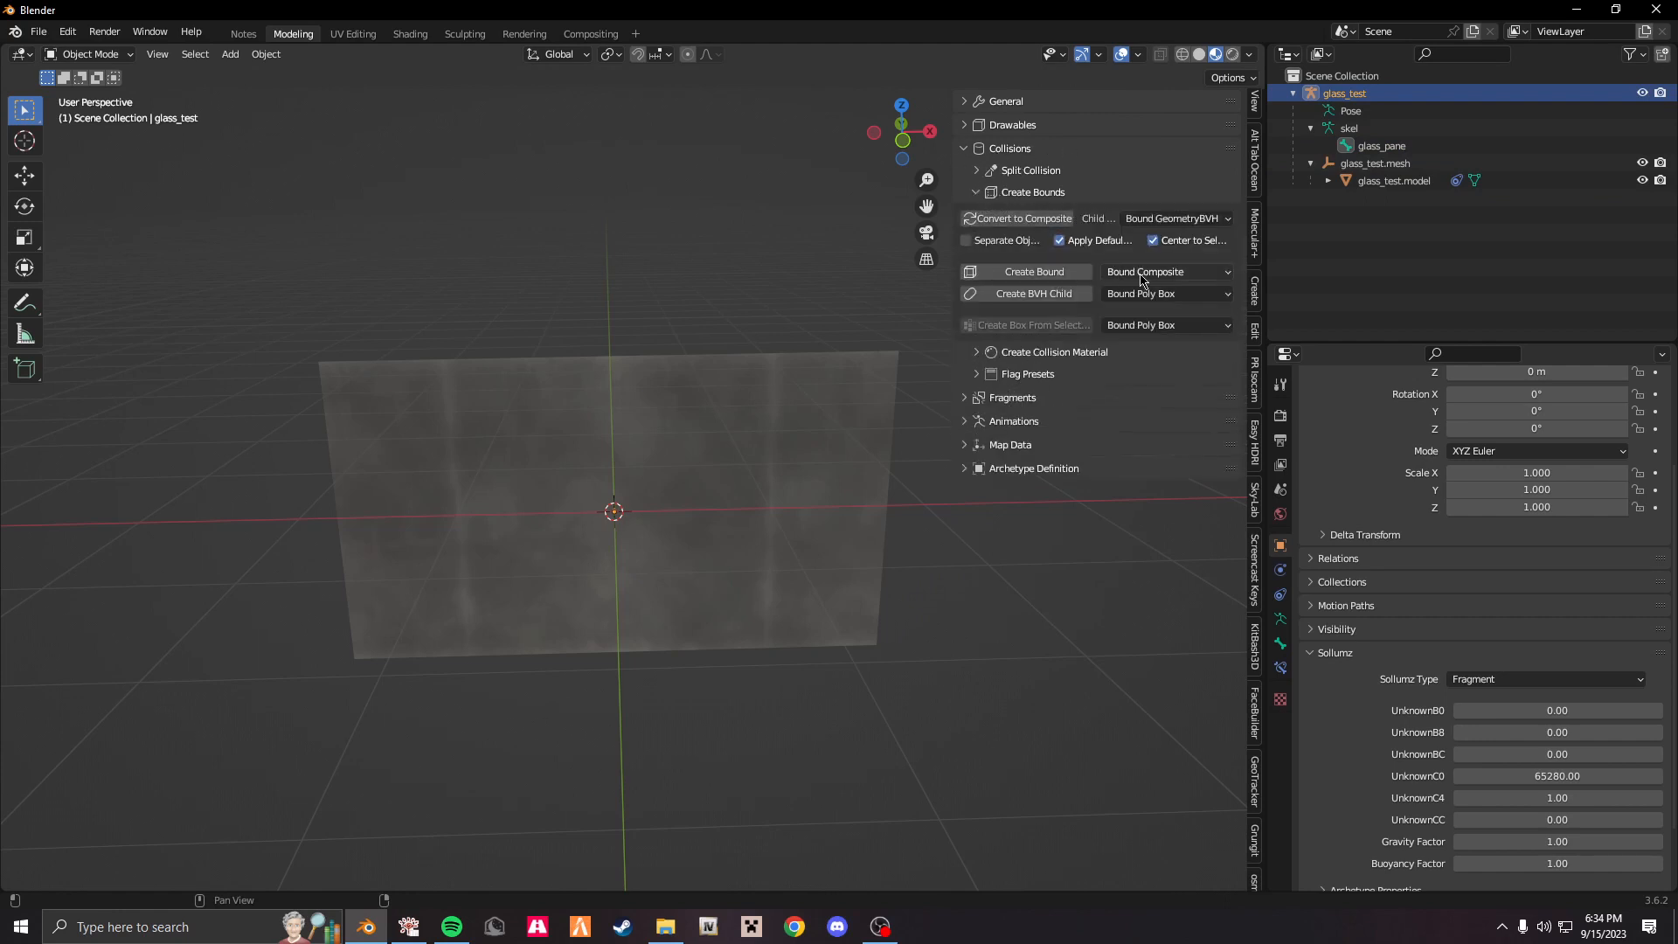
pyautogui.moveTo(1078, 281)
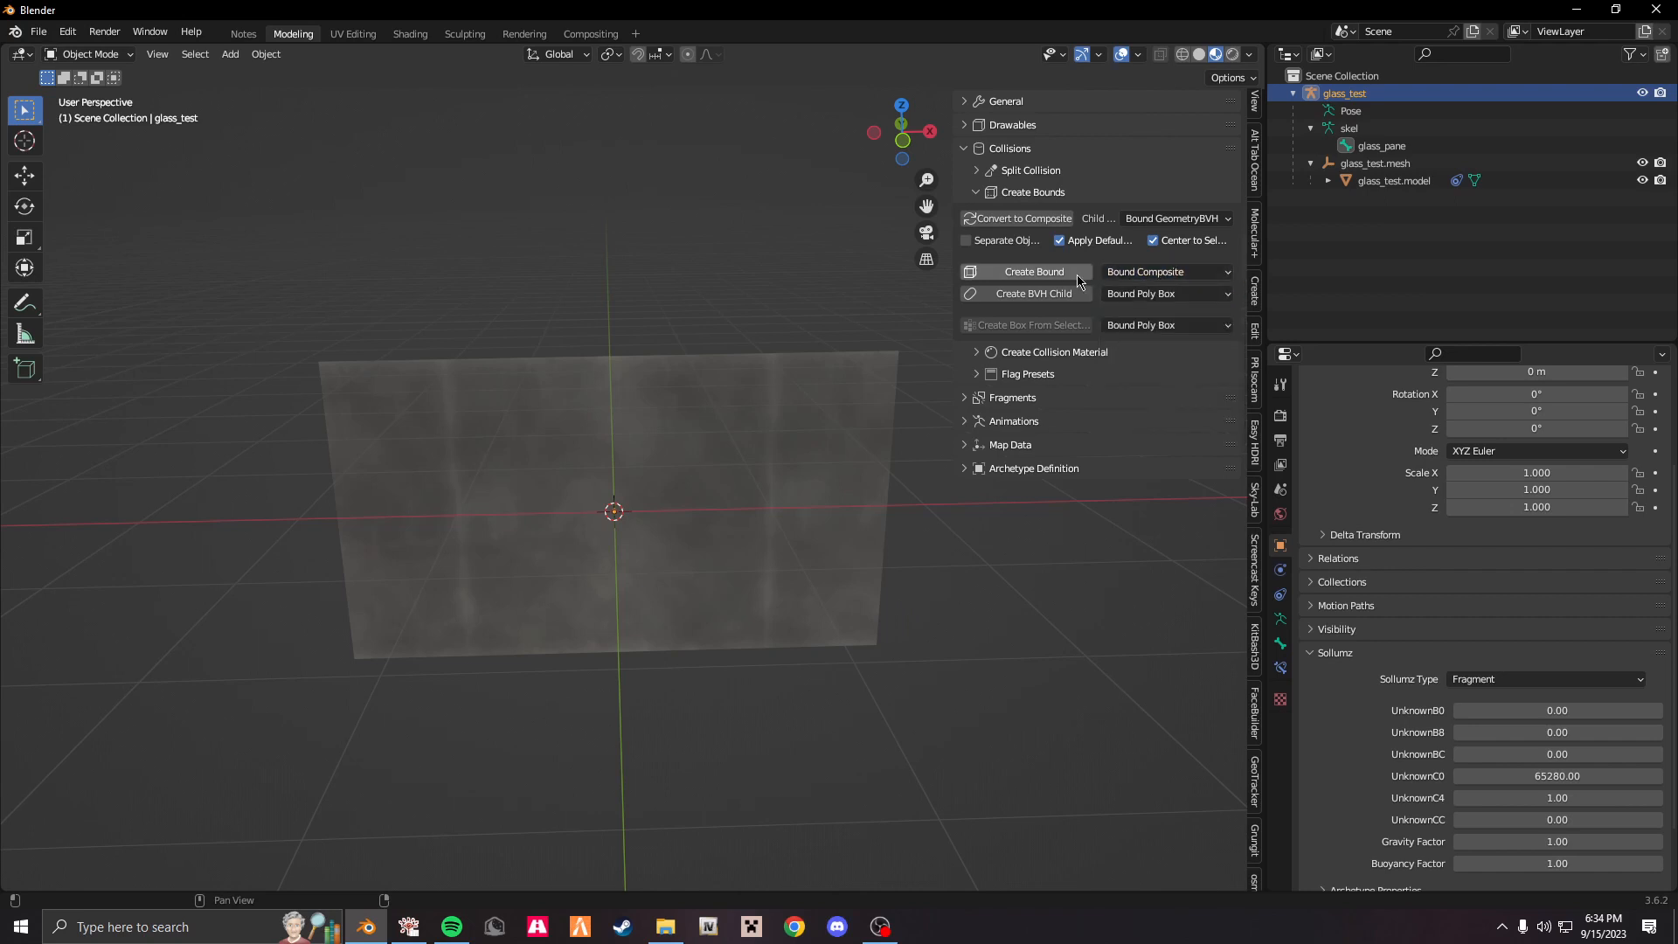
pyautogui.click(1034, 271)
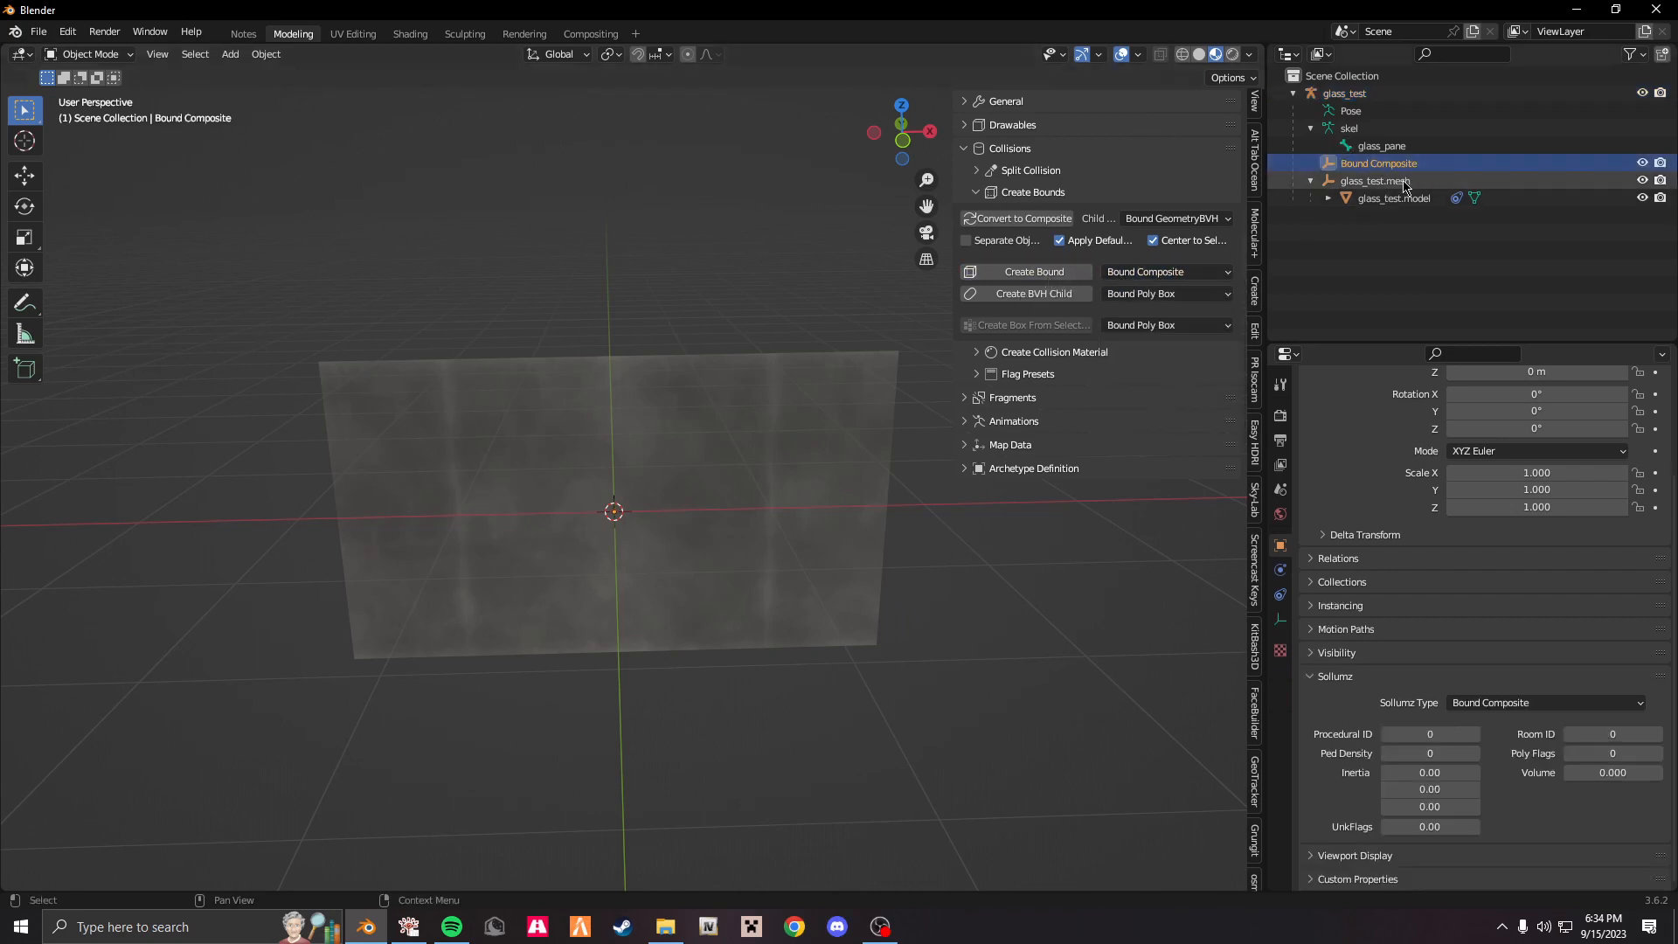
pyautogui.click(1165, 271)
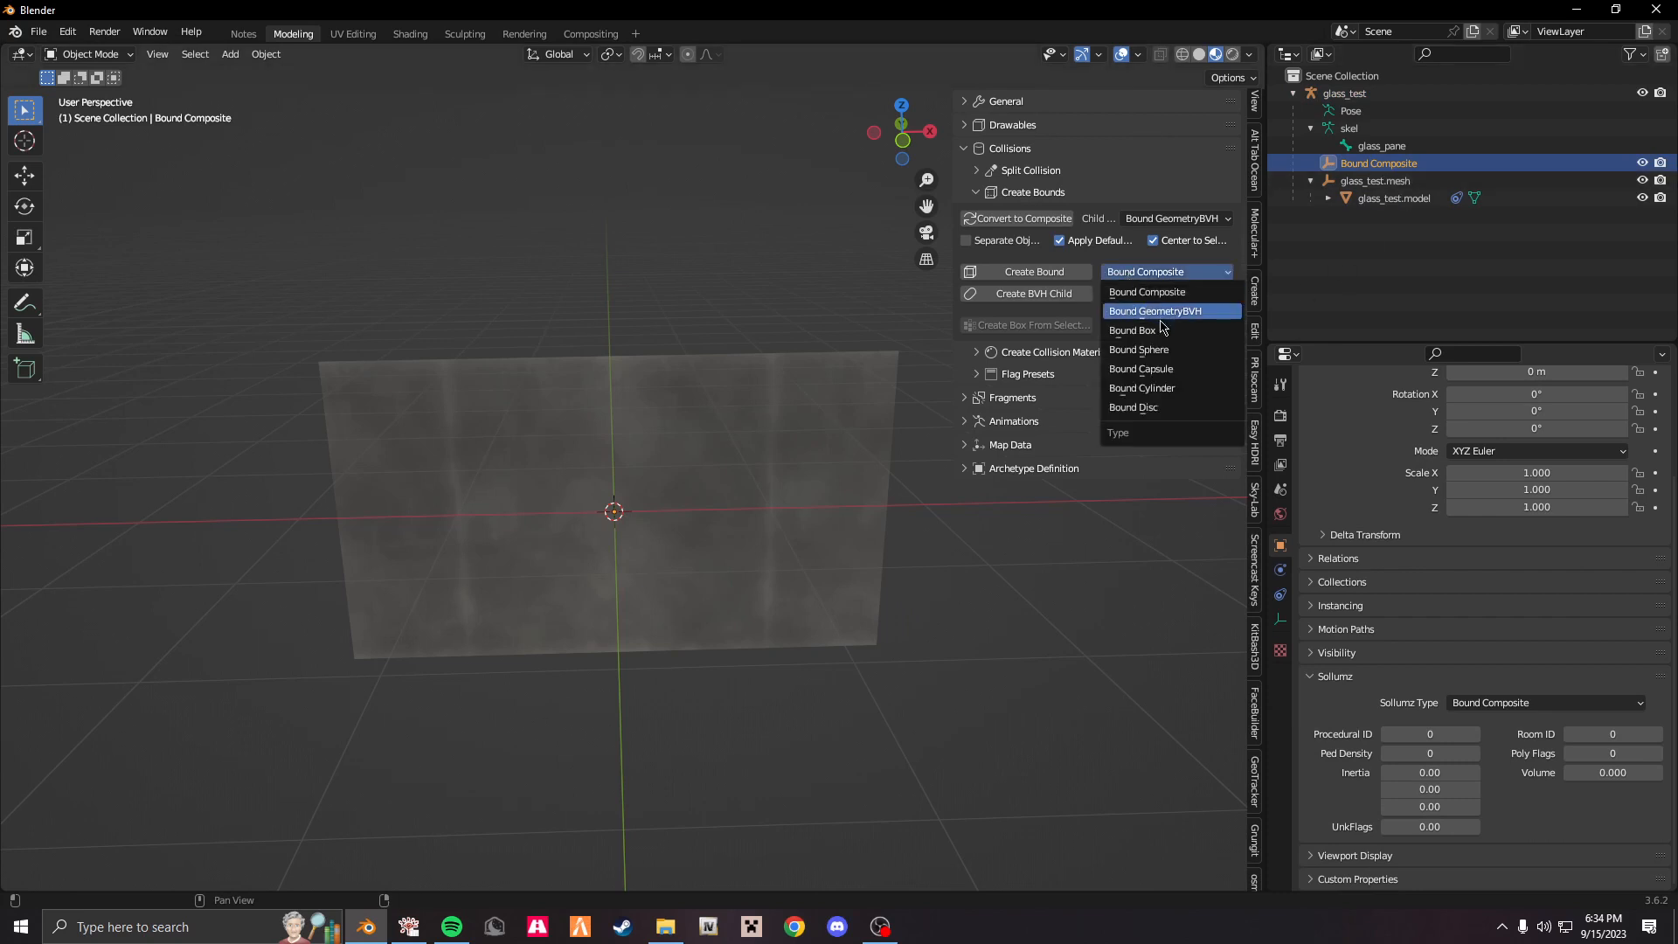
pyautogui.click(1134, 329)
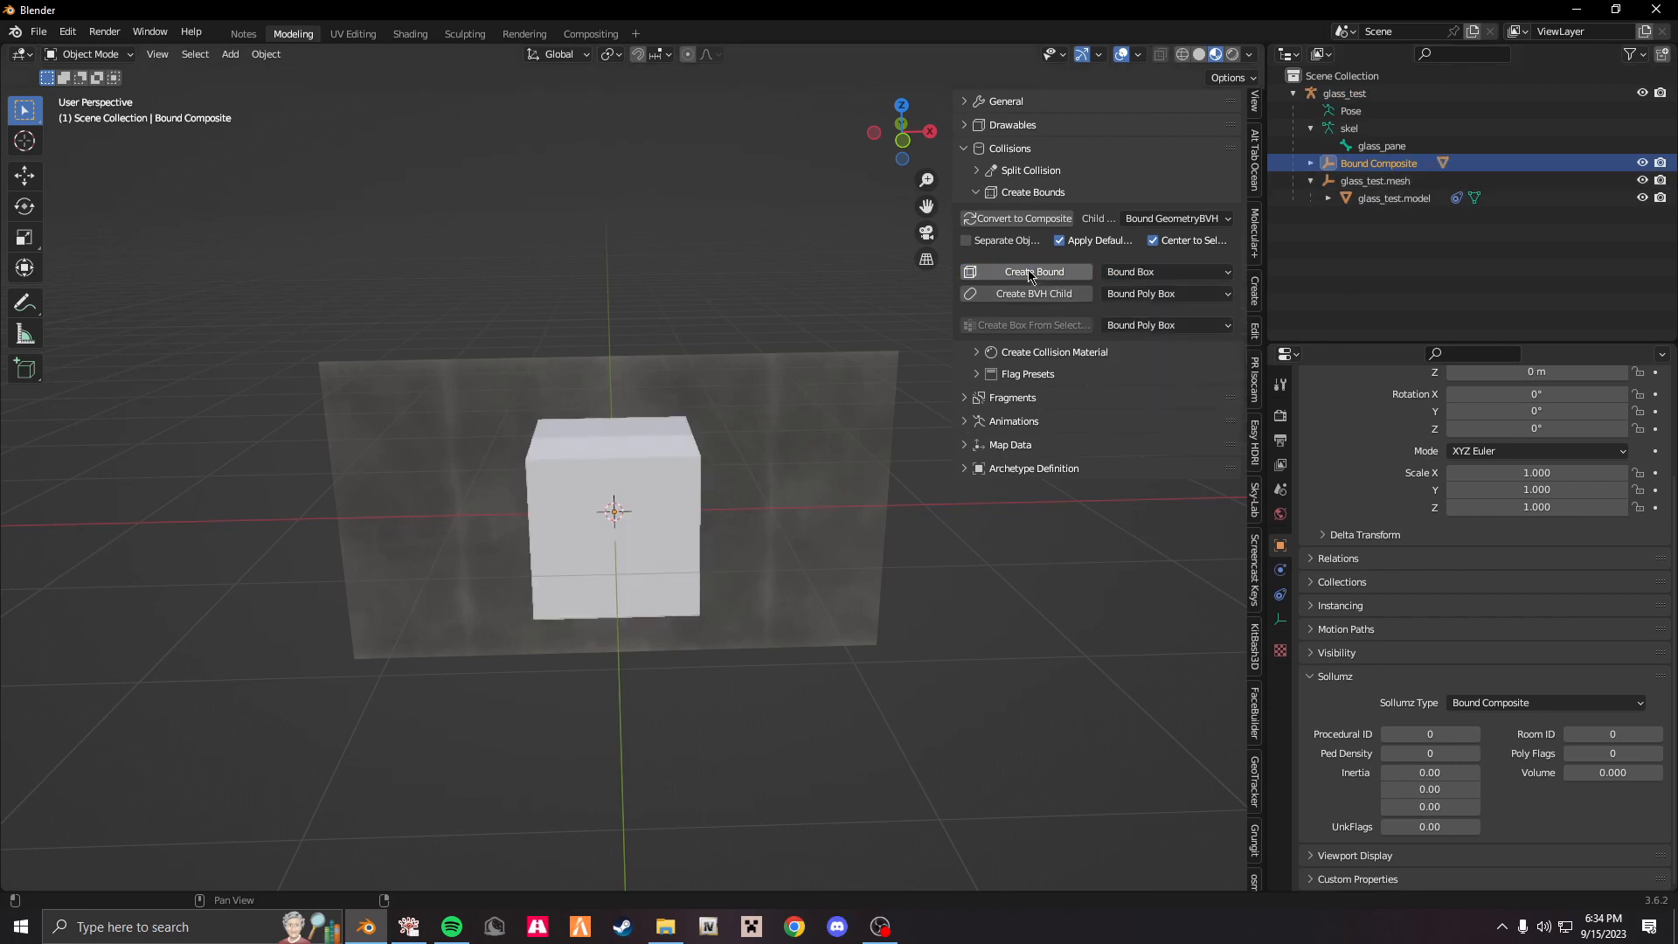
pyautogui.click(1034, 271)
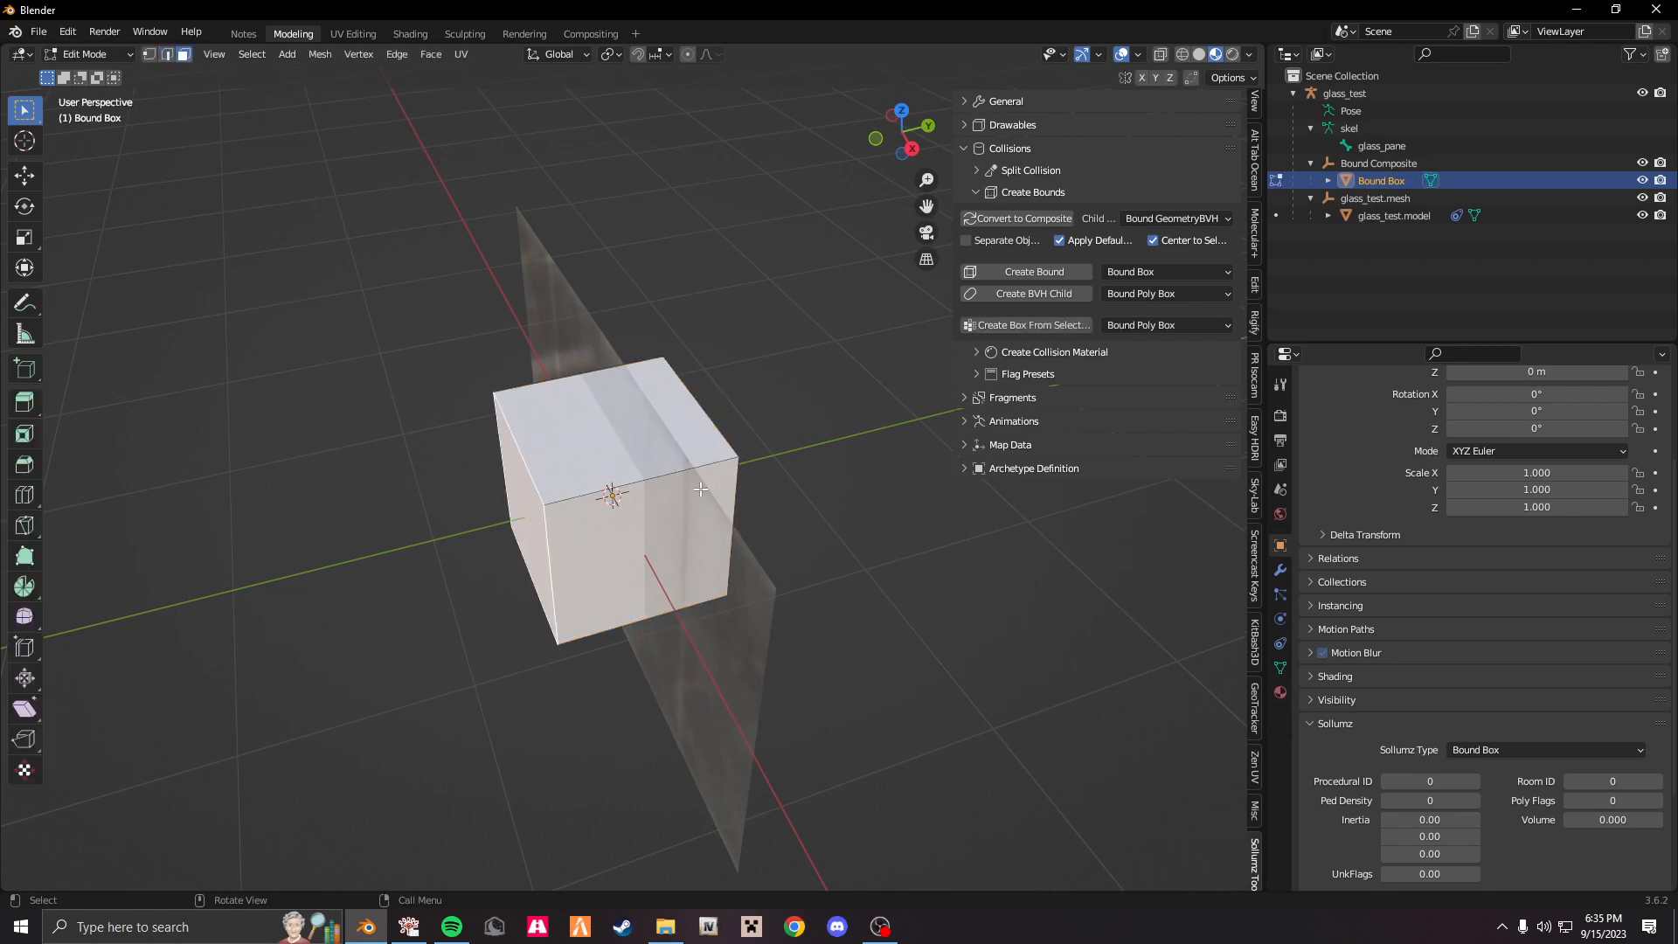
# Flatten the Bound Box along Y and shift it along X to cover the glass pane.
pyautogui.press('g')
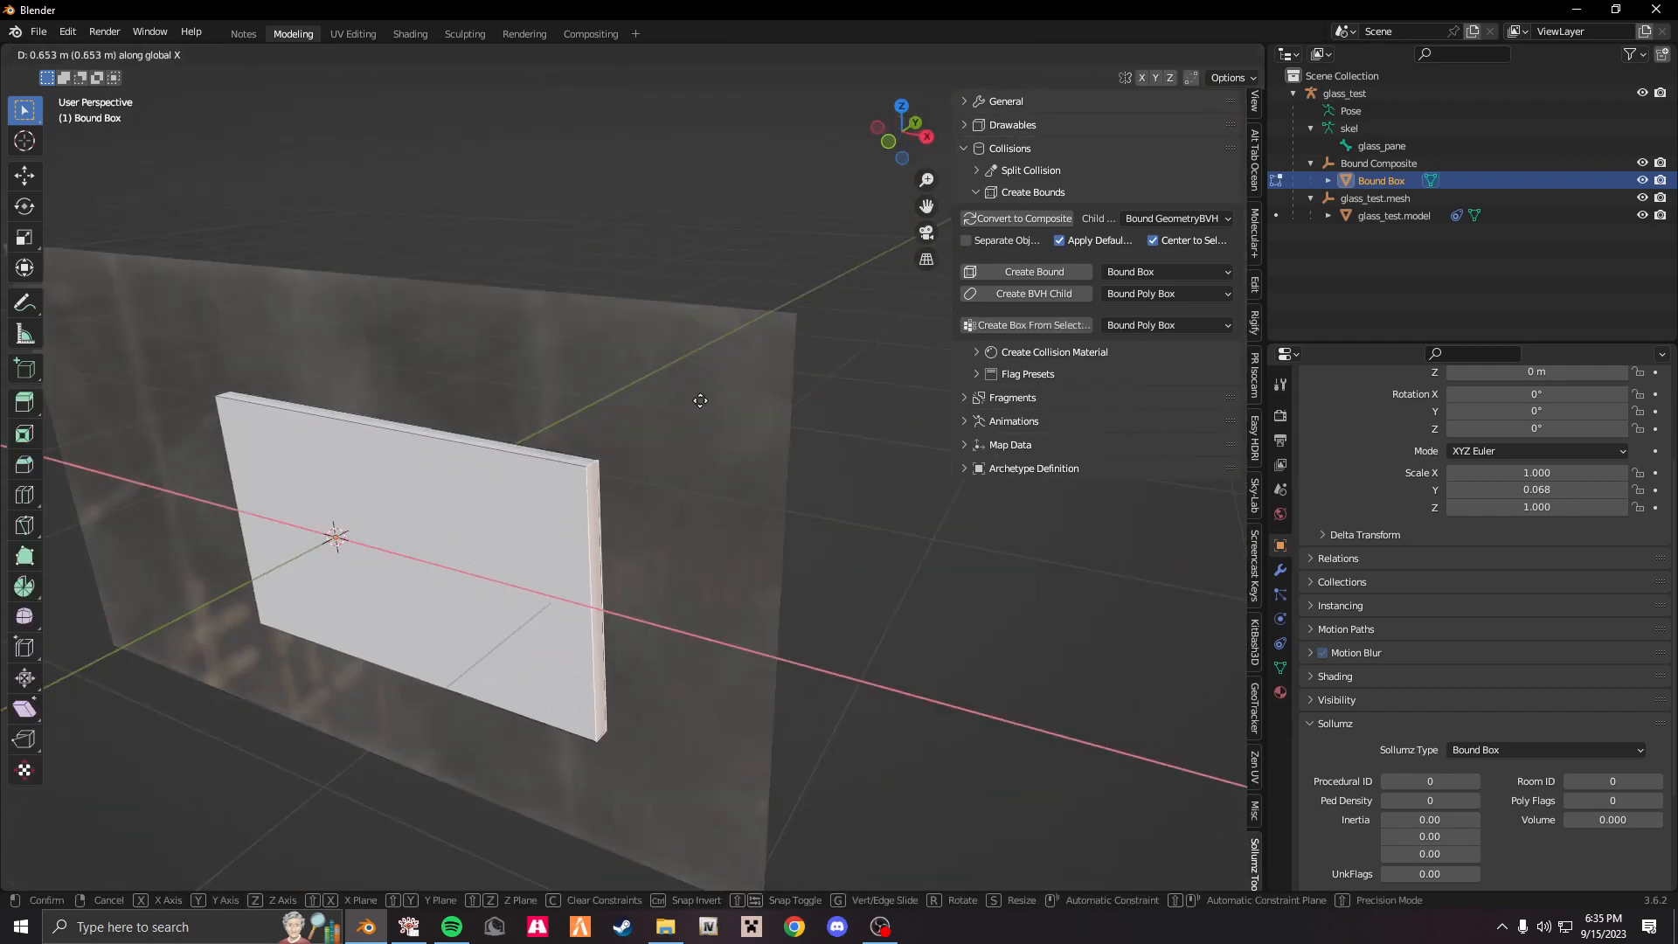
pyautogui.click(656, 53)
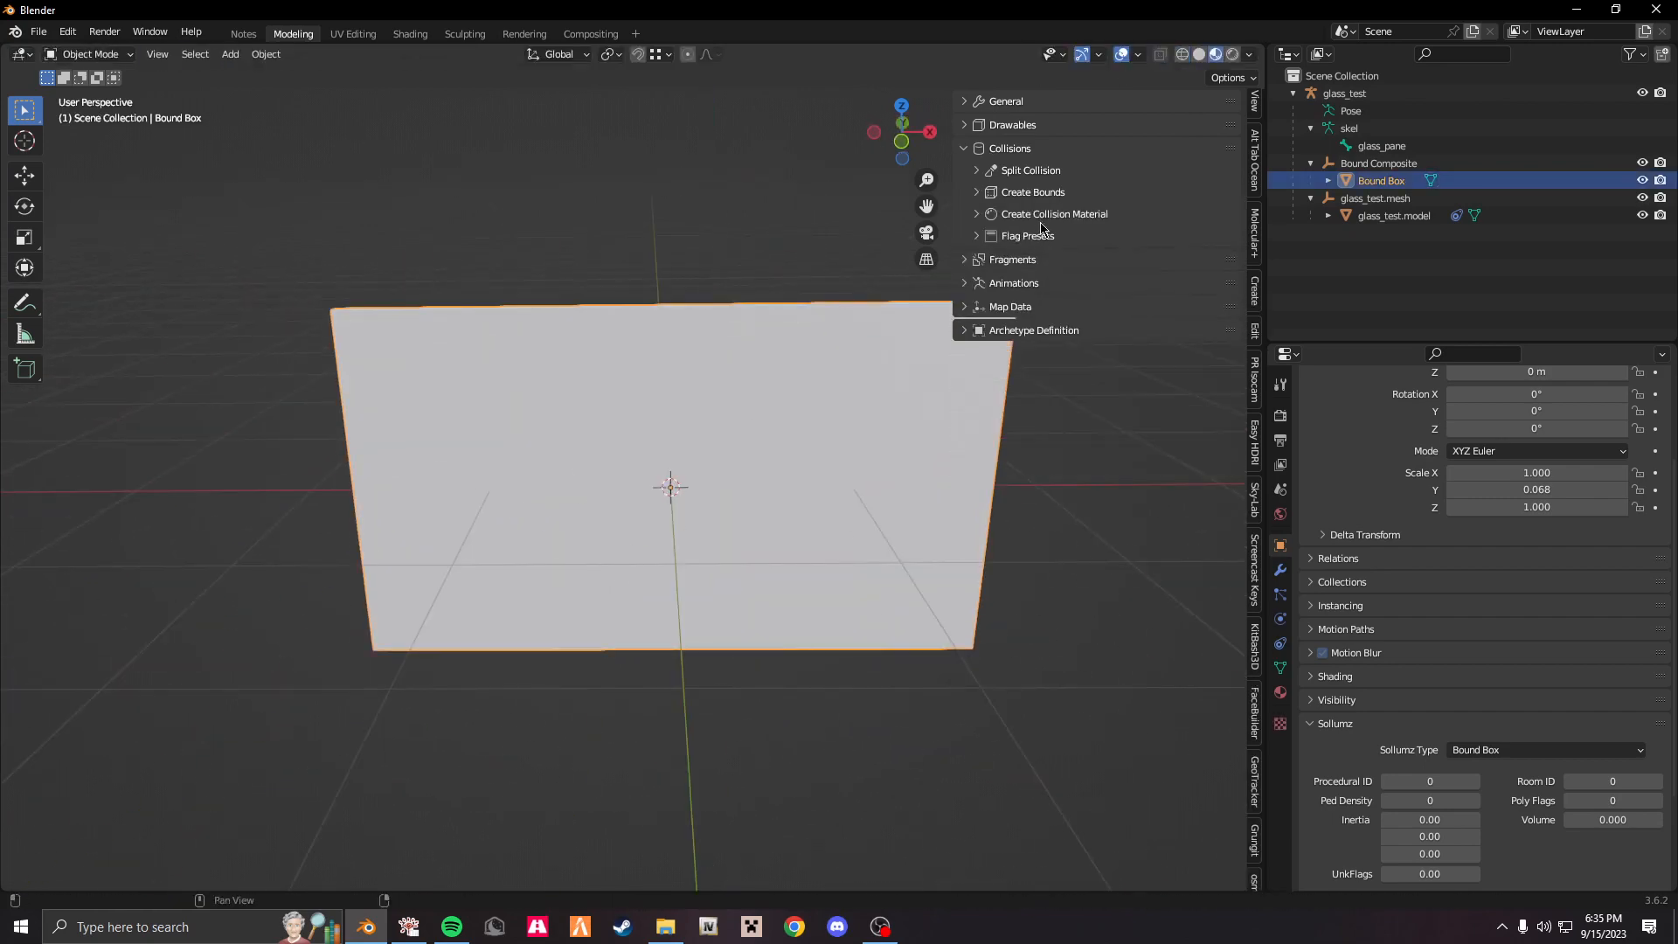
# Search 'glass' and apply the Glass Shoot Through collision material to the box.
pyautogui.click(1053, 213)
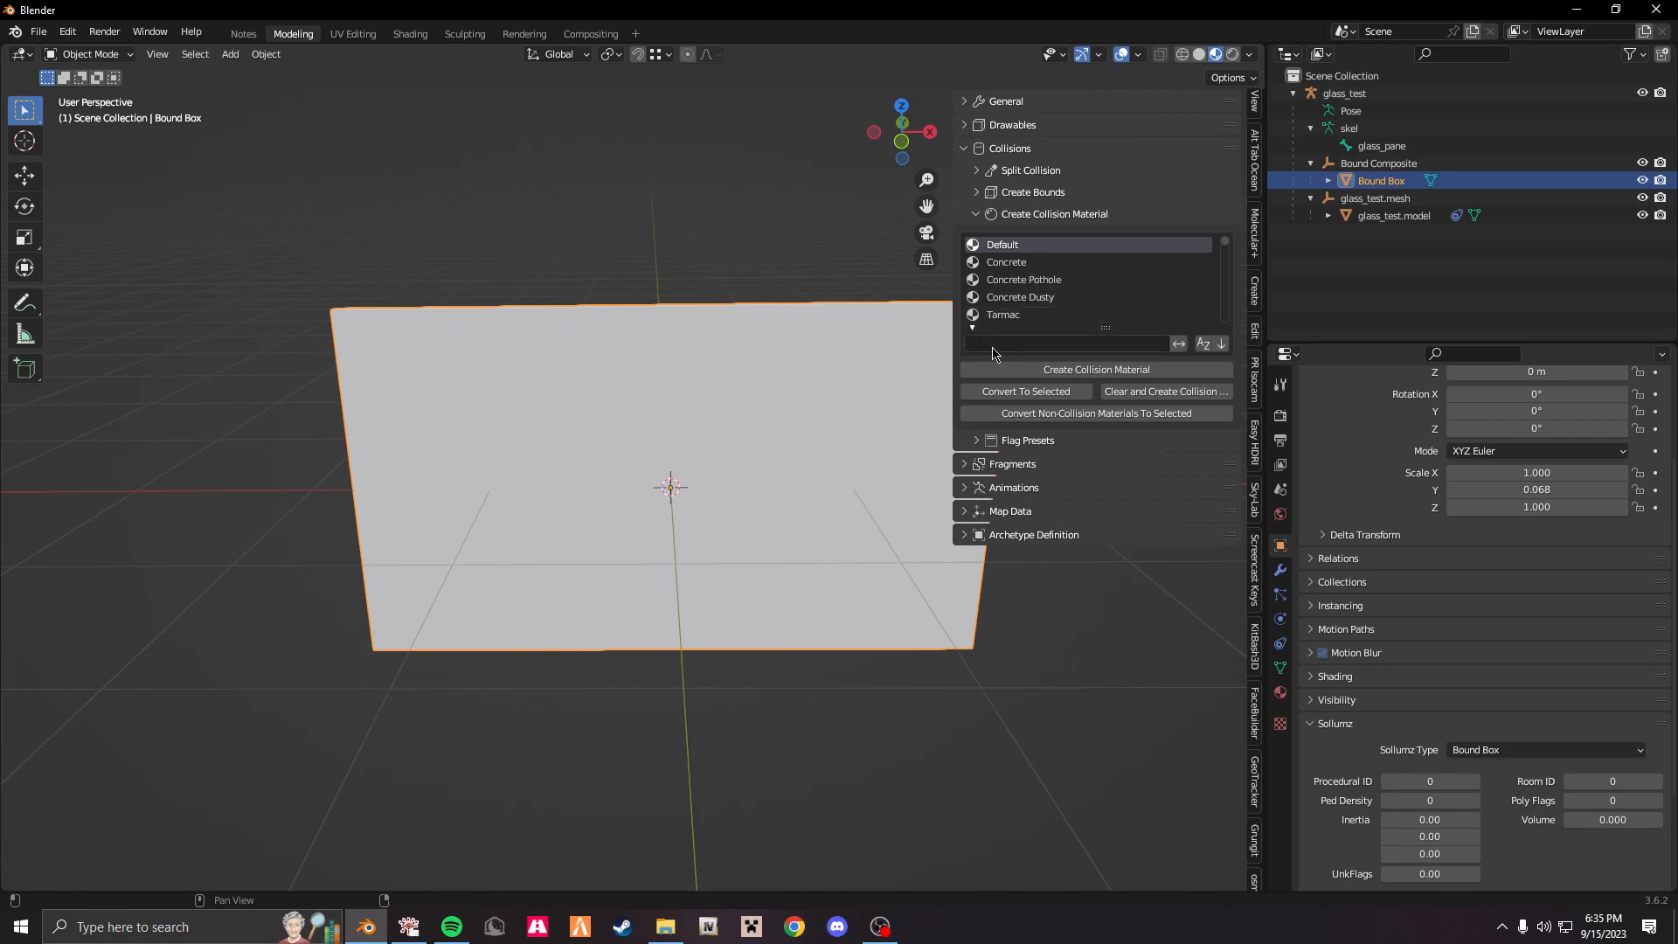
pyautogui.write('glass')
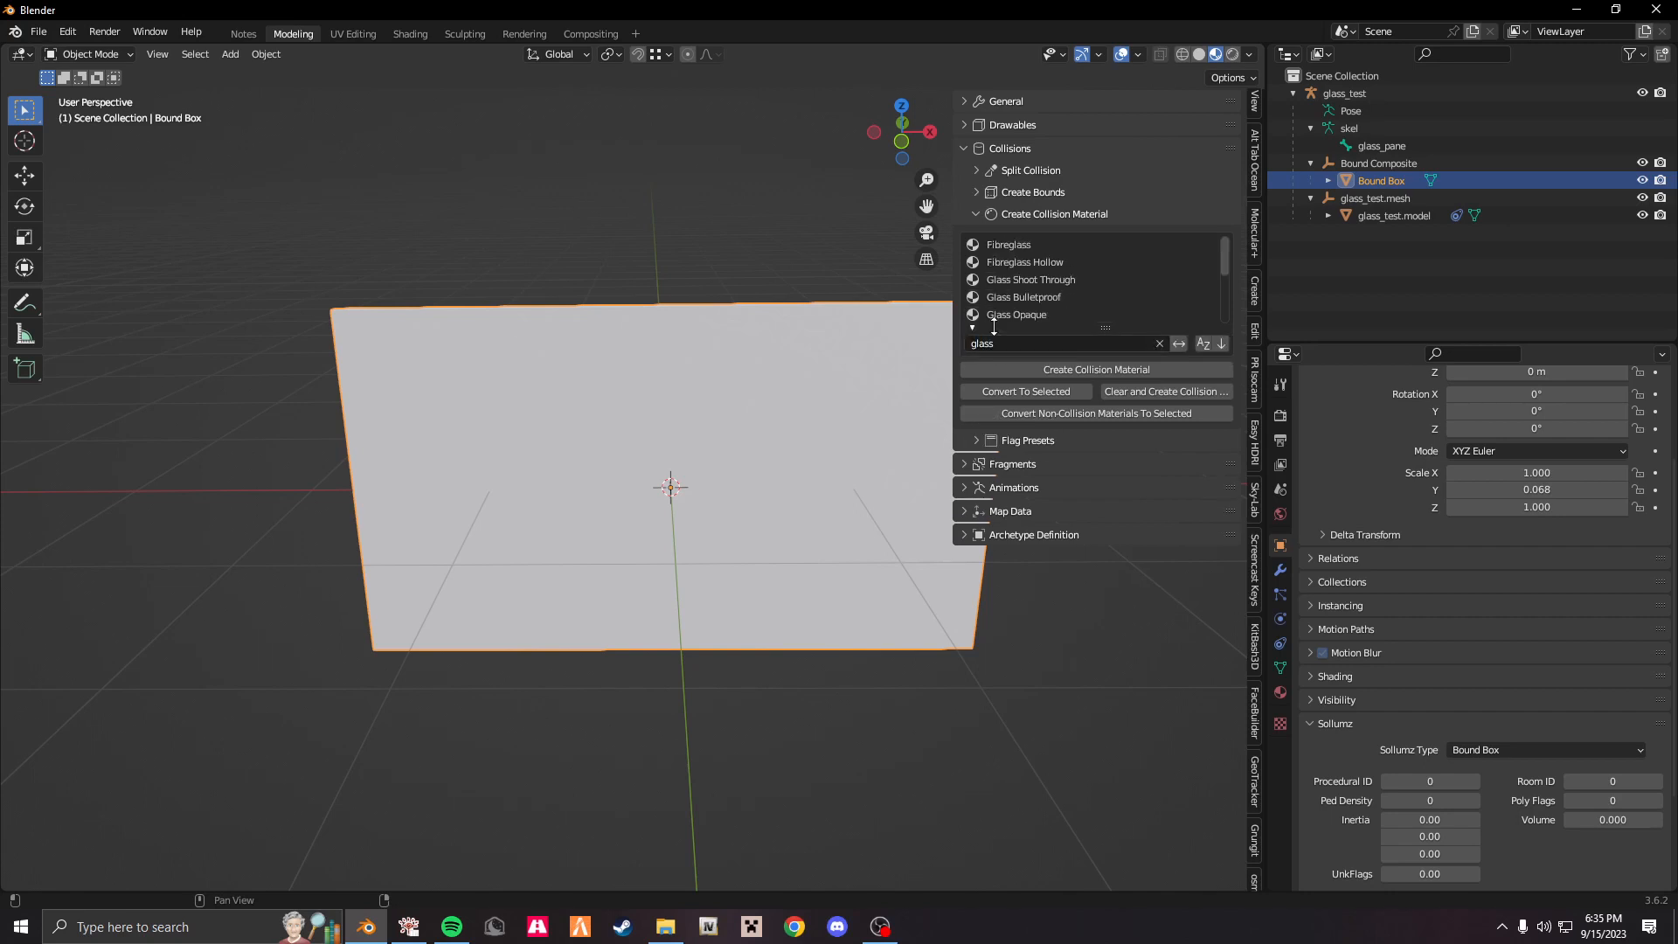
pyautogui.click(1030, 280)
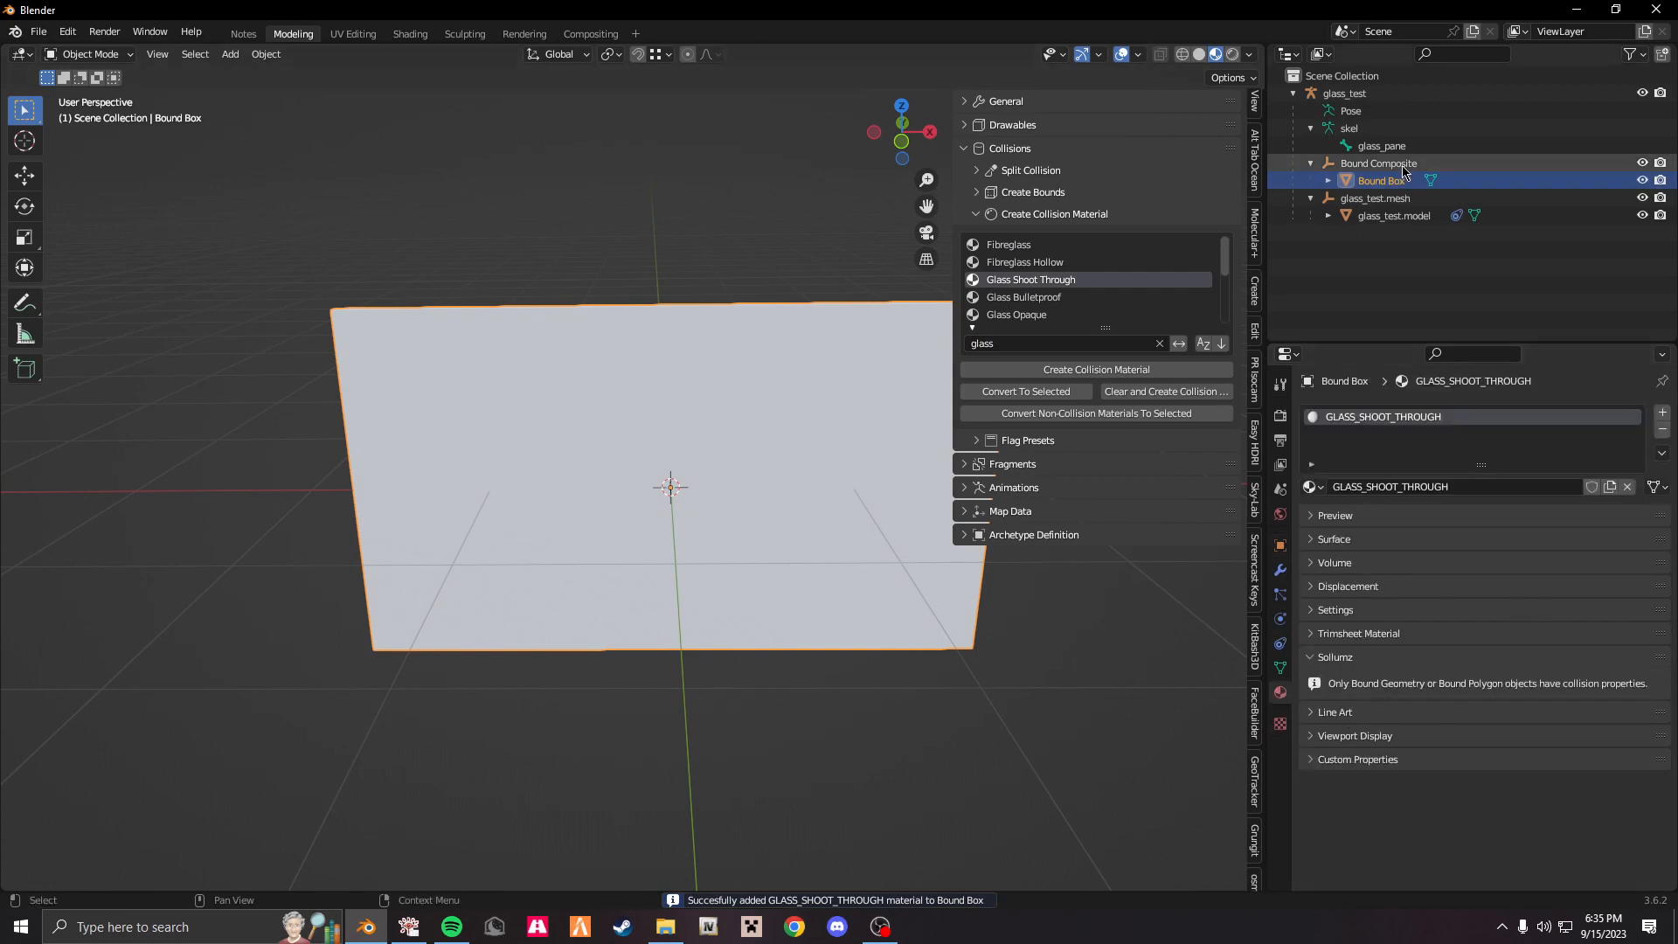
# Reselect the Bound Box and display its Sollumz physics settings.
pyautogui.click(1379, 163)
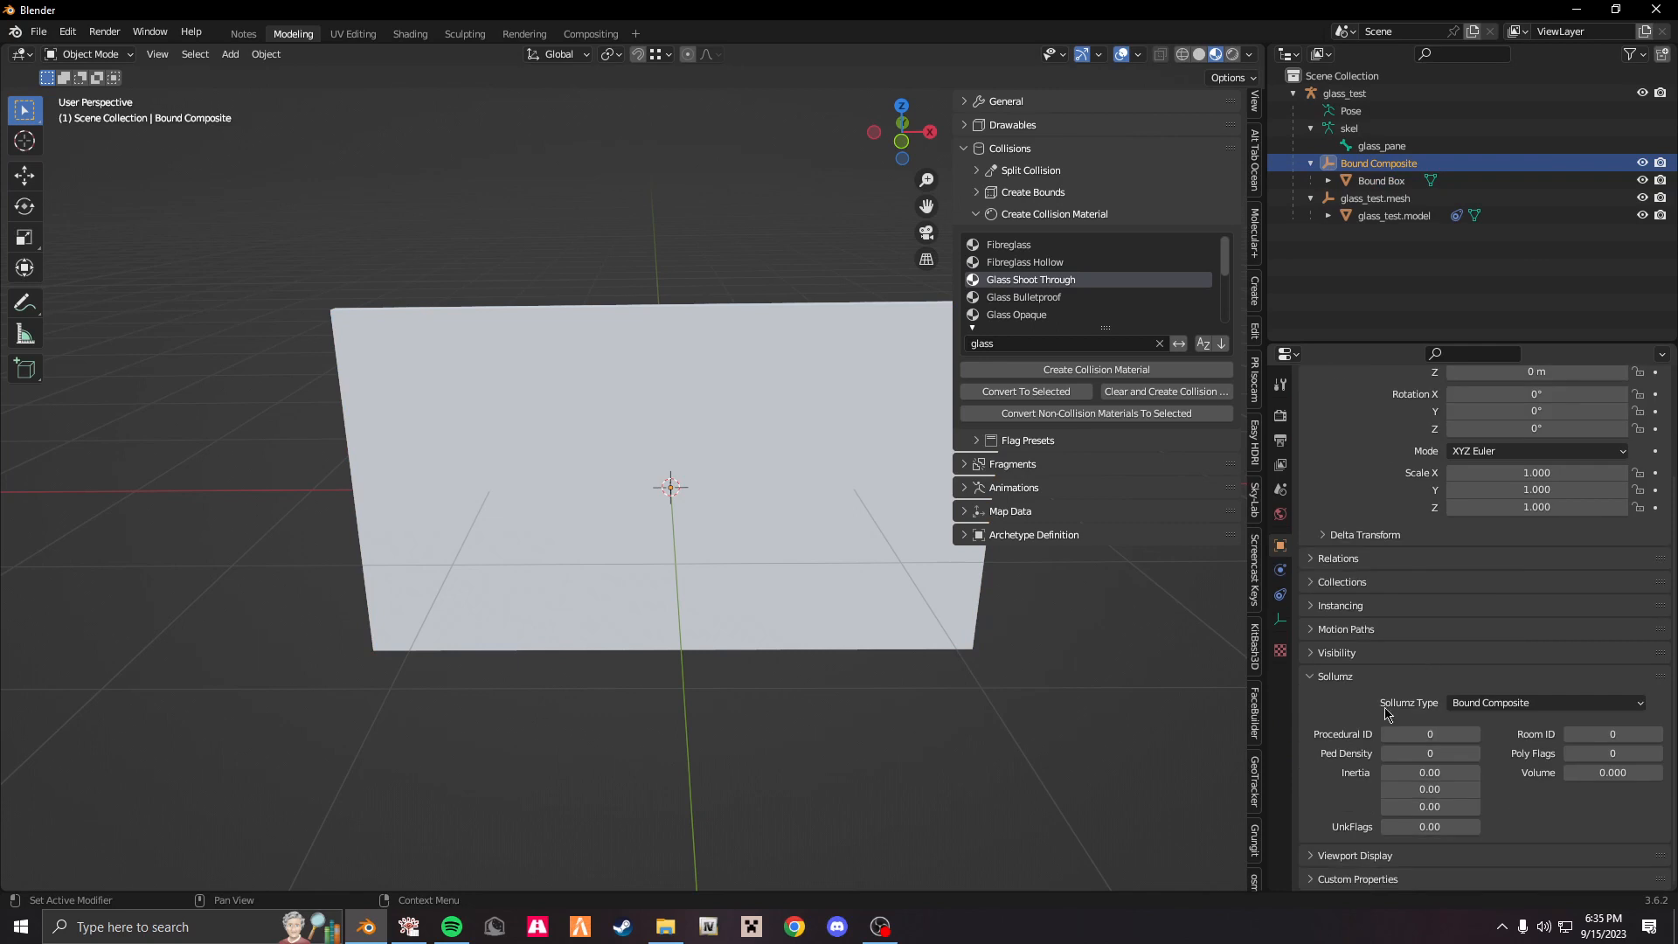
pyautogui.click(1381, 180)
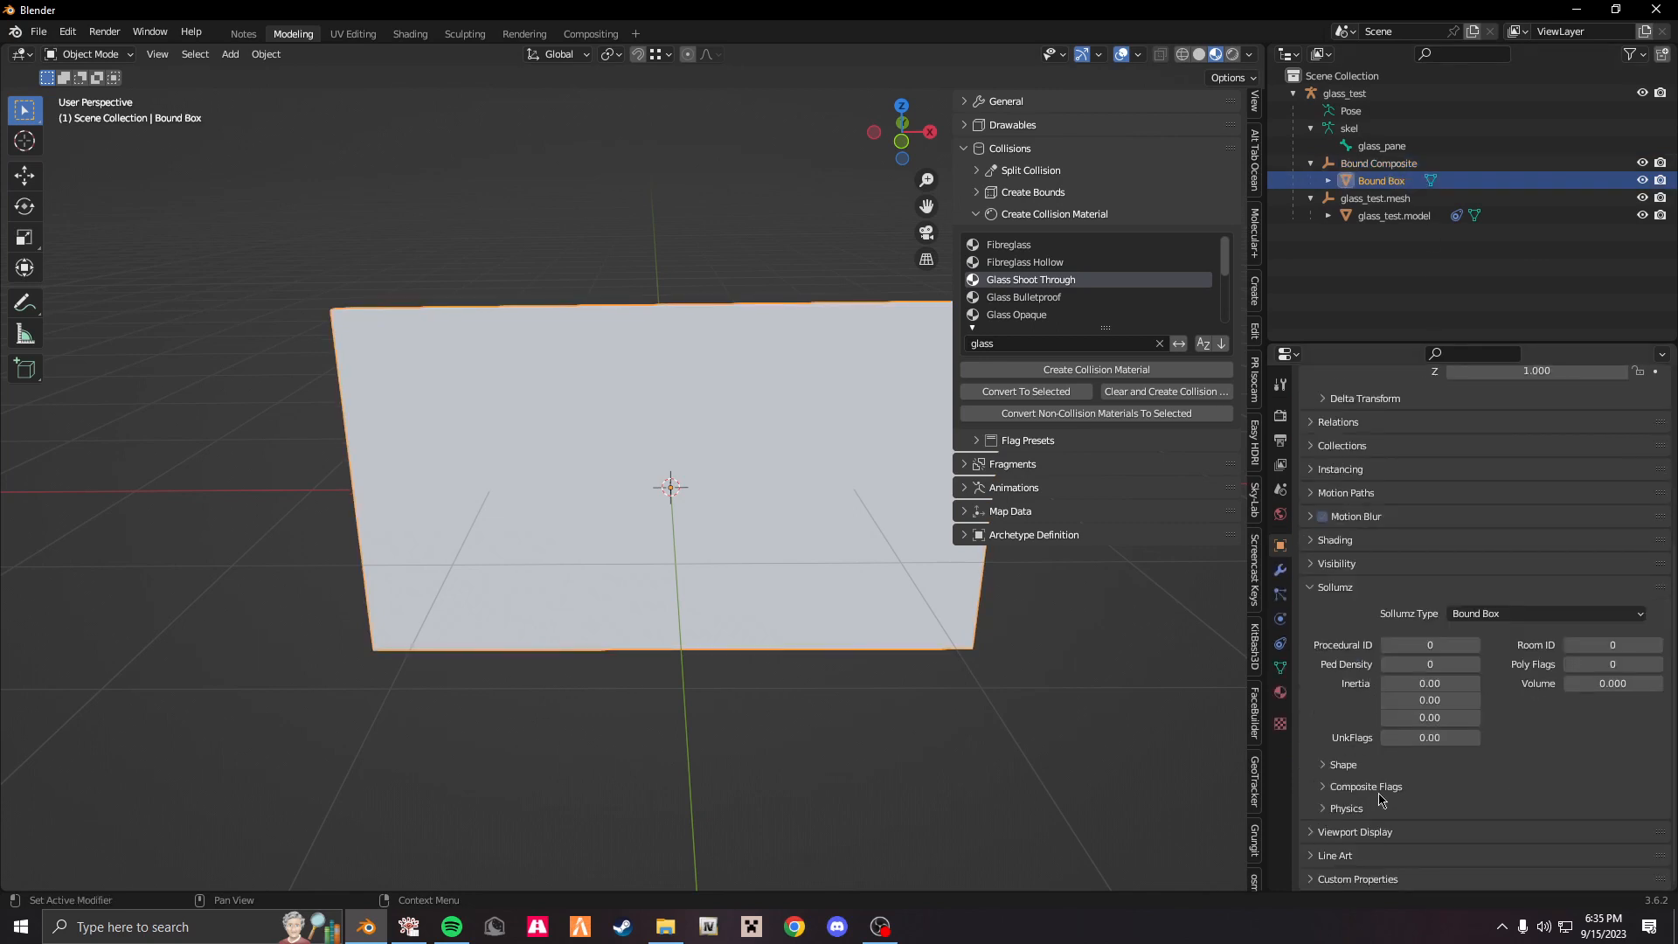
pyautogui.click(1366, 786)
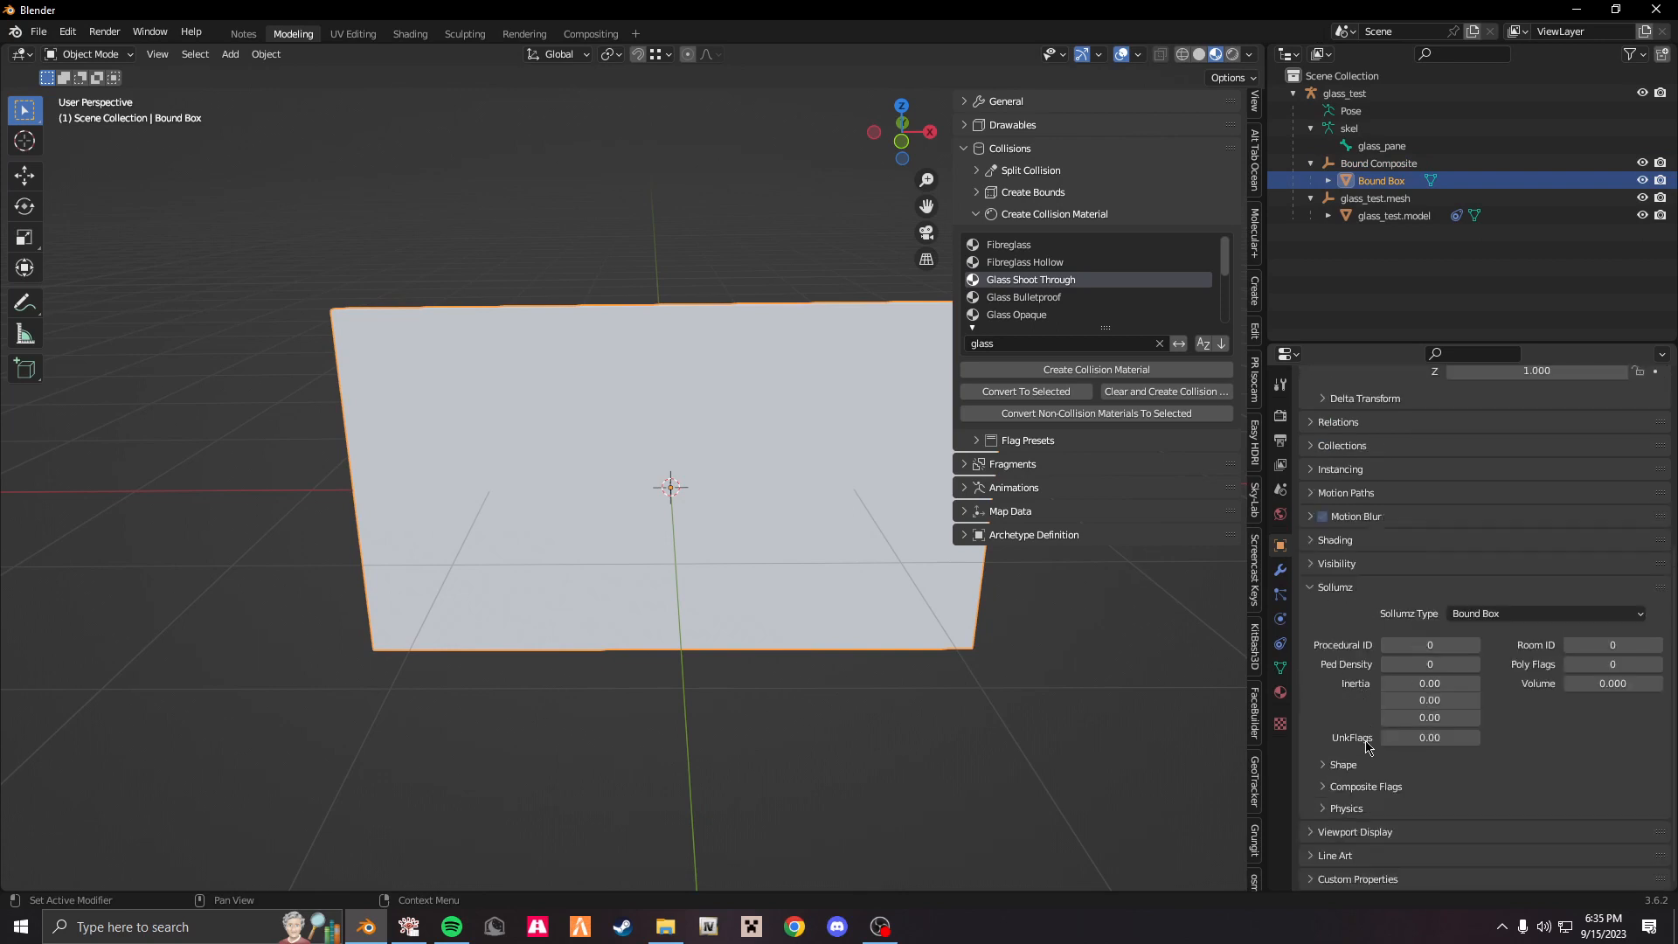
pyautogui.click(1009, 148)
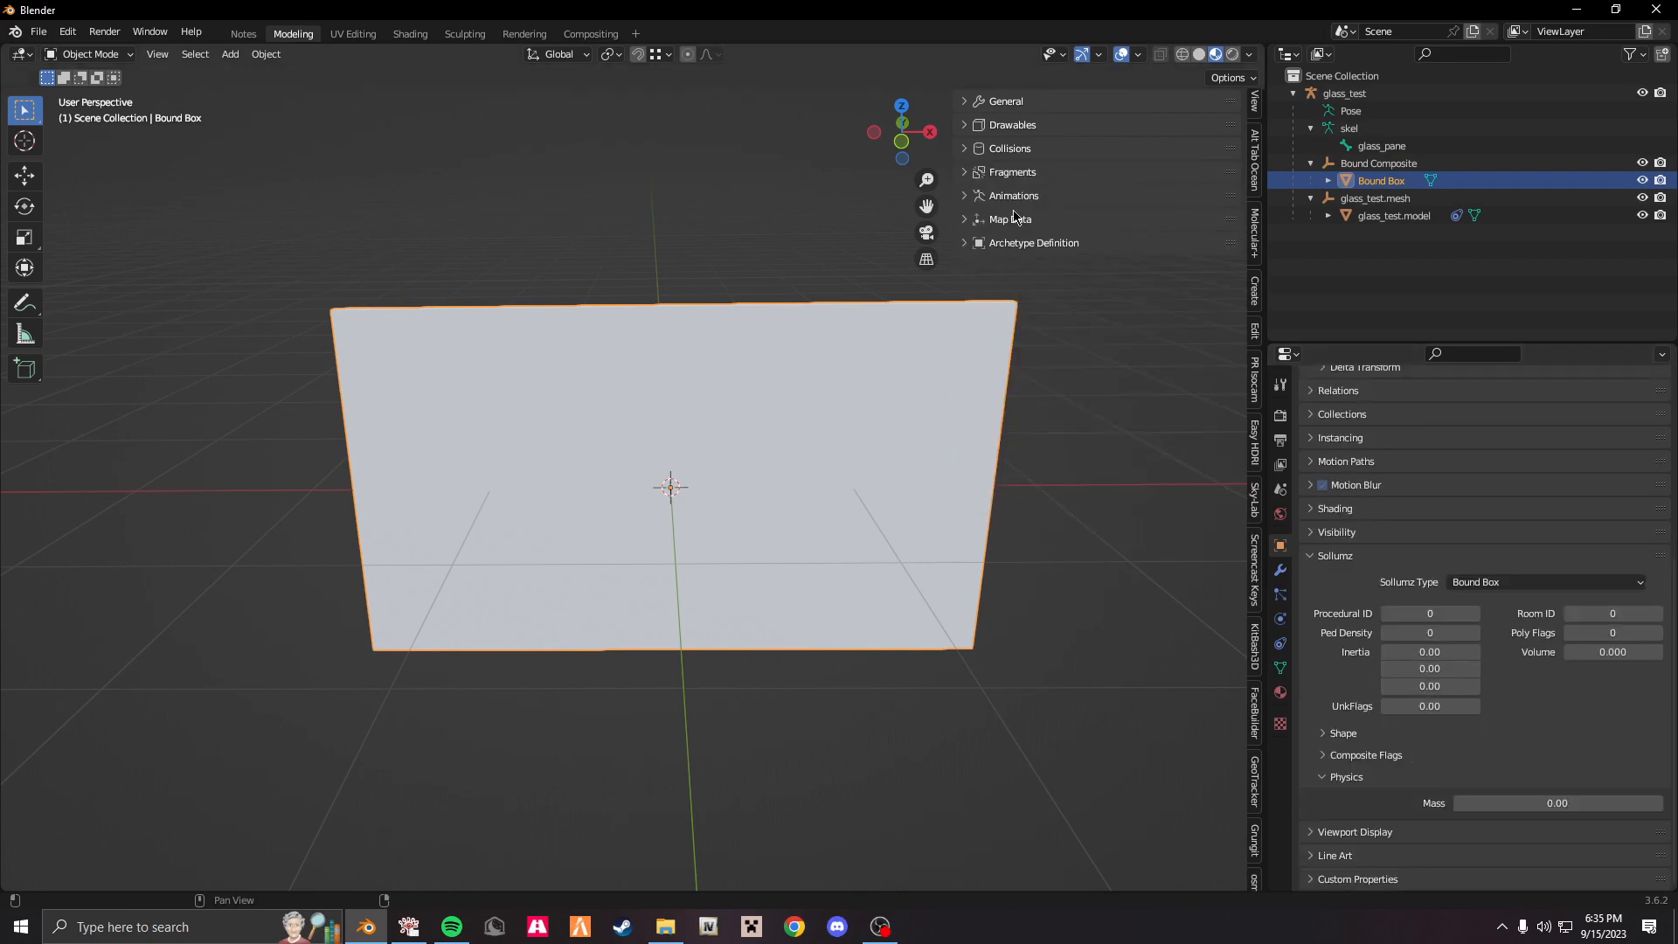
# Calculate the Bound Box collision mass under Fragments > Set Mass, giving 4181.13.
pyautogui.click(964, 172)
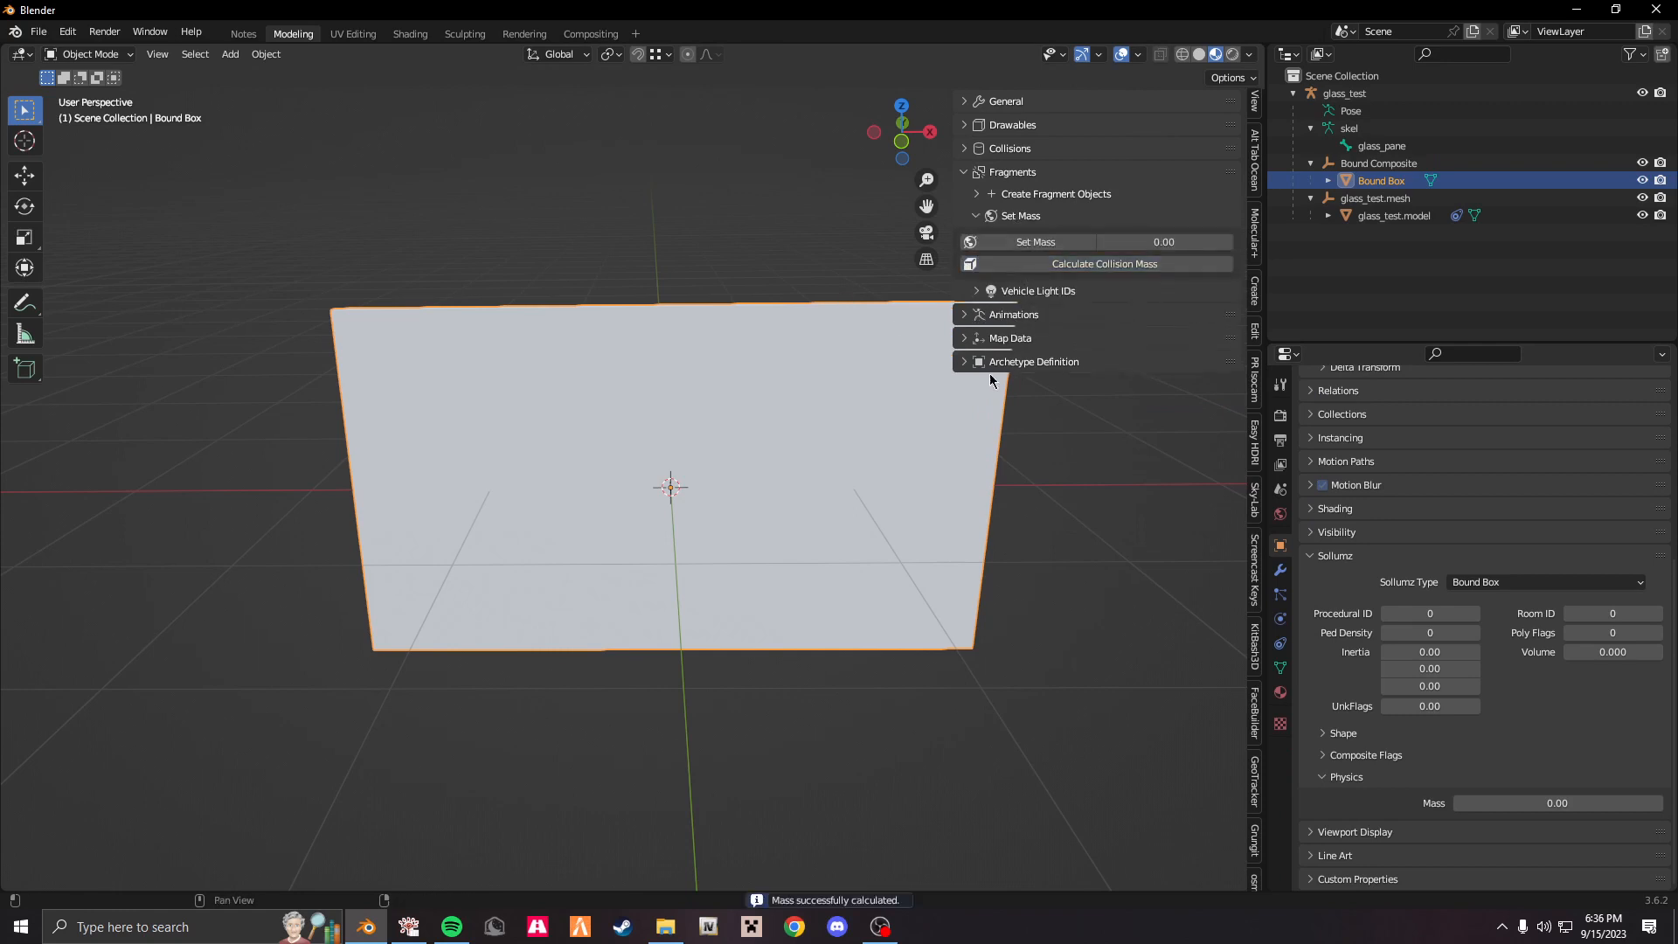
pyautogui.click(1103, 263)
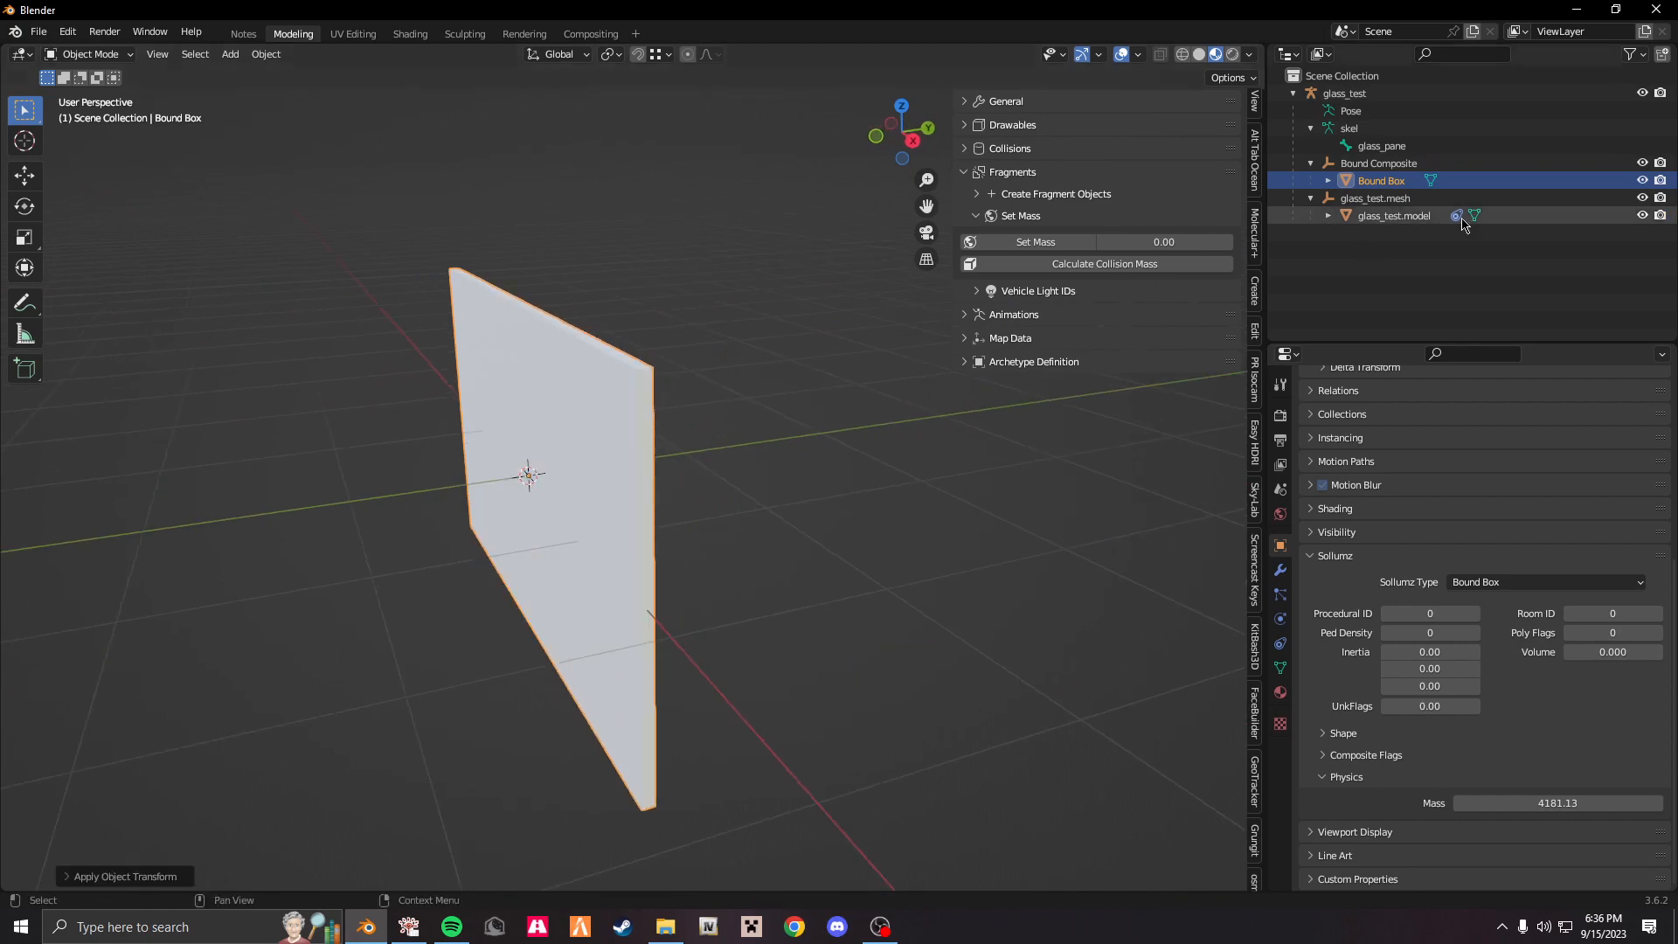
# Duplicate glass_test.model's faces and flip the duplicates' normals.
pyautogui.click(1392, 215)
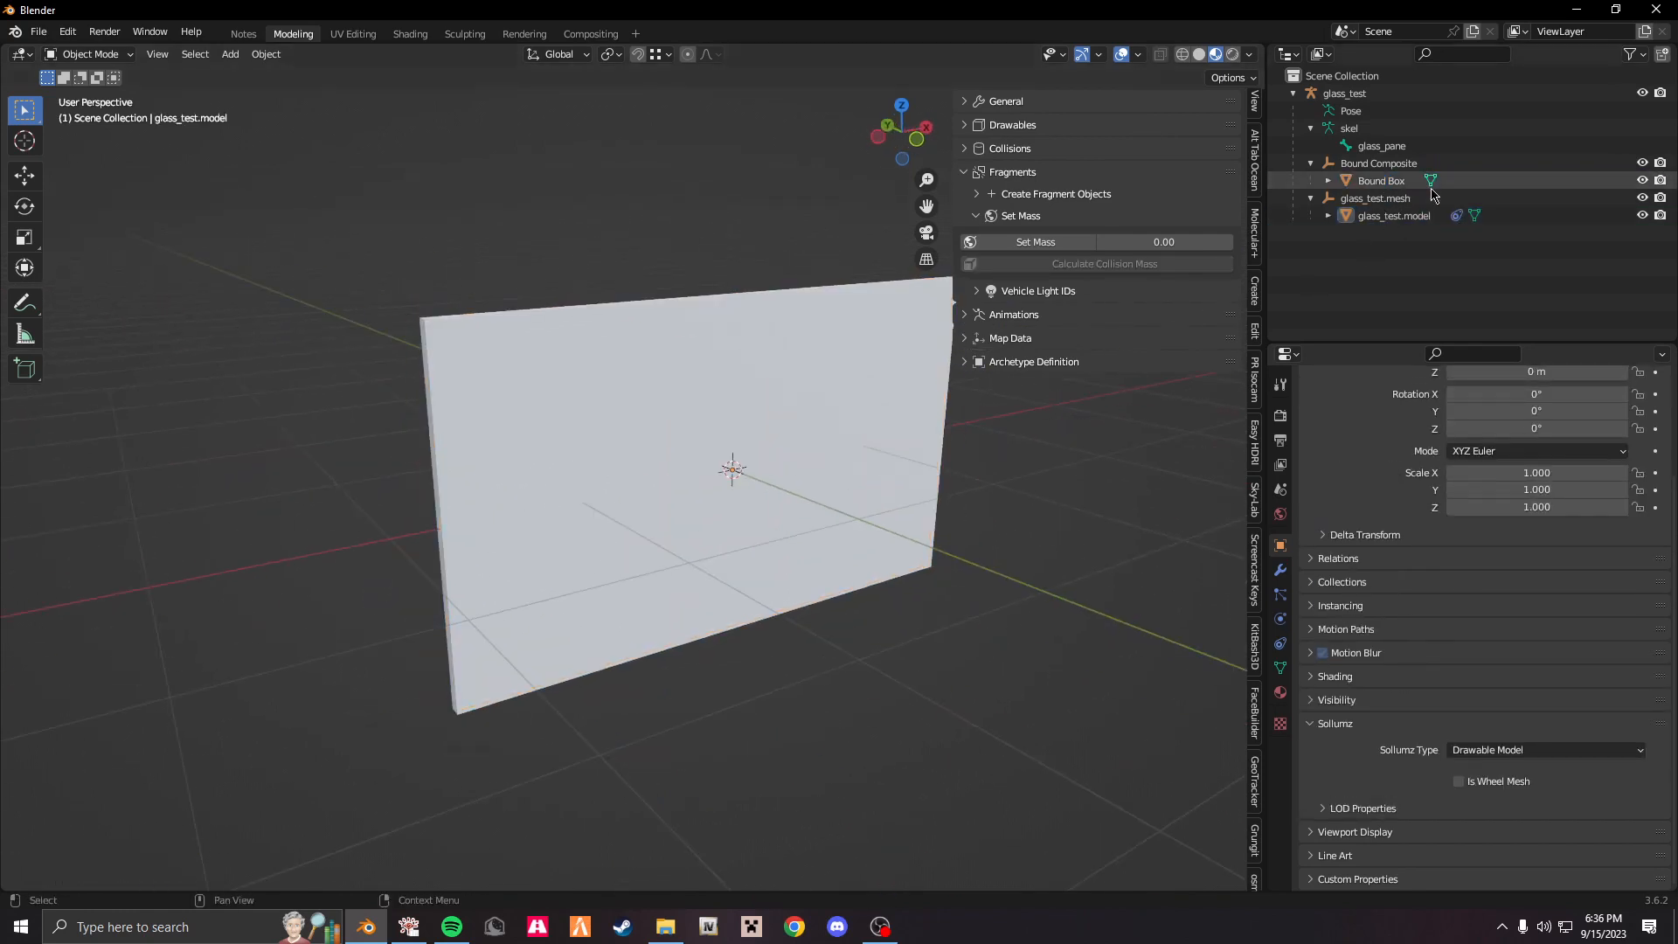
pyautogui.click(1382, 180)
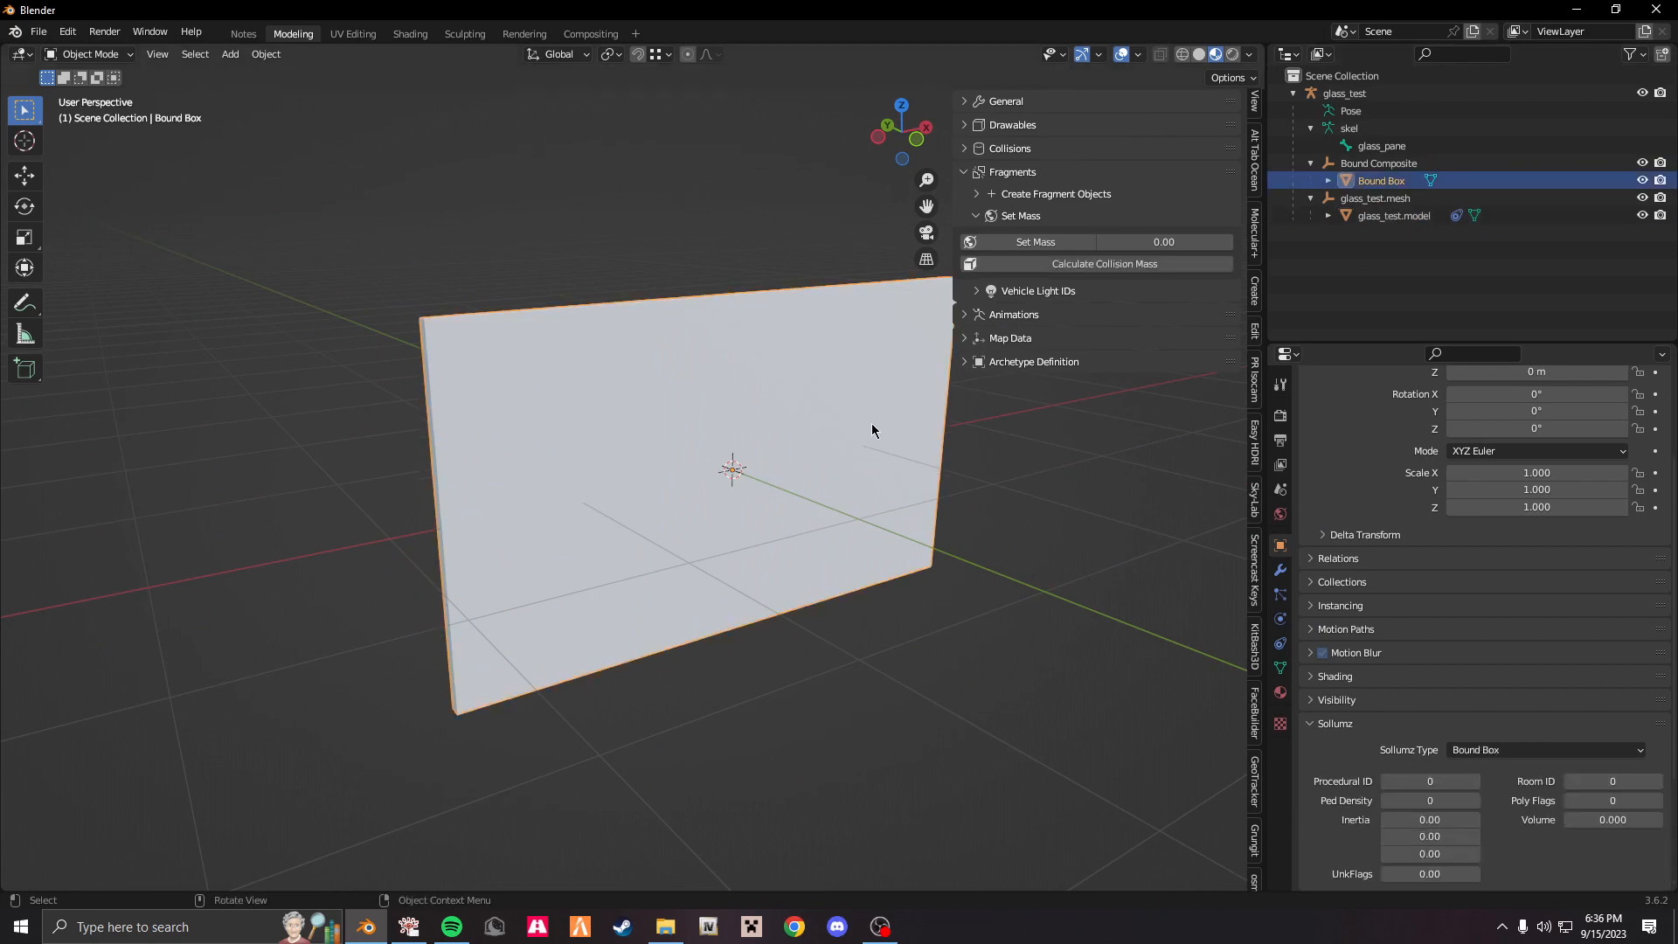
pyautogui.click(1394, 215)
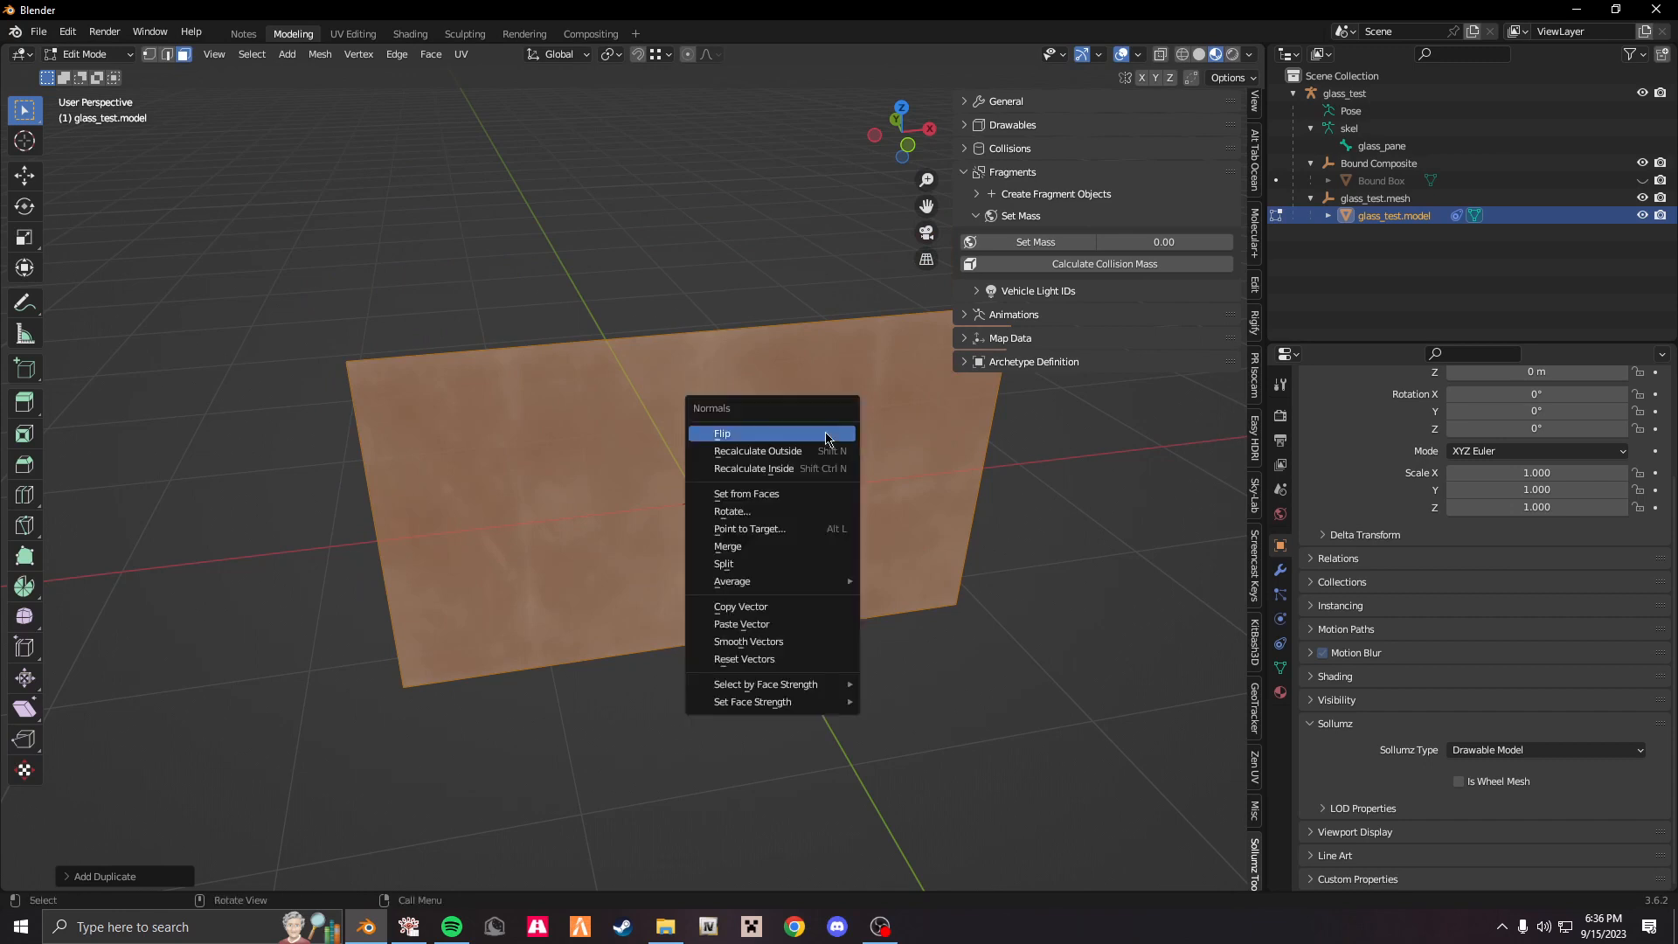
pyautogui.click(723, 433)
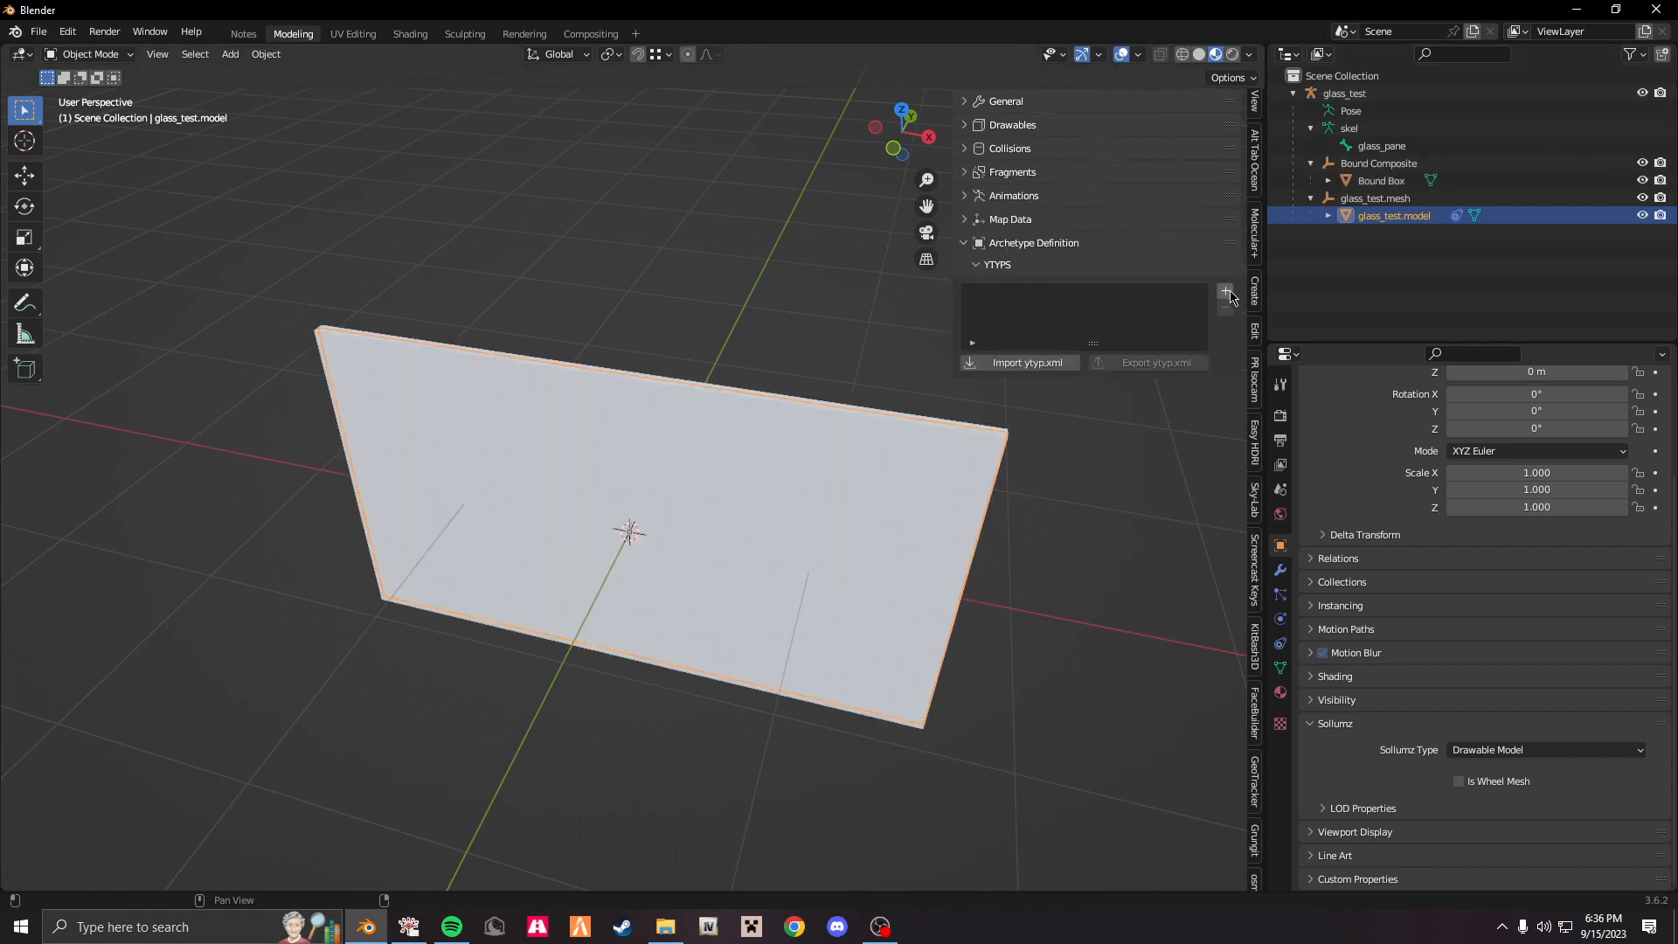
# Add a glass_test YTYP, auto-create its archetype, and set physics dictionary to glass_test.
pyautogui.click(1225, 291)
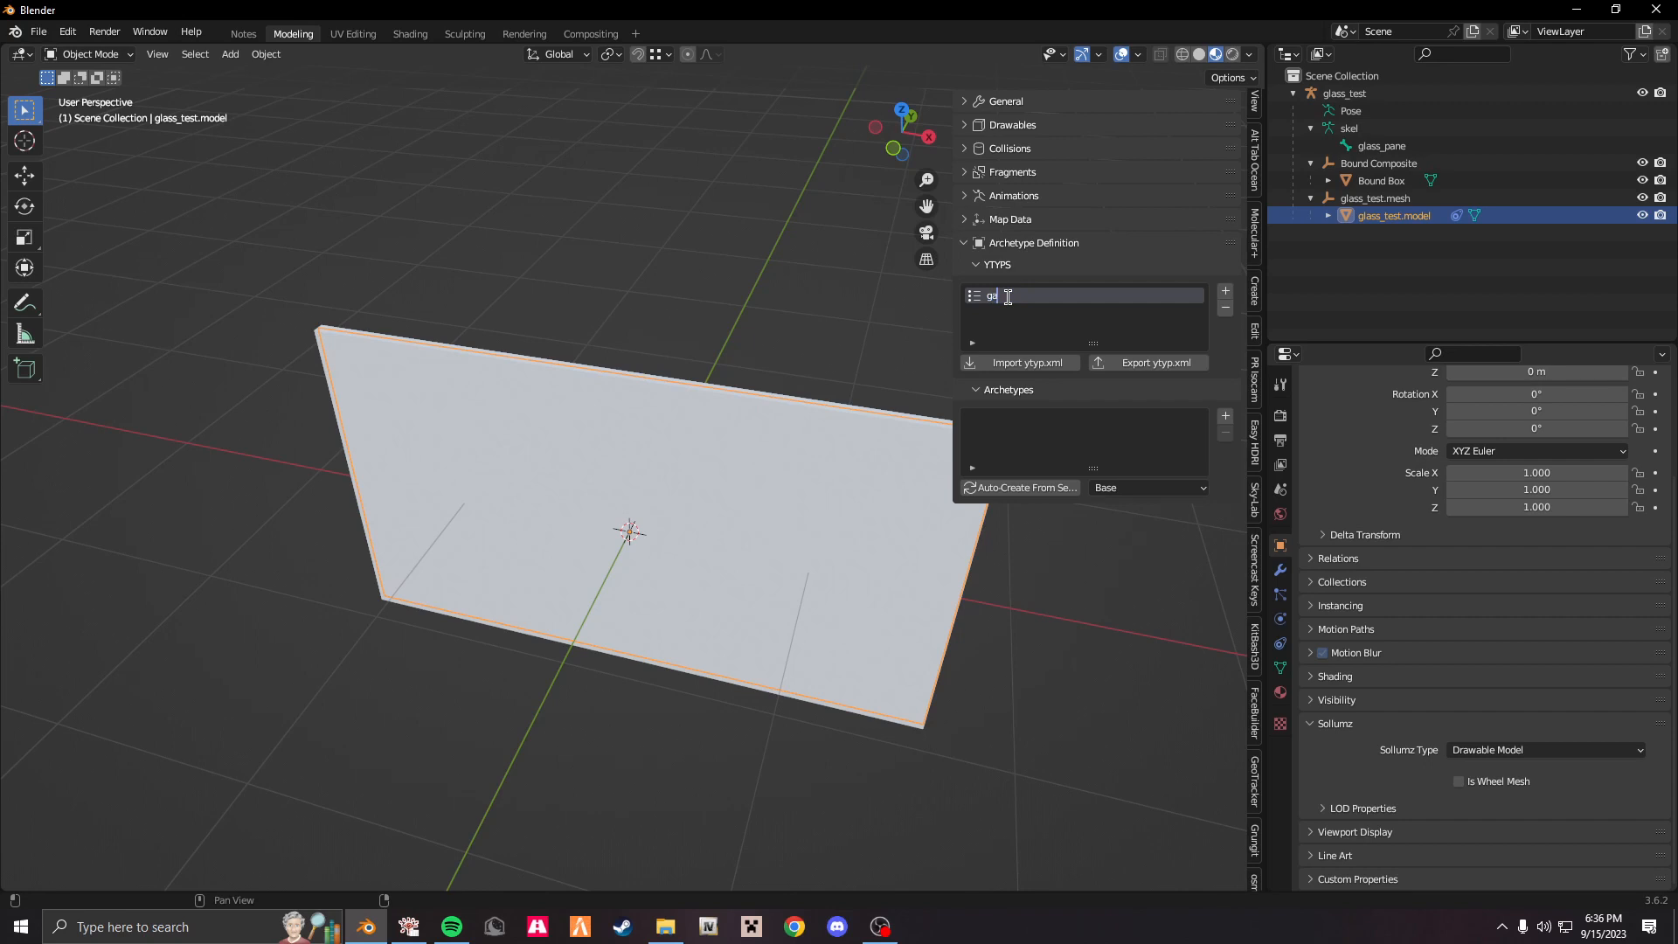
pyautogui.write('glass_test')
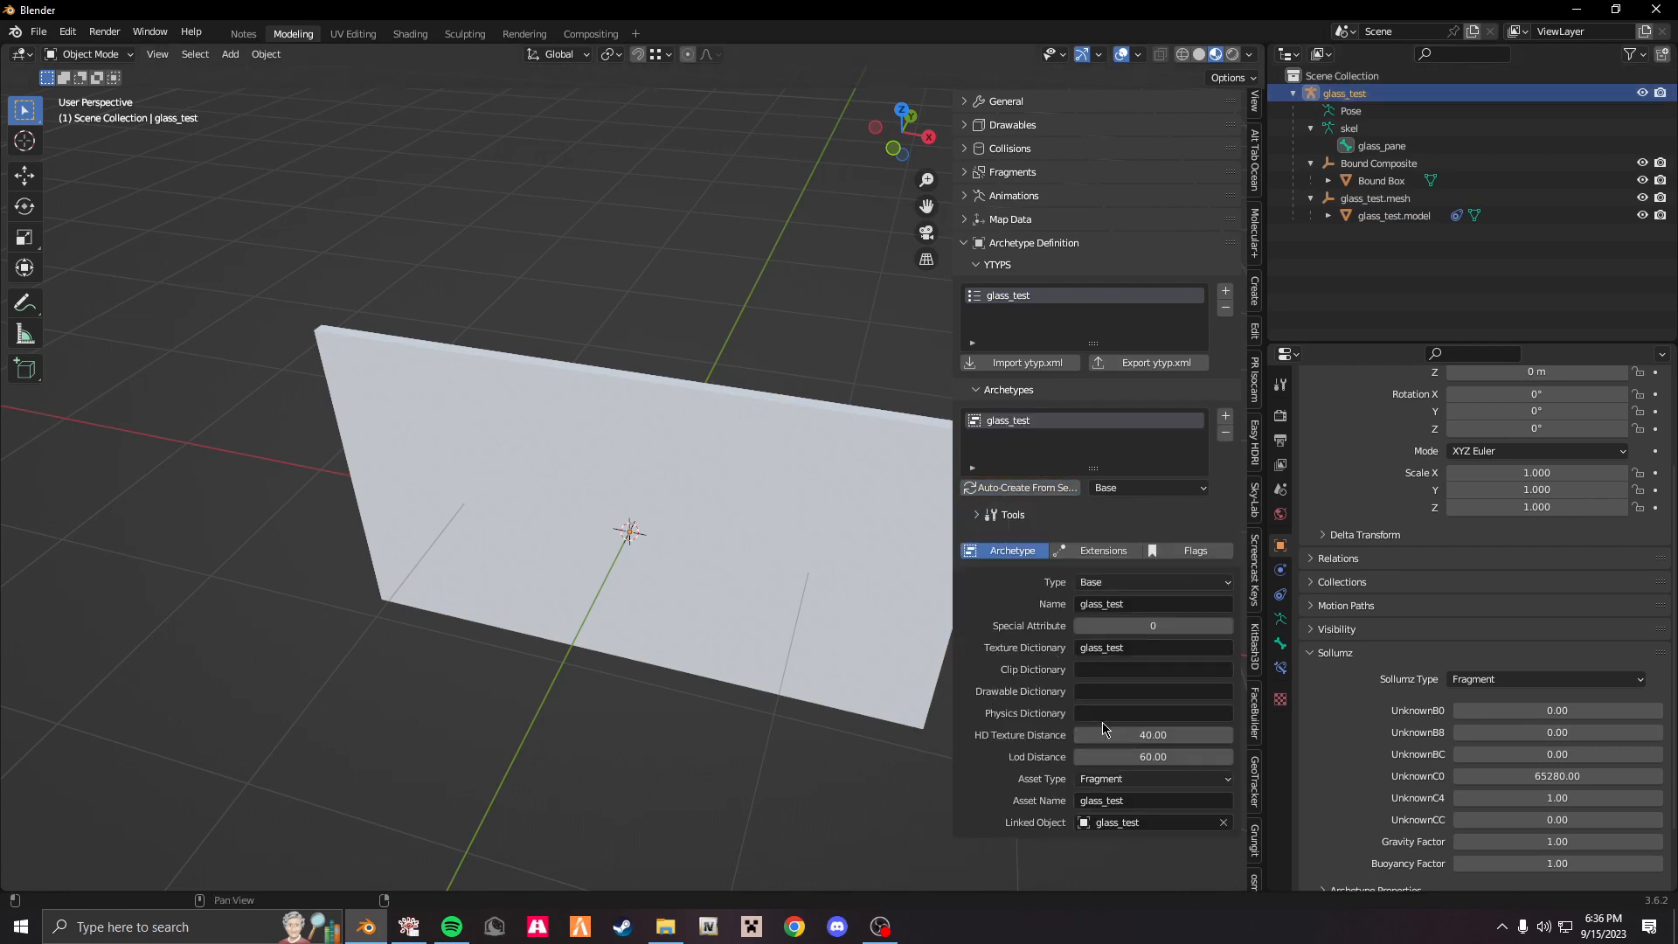
pyautogui.click(1153, 714)
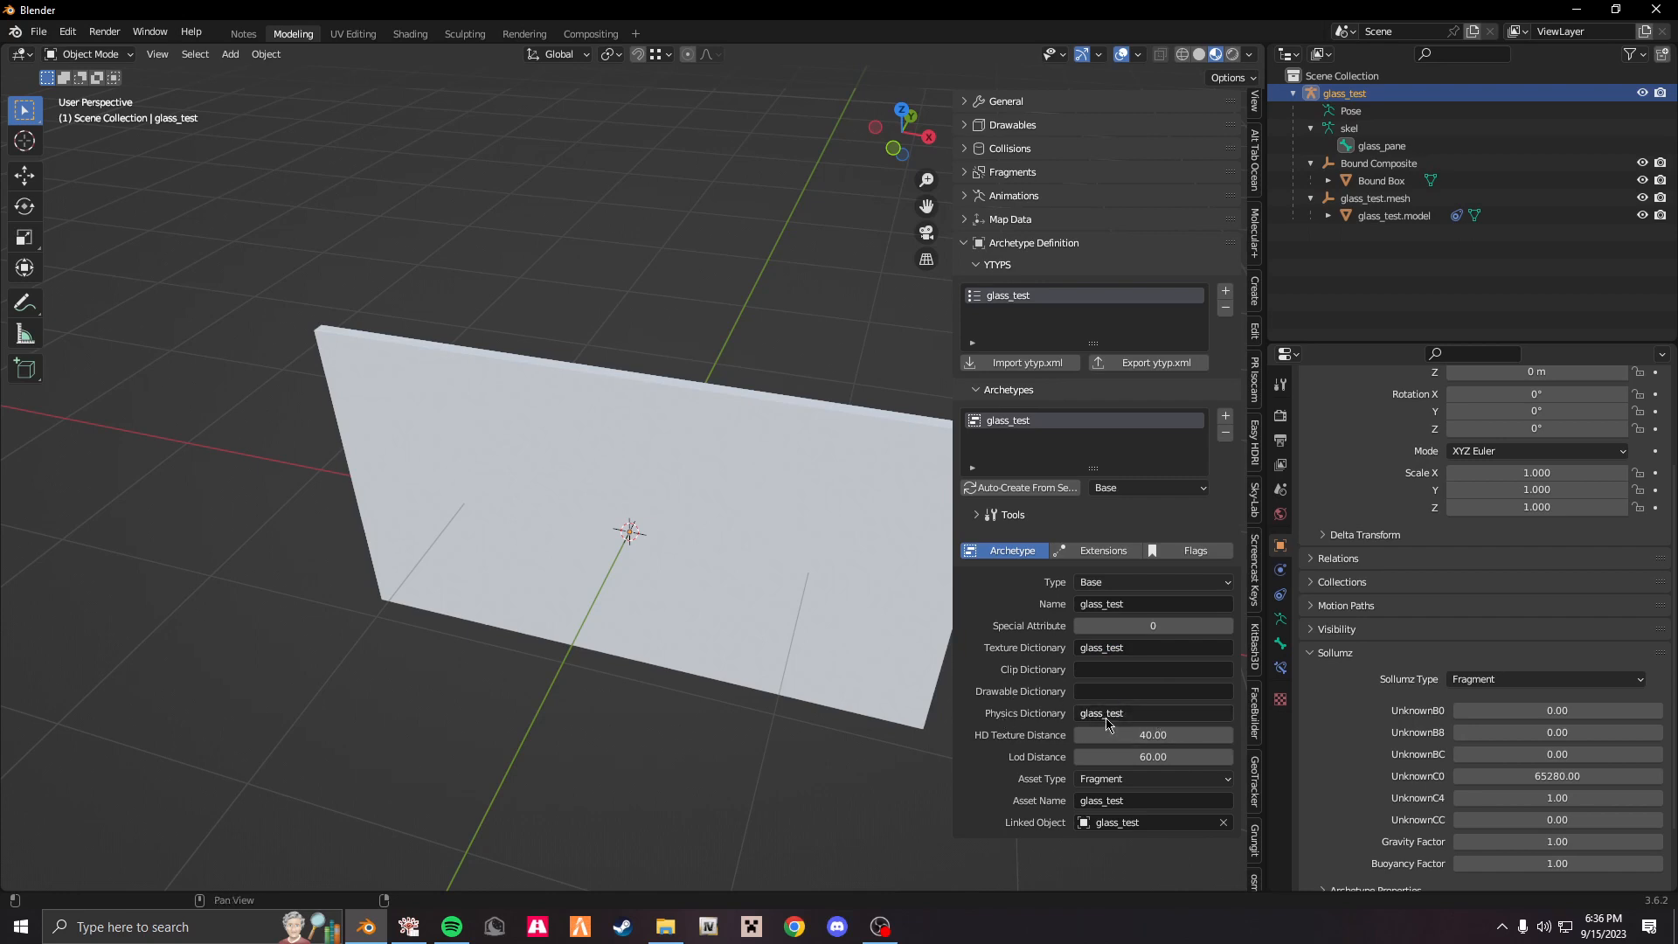
pyautogui.click(1195, 550)
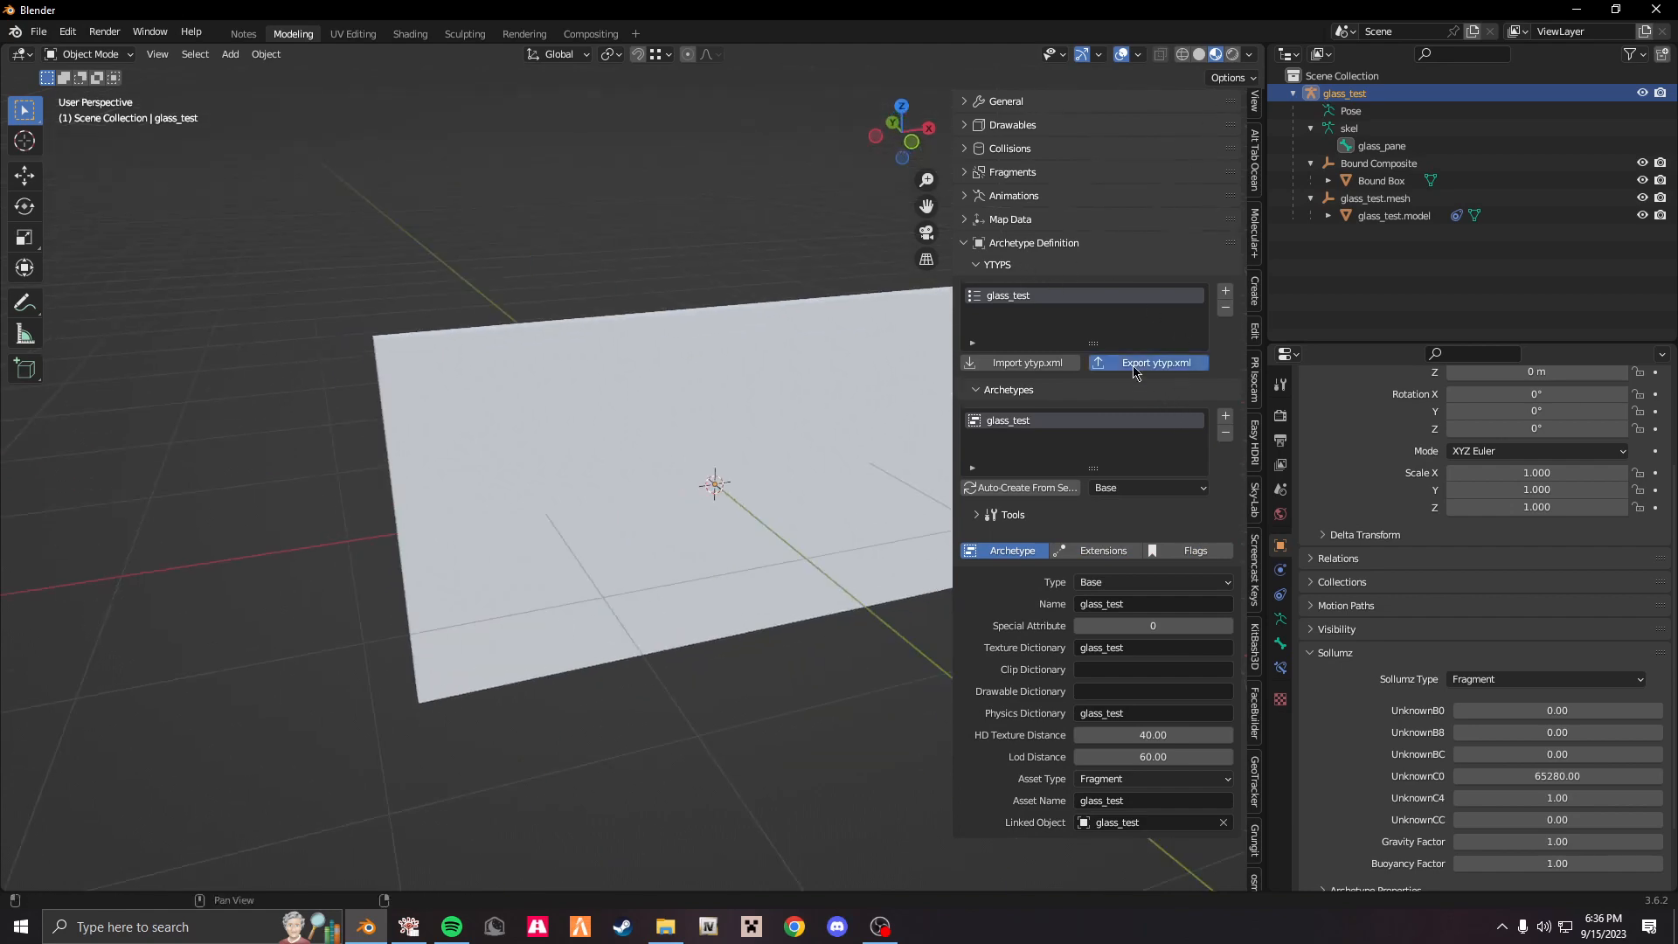
# Export glass_test.ytyp.xml and dismiss the fragment's missing-collision export warning.
pyautogui.click(1155, 362)
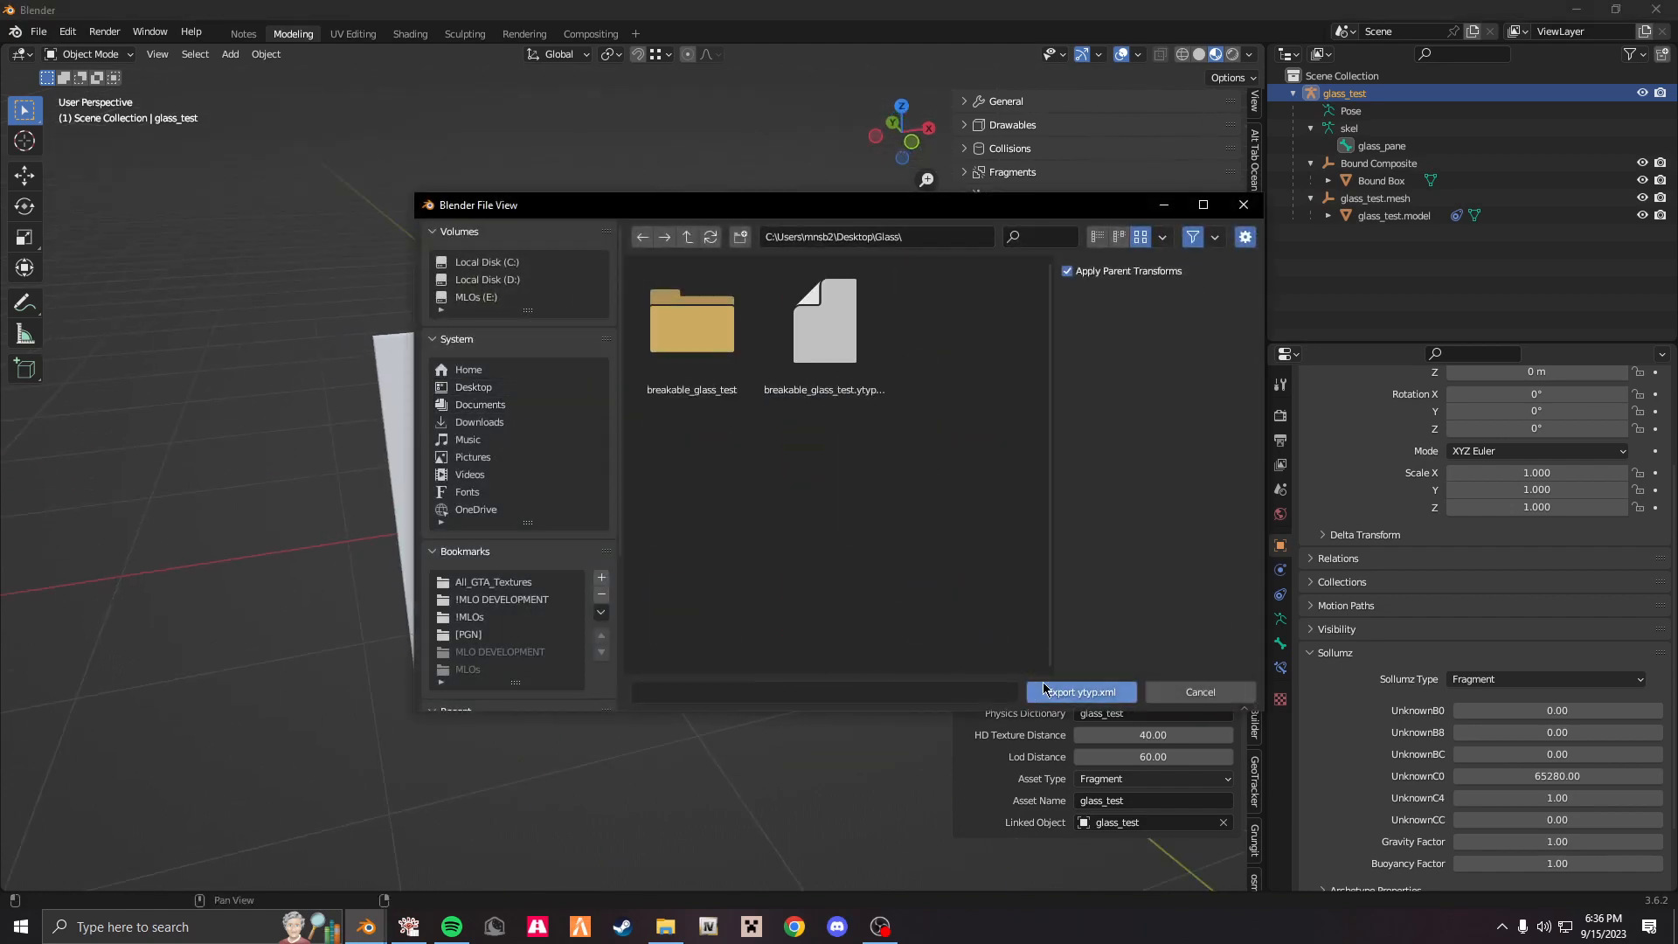
pyautogui.click(1078, 691)
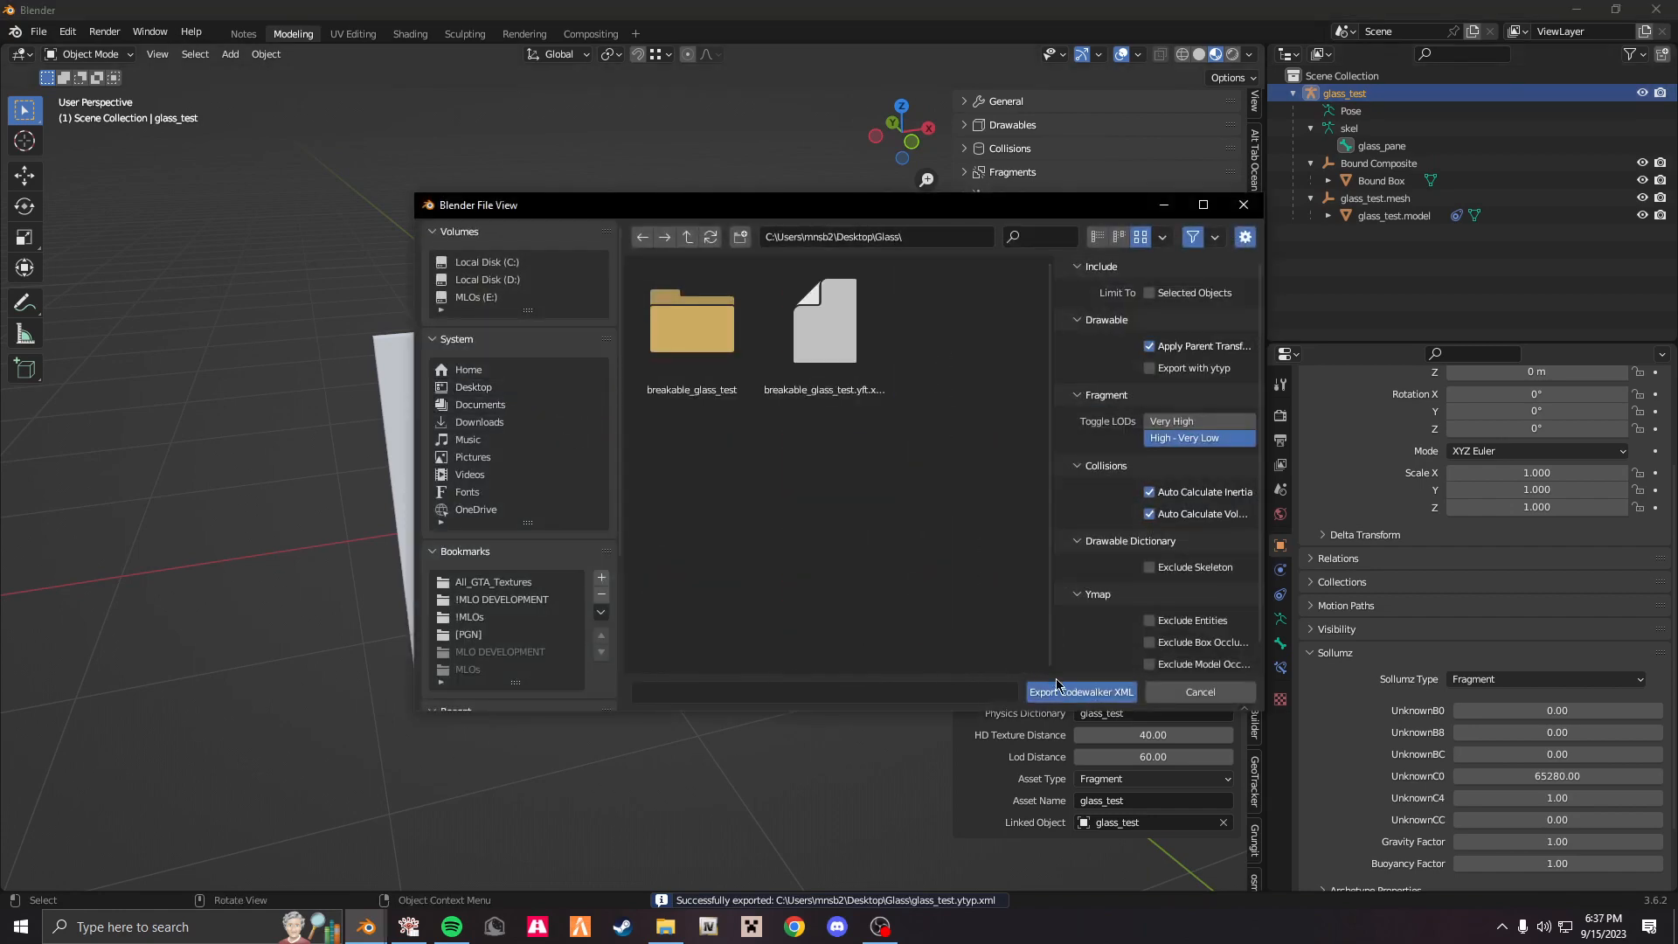
pyautogui.click(1079, 691)
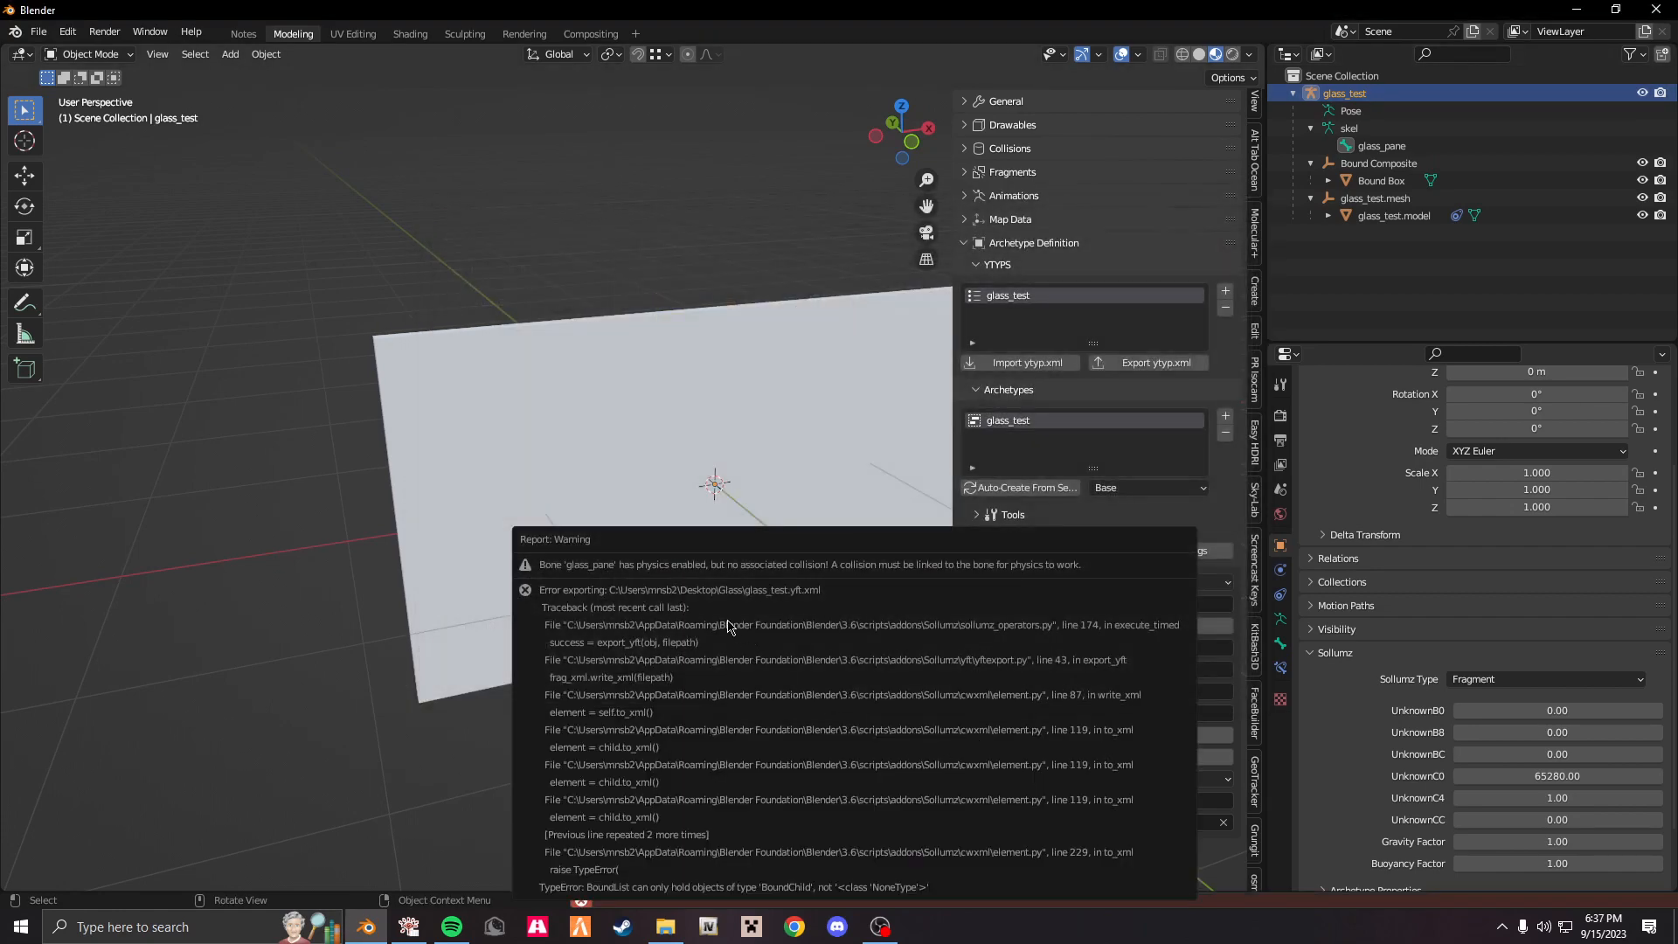
pyautogui.moveTo(578, 578)
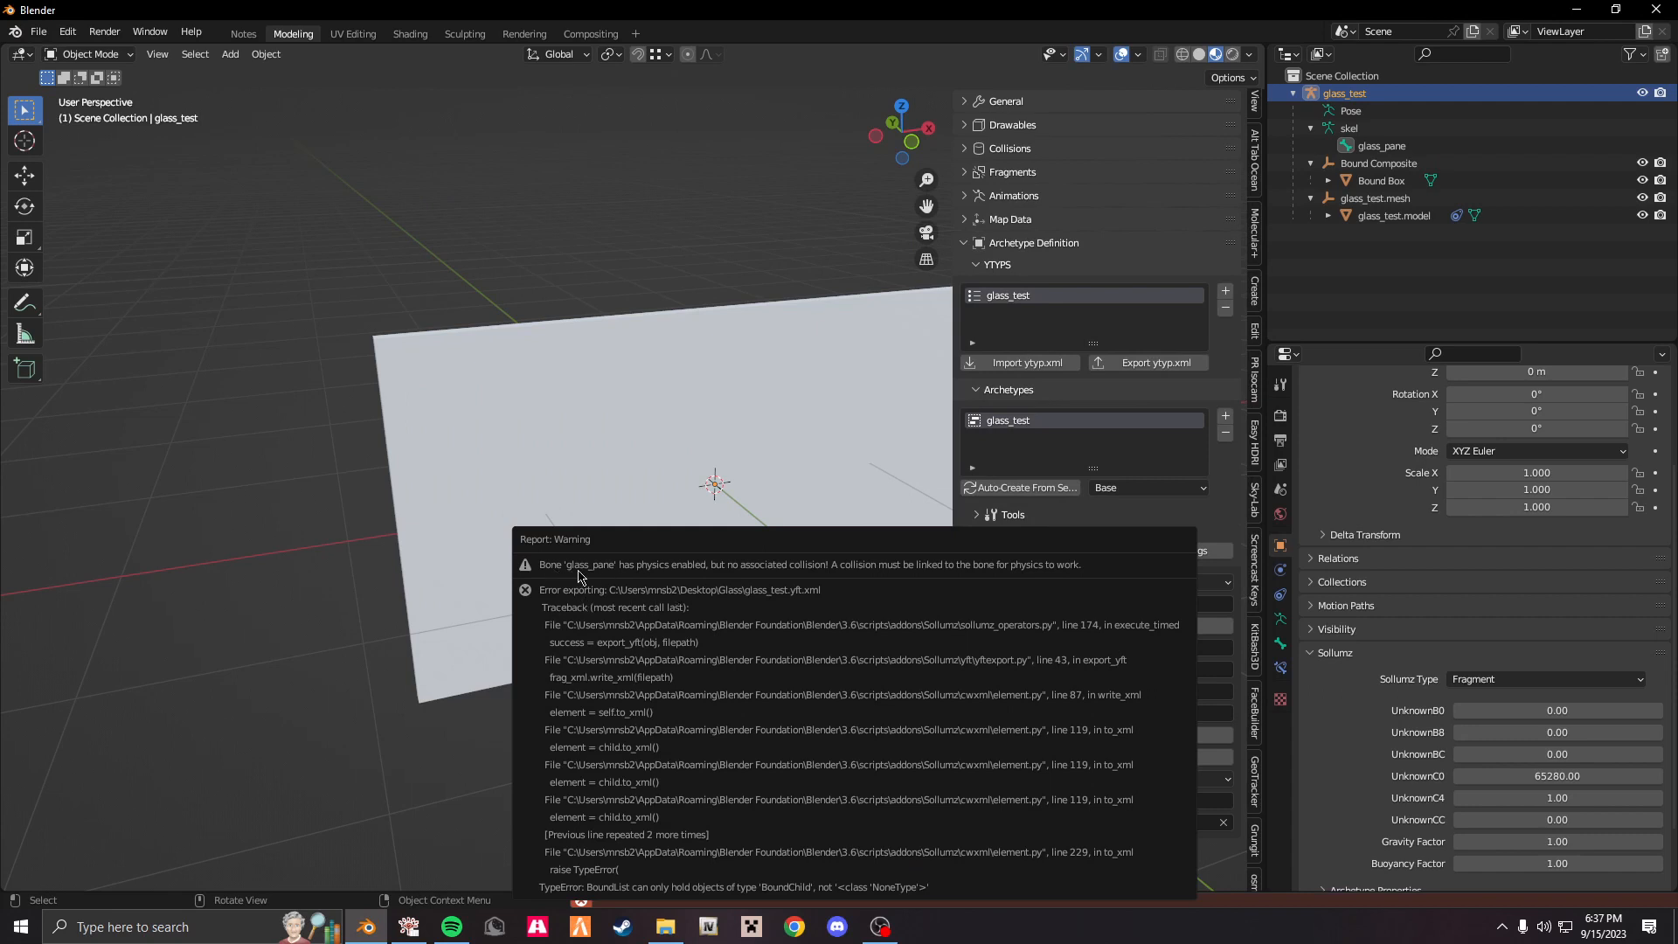
pyautogui.moveTo(728, 580)
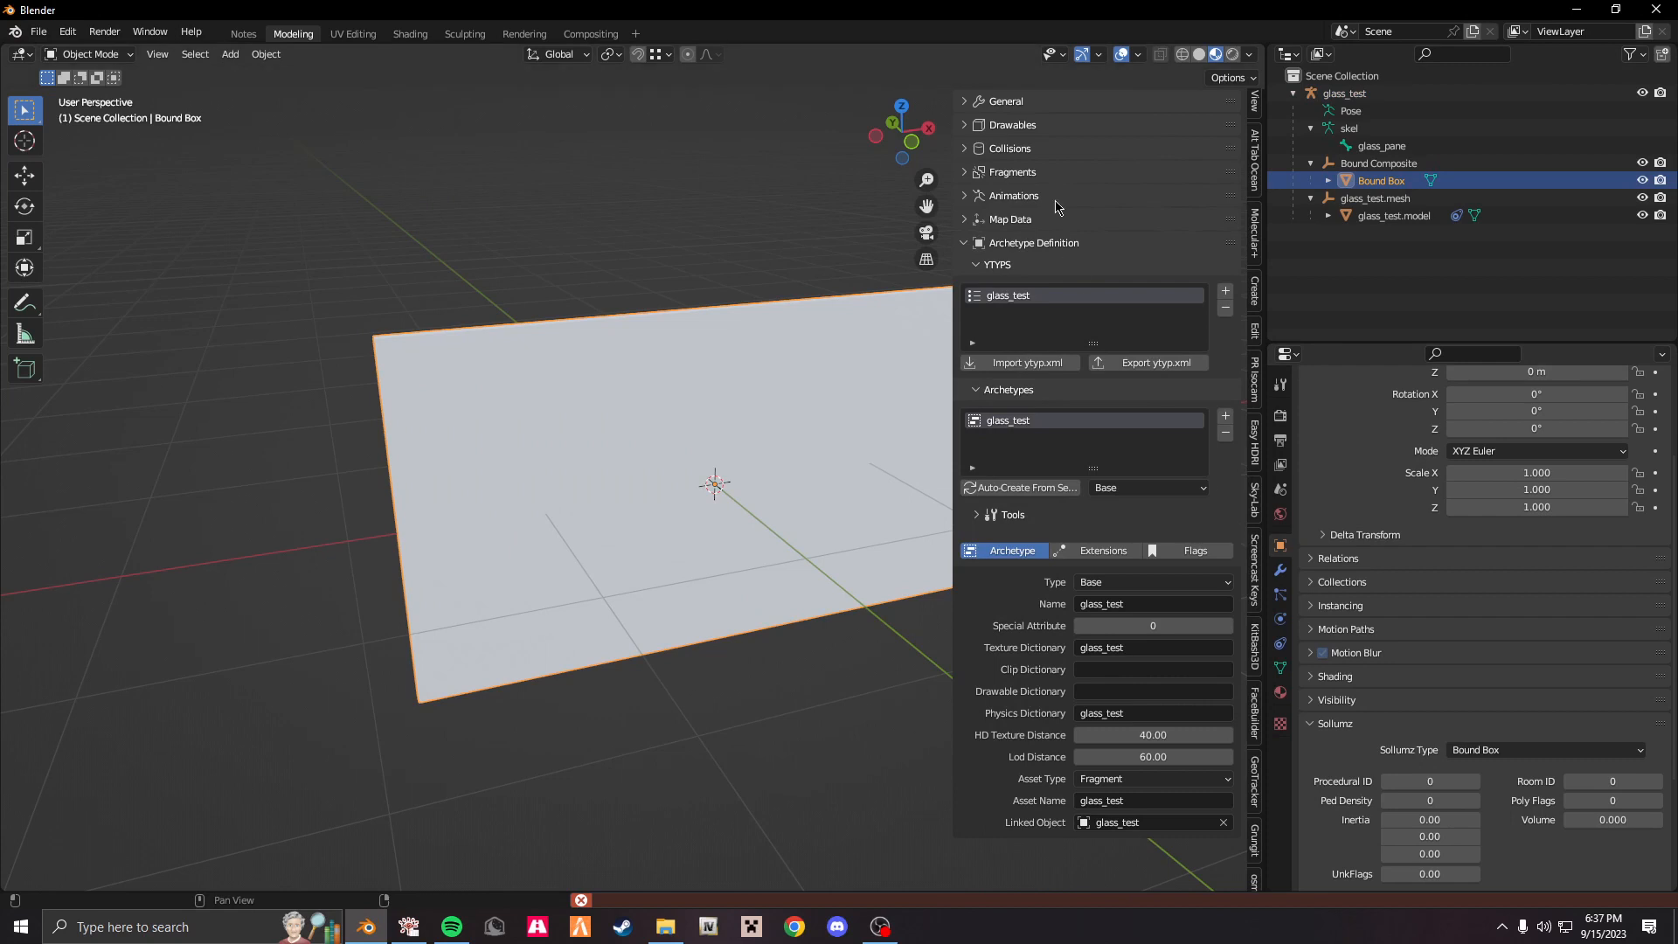
# Add a bone constraint tying the Bound Box to the glass_test armature.
pyautogui.click(1012, 124)
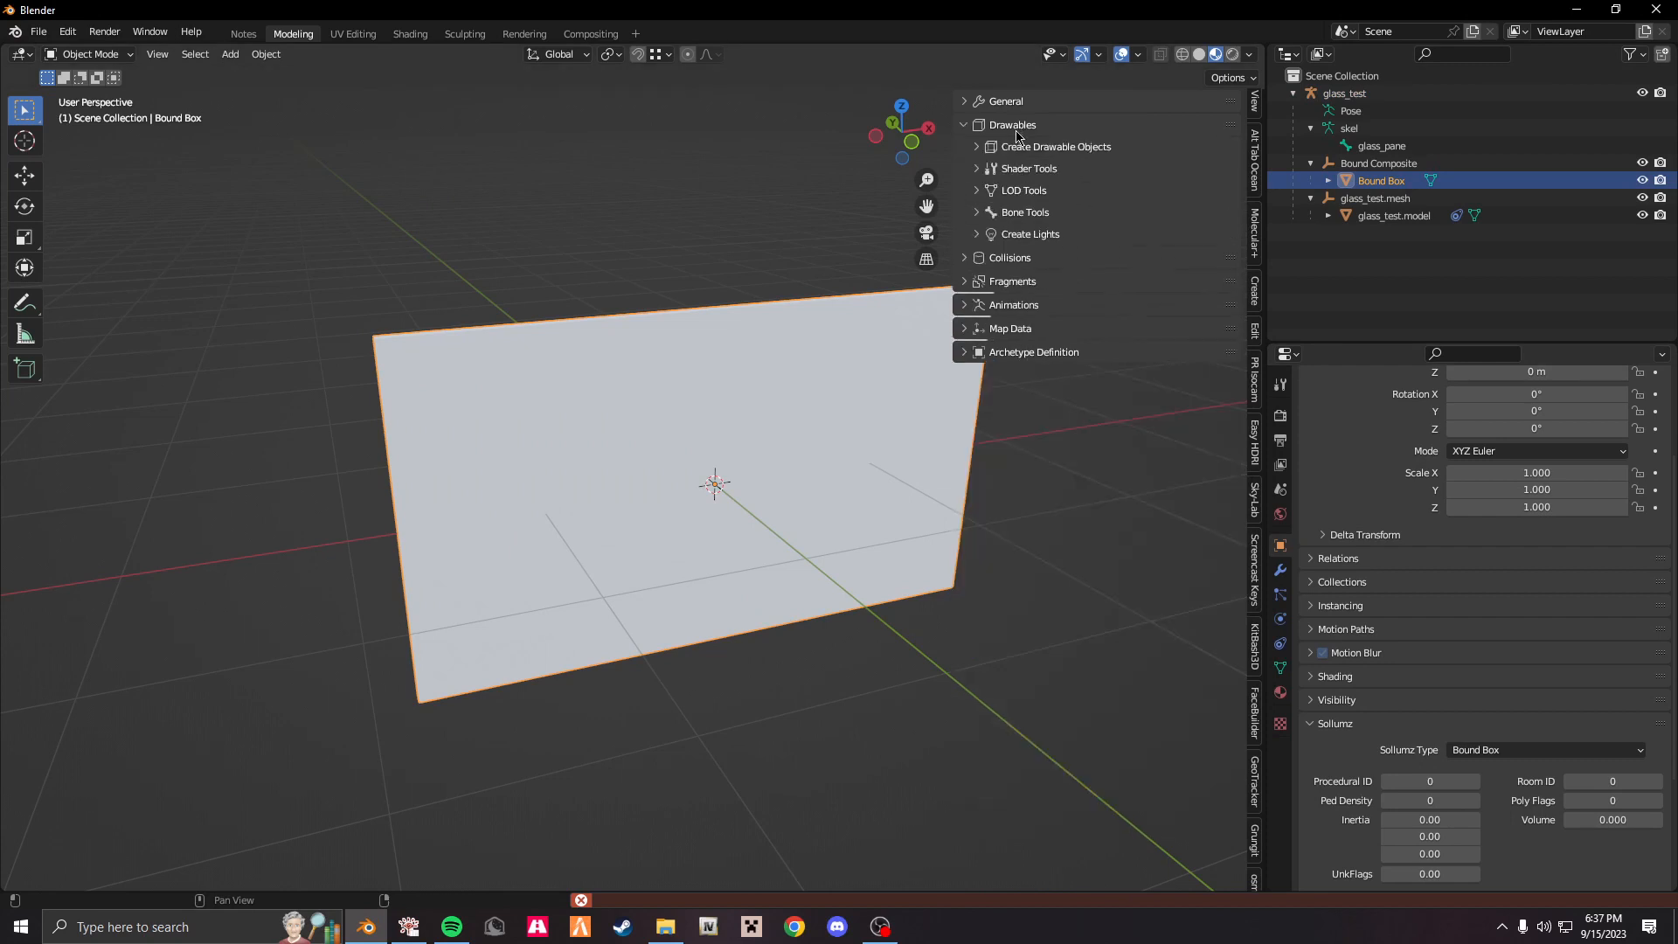
pyautogui.click(1024, 211)
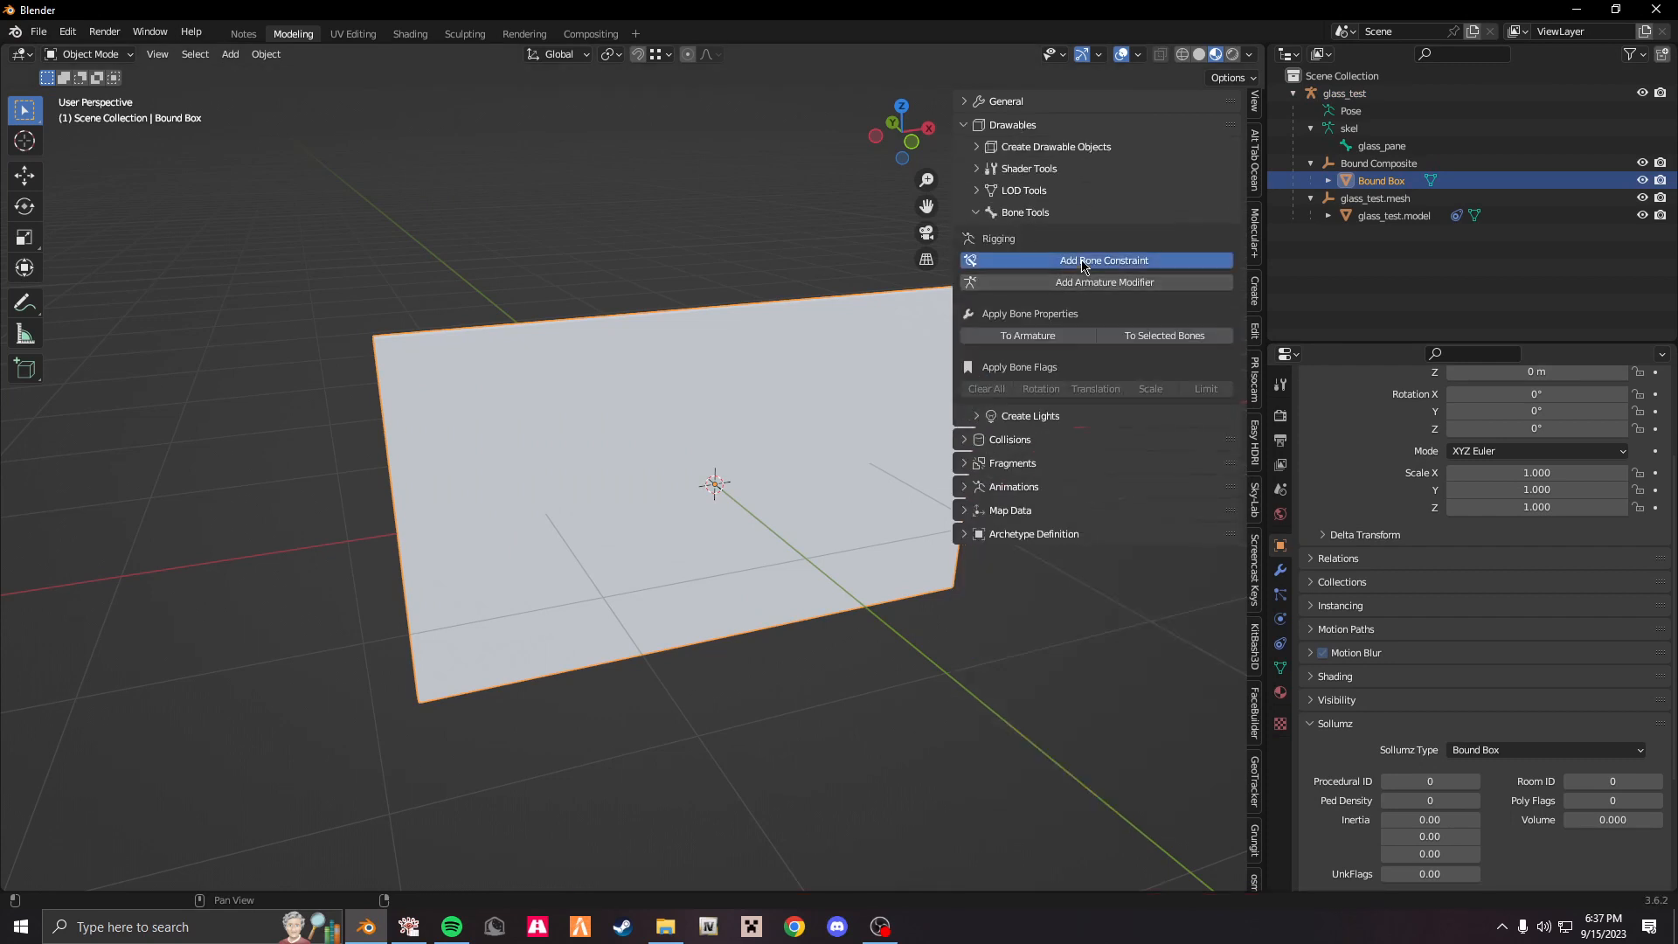
pyautogui.click(1105, 261)
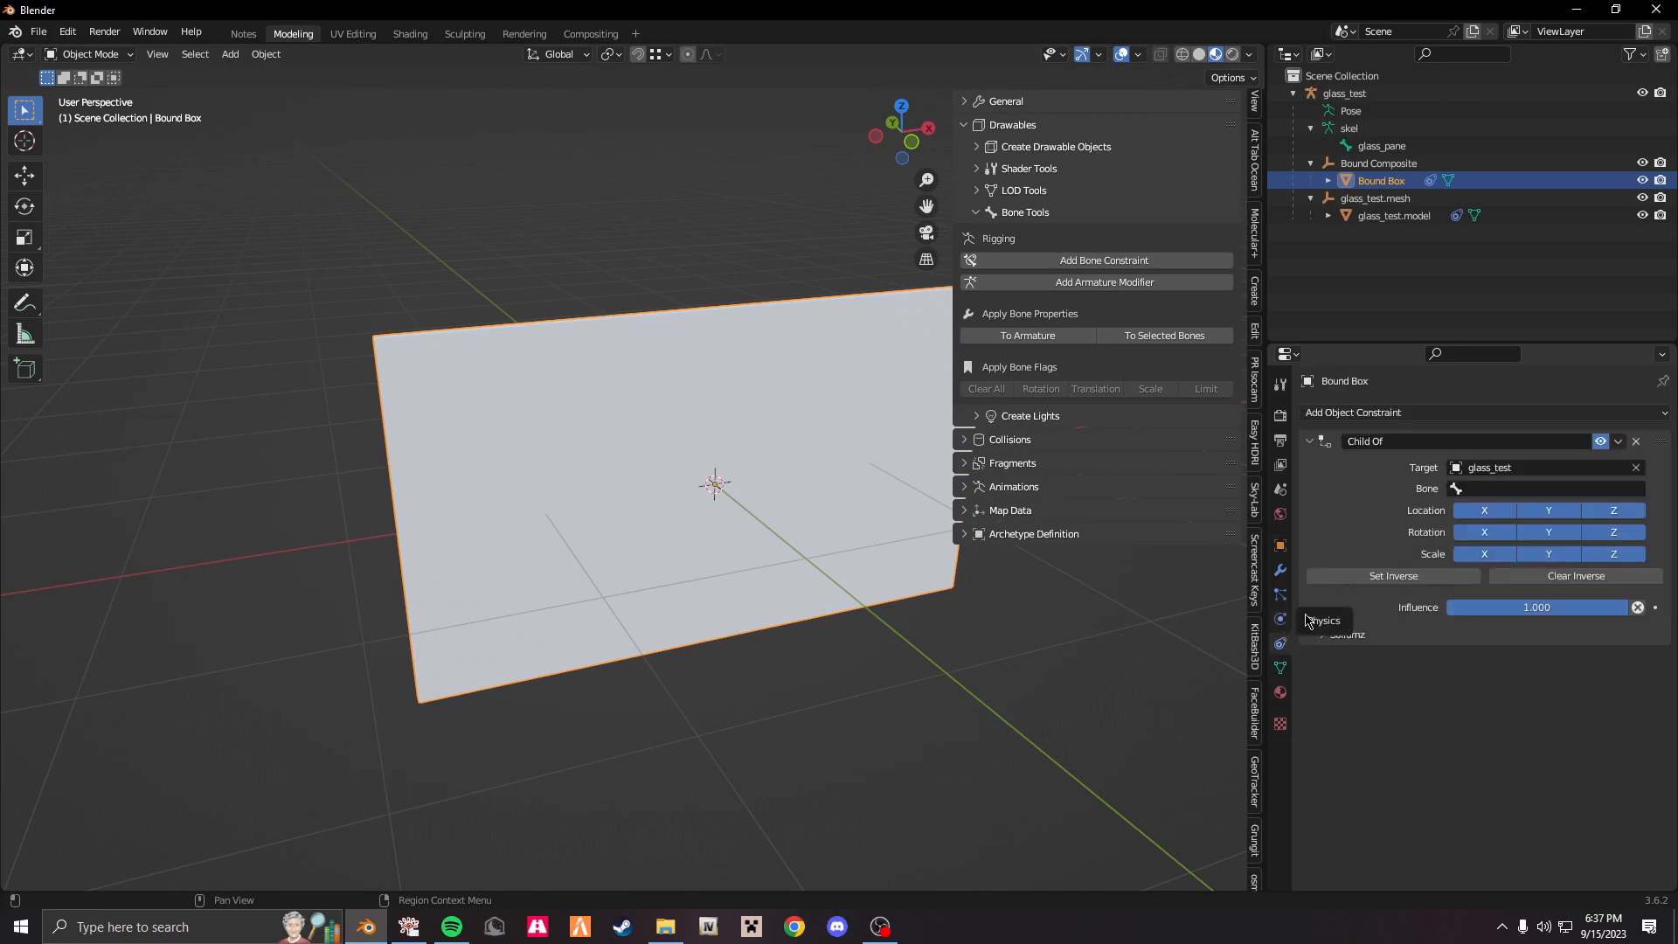
# Export glass_test as CodeWalker XML into the stream folder.
pyautogui.click(1542, 488)
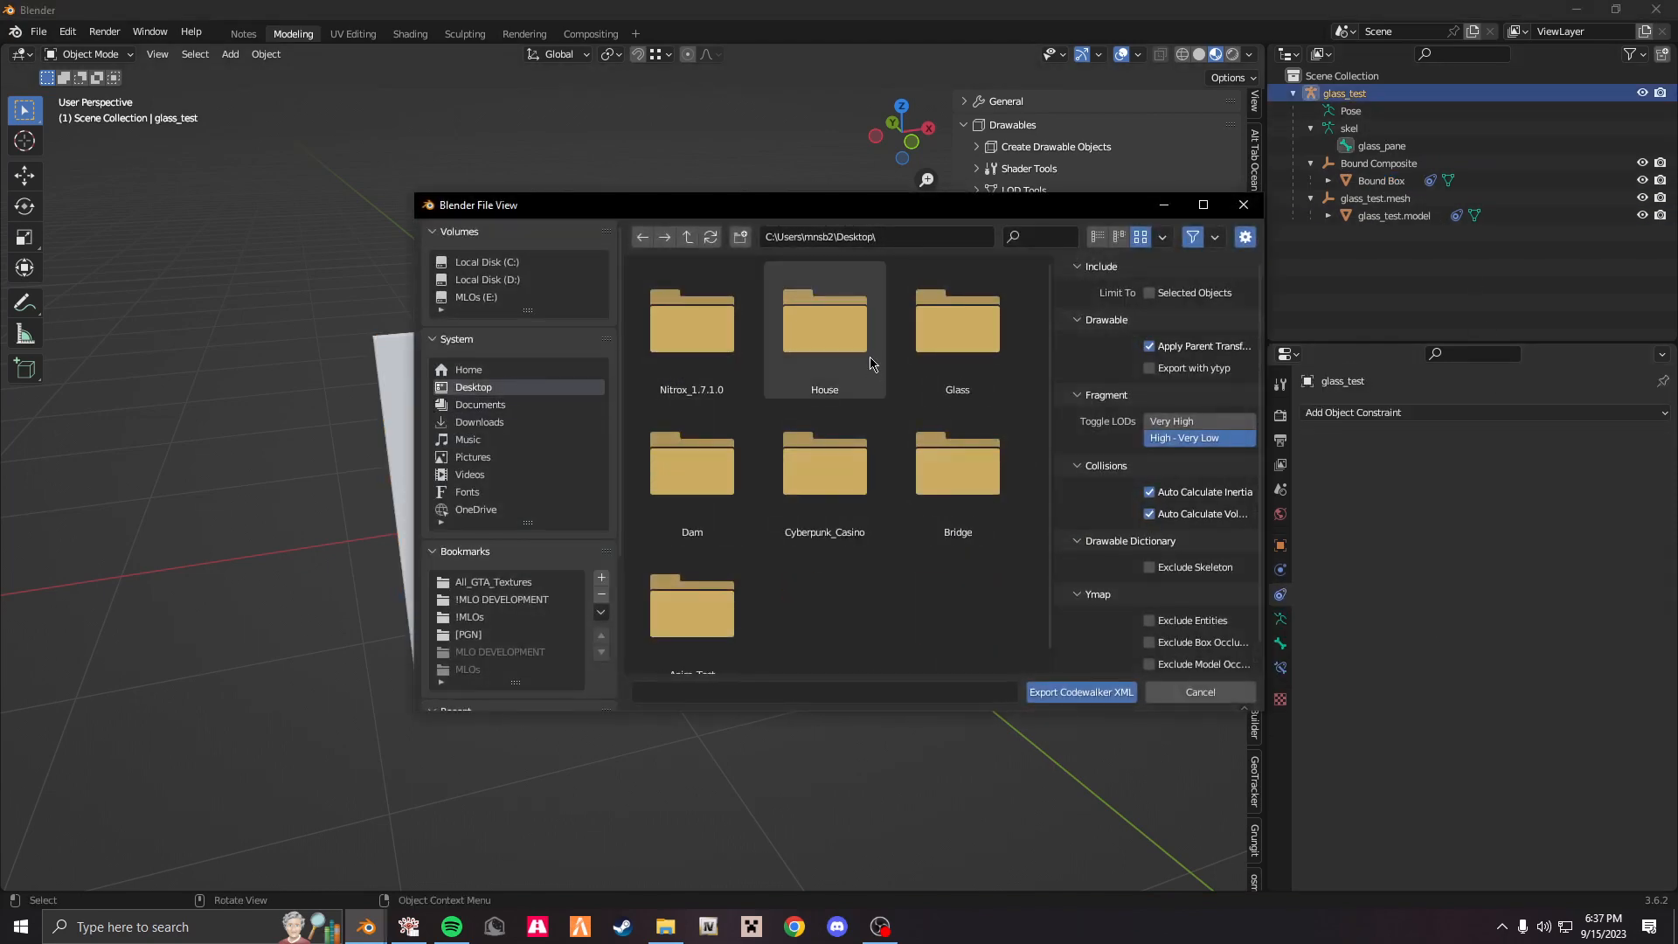
pyautogui.click(1079, 691)
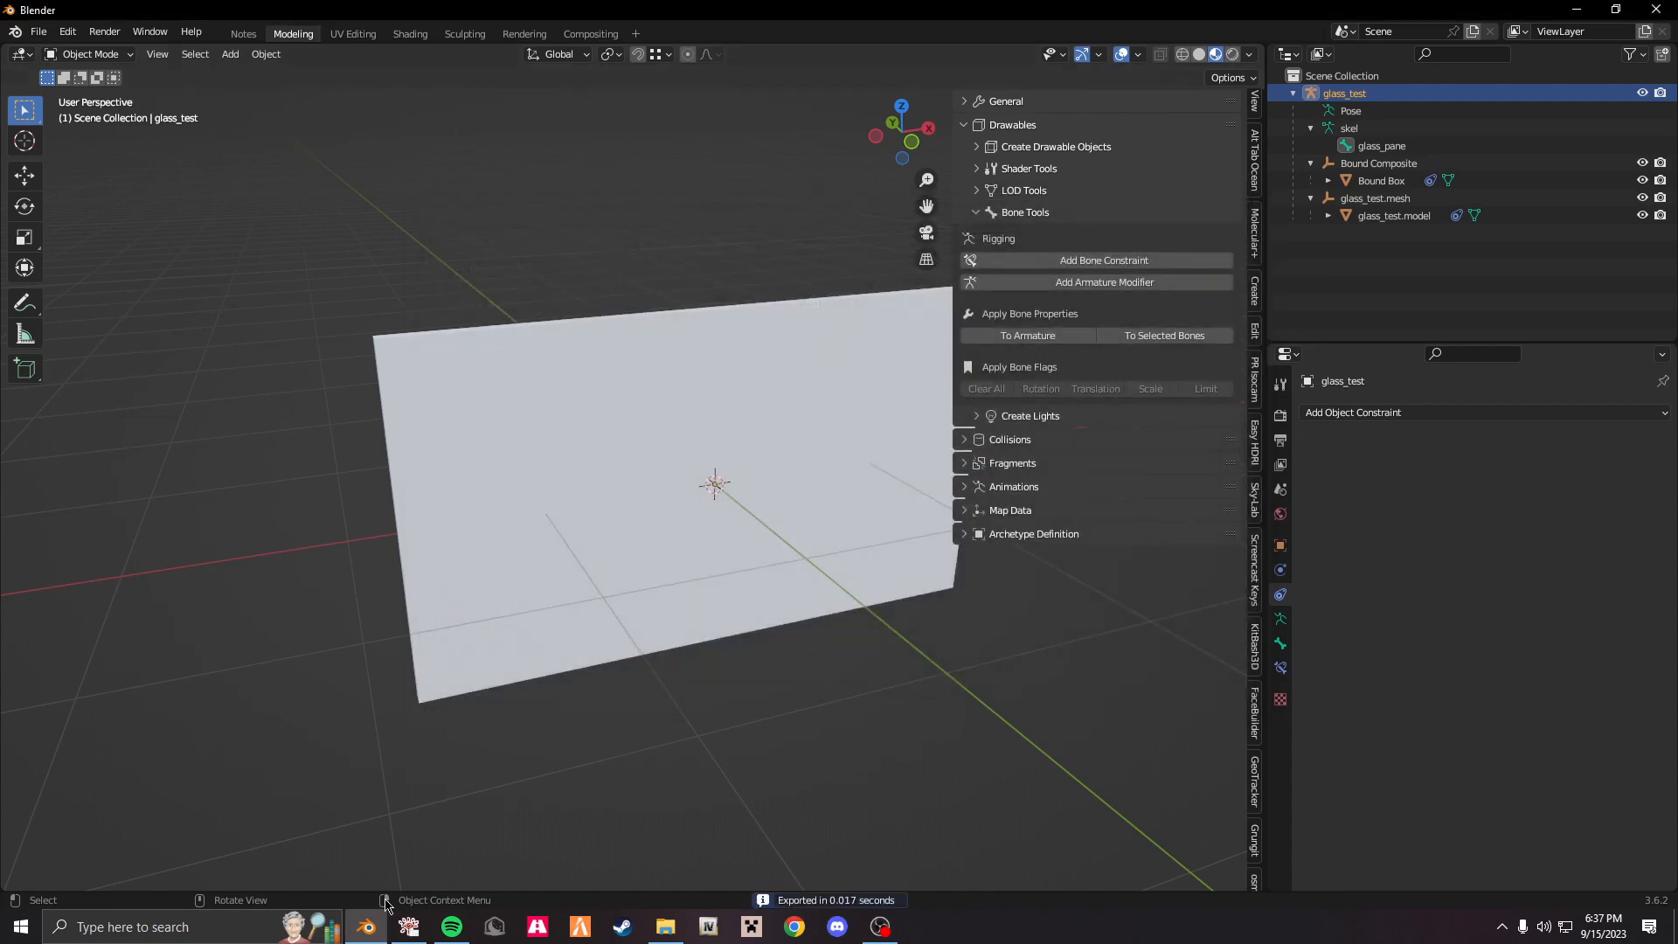
pyautogui.click(664, 927)
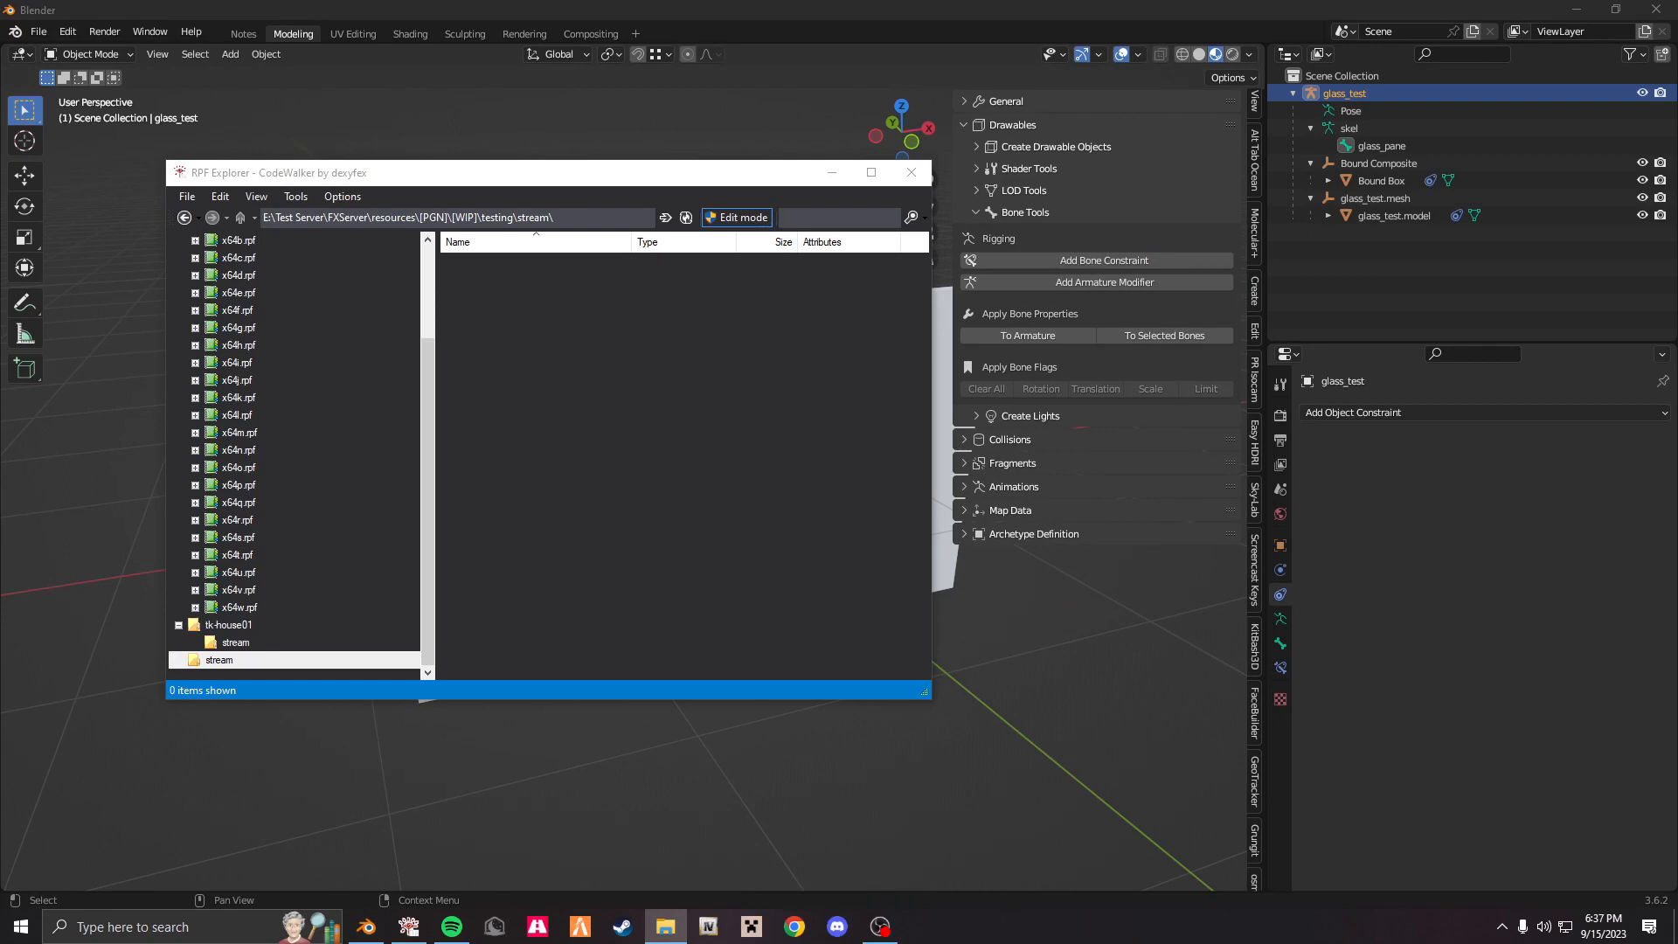
pyautogui.moveTo(634, 357)
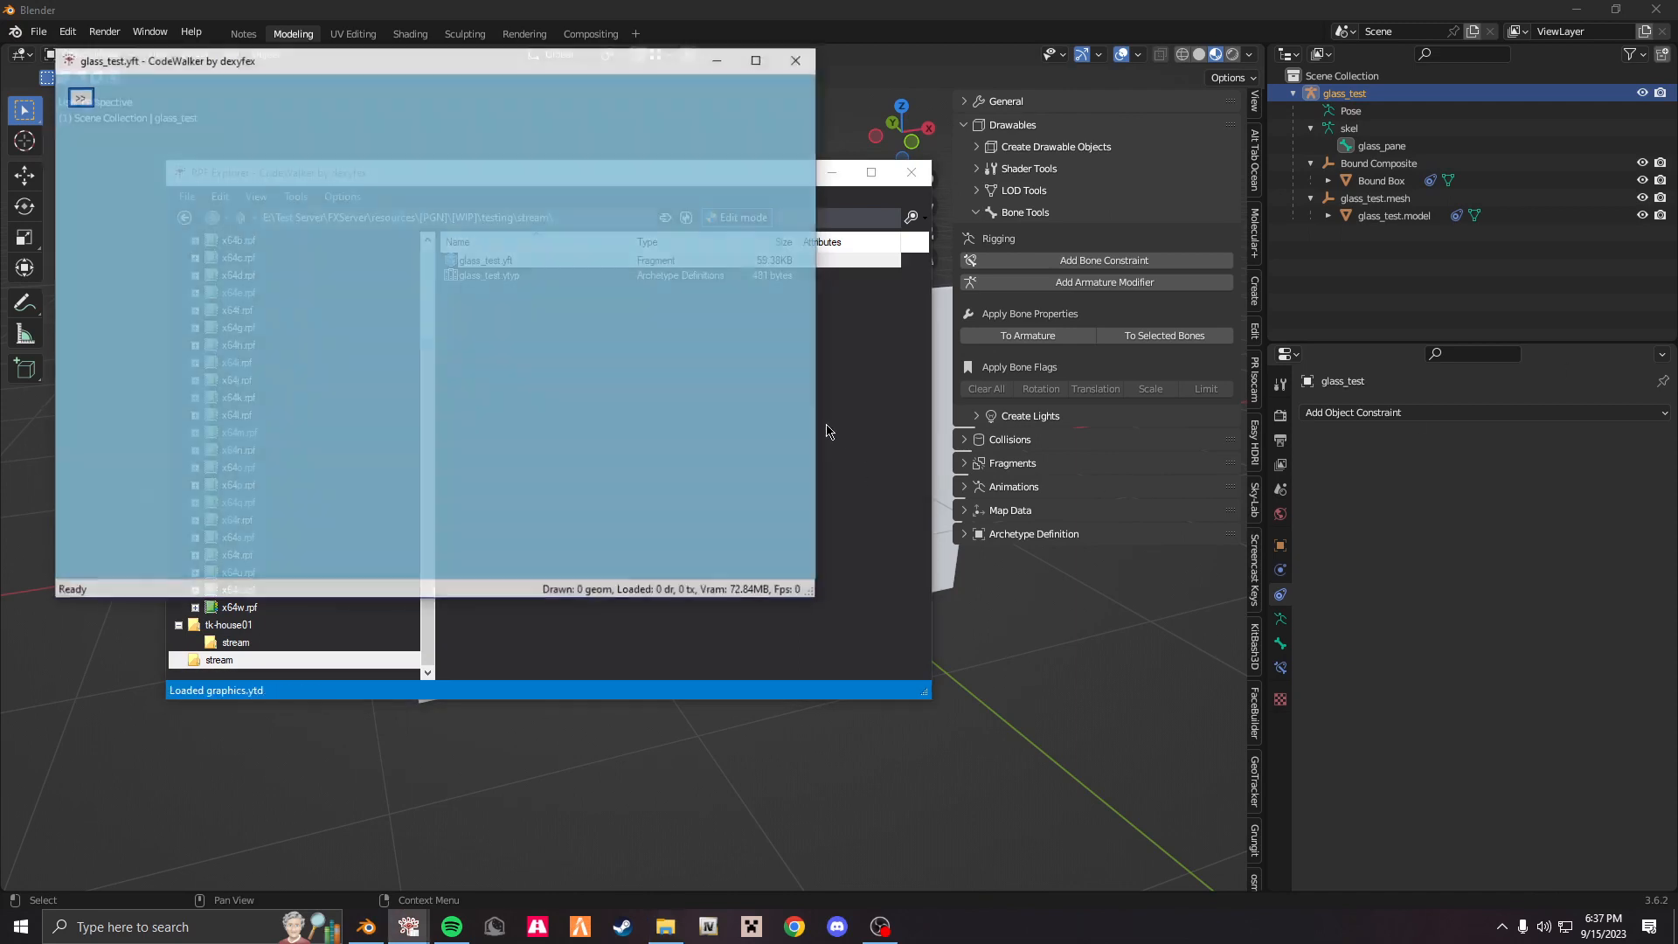
# Preview glass_test.yft from the resource's stream folder in RPF Explorer.
pyautogui.doubleClick(486, 260)
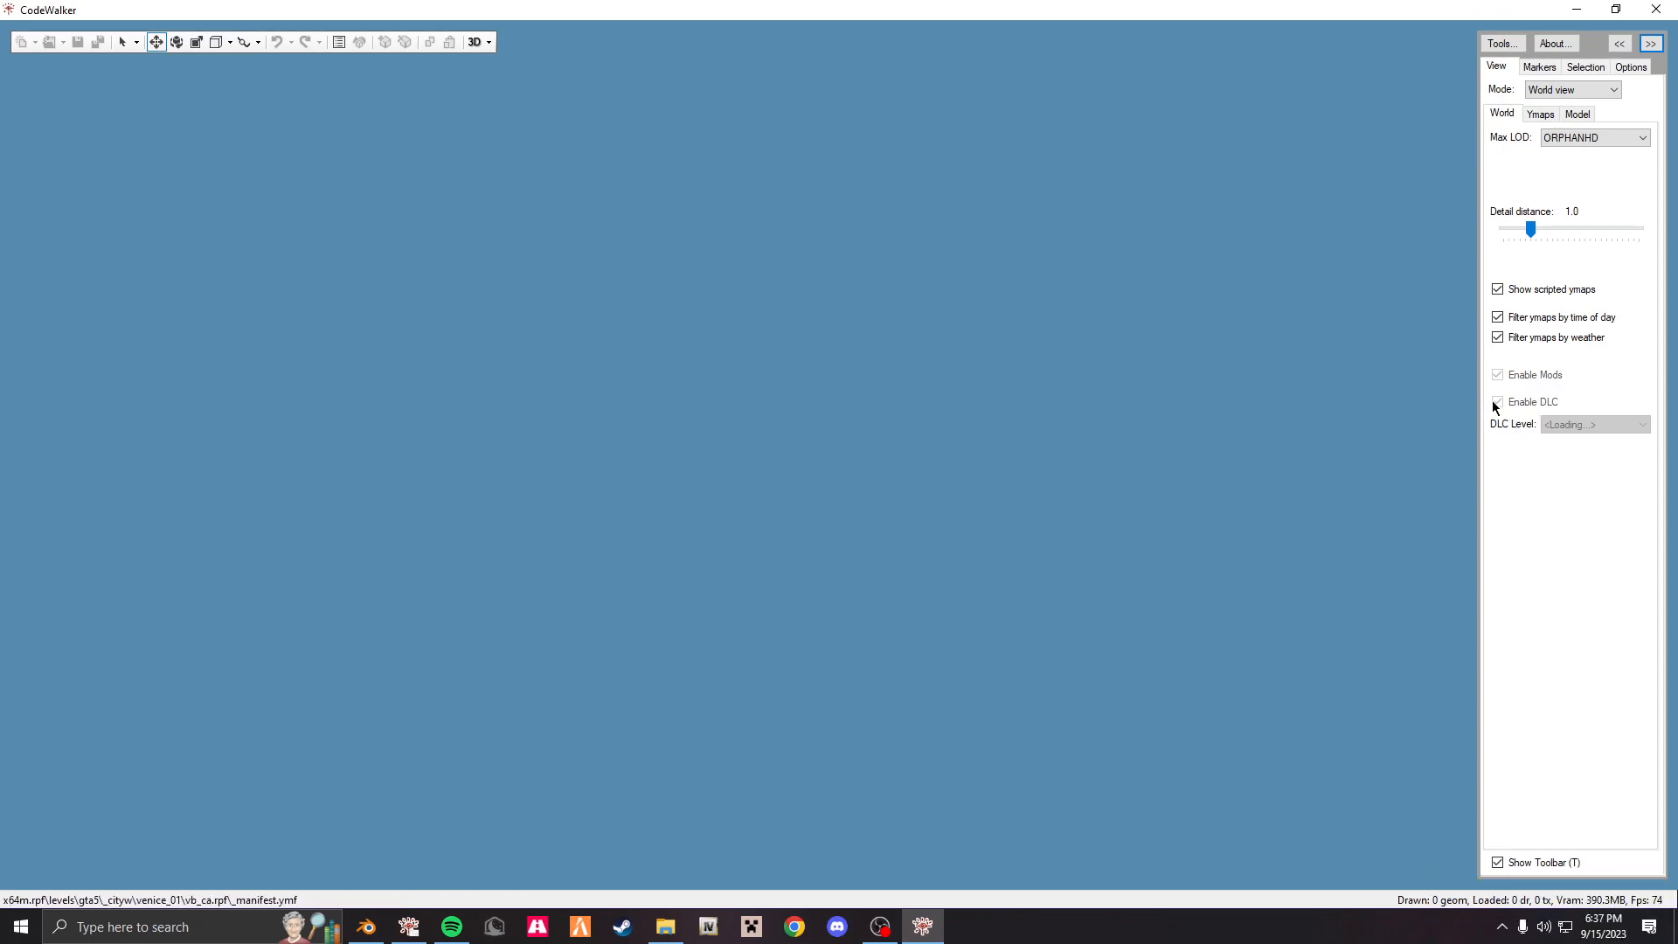
pyautogui.moveTo(839, 926)
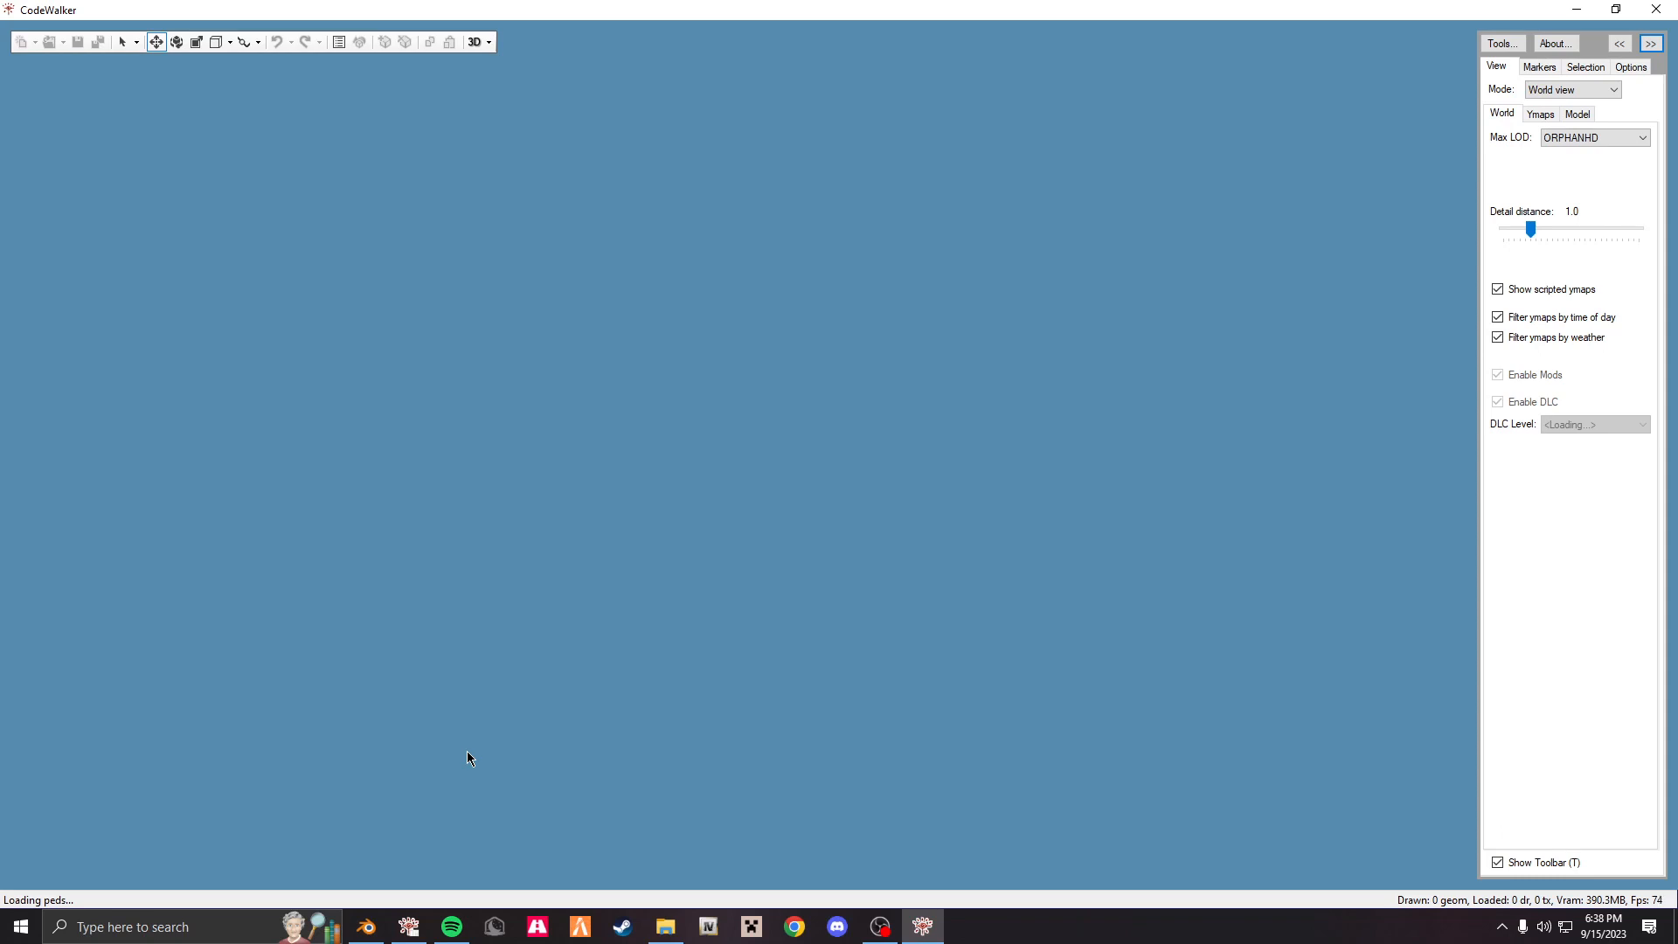
pyautogui.moveTo(460, 515)
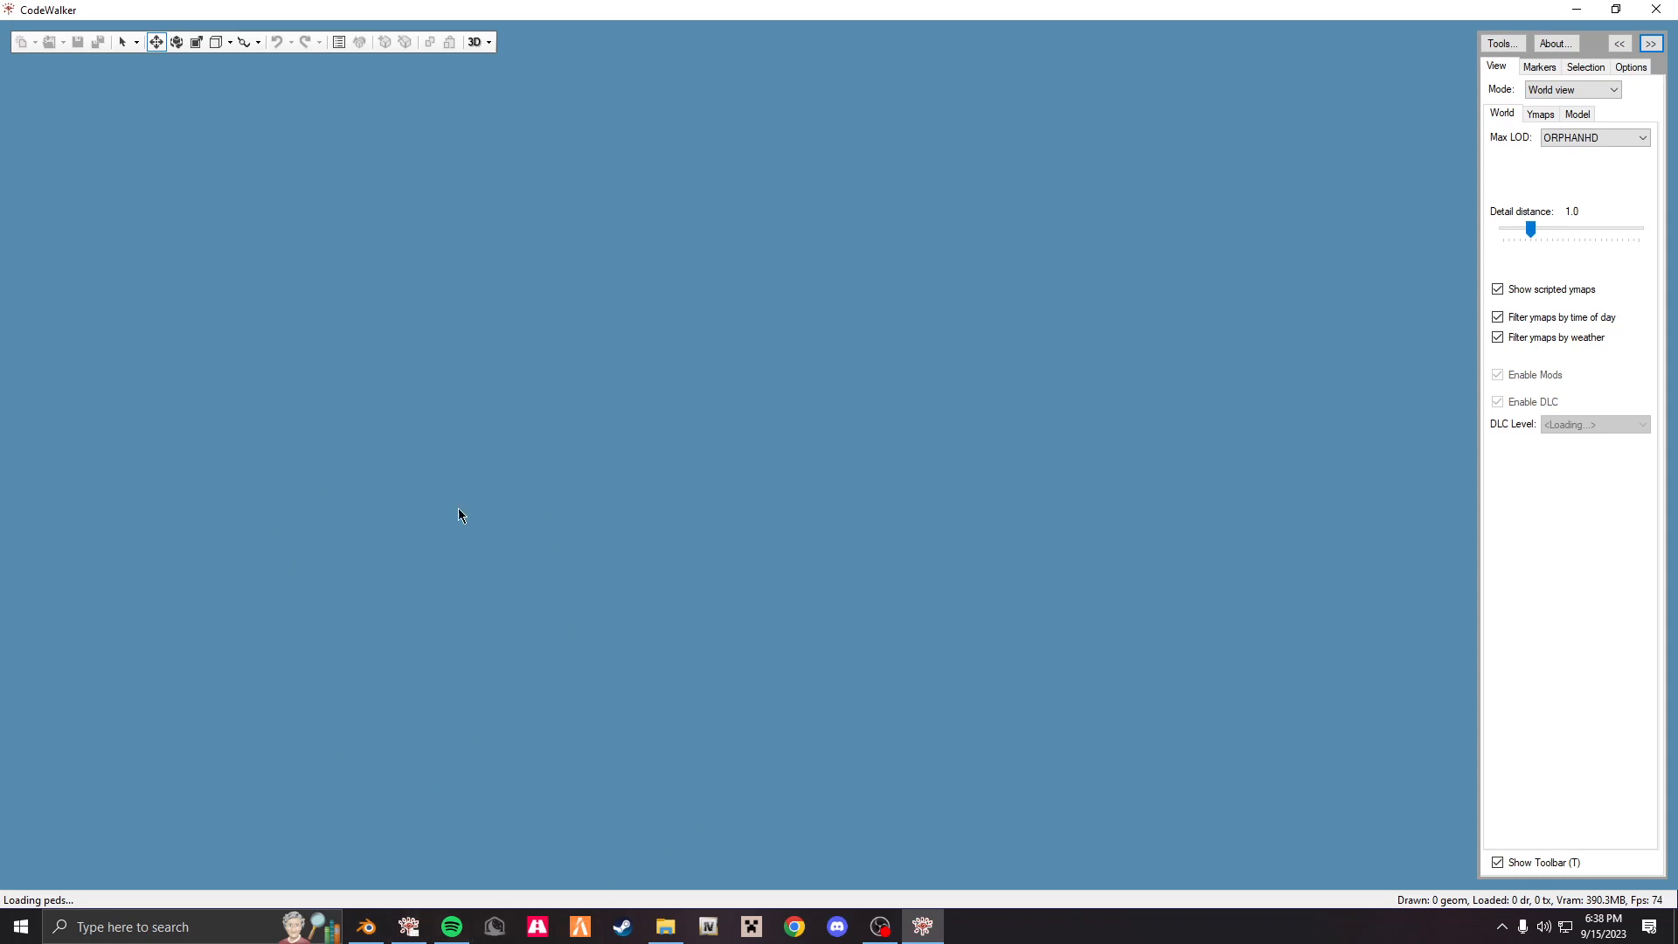
pyautogui.moveTo(686, 313)
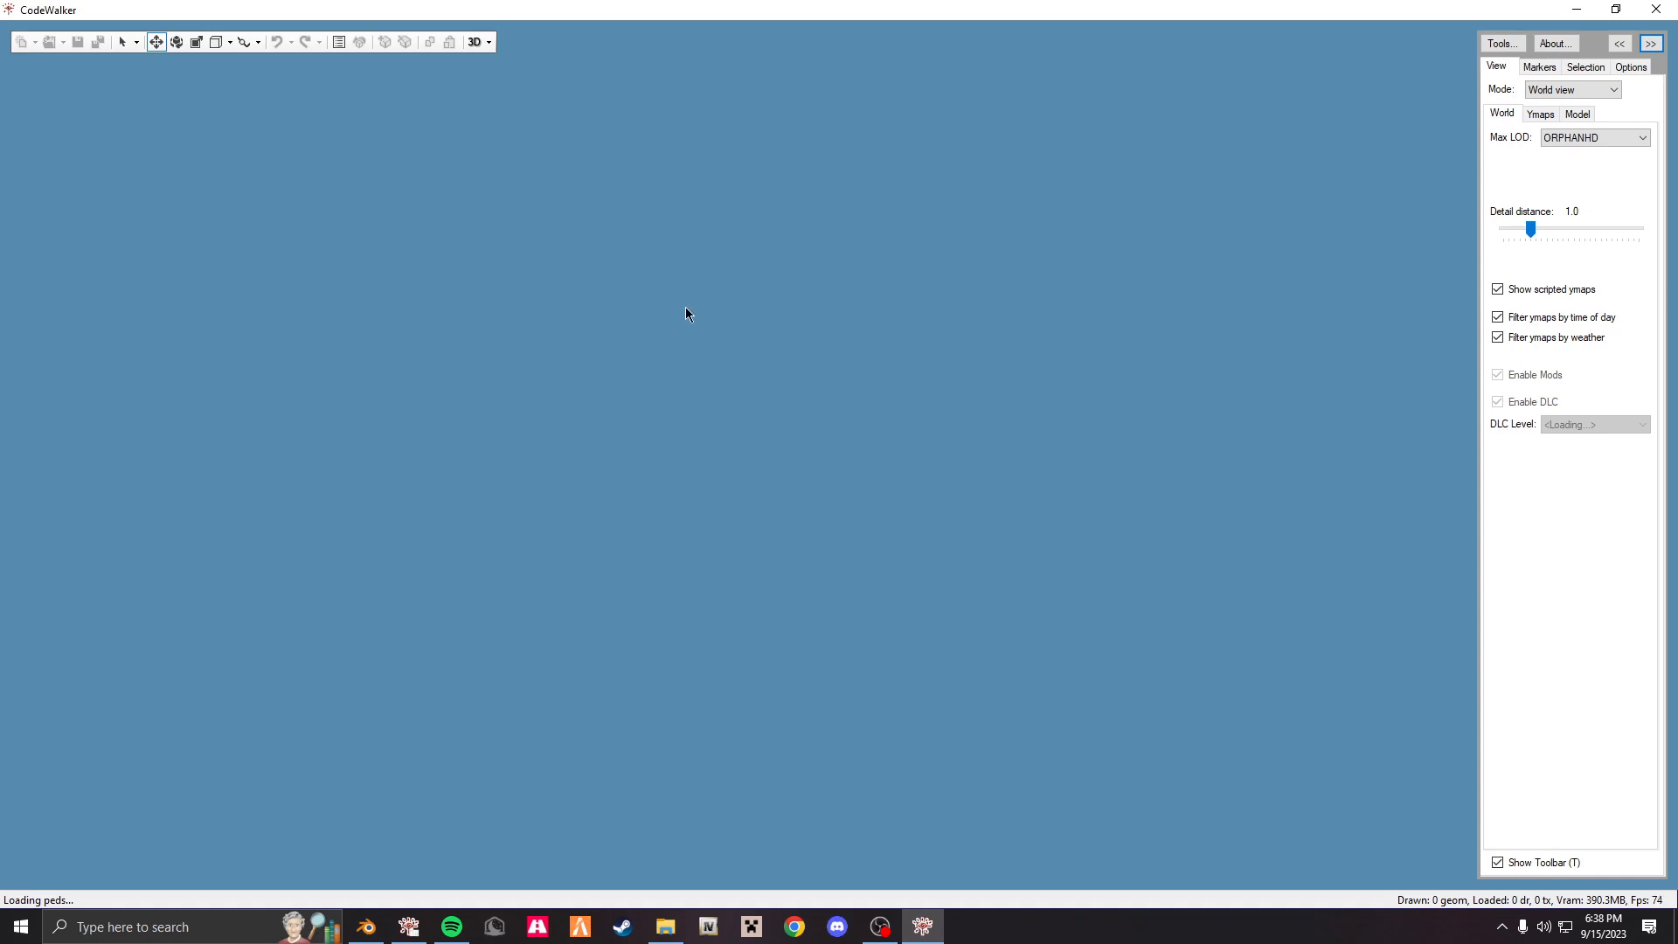
pyautogui.moveTo(657, 349)
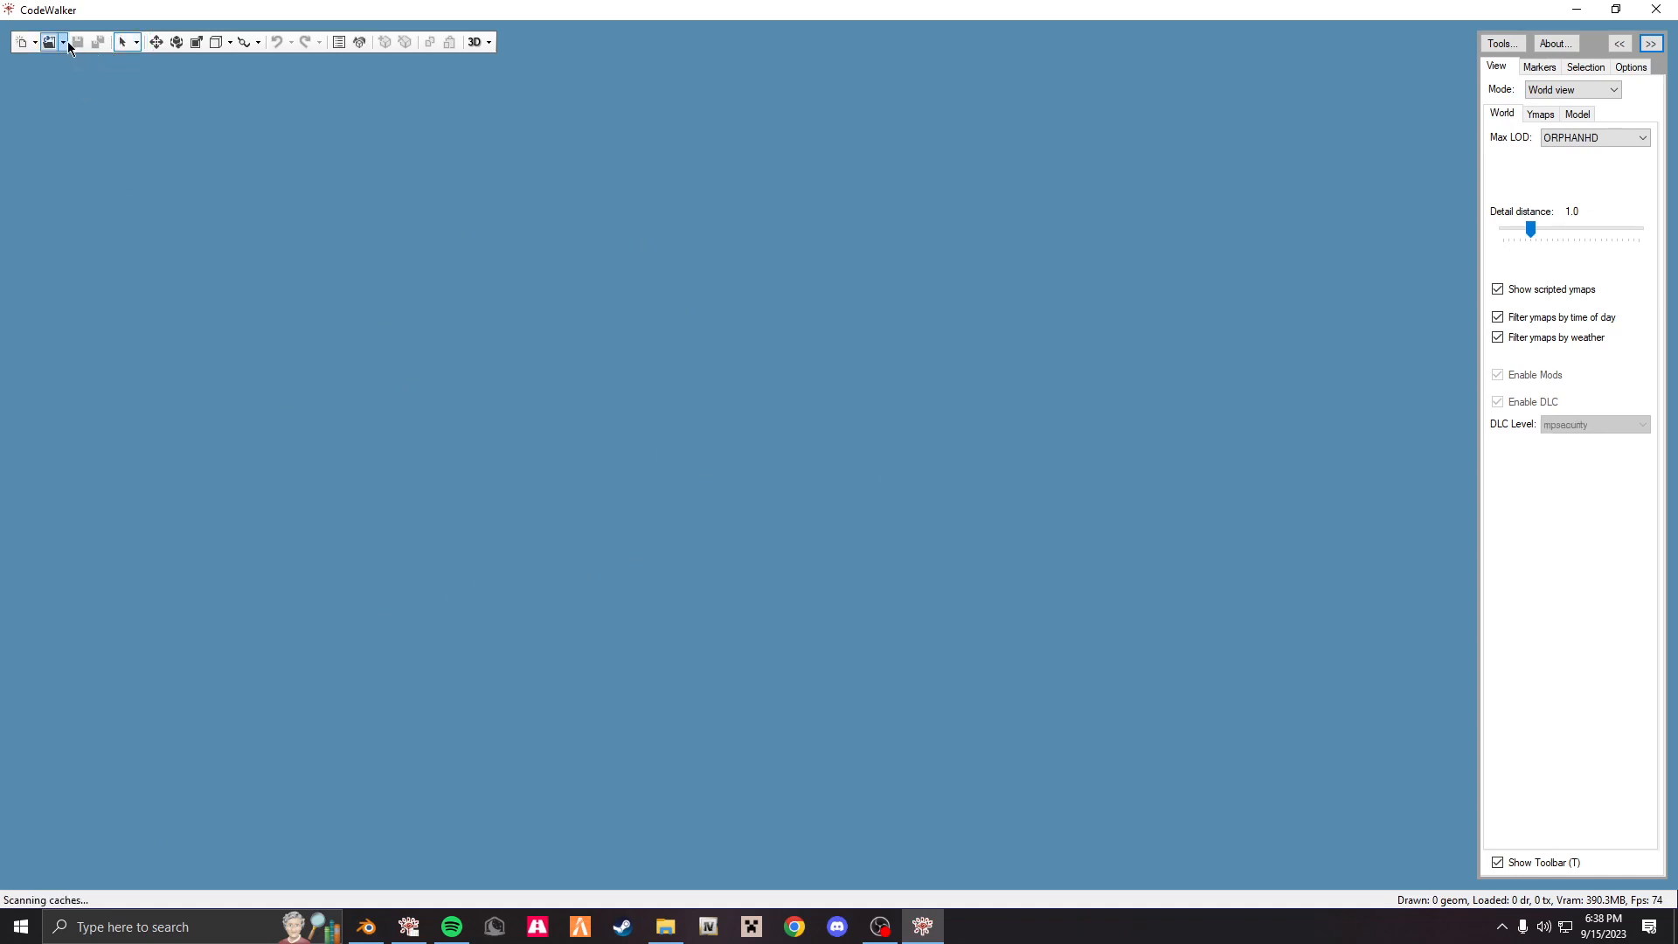
# Create a project from the stream folder files and place the glass_test archetype.
pyautogui.click(63, 42)
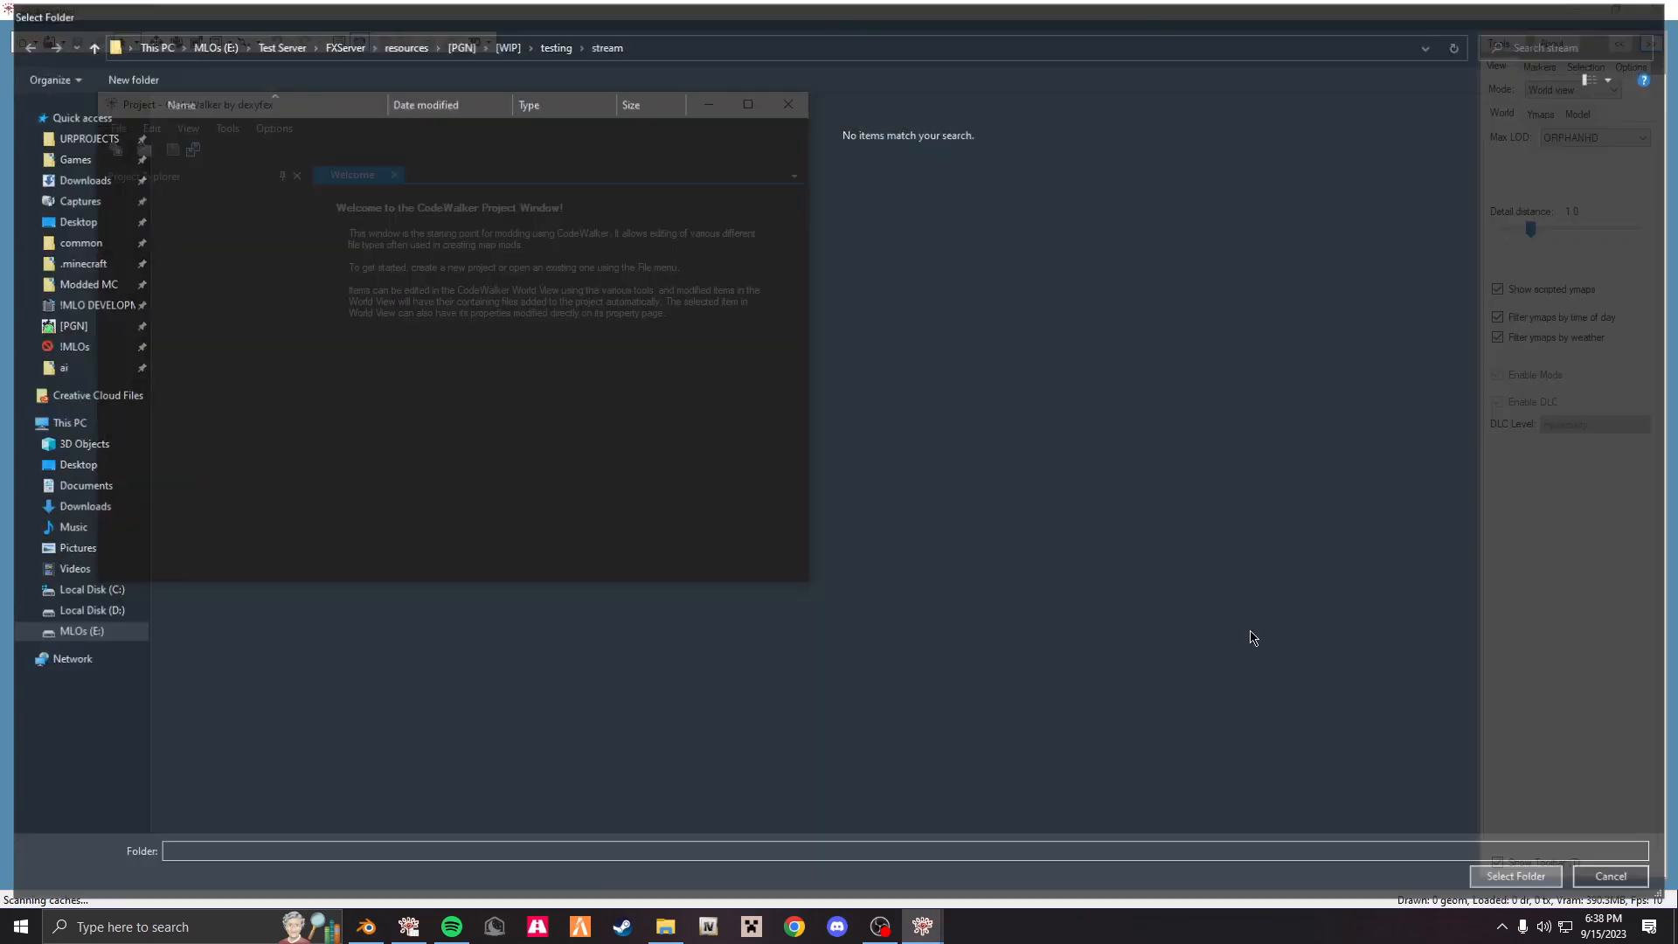
pyautogui.click(1515, 876)
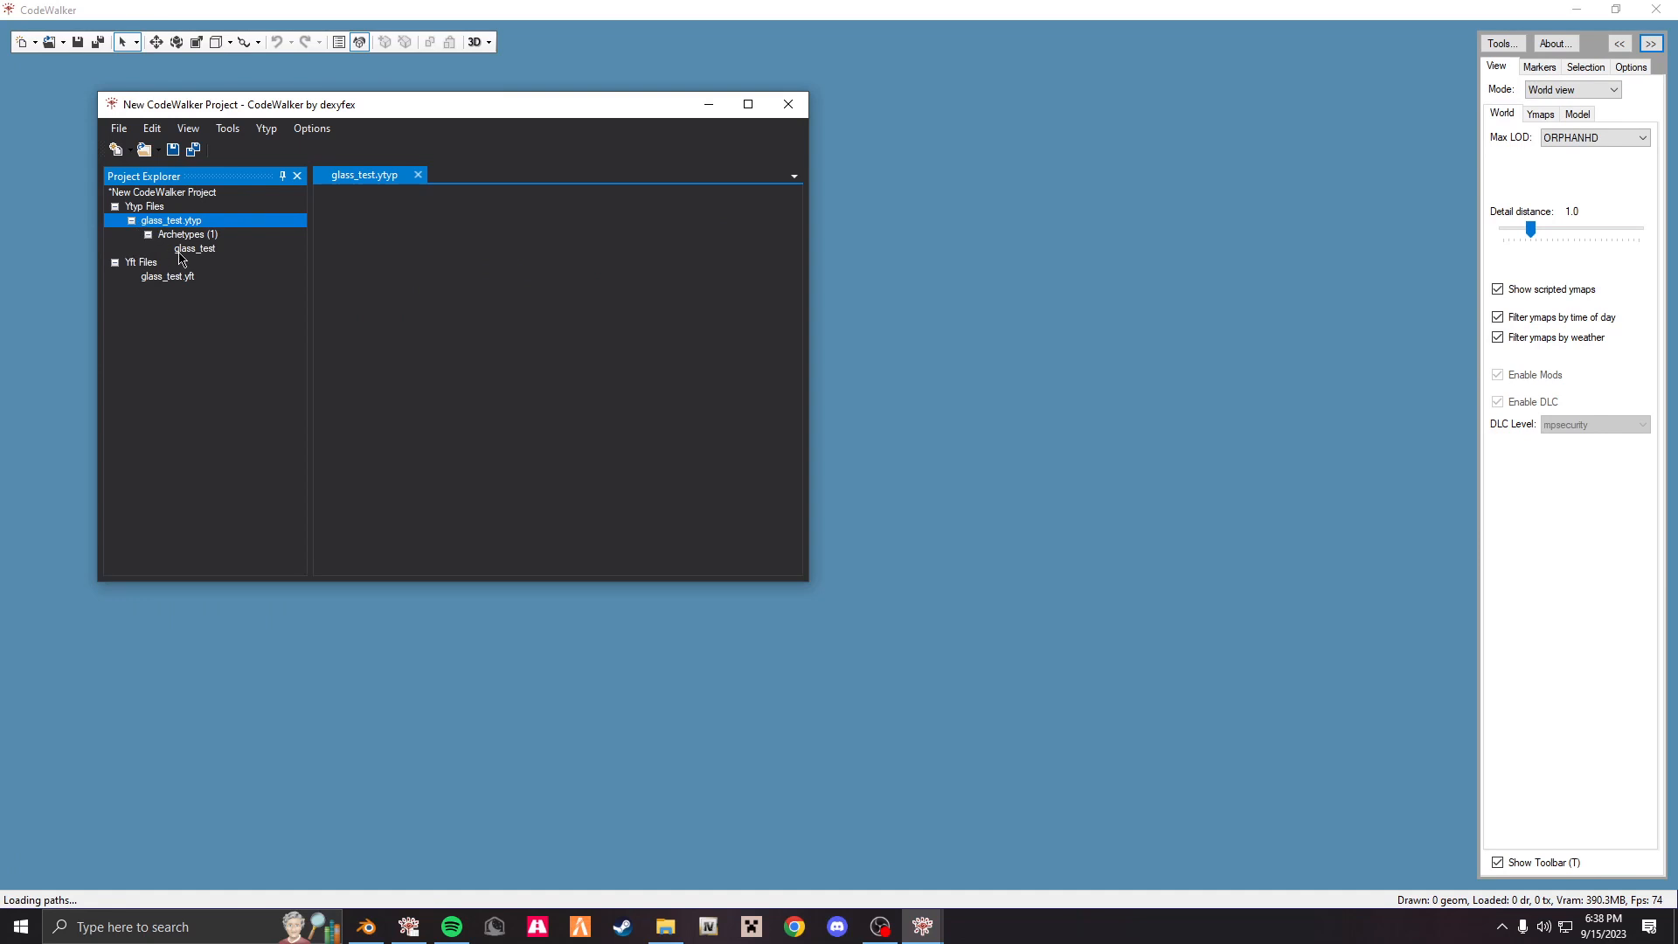
pyautogui.click(195, 248)
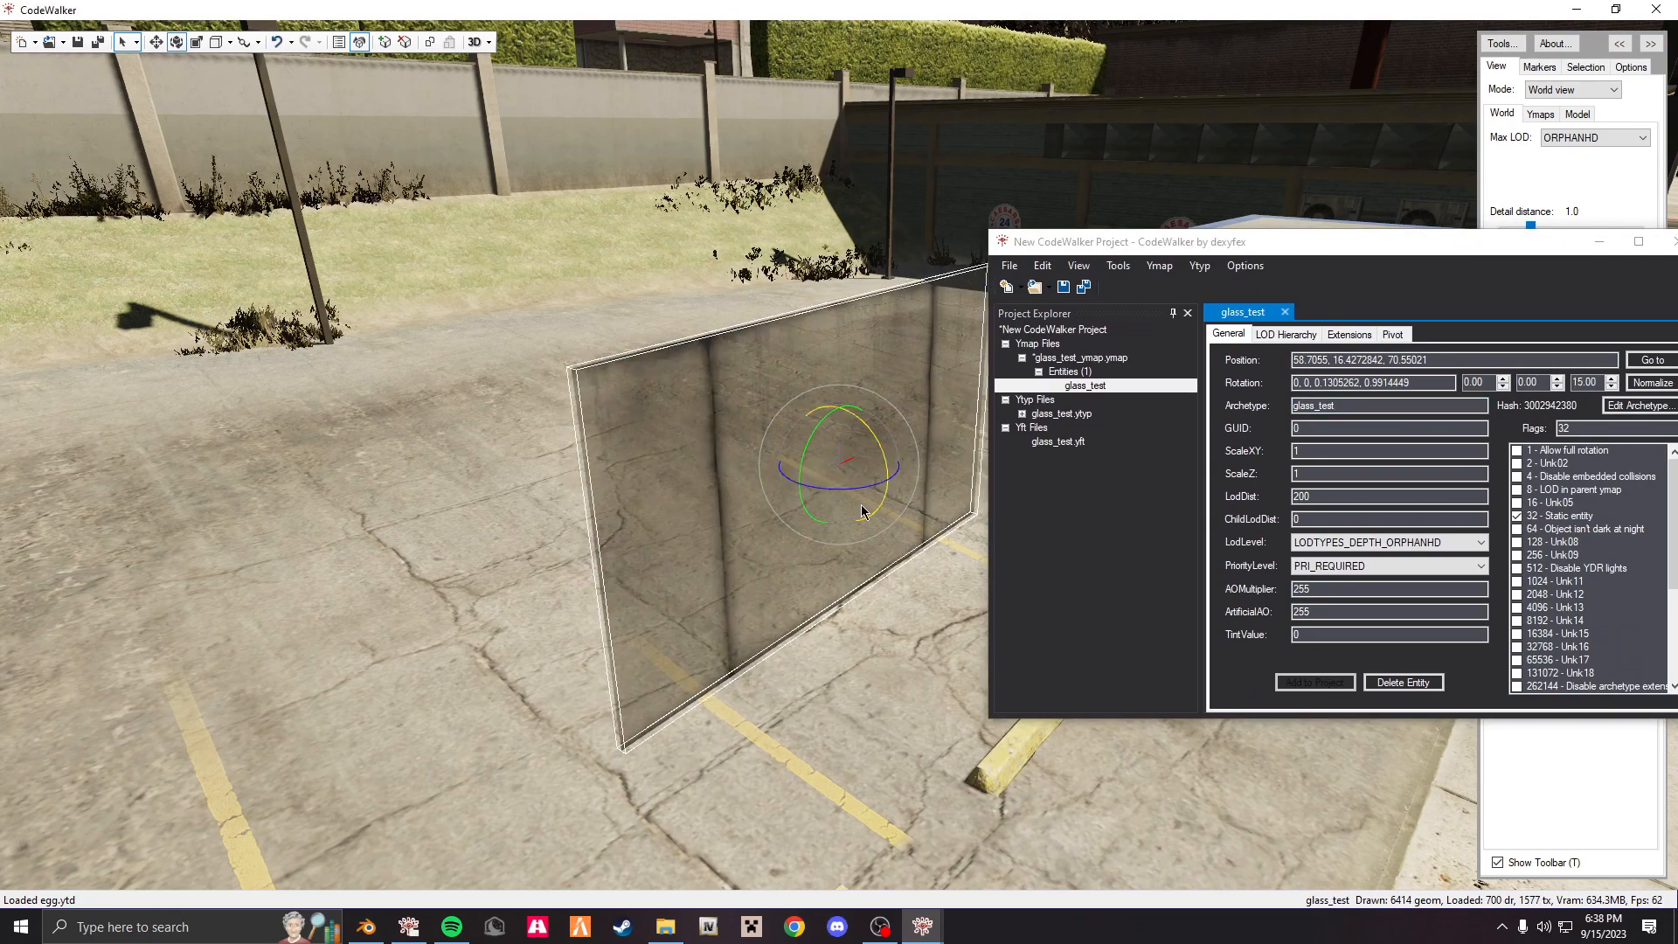
# Raise the glass pane entity's Z rotation from 15 to 20 degrees.
pyautogui.click(158, 41)
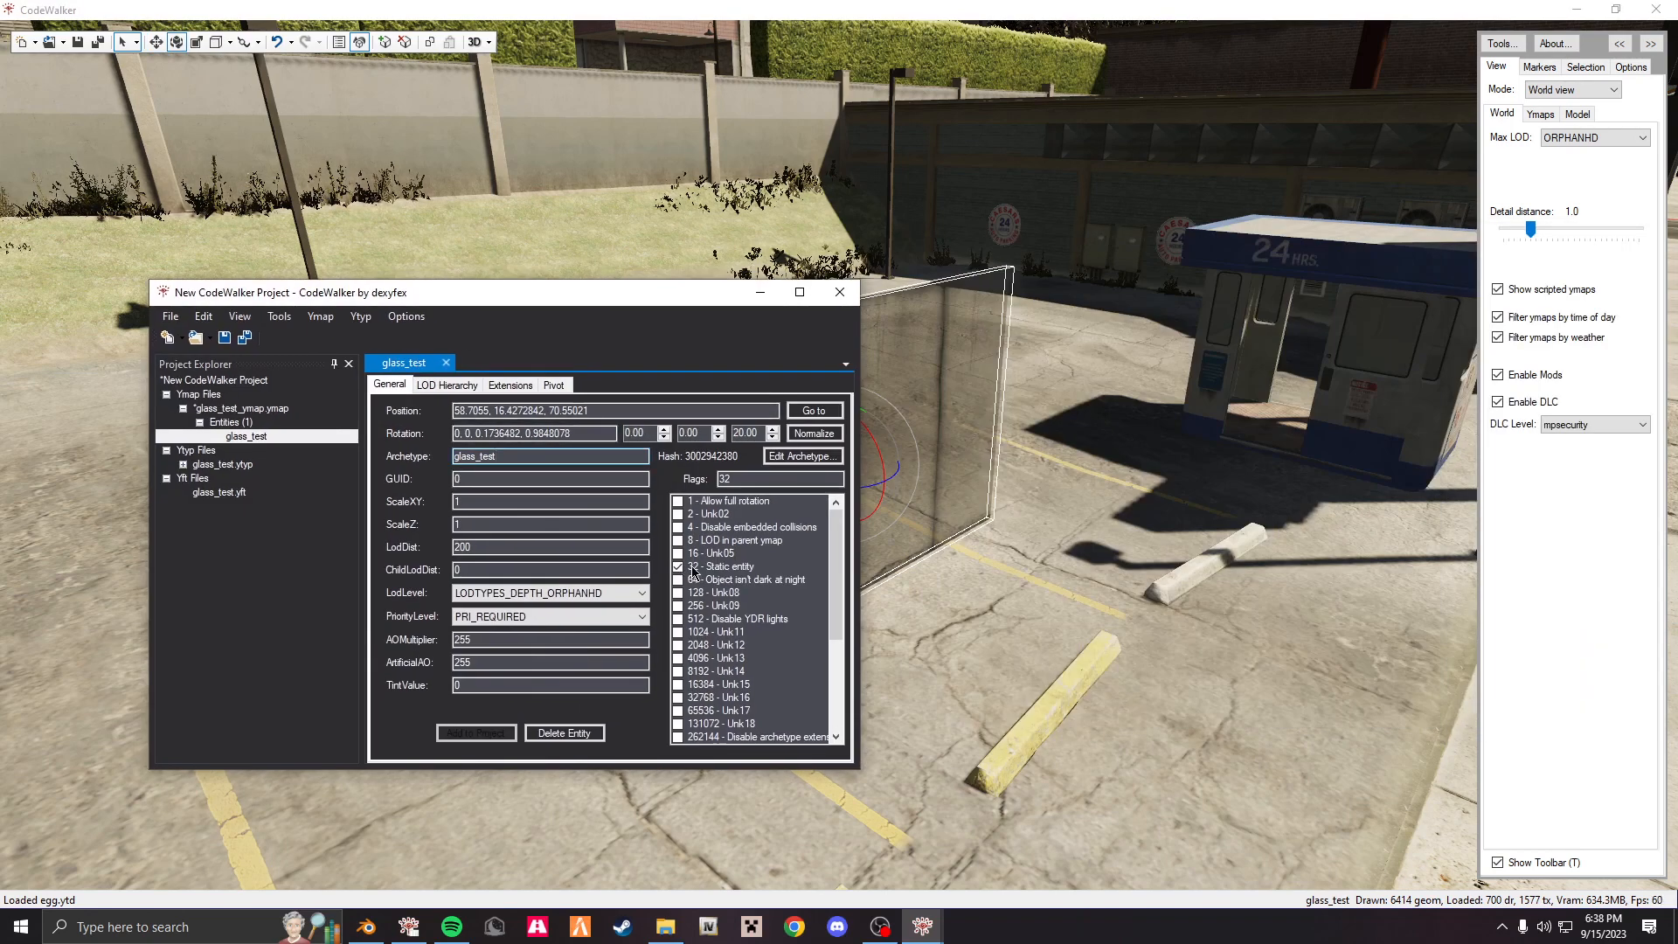
pyautogui.scroll(-3)
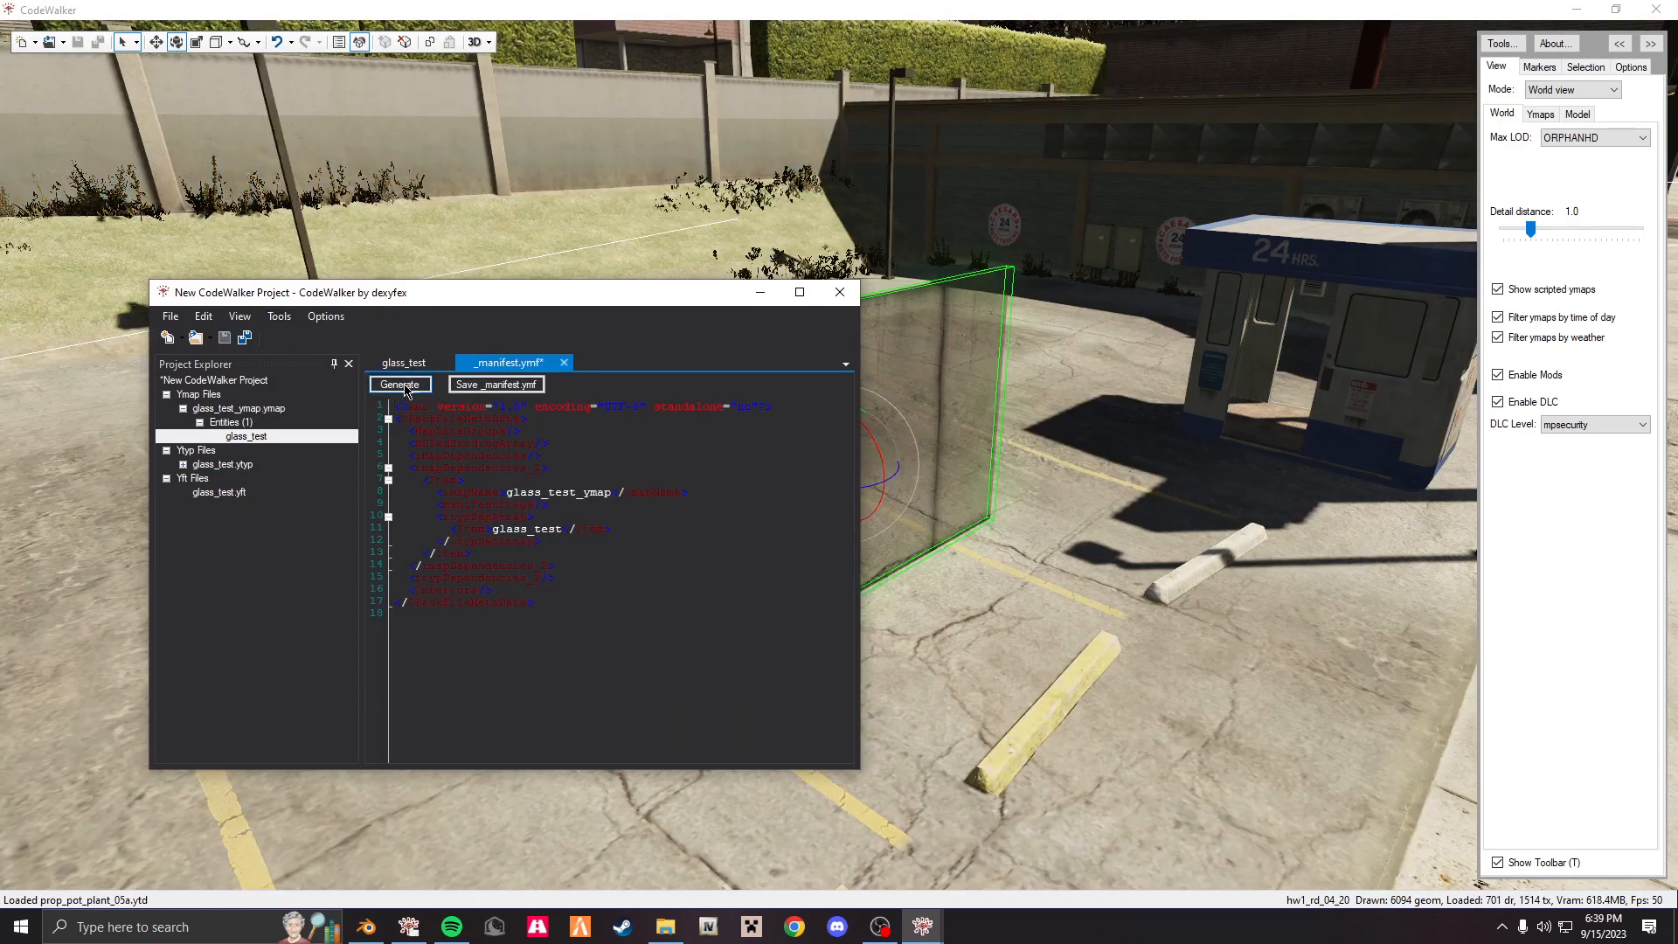
pyautogui.click(495, 385)
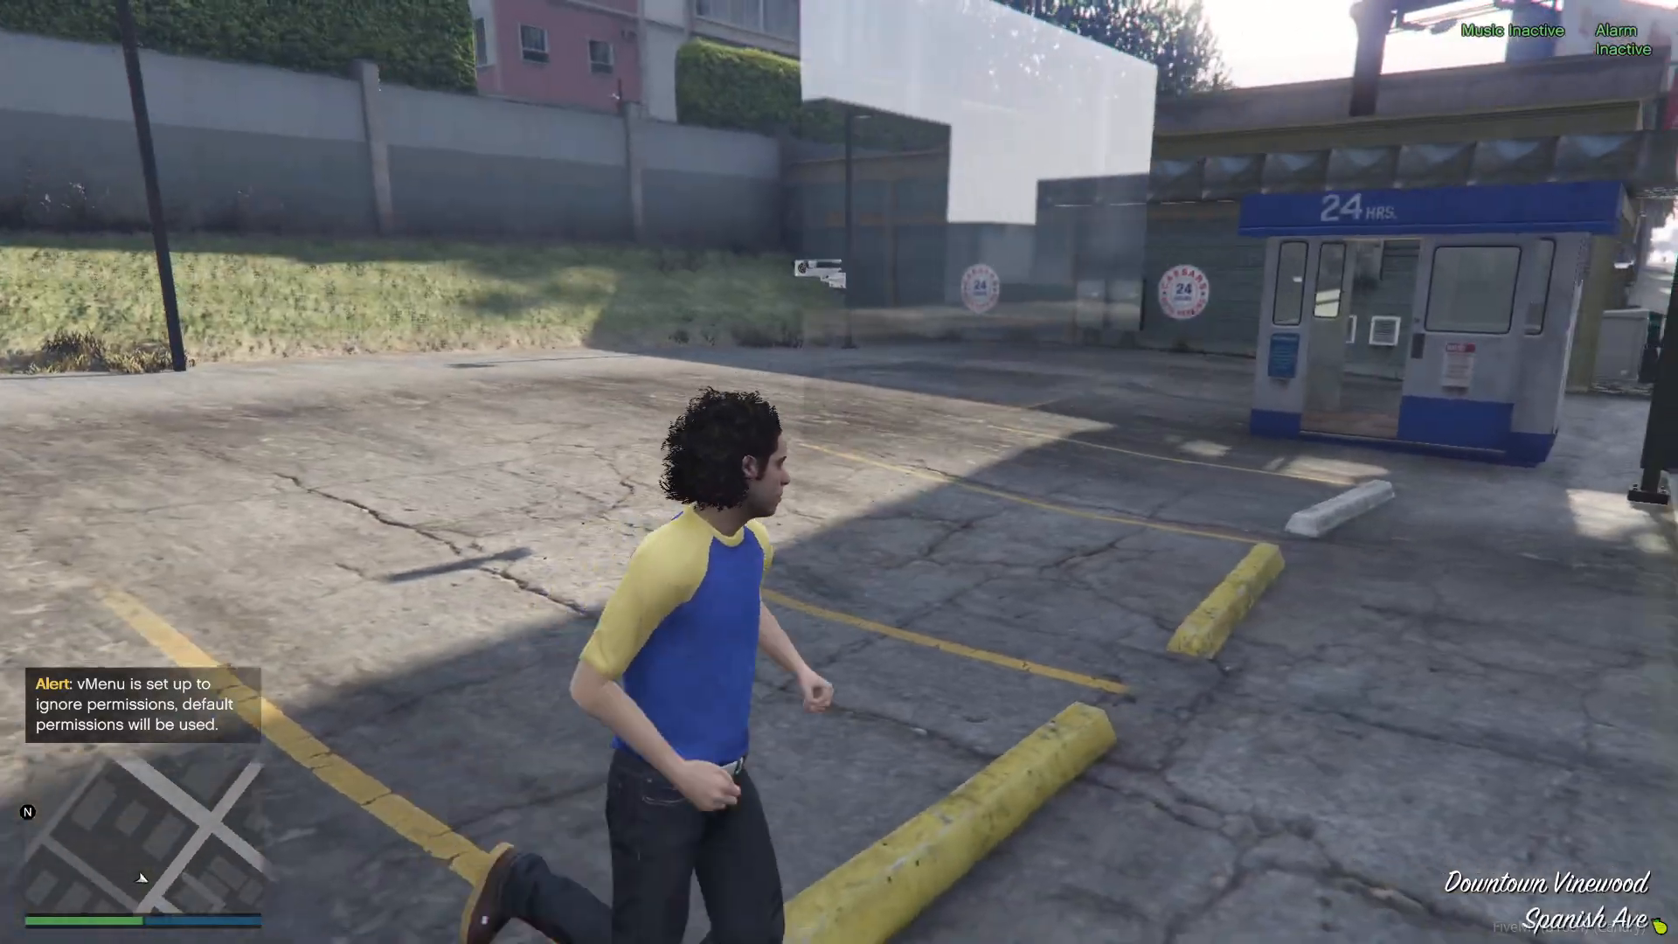
# Walk the character around the parking lot to view the glass pane from another side.
pyautogui.press('M')
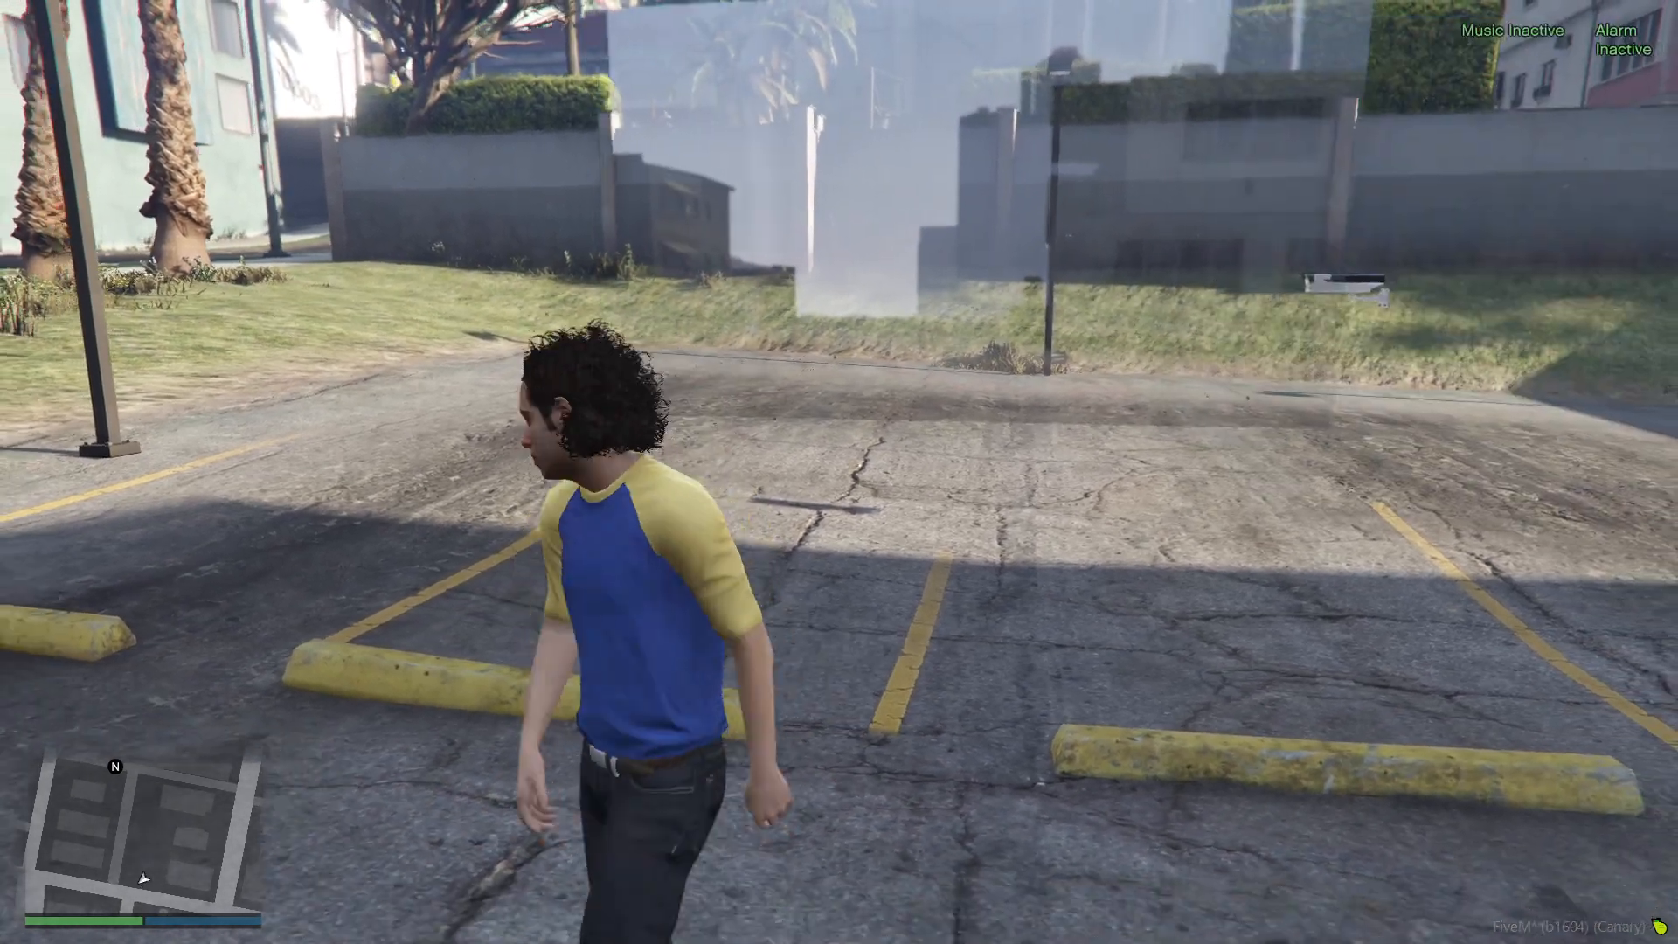
pyautogui.press('w')
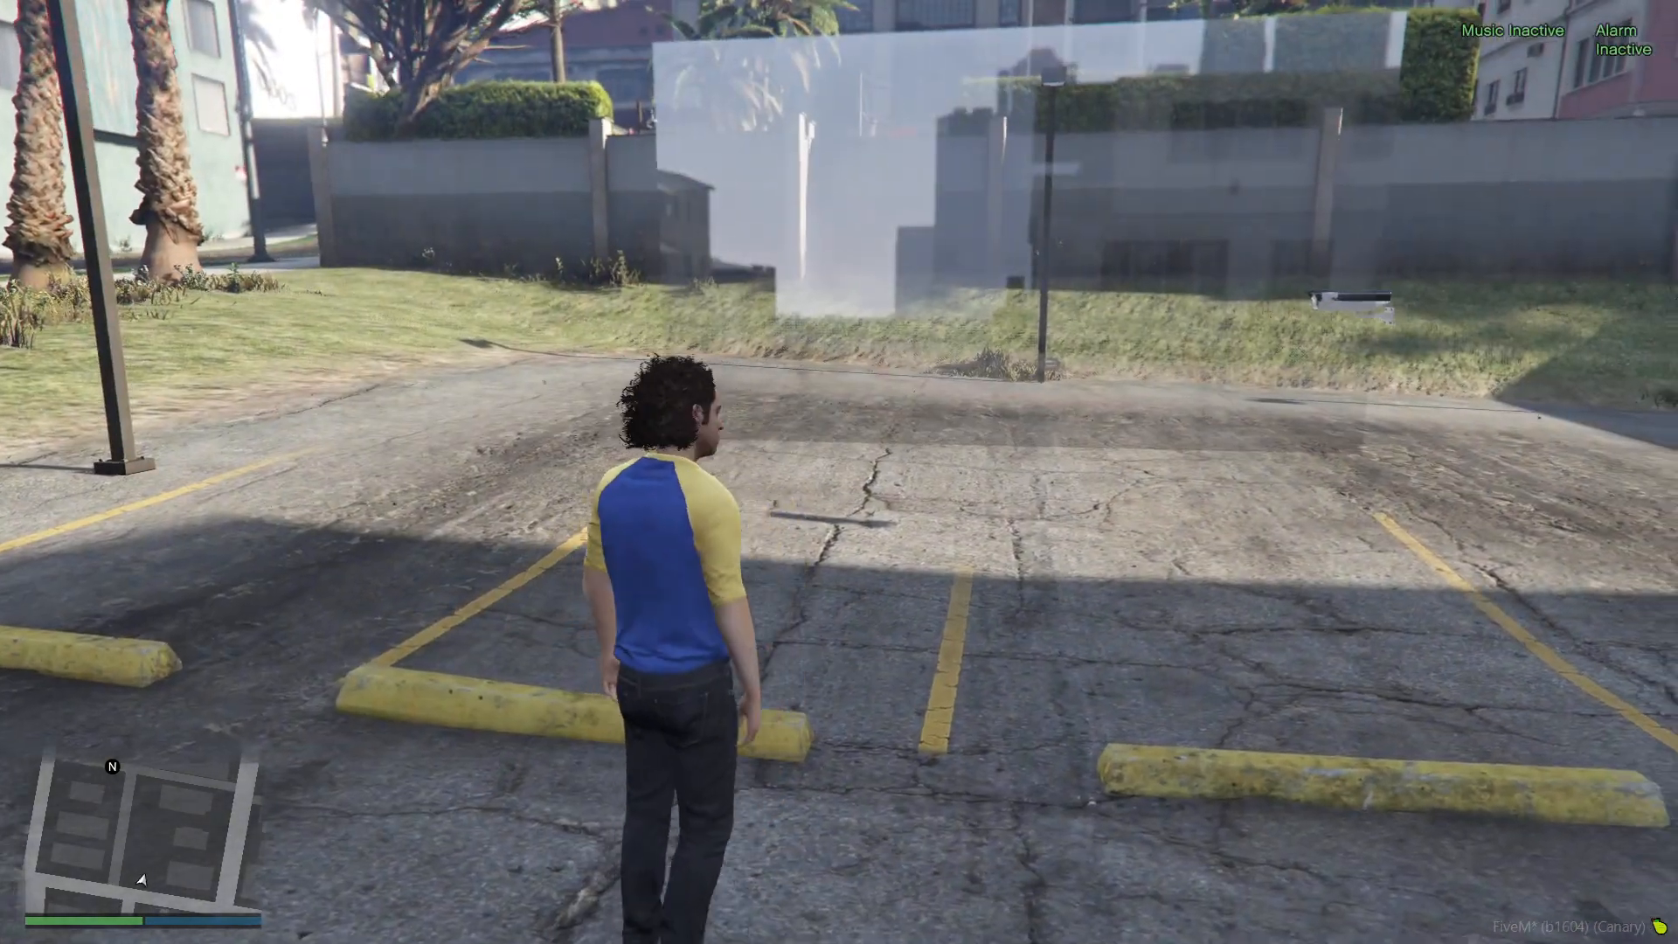